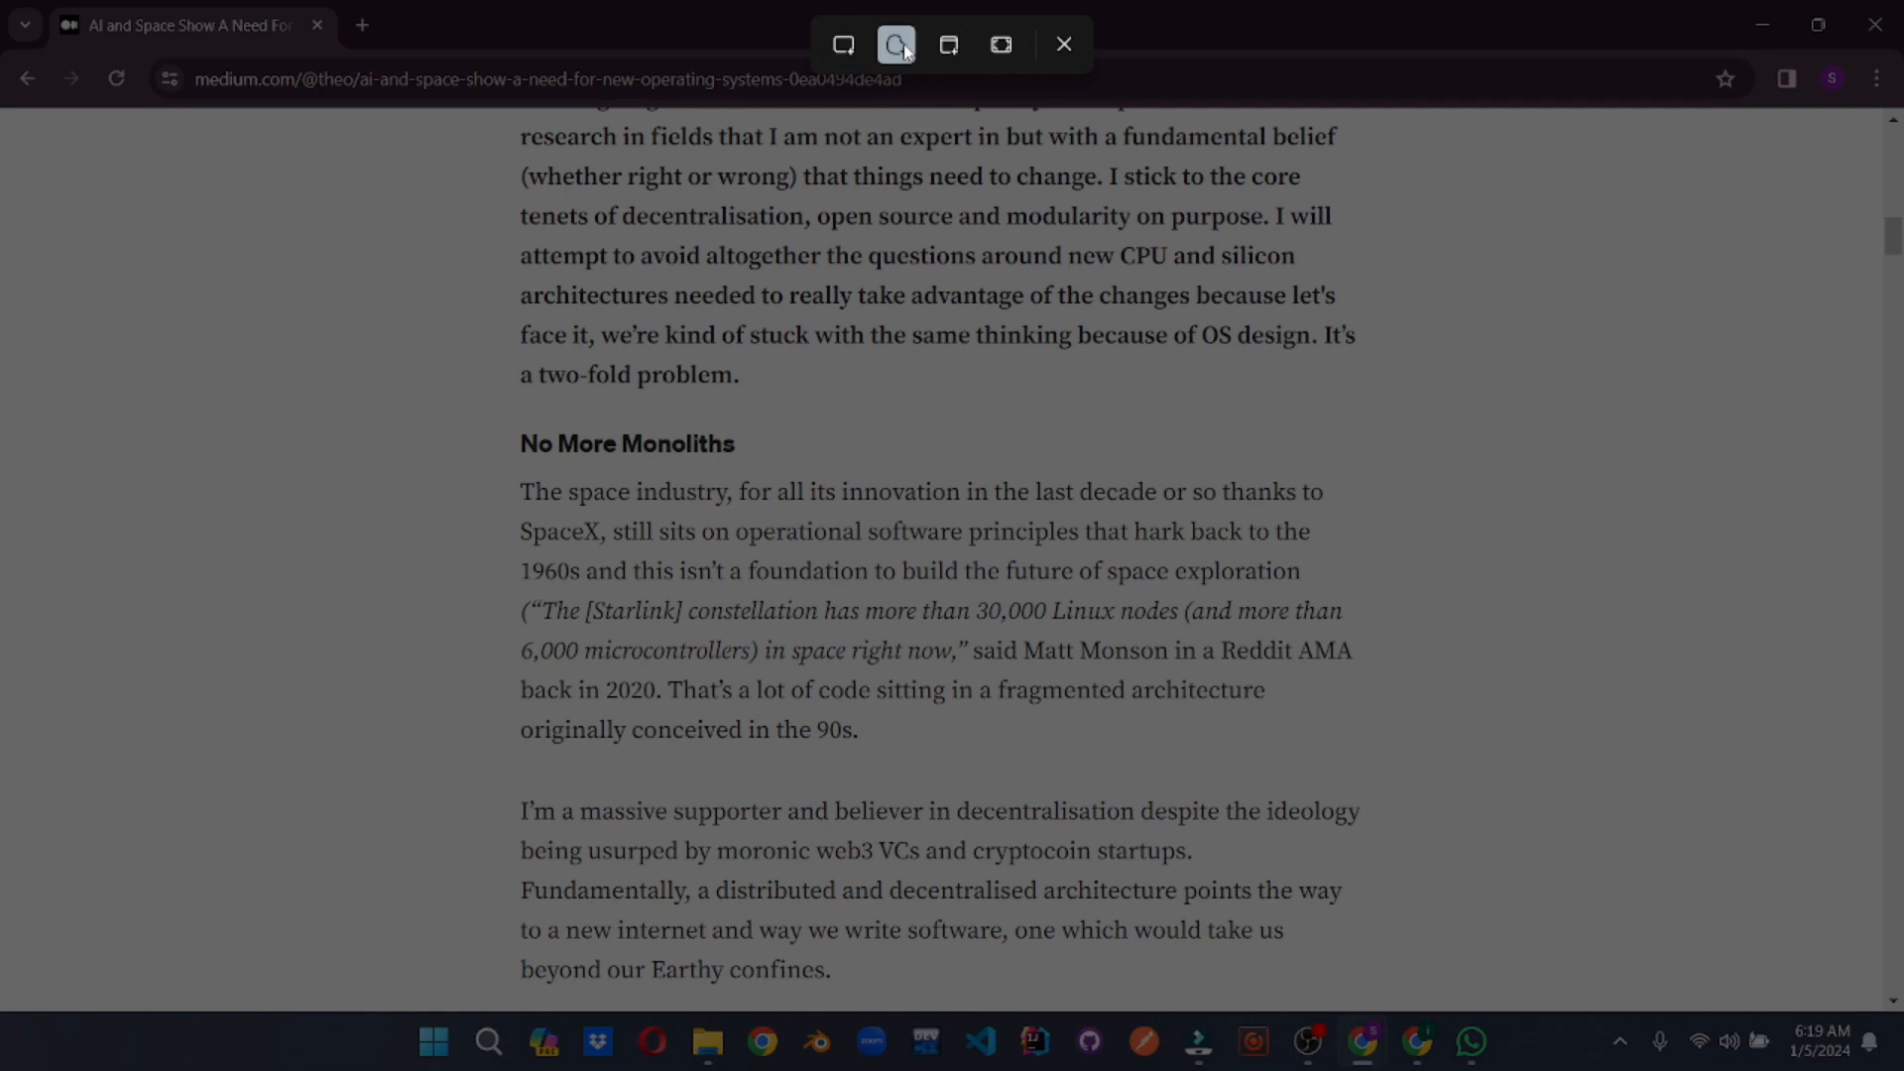
# Snip the 'No More Monoliths' paragraph with a rectangular capture and bring up its Share options
pyautogui.click(897, 45)
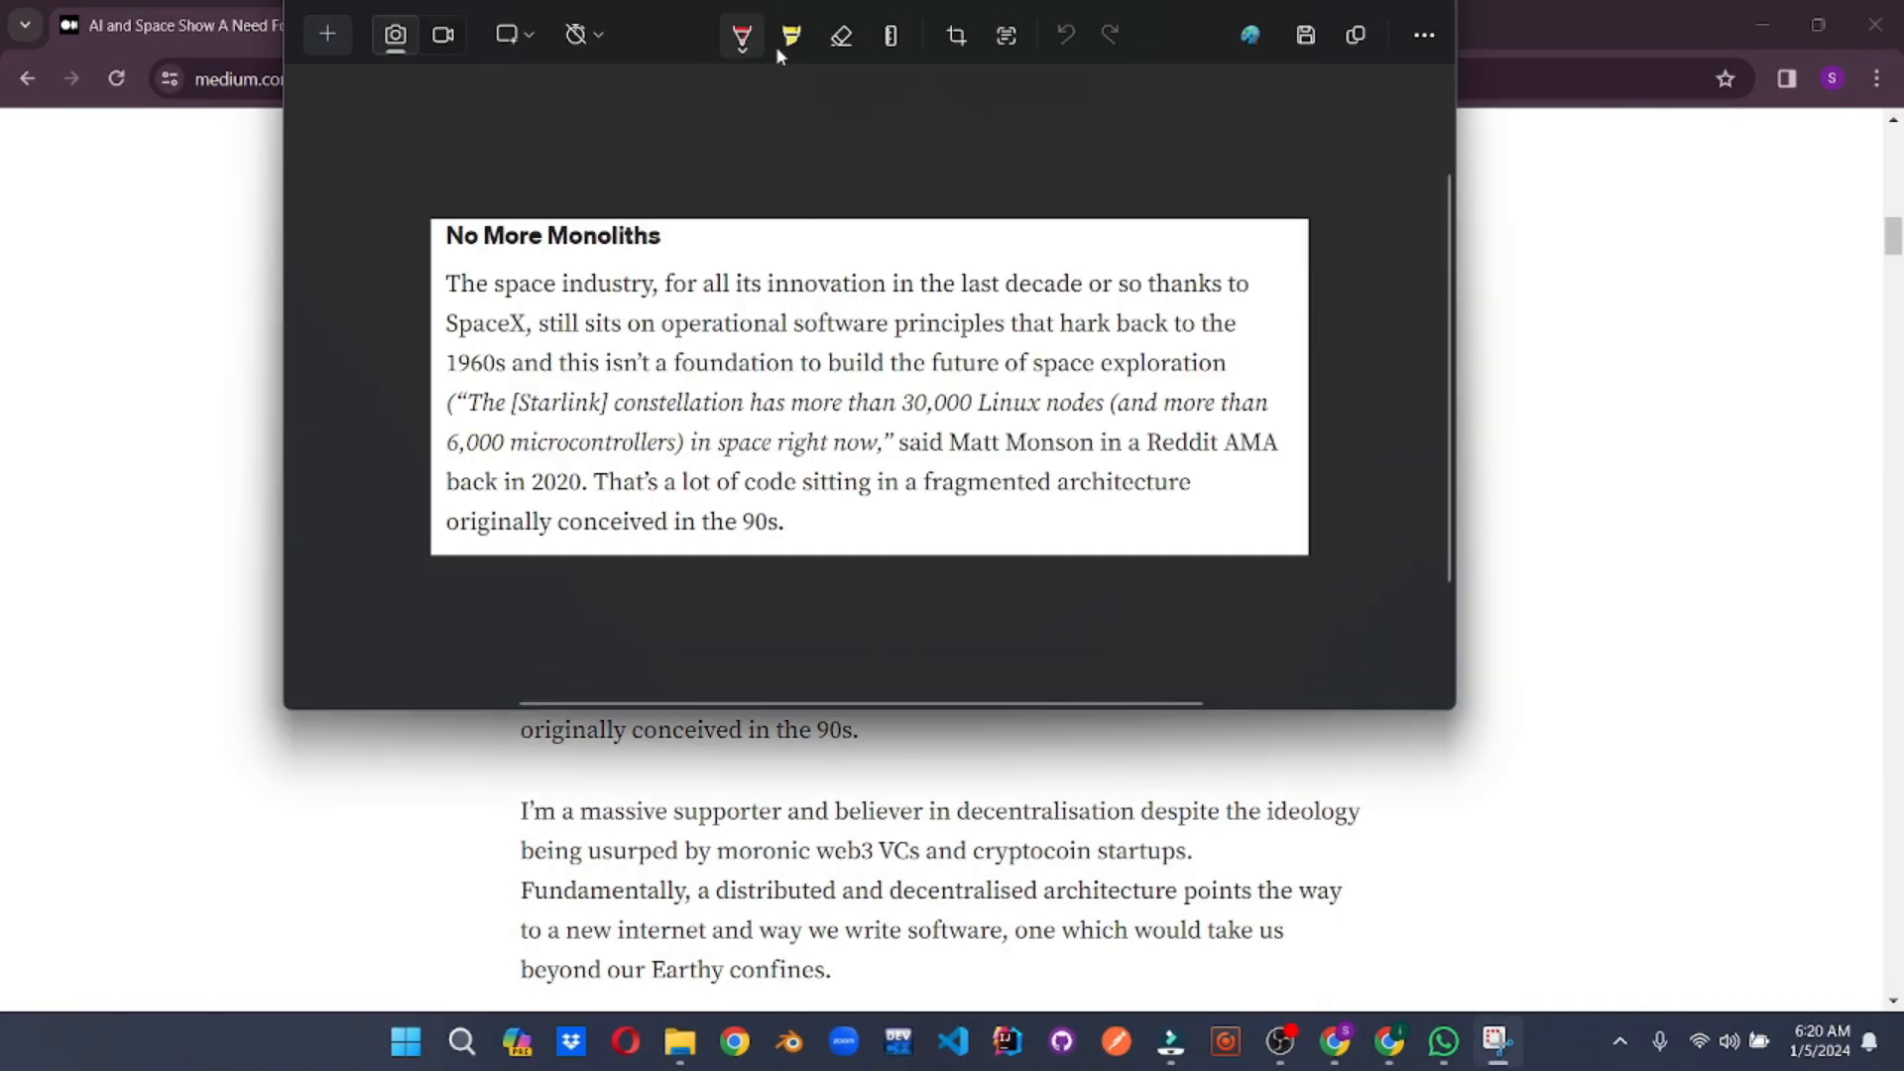
pyautogui.moveTo(831, 277); pyautogui.dragTo(1259, 282)
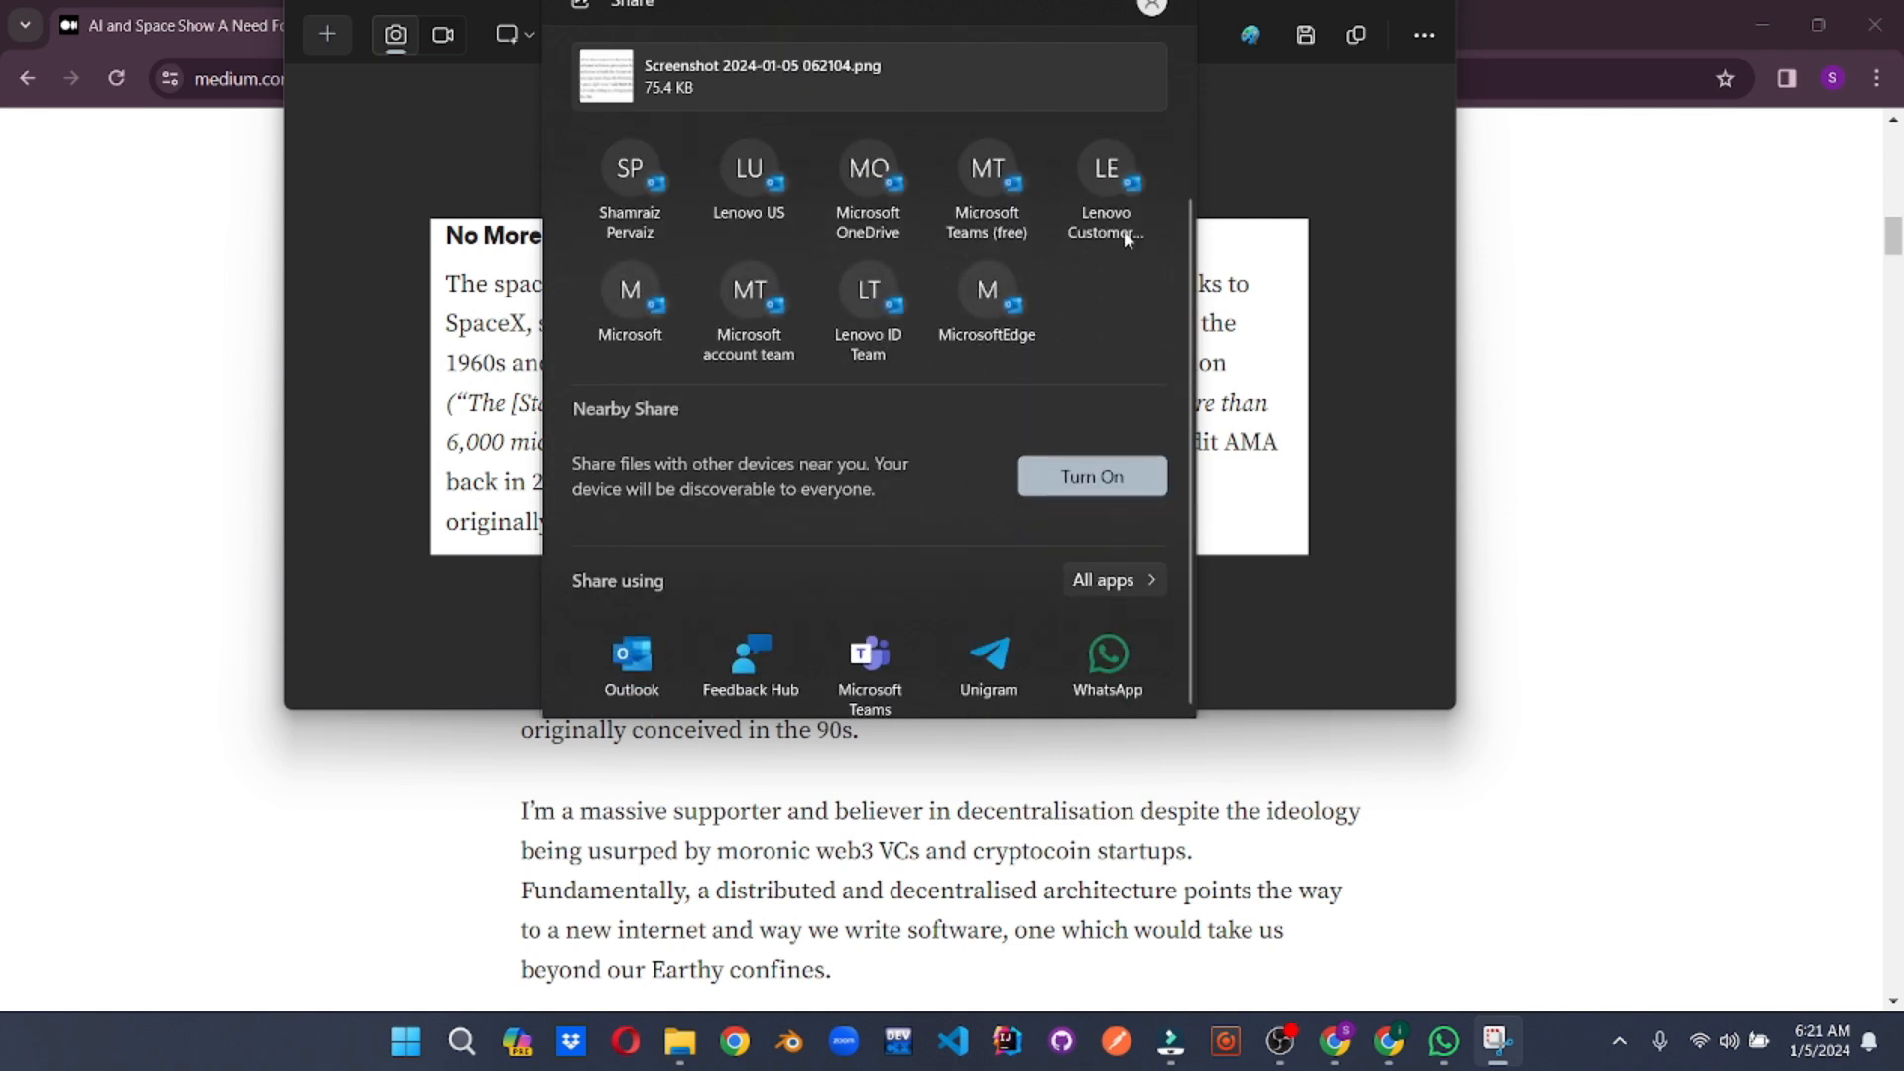
pyautogui.click(1150, 8)
pyautogui.write('sticky')
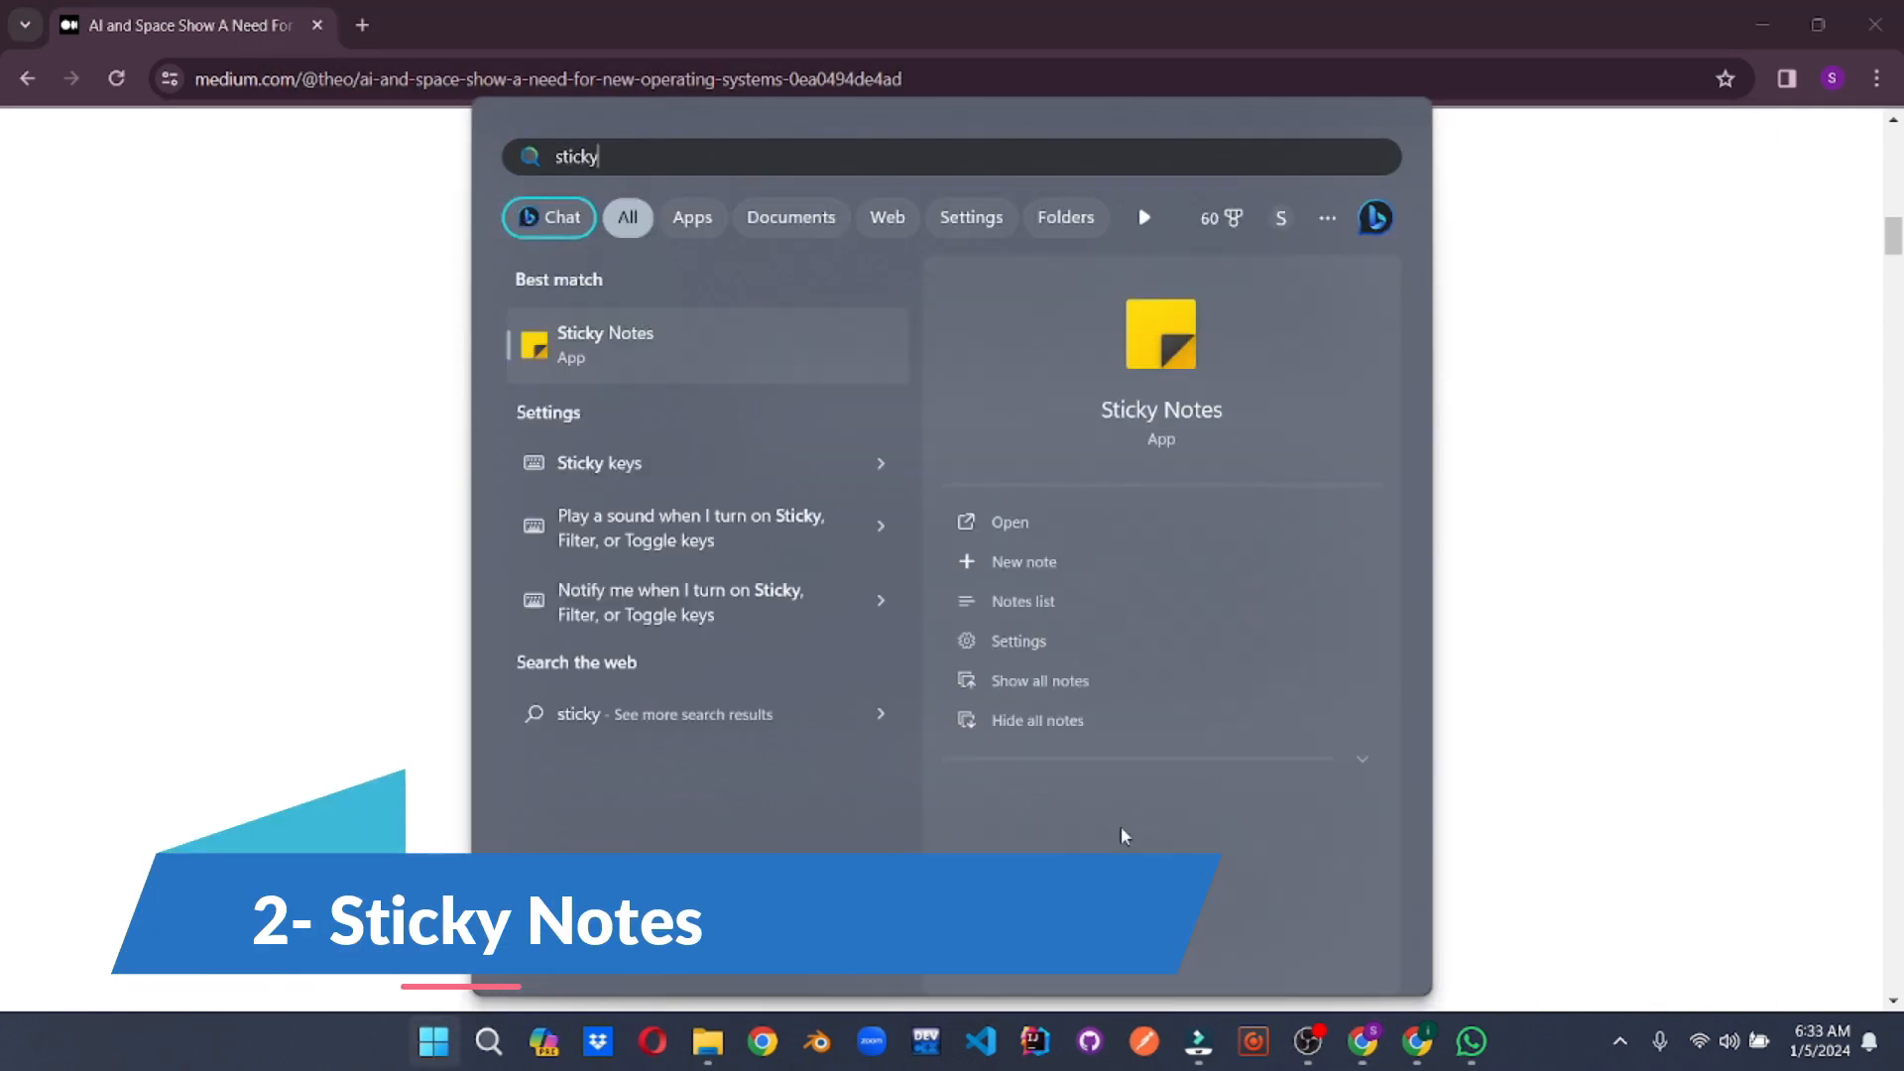
# Create a 'work' note reading 'need to finish the last project' in bold and move it to the right
pyautogui.click(604, 343)
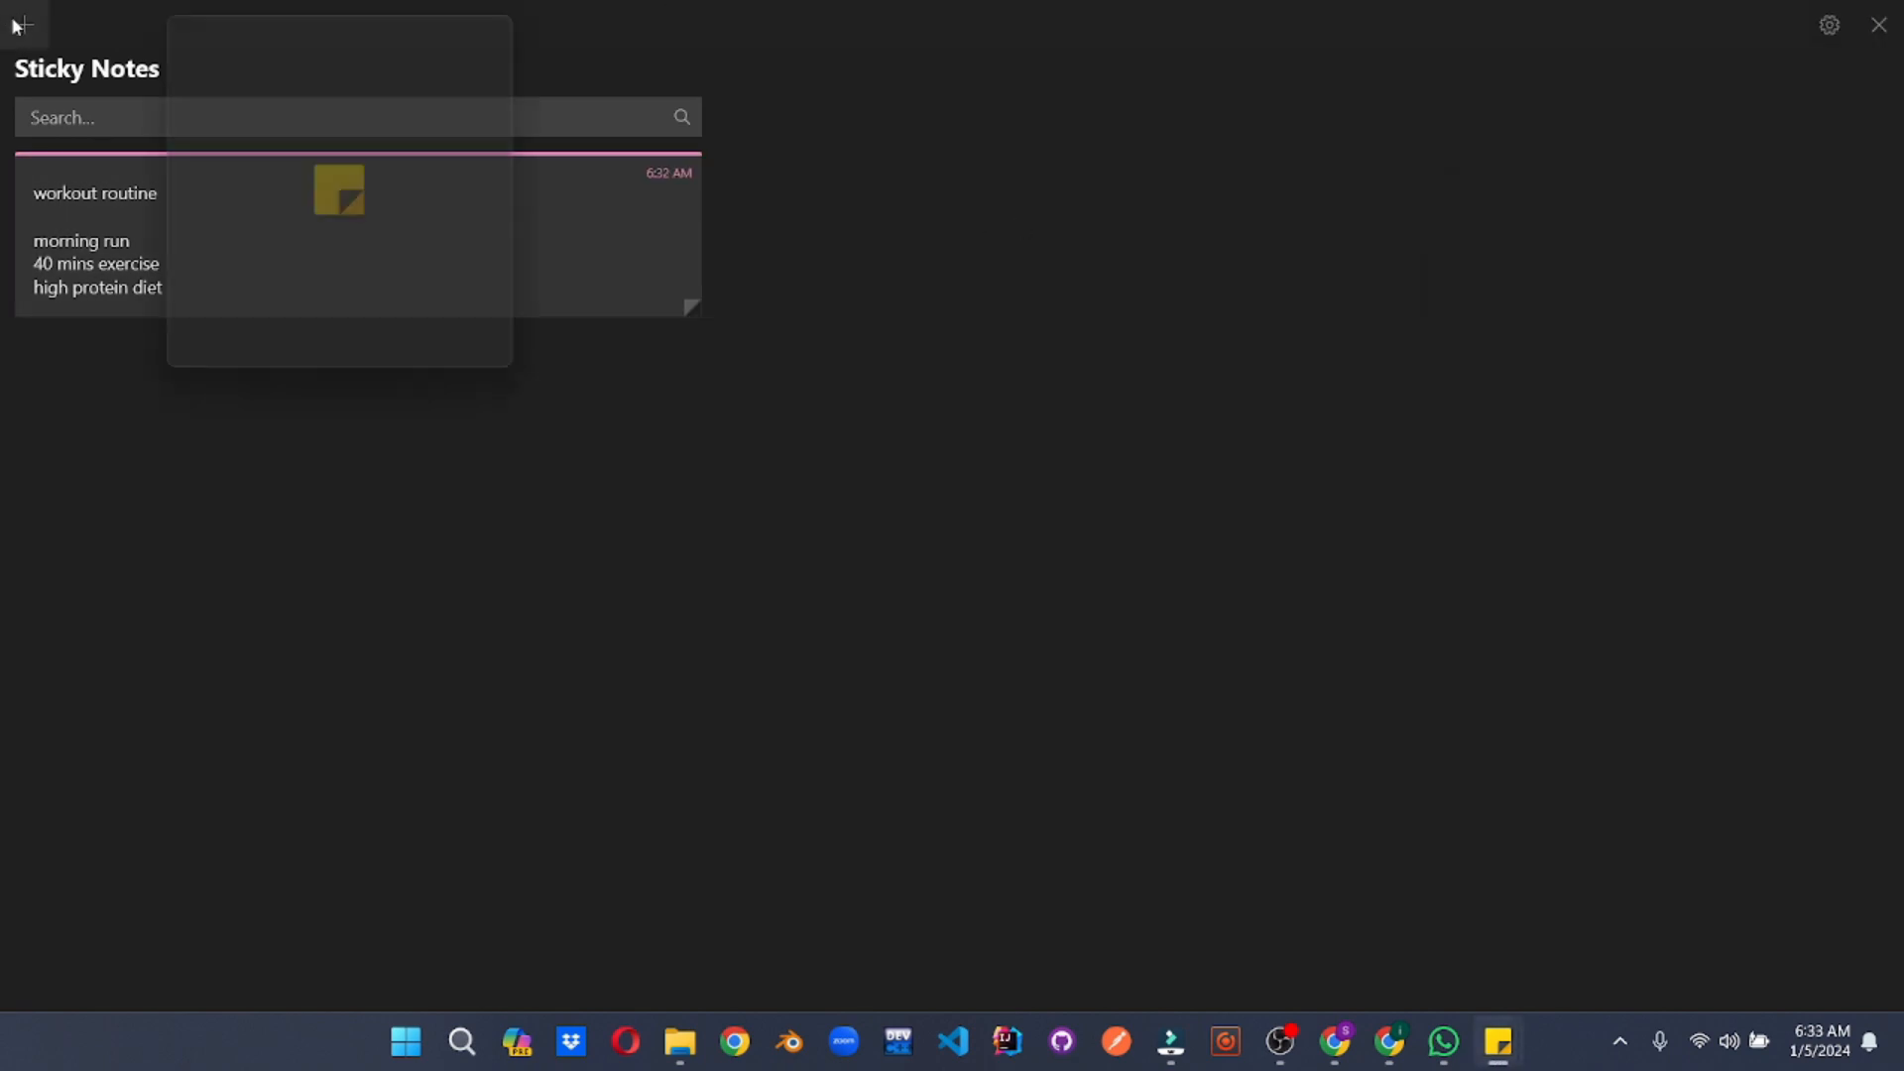
pyautogui.click(23, 23)
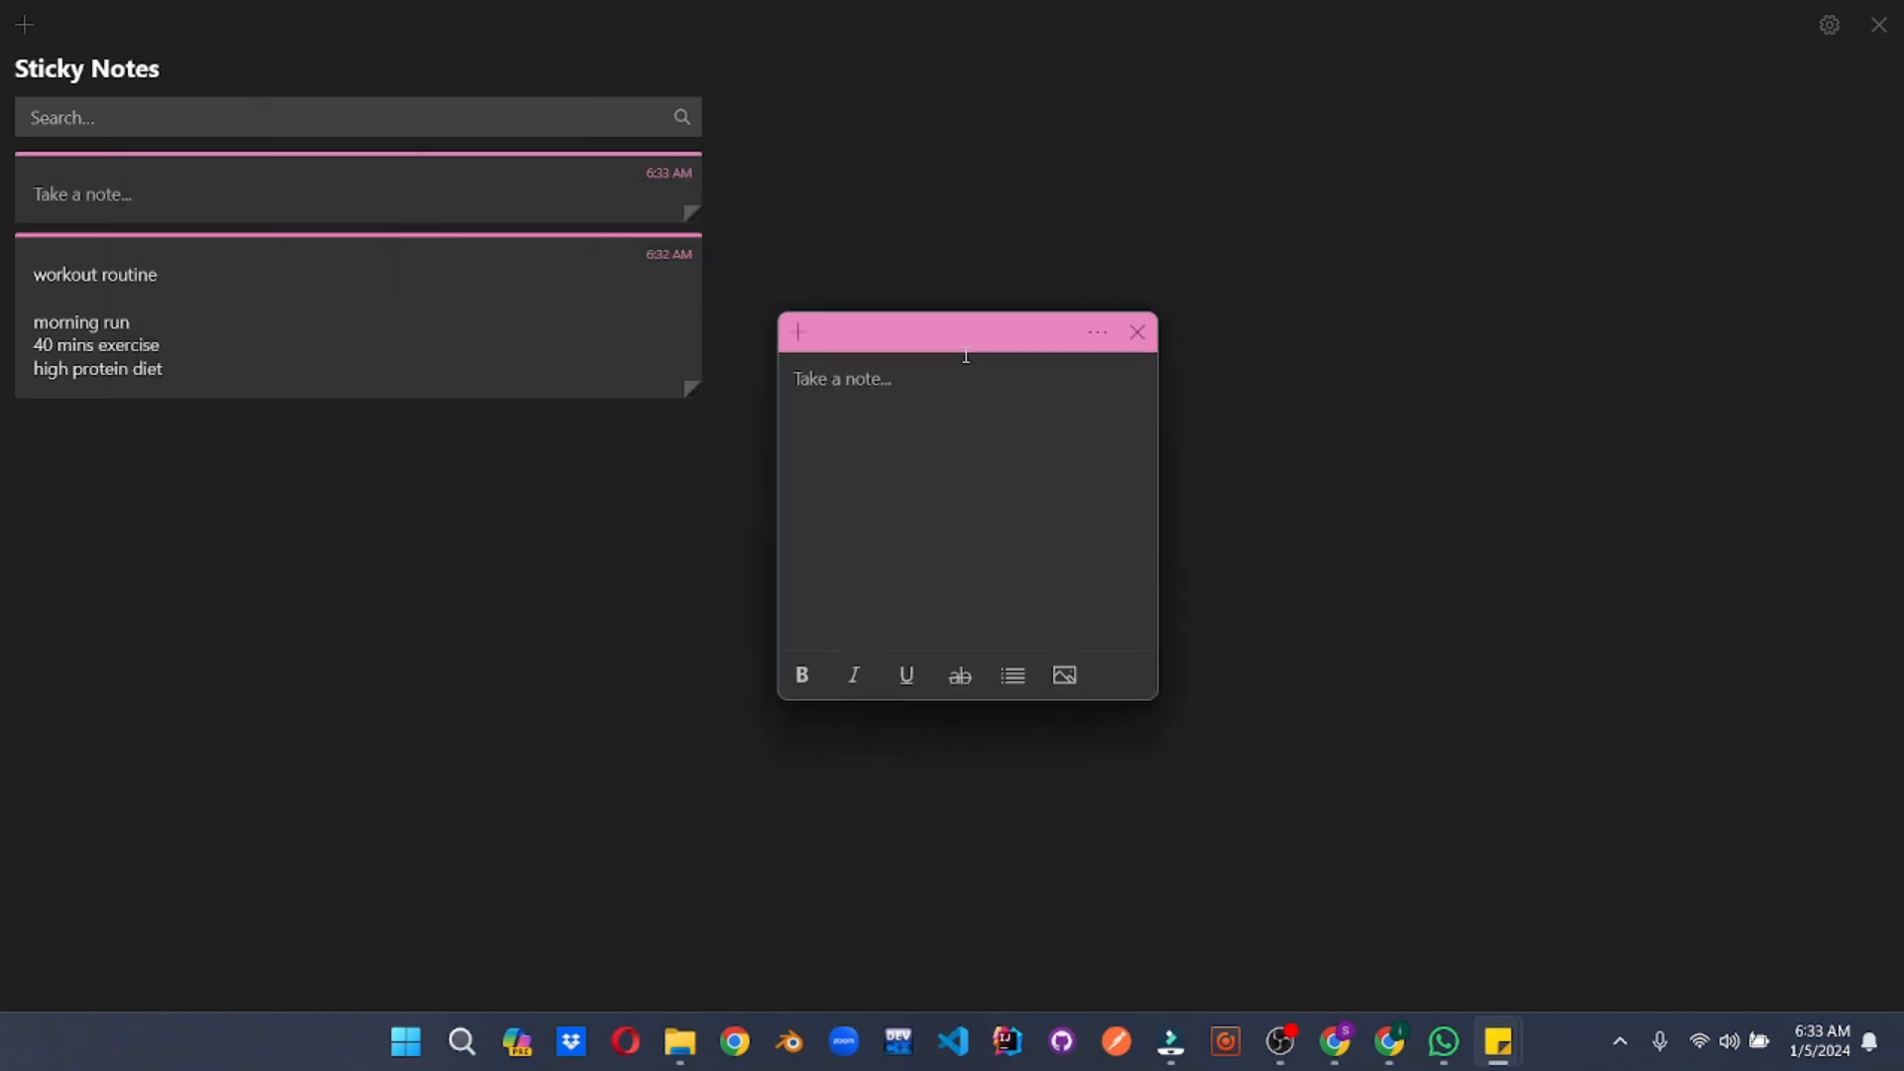
pyautogui.write('work')
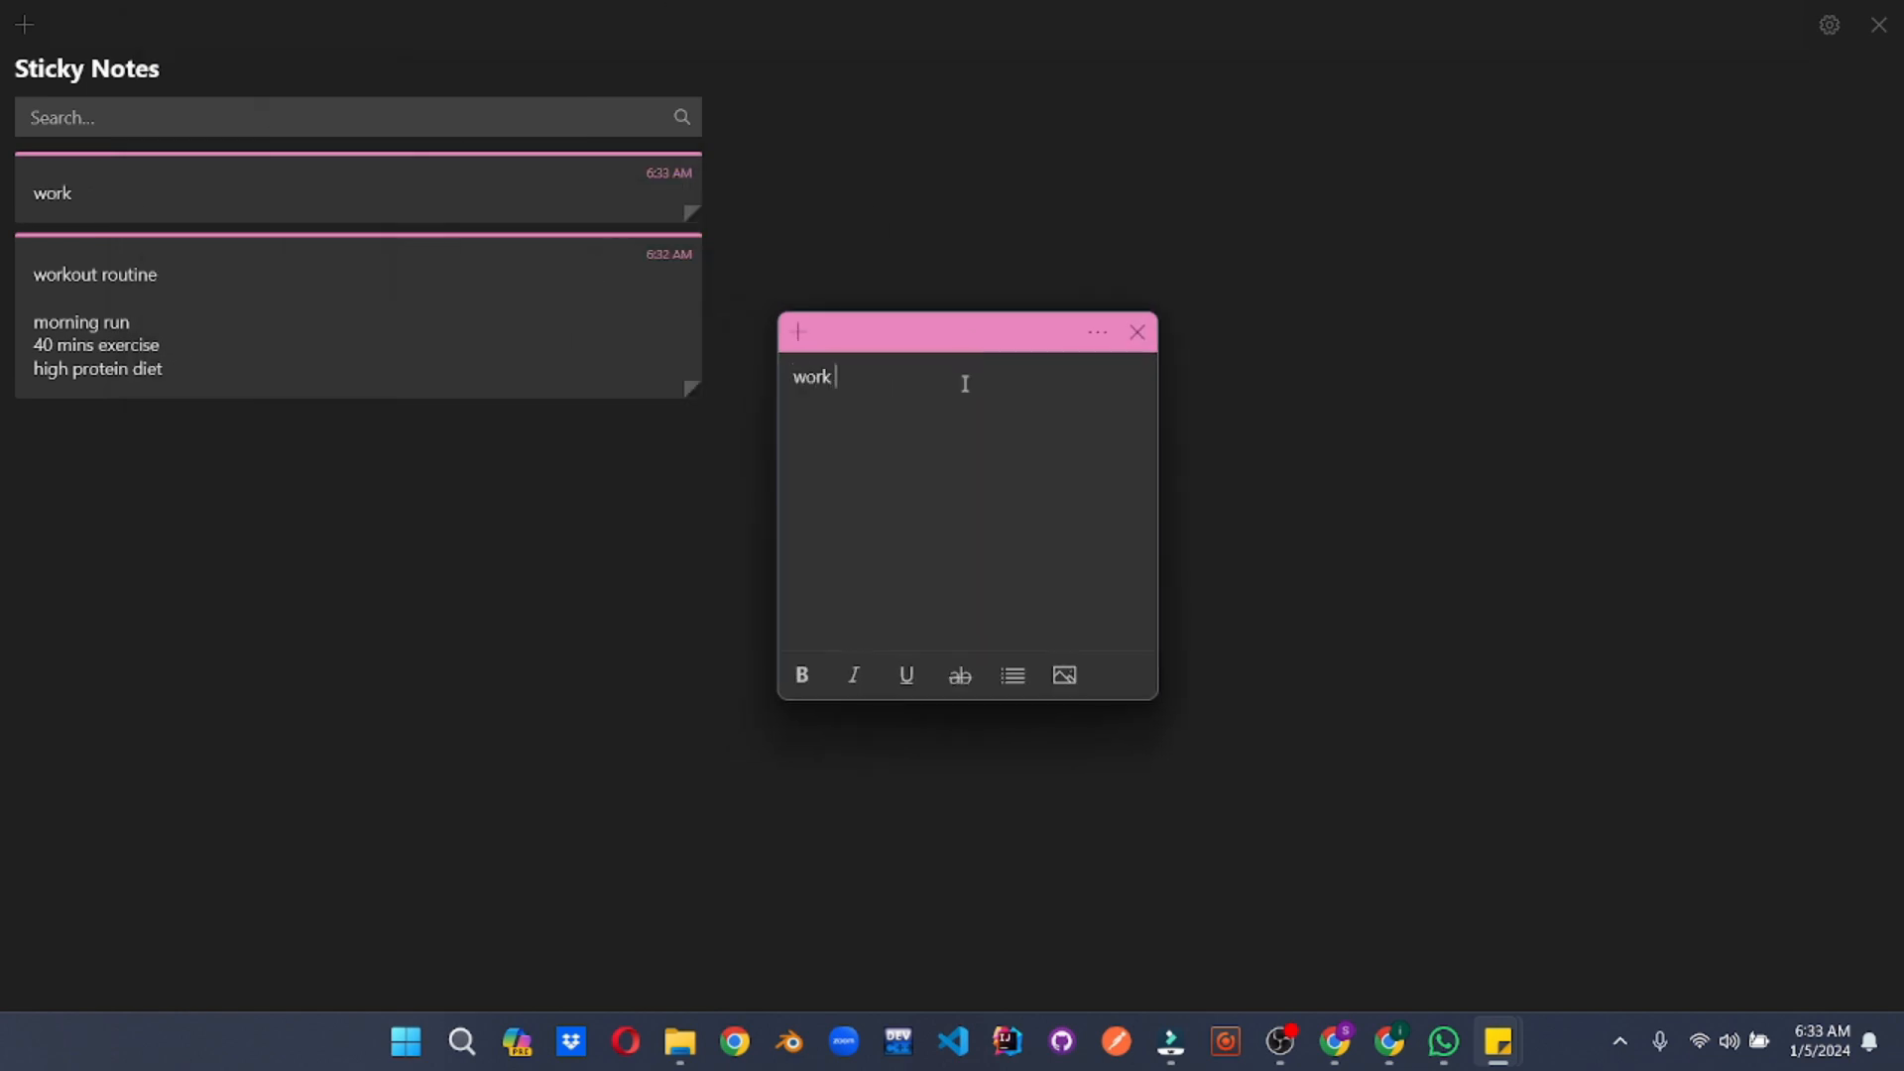
pyautogui.write('need to fin')
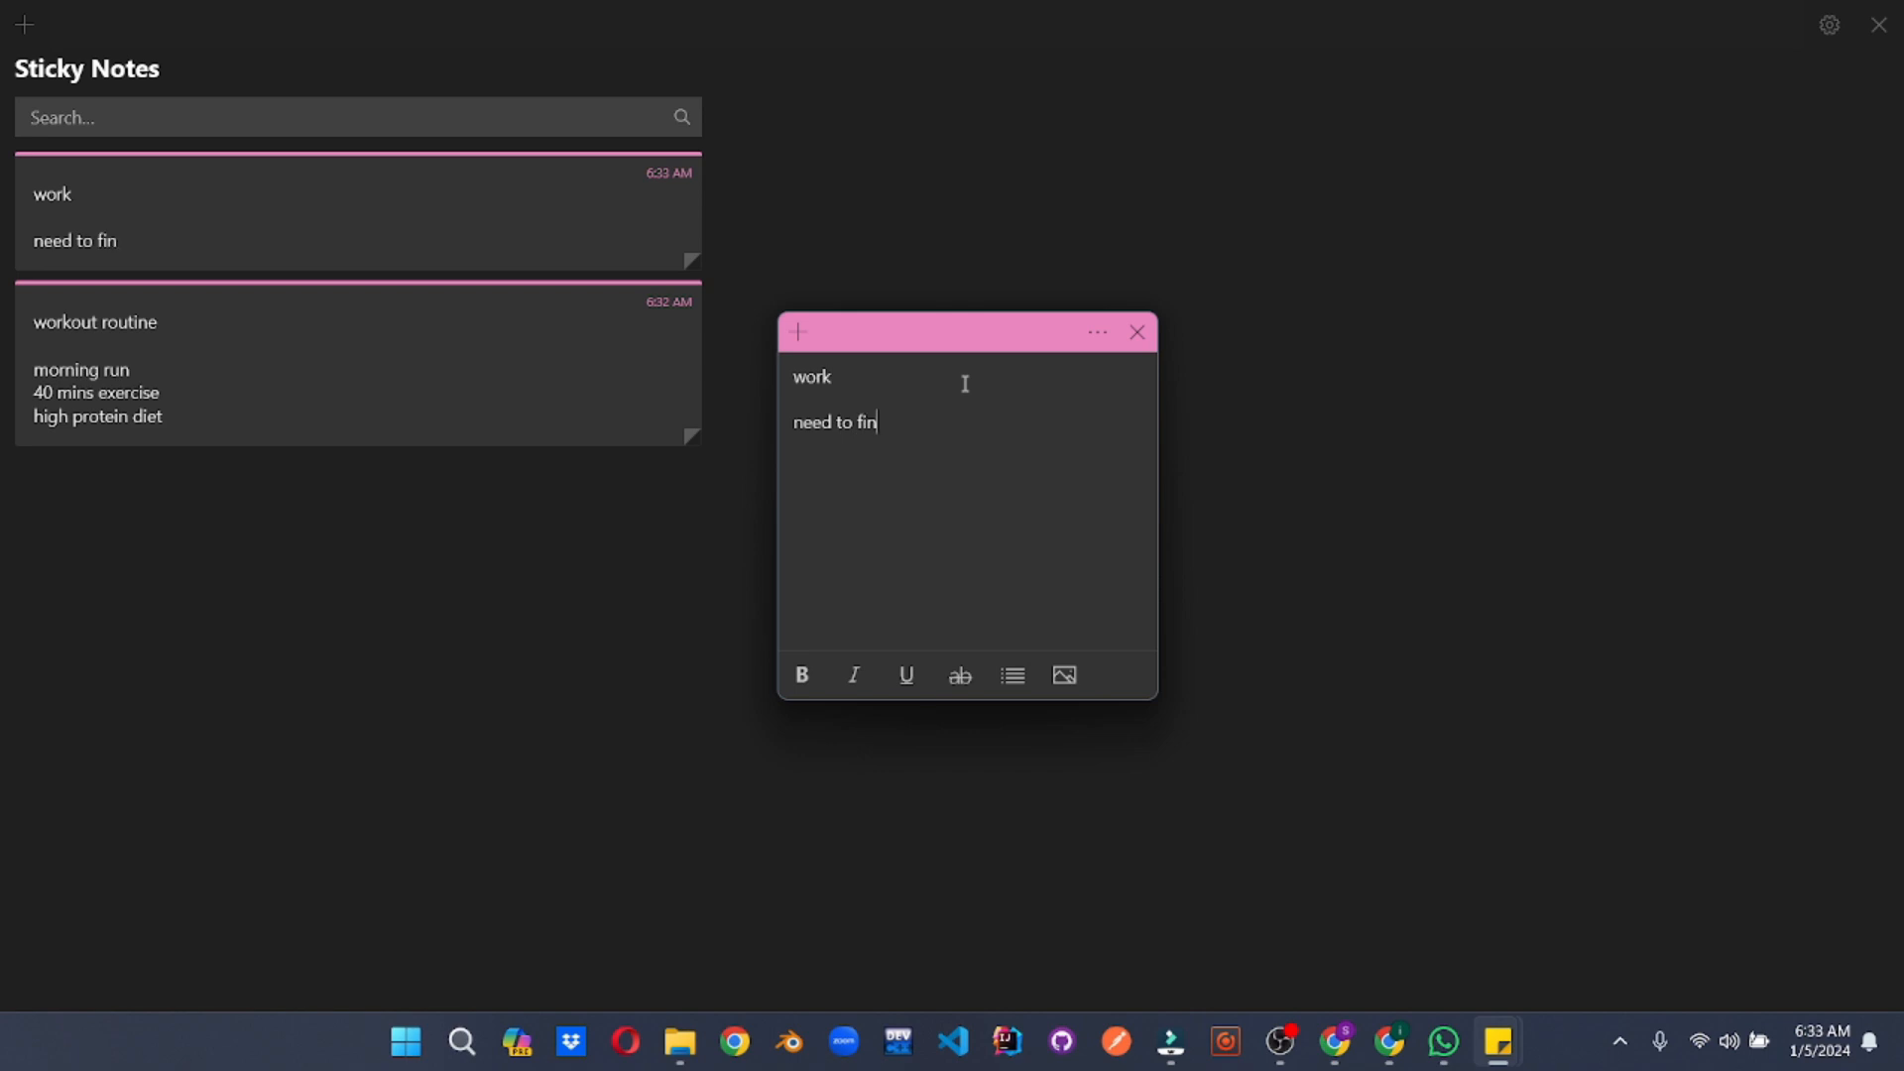
pyautogui.write('ish the last pro')
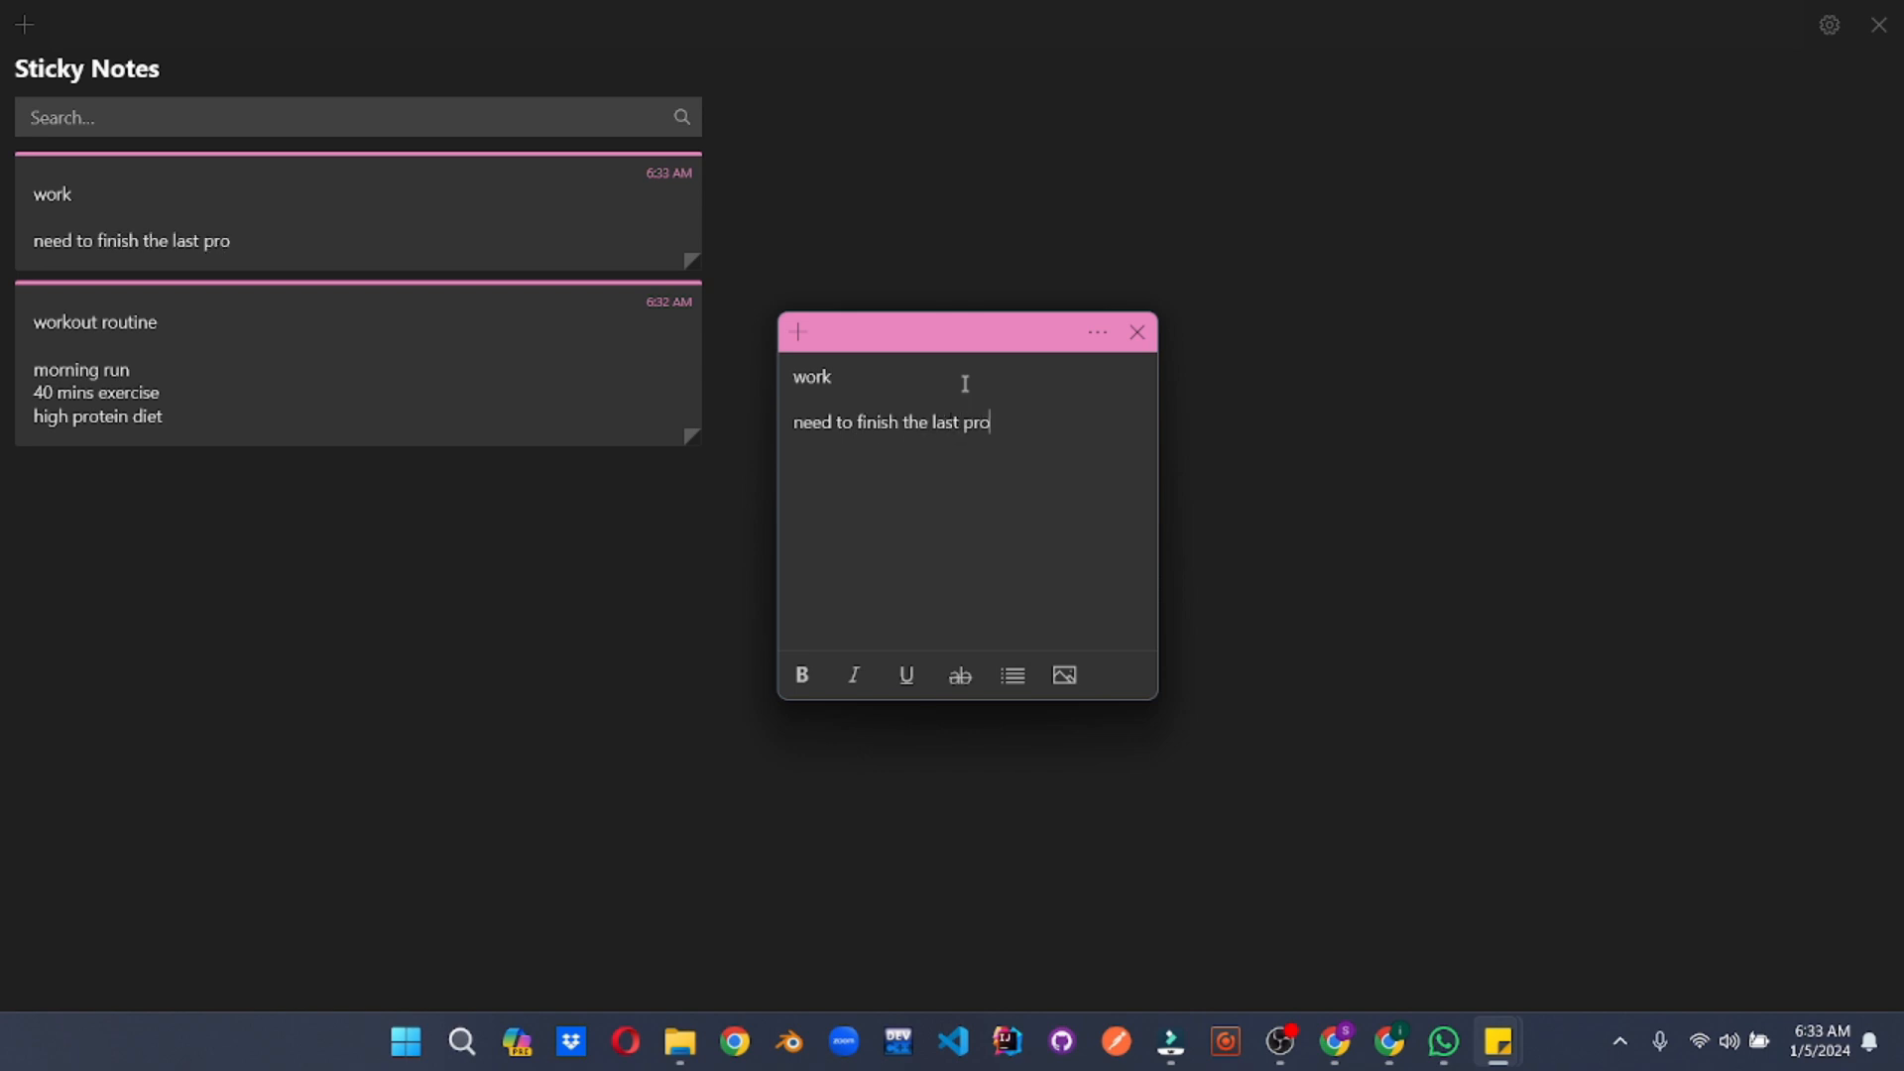
pyautogui.write('ject')
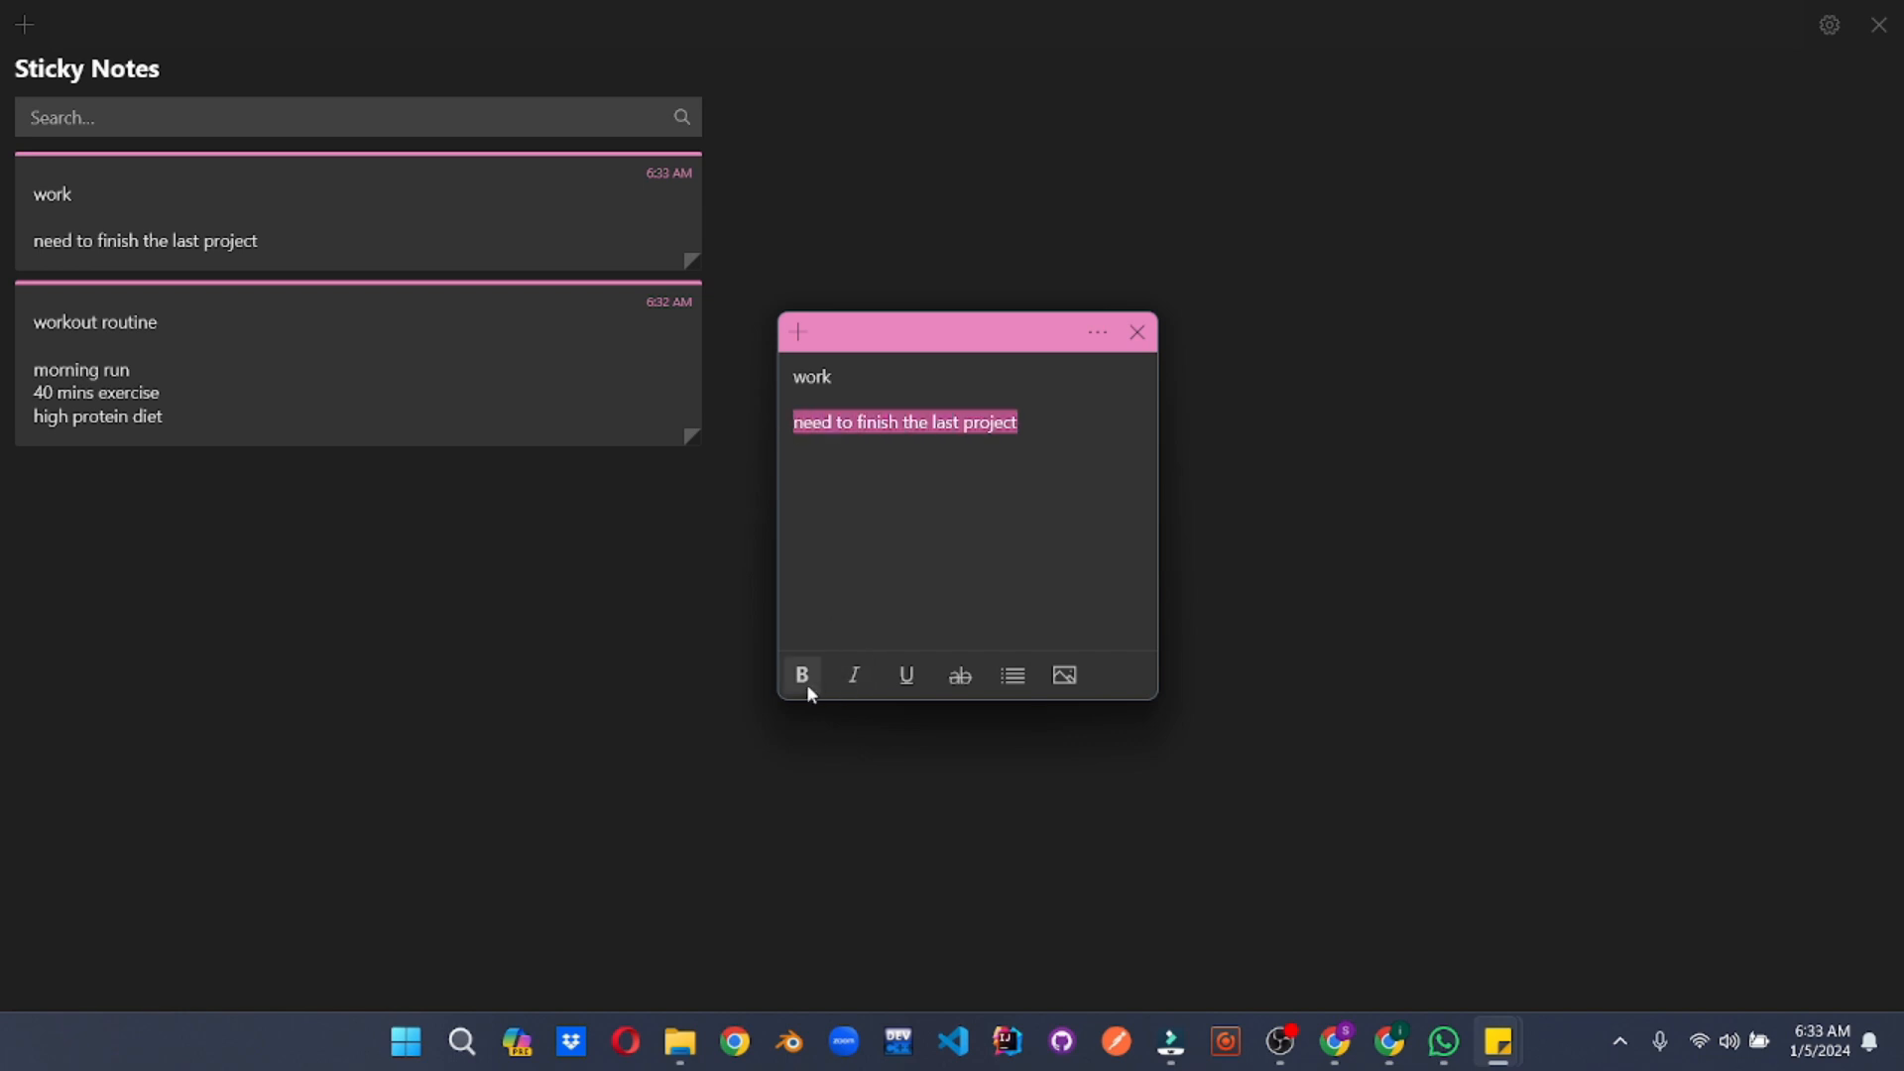
pyautogui.click(904, 674)
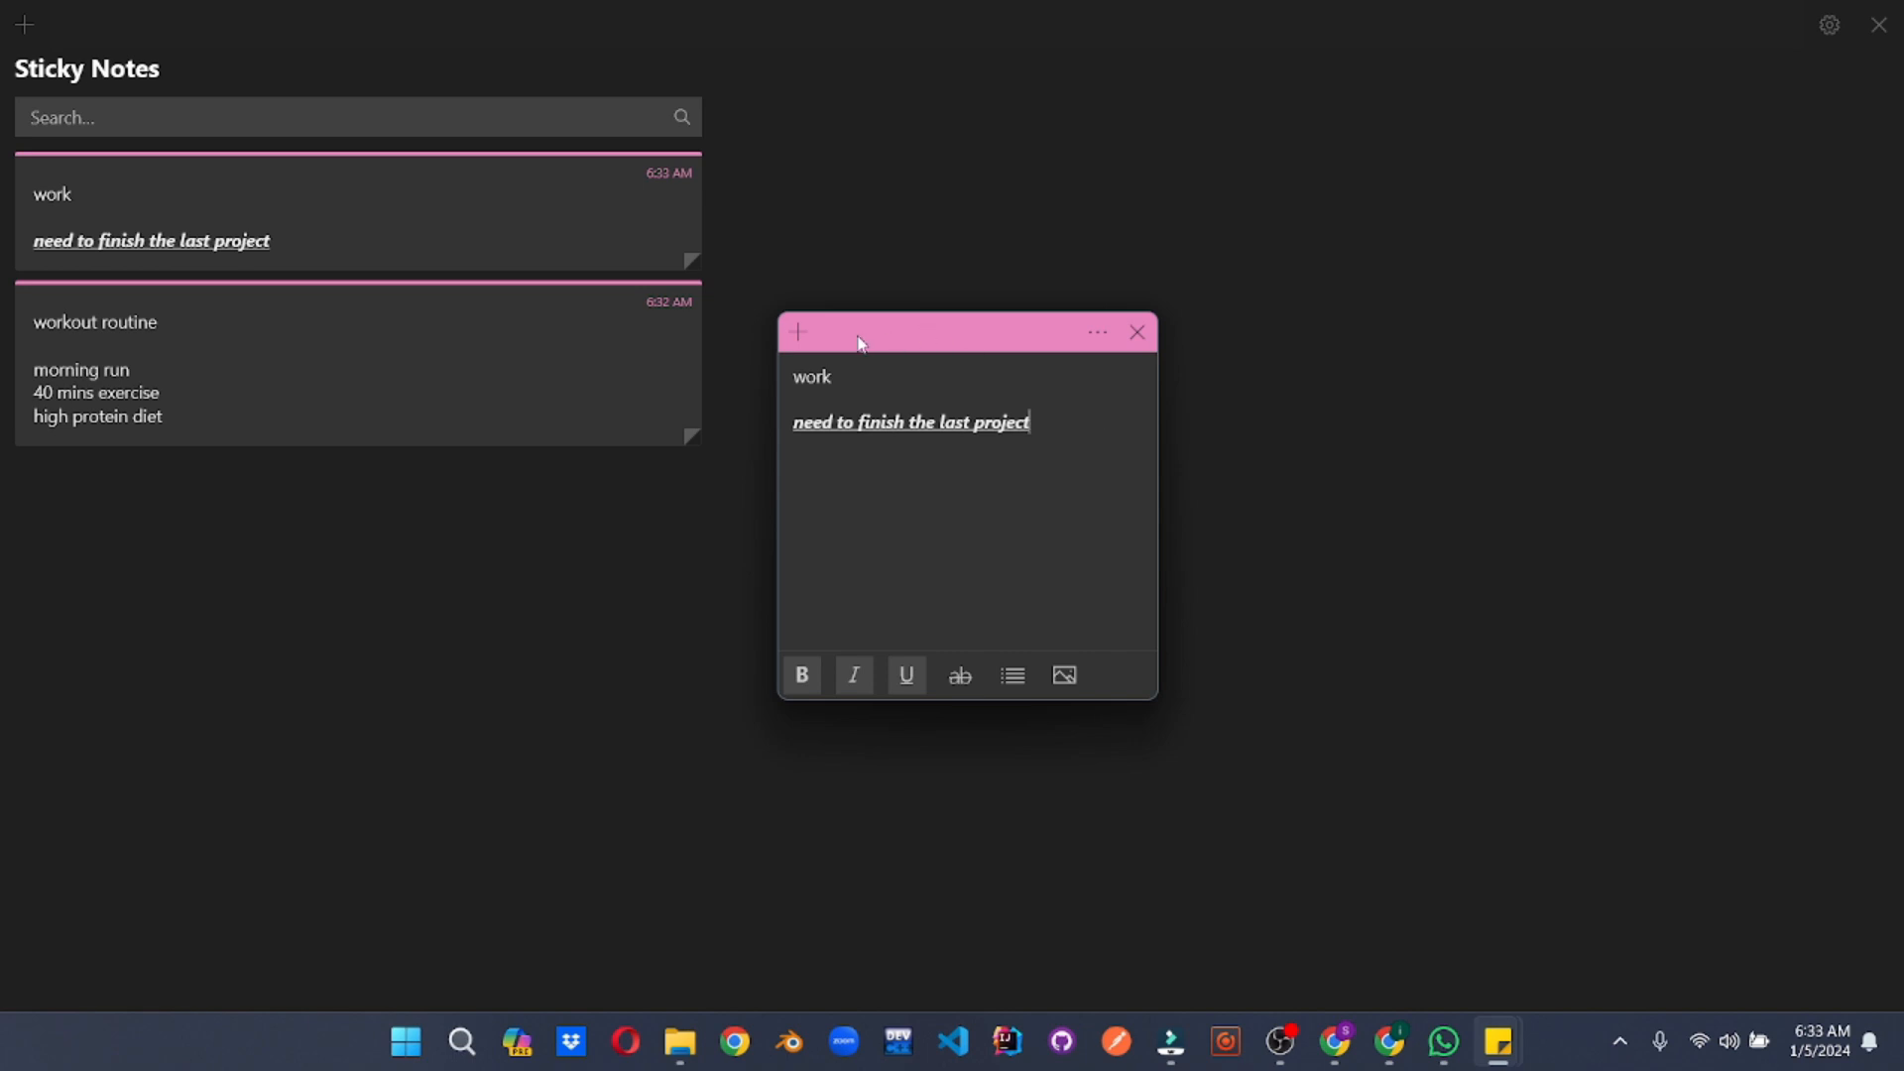
pyautogui.moveTo(856, 331); pyautogui.dragTo(1073, 317)
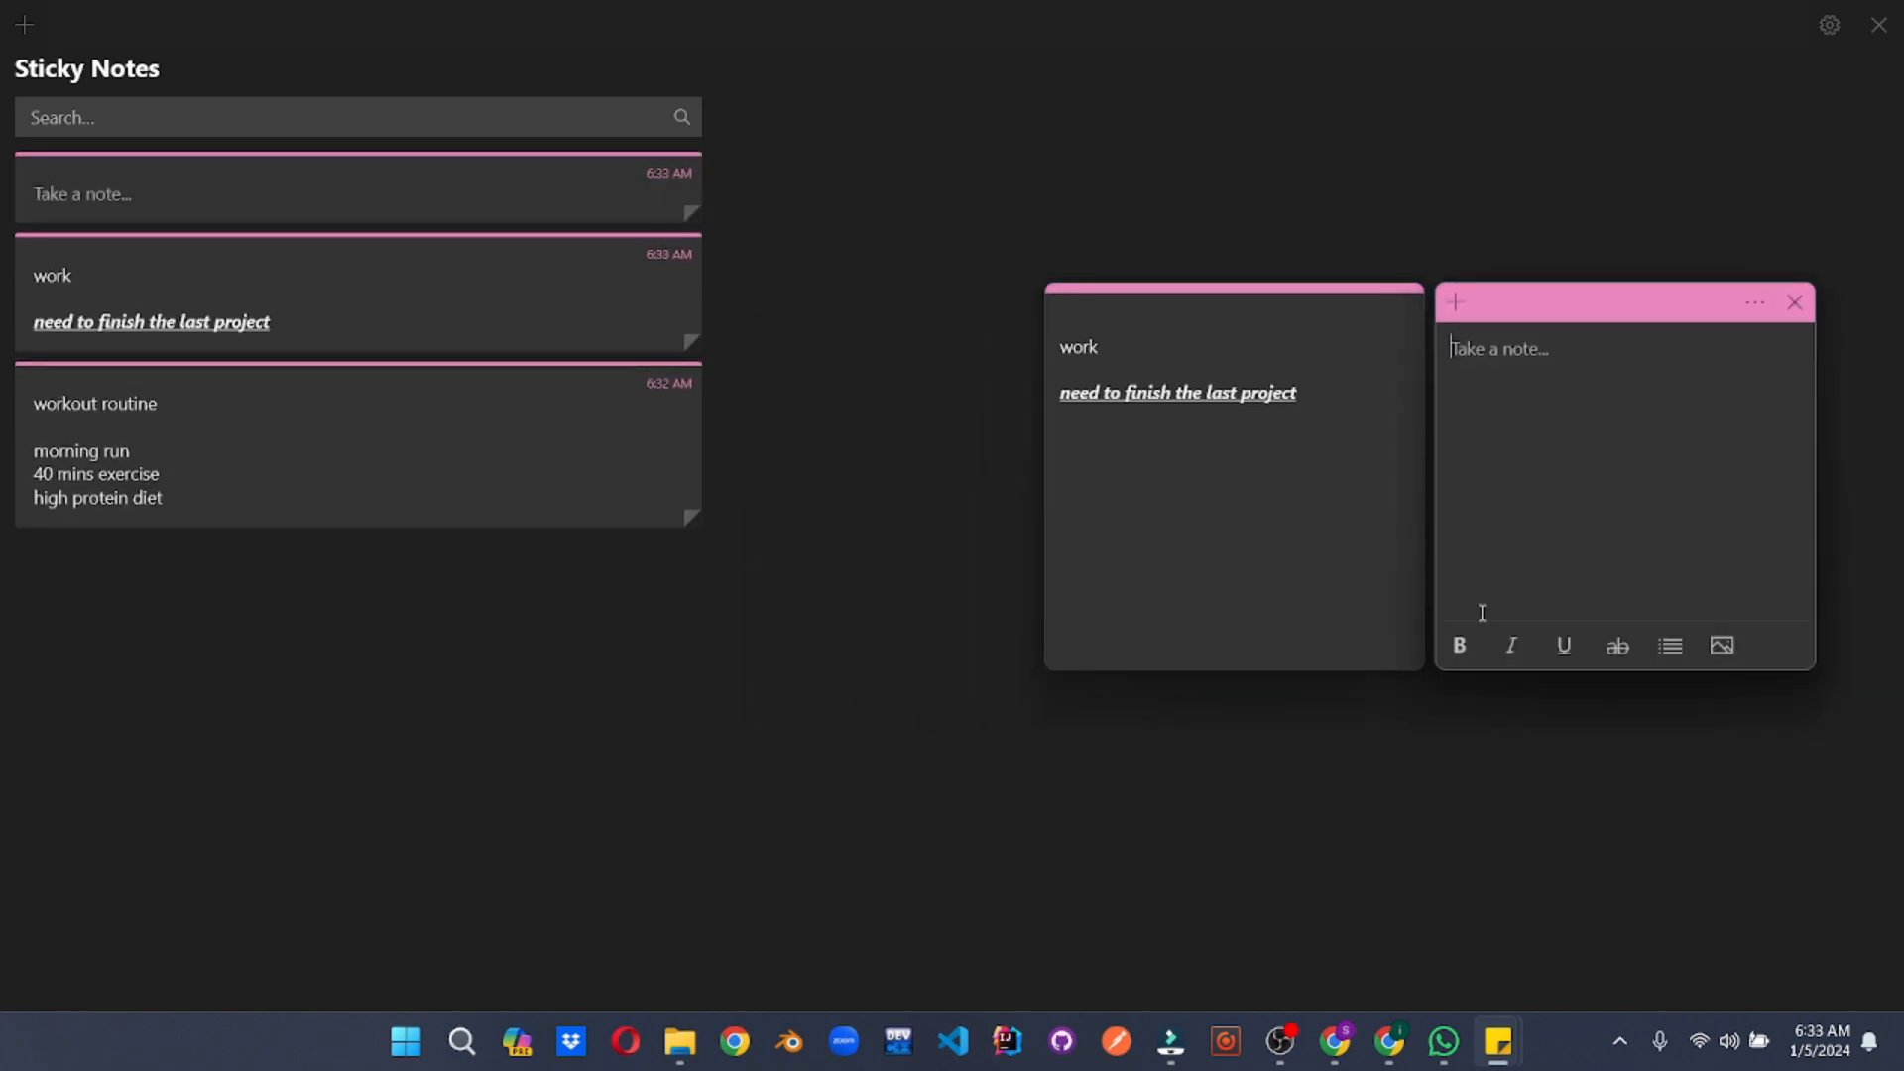
# Add a bulleted 'hey there' note with the ac.jpg picture inserted, then close the spare notes
pyautogui.write('h')
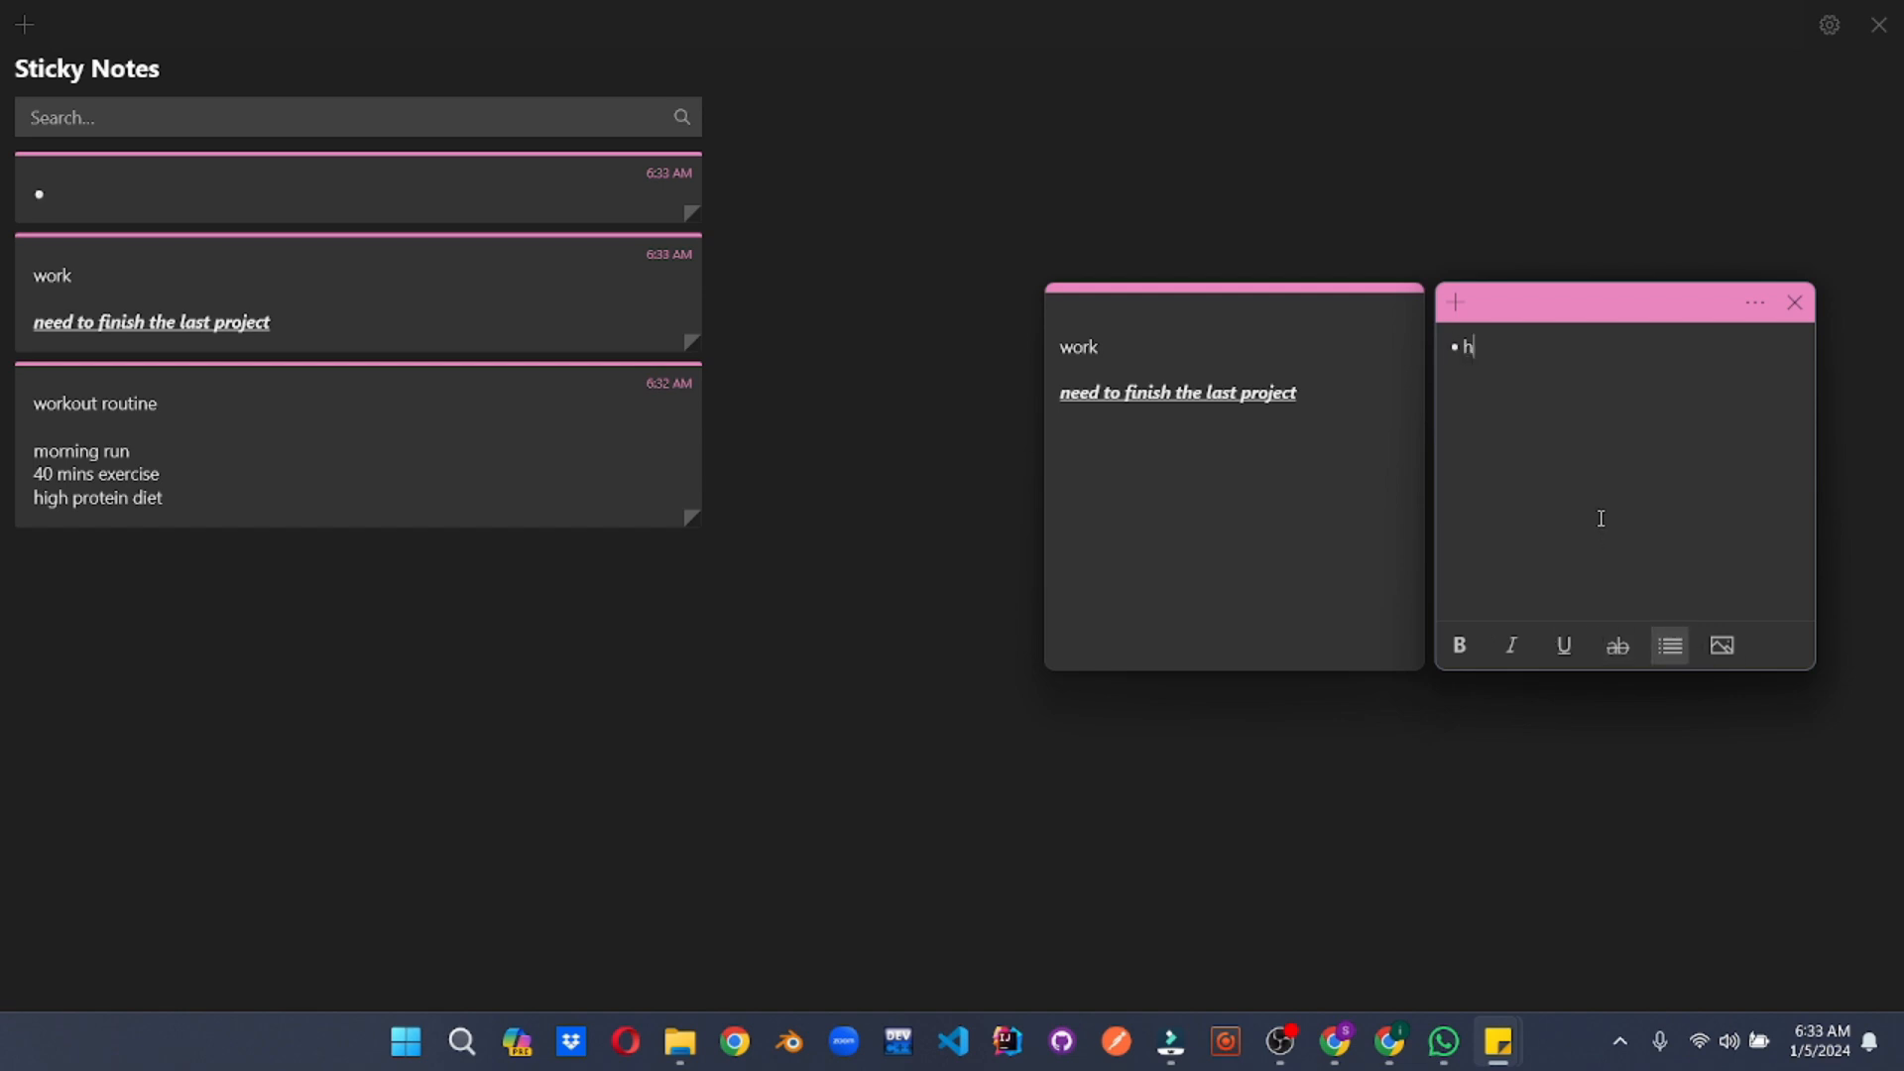
pyautogui.write('ey there')
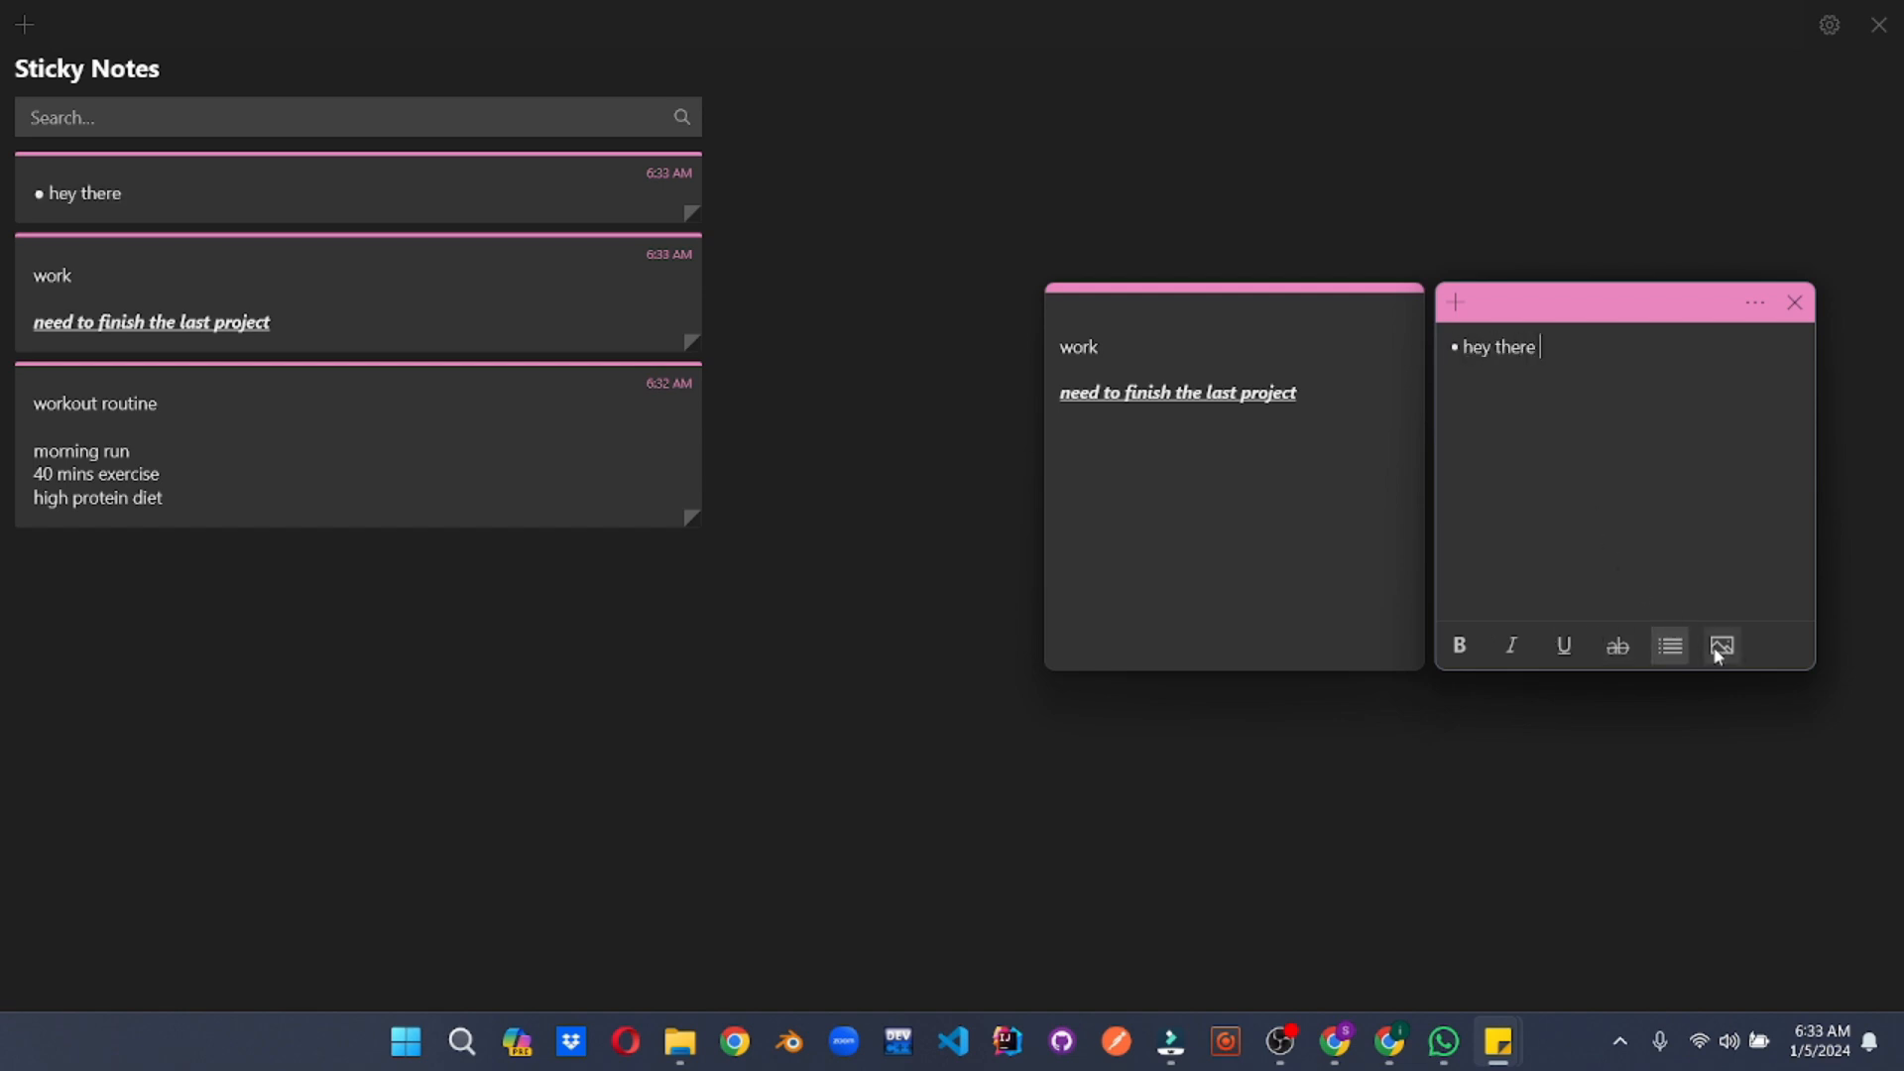
pyautogui.click(1721, 645)
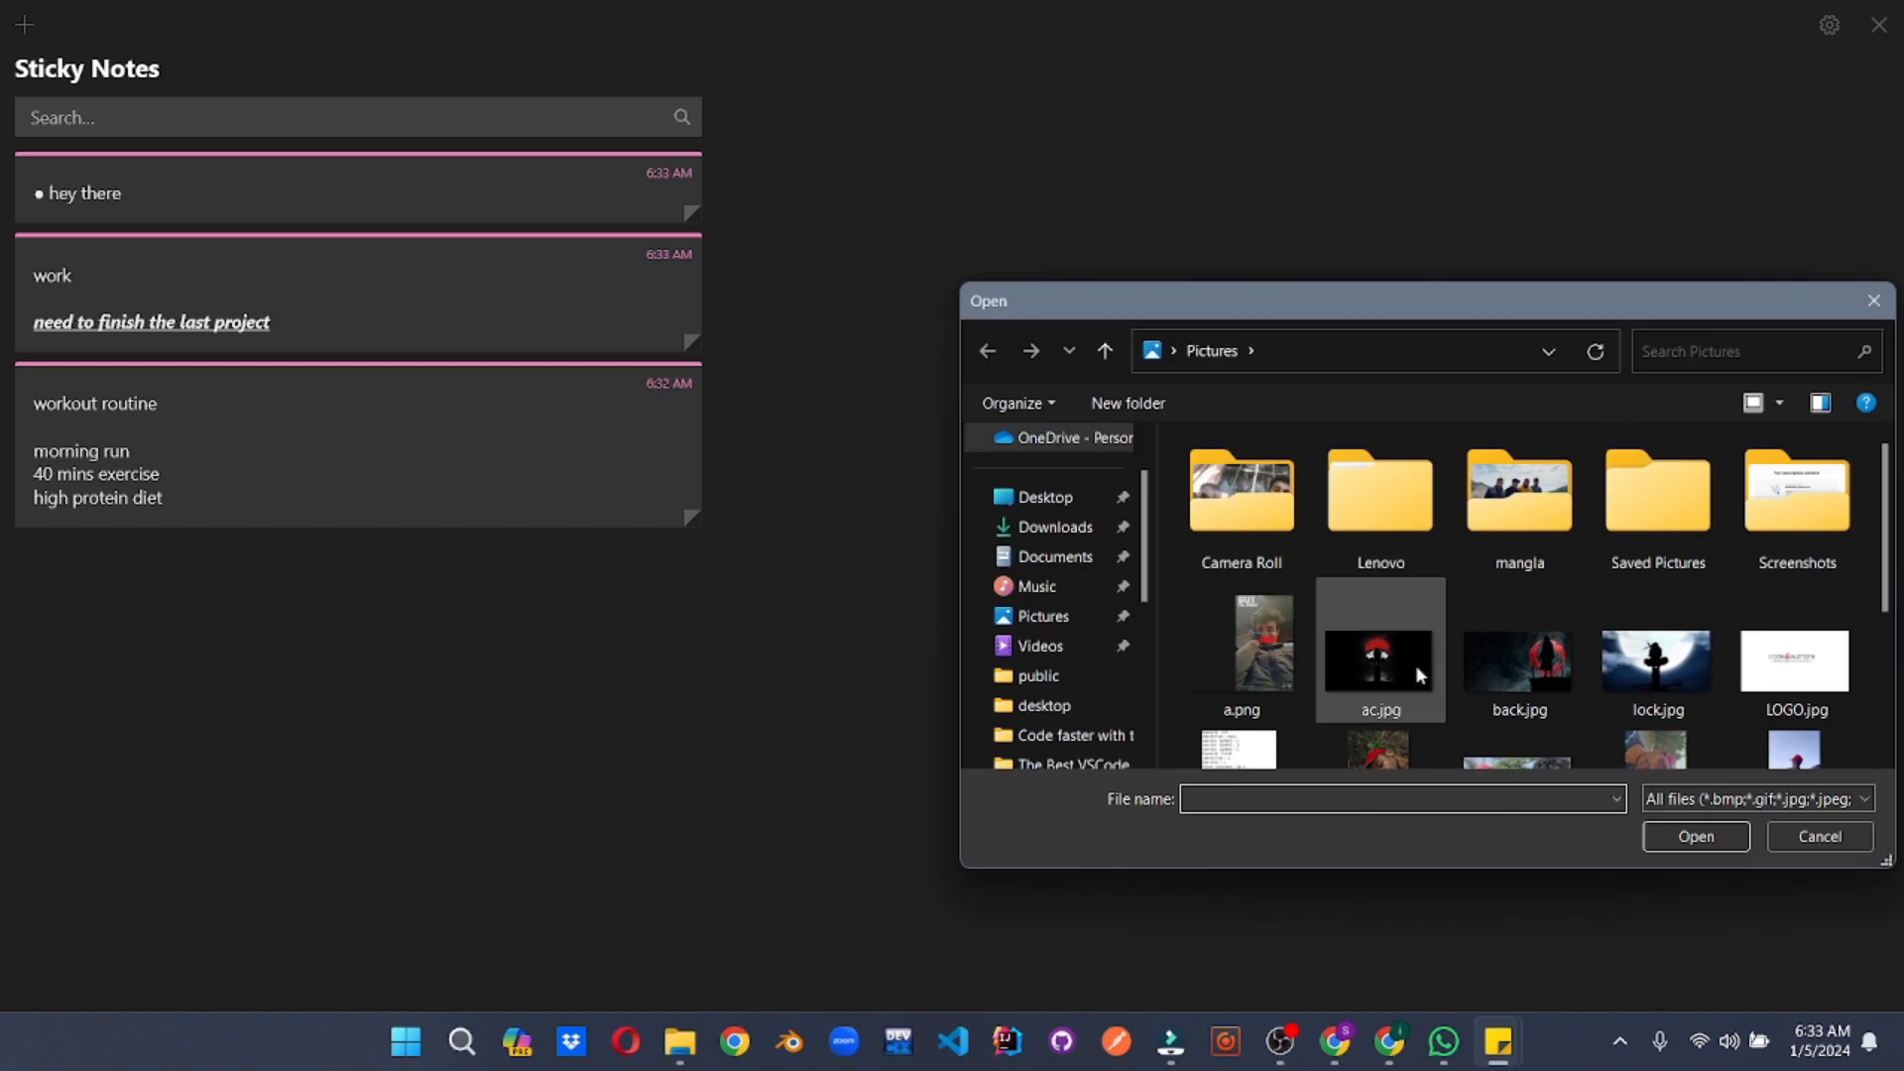
pyautogui.click(1694, 835)
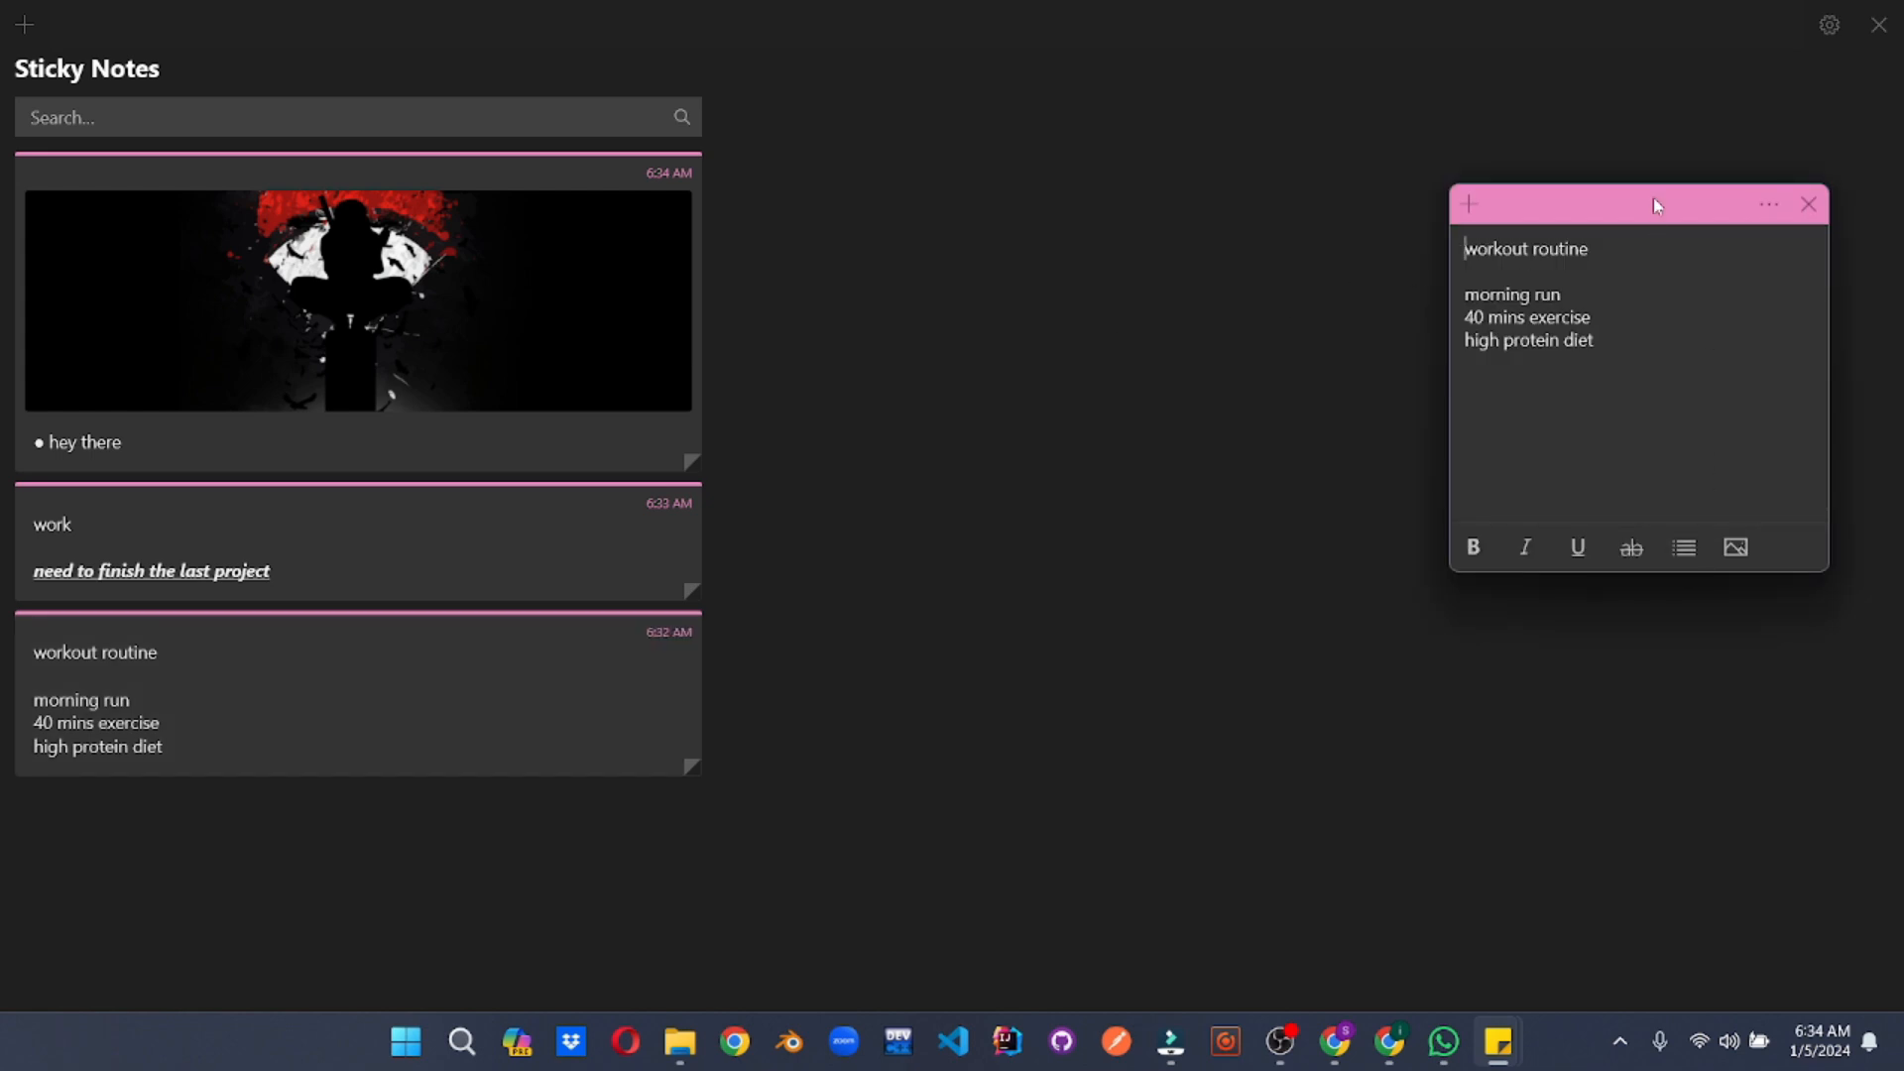
pyautogui.click(1767, 204)
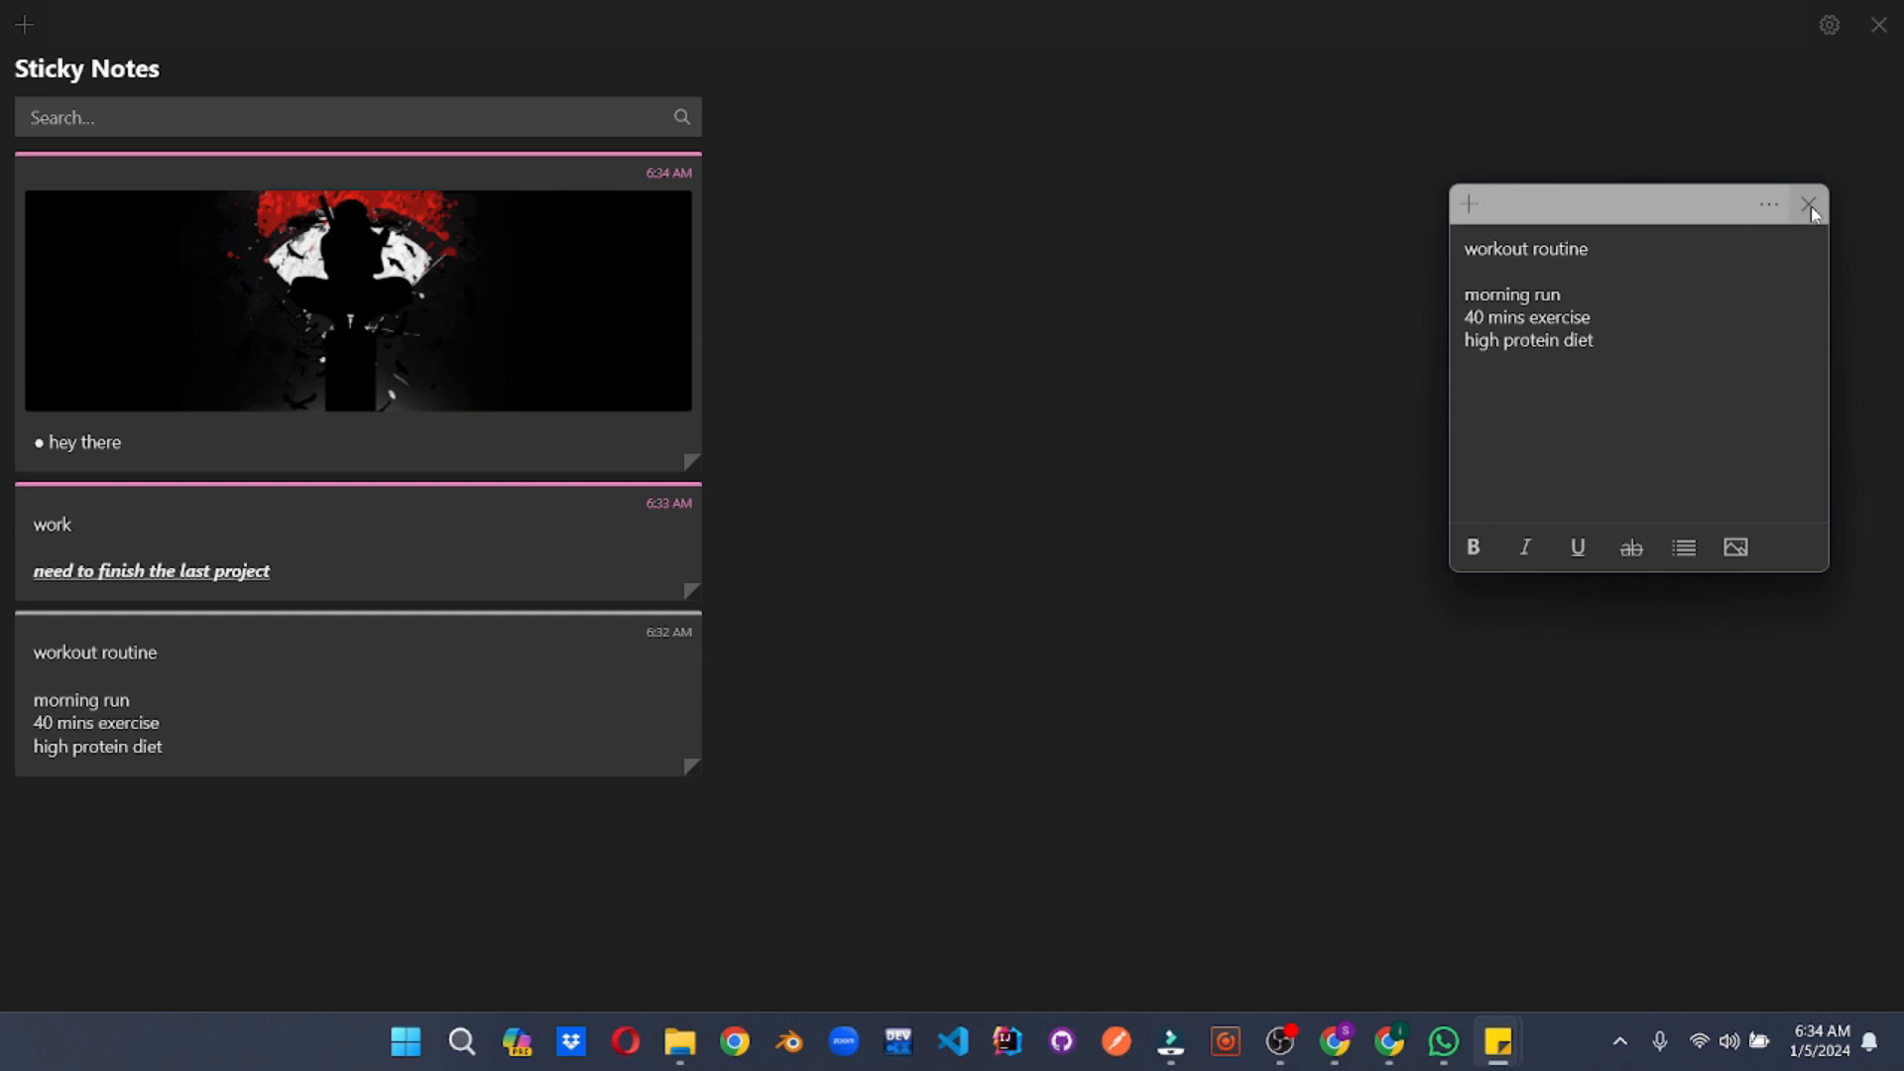
pyautogui.click(1808, 204)
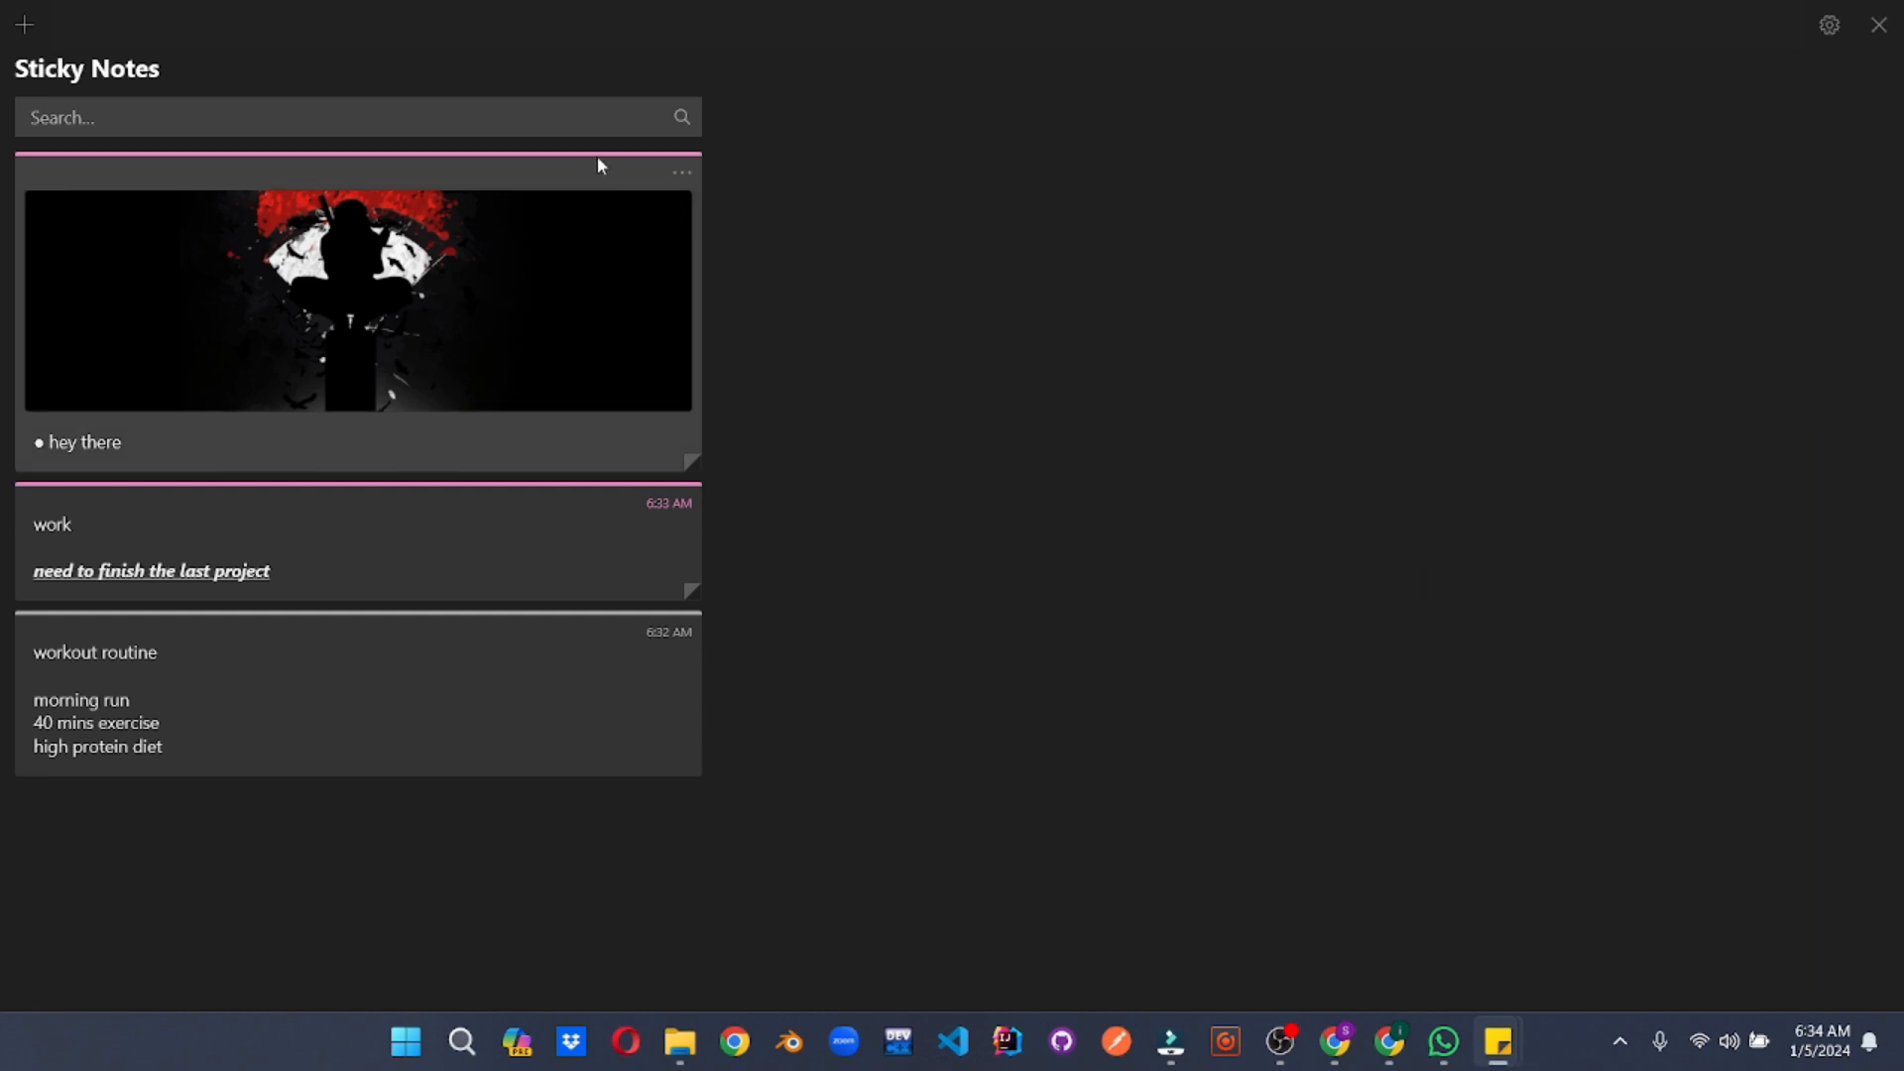
pyautogui.click(431, 1041)
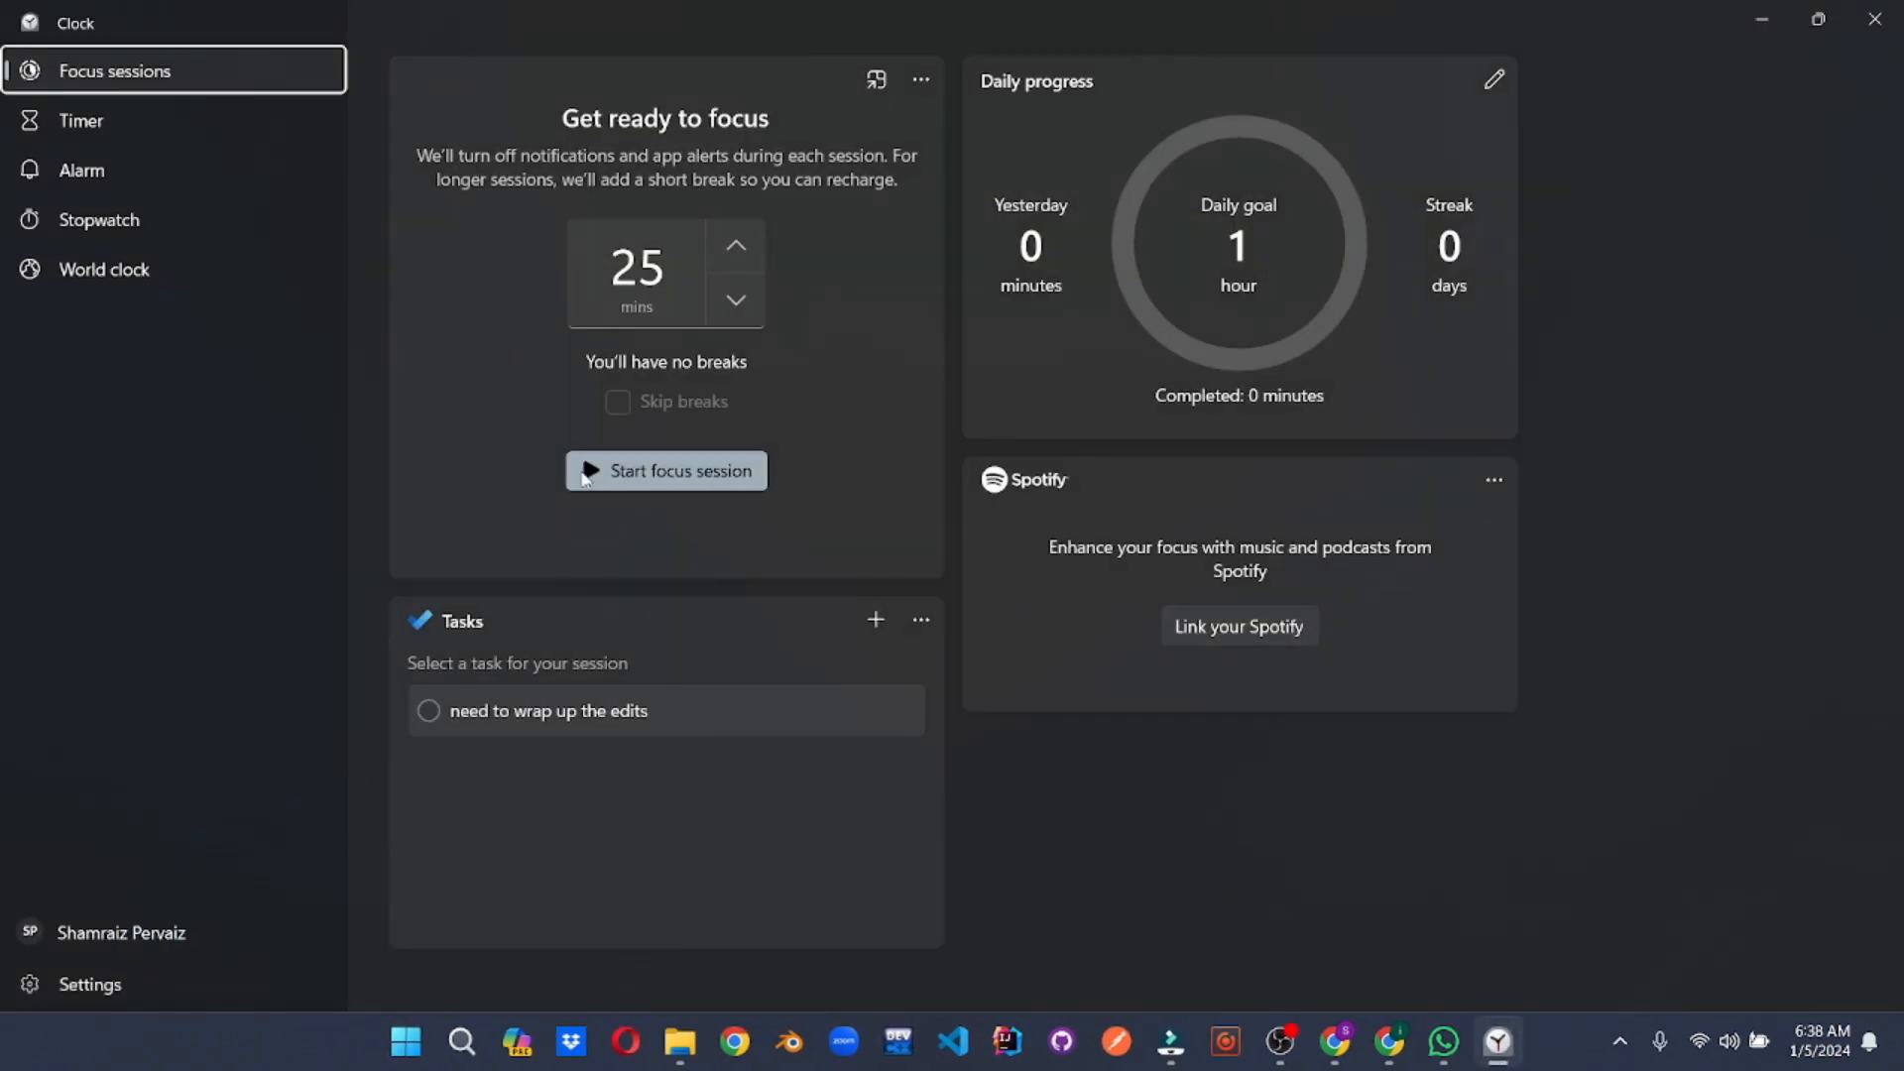
# Start a 25-minute focus session, set the daily focus goal to 2 hours, then end the session
pyautogui.click(666, 472)
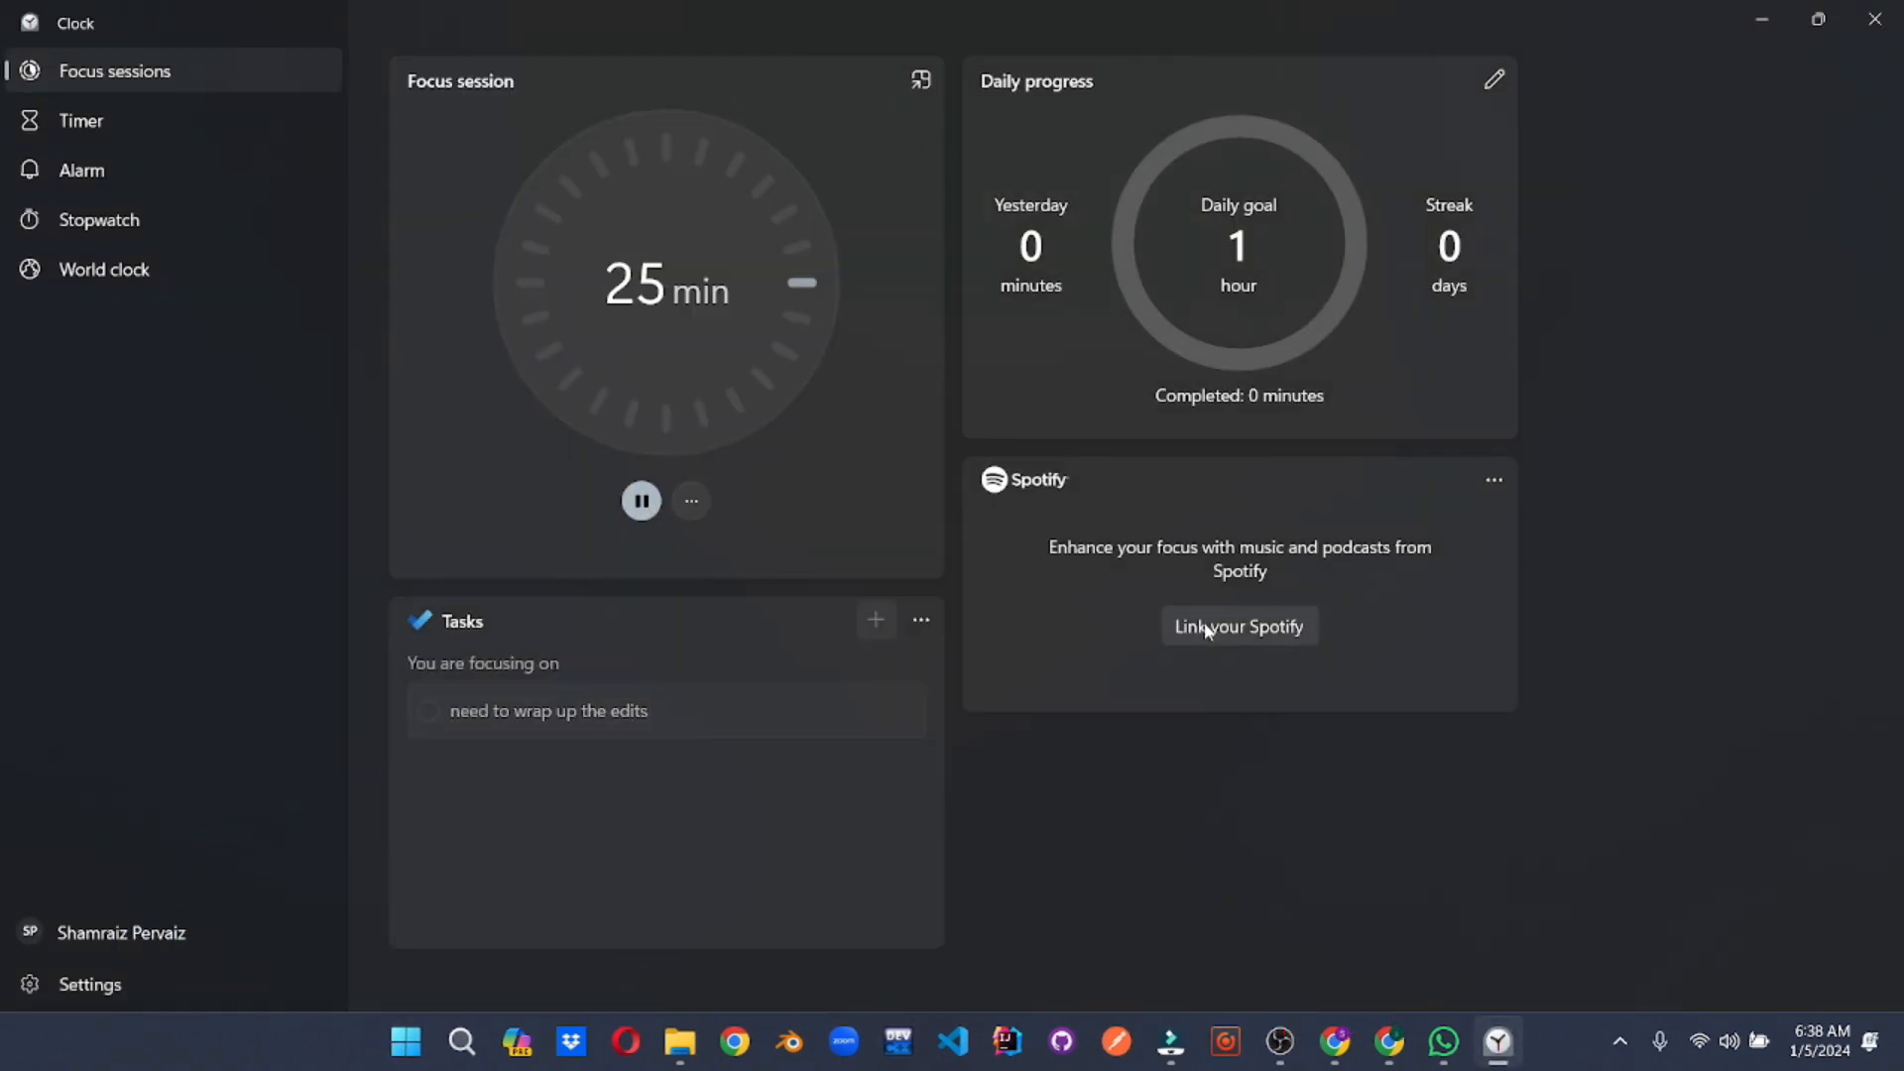
pyautogui.moveTo(766, 674)
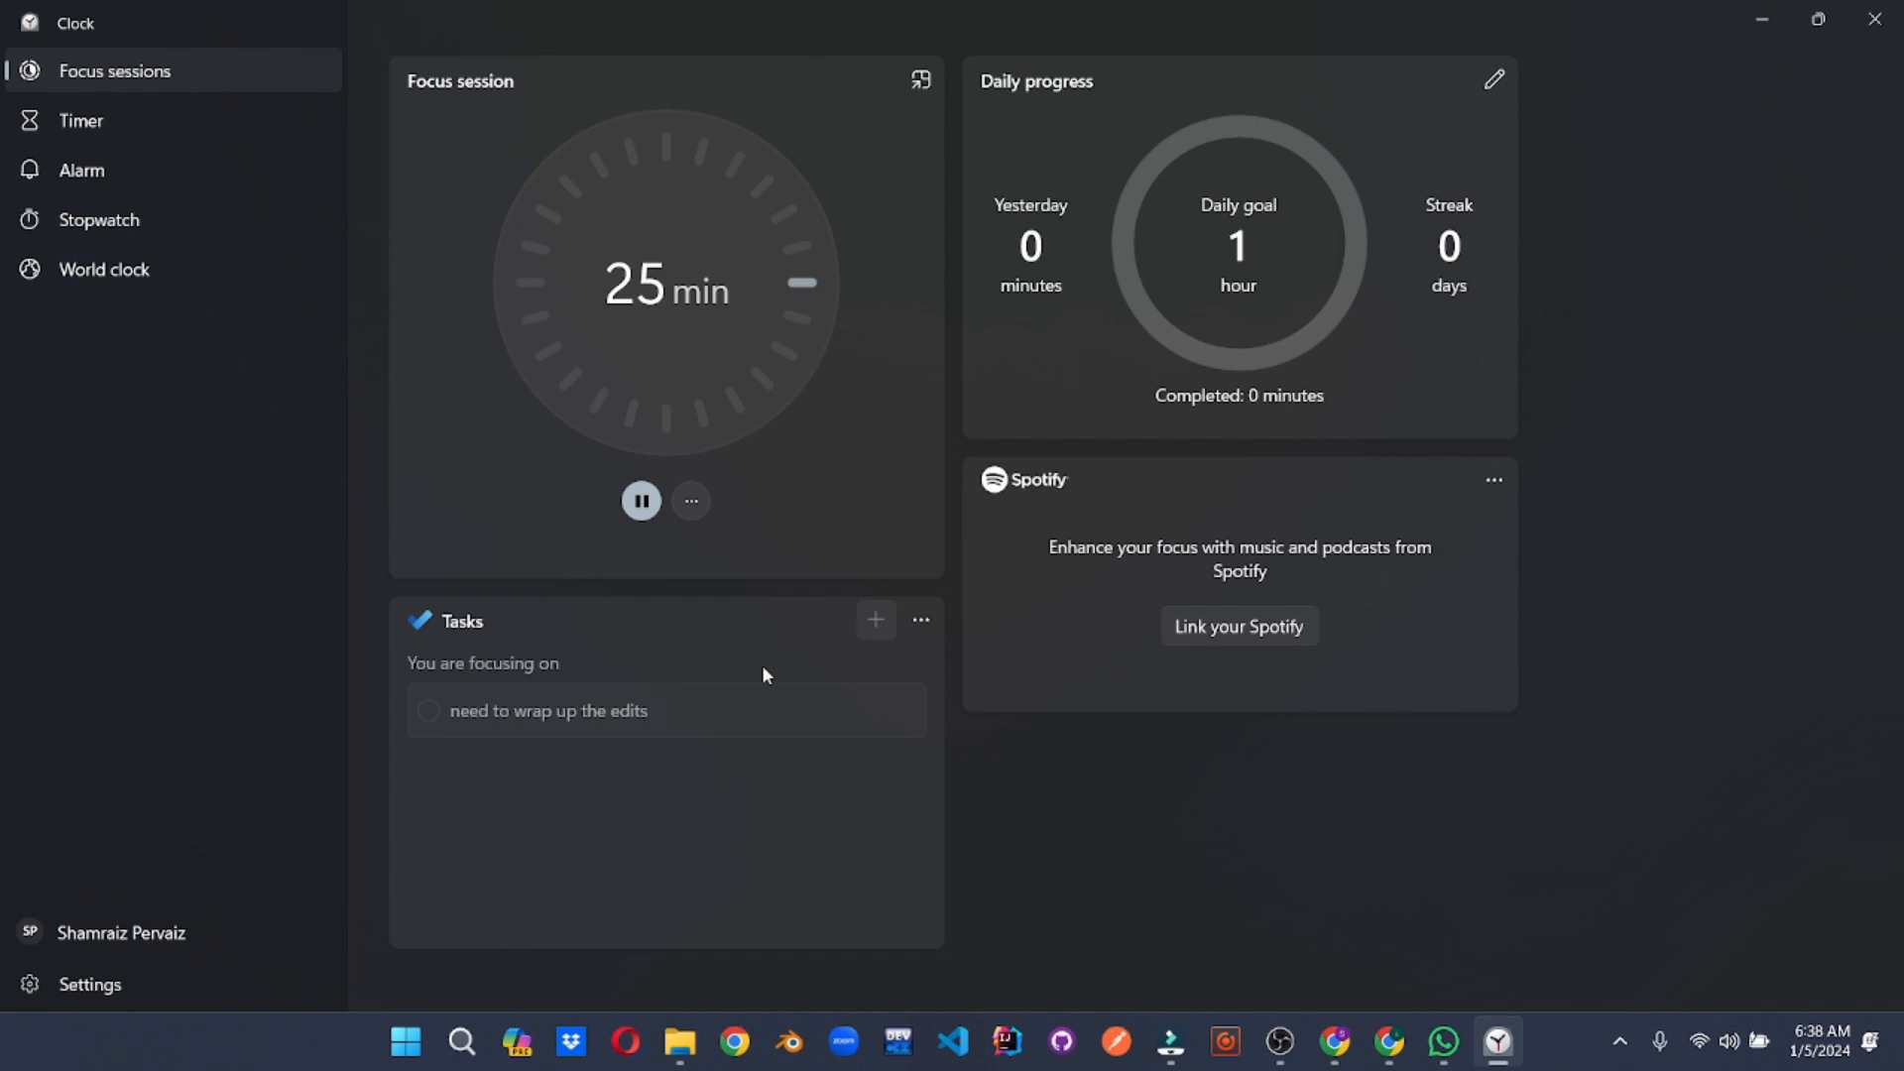
pyautogui.moveTo(1495, 79)
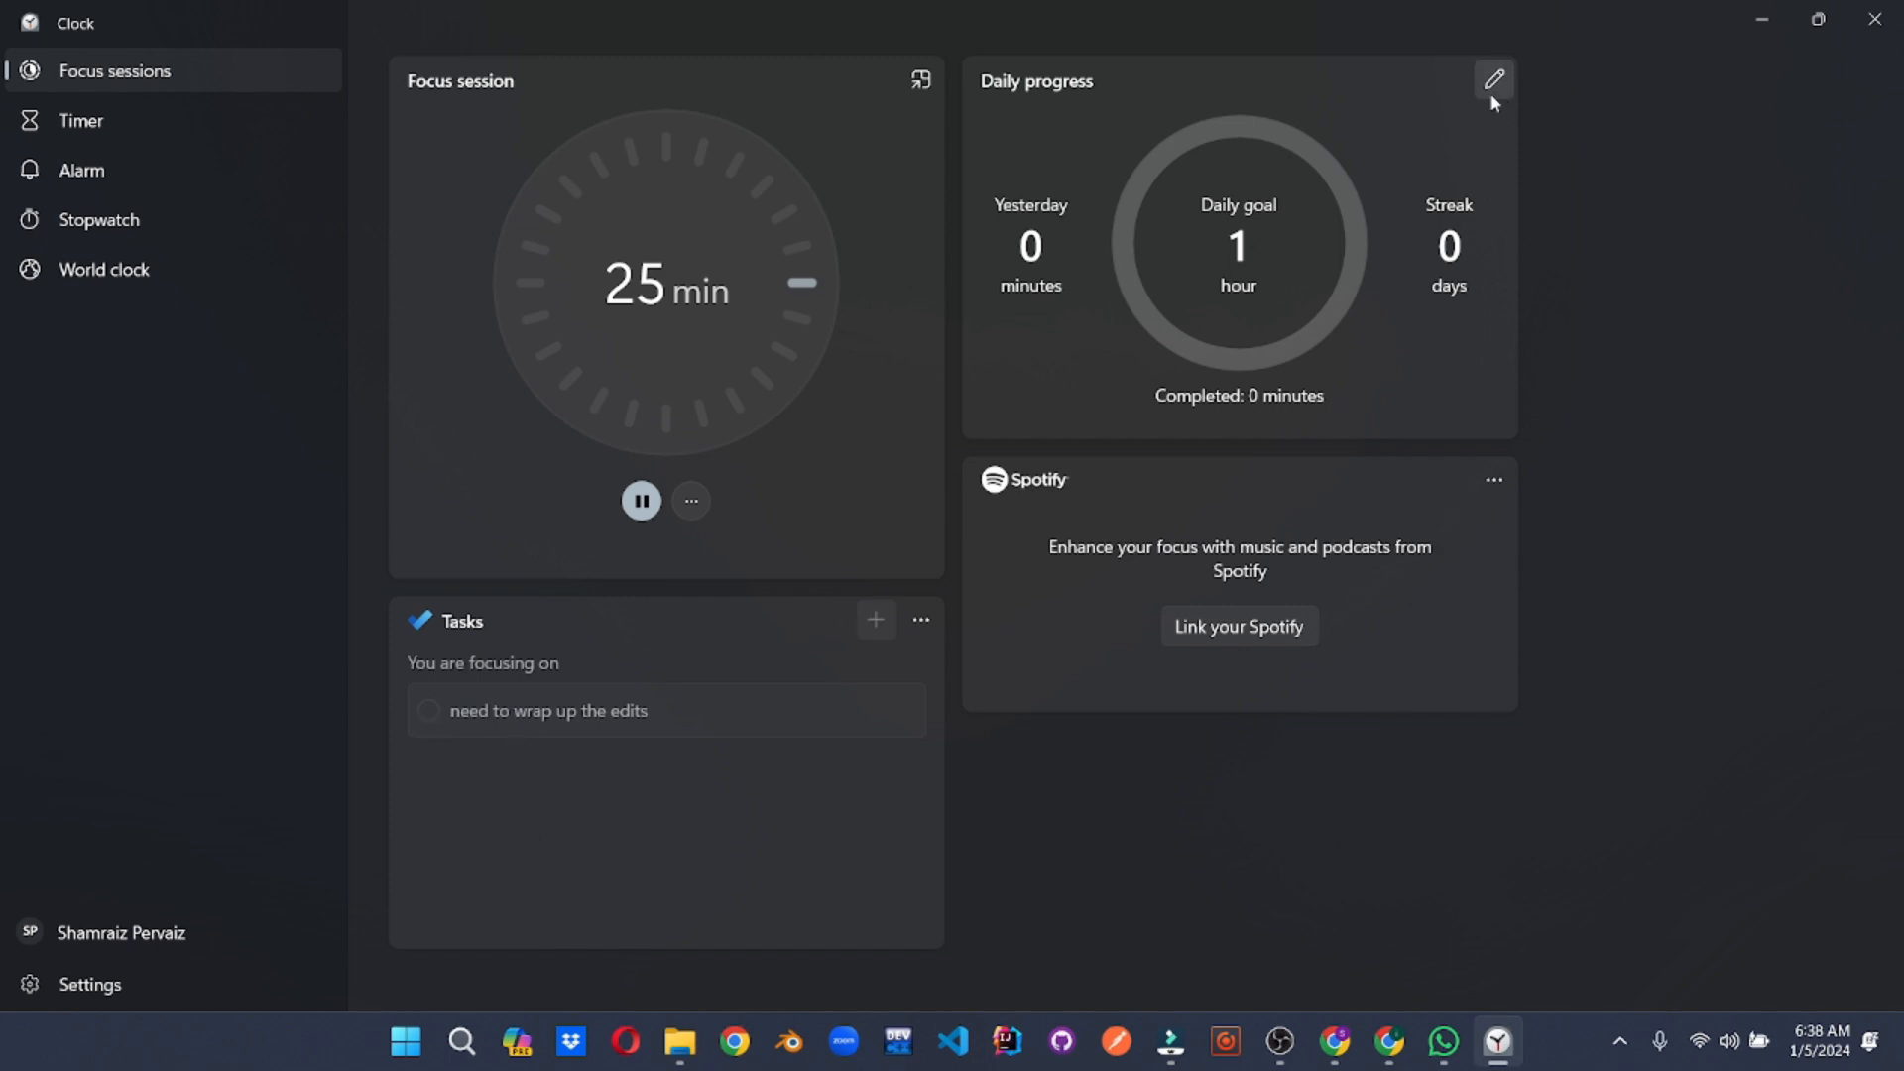
pyautogui.click(1491, 79)
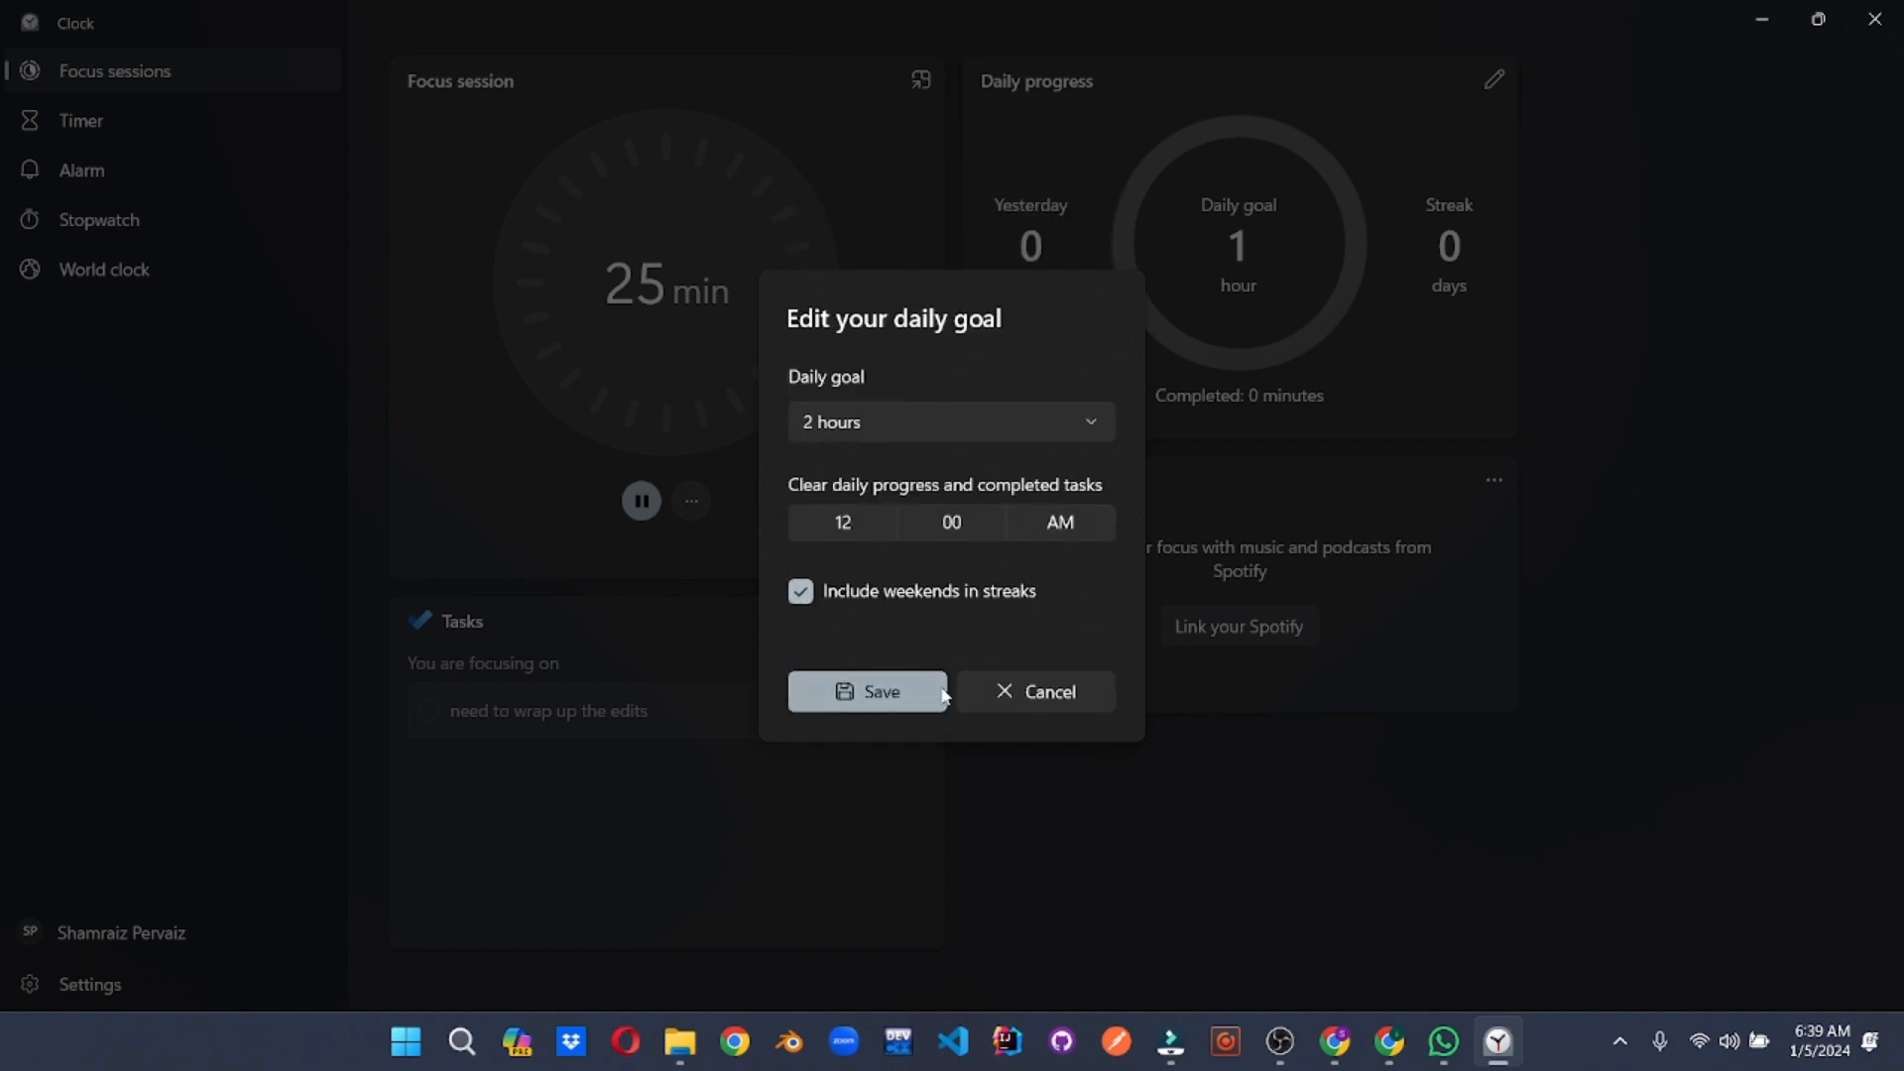
pyautogui.click(866, 690)
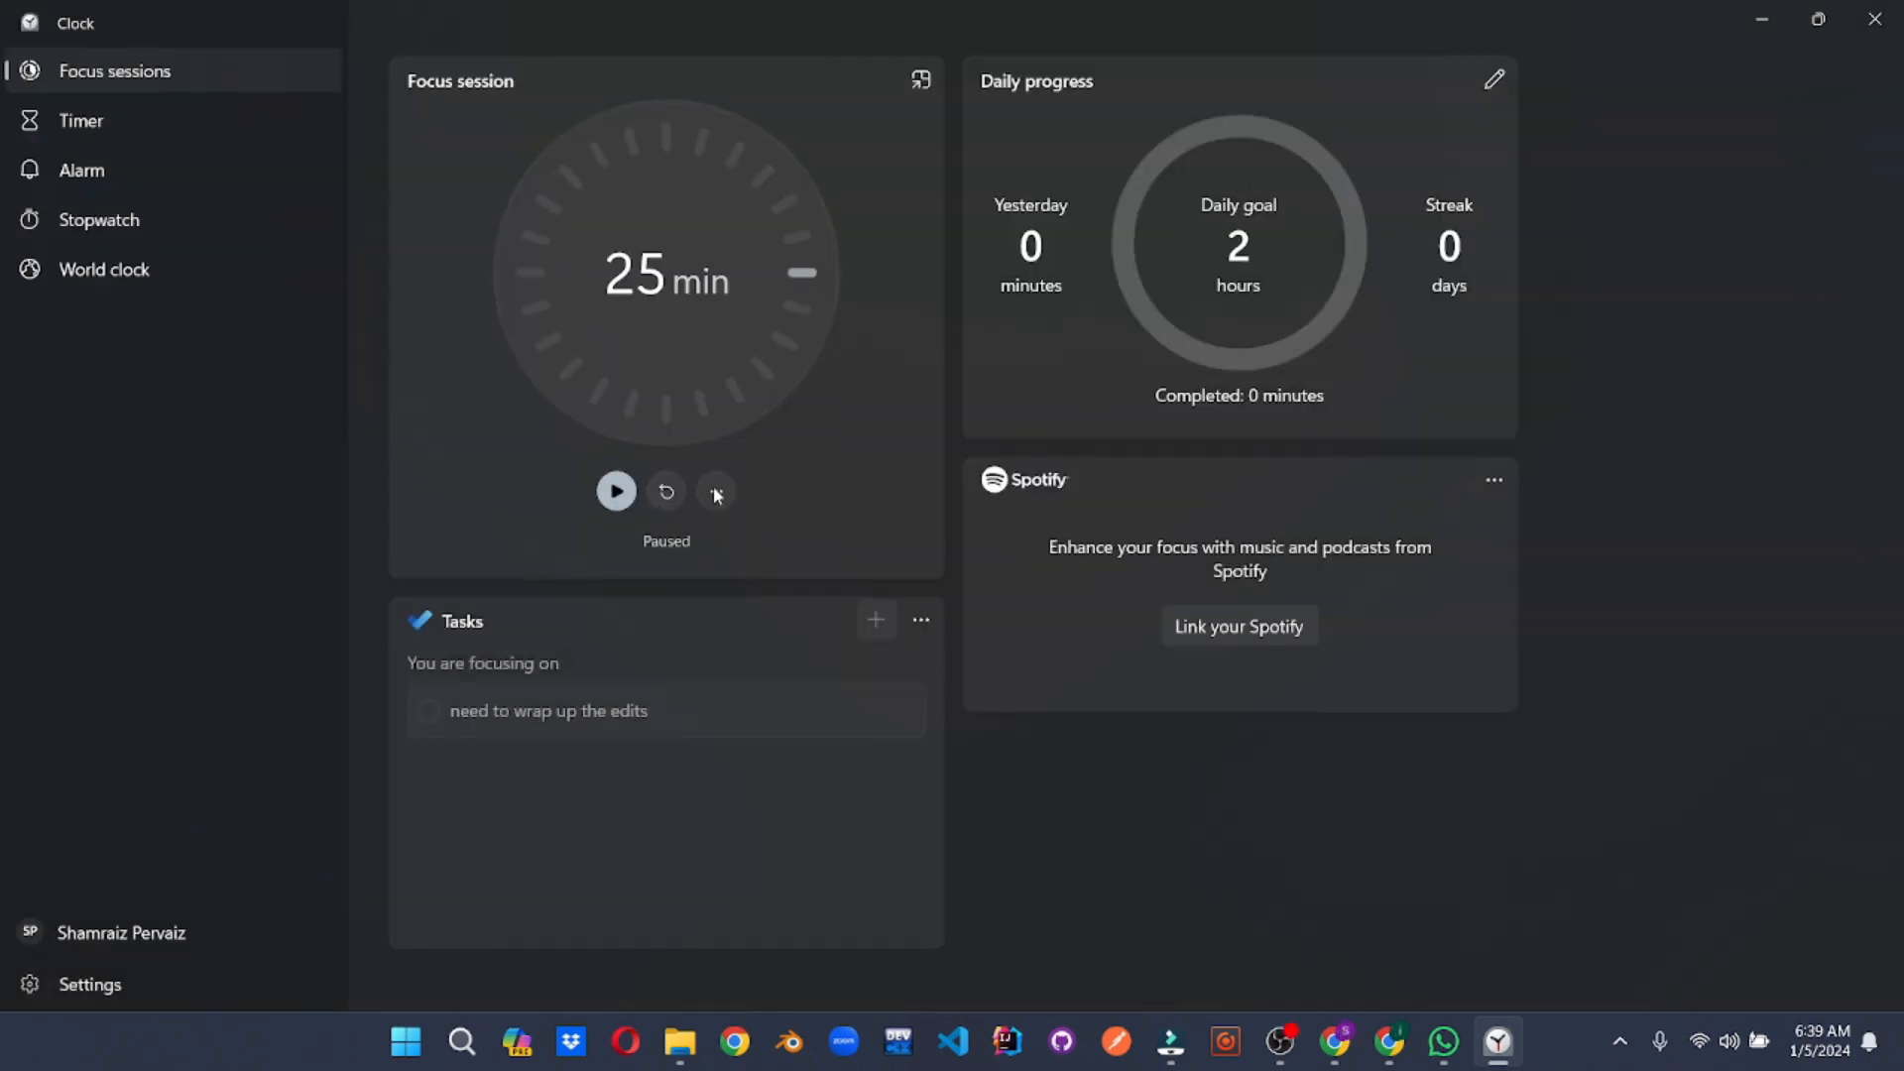
pyautogui.click(666, 492)
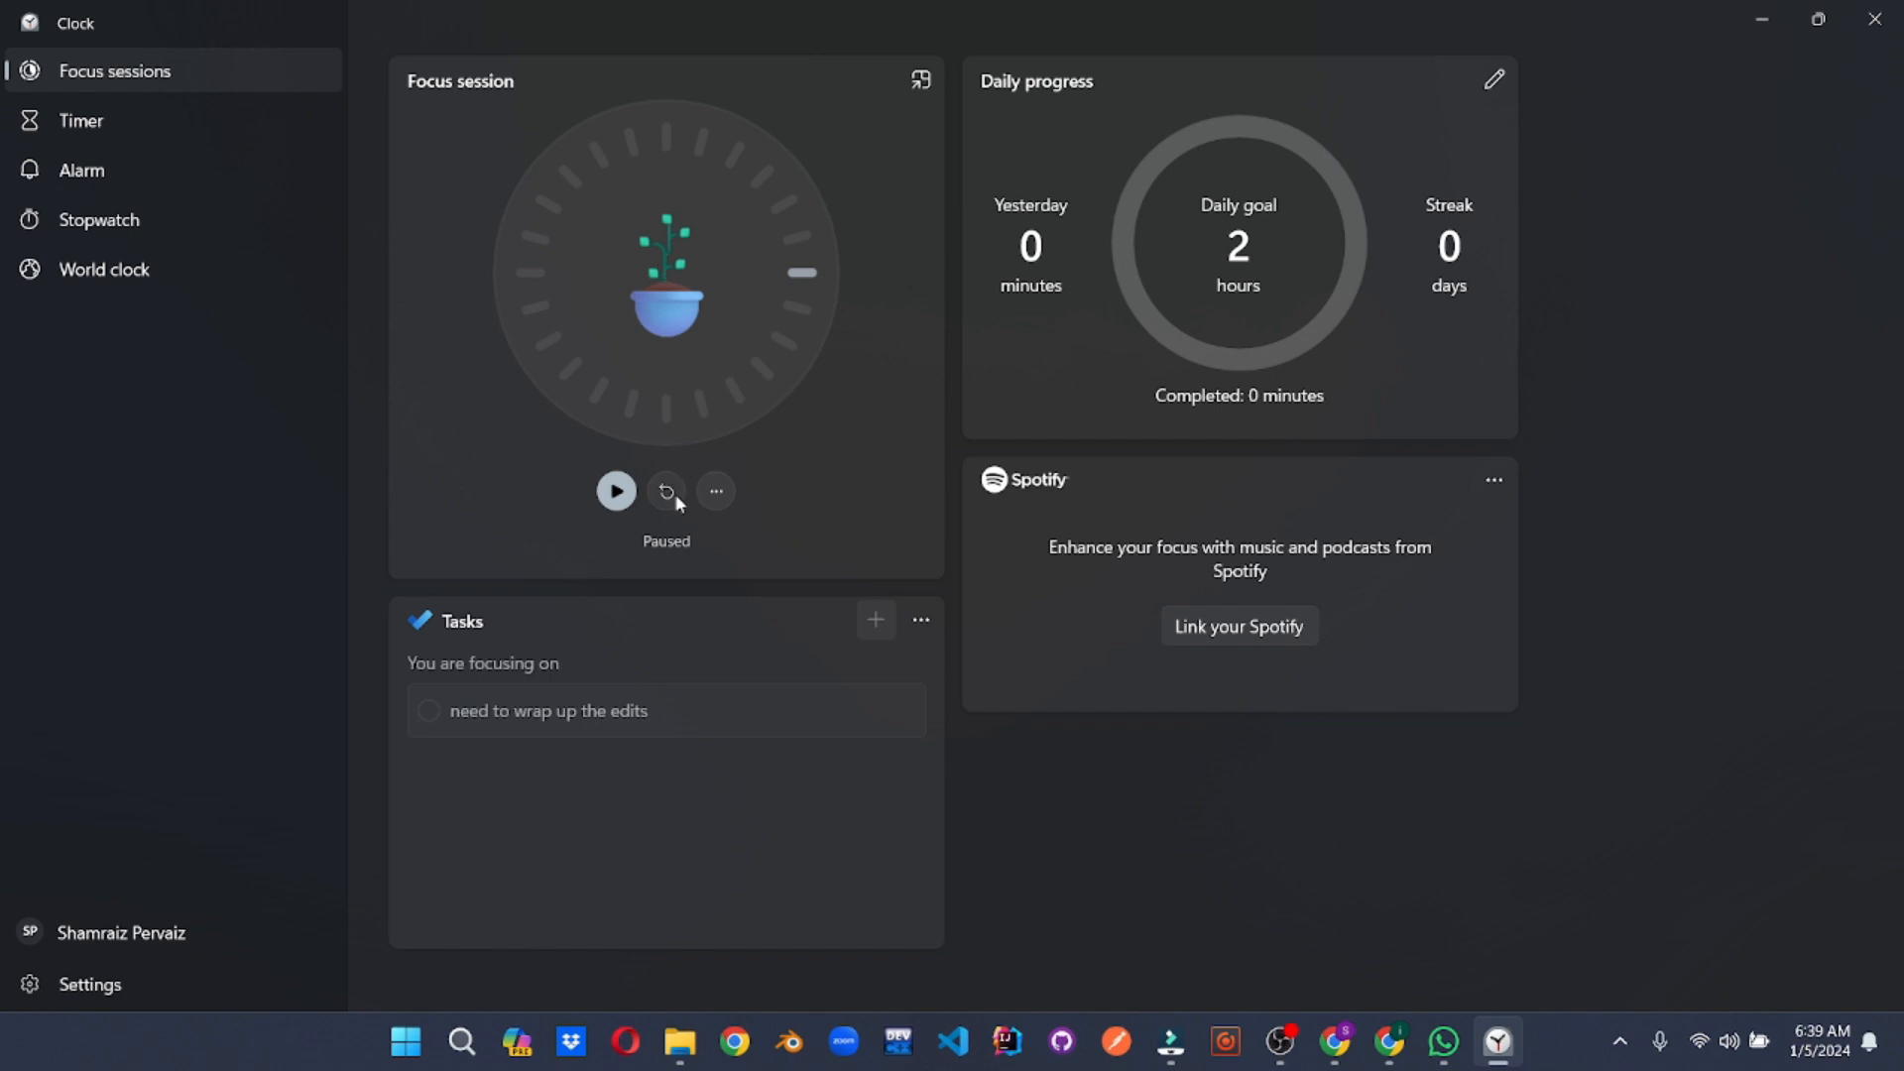
pyautogui.click(667, 490)
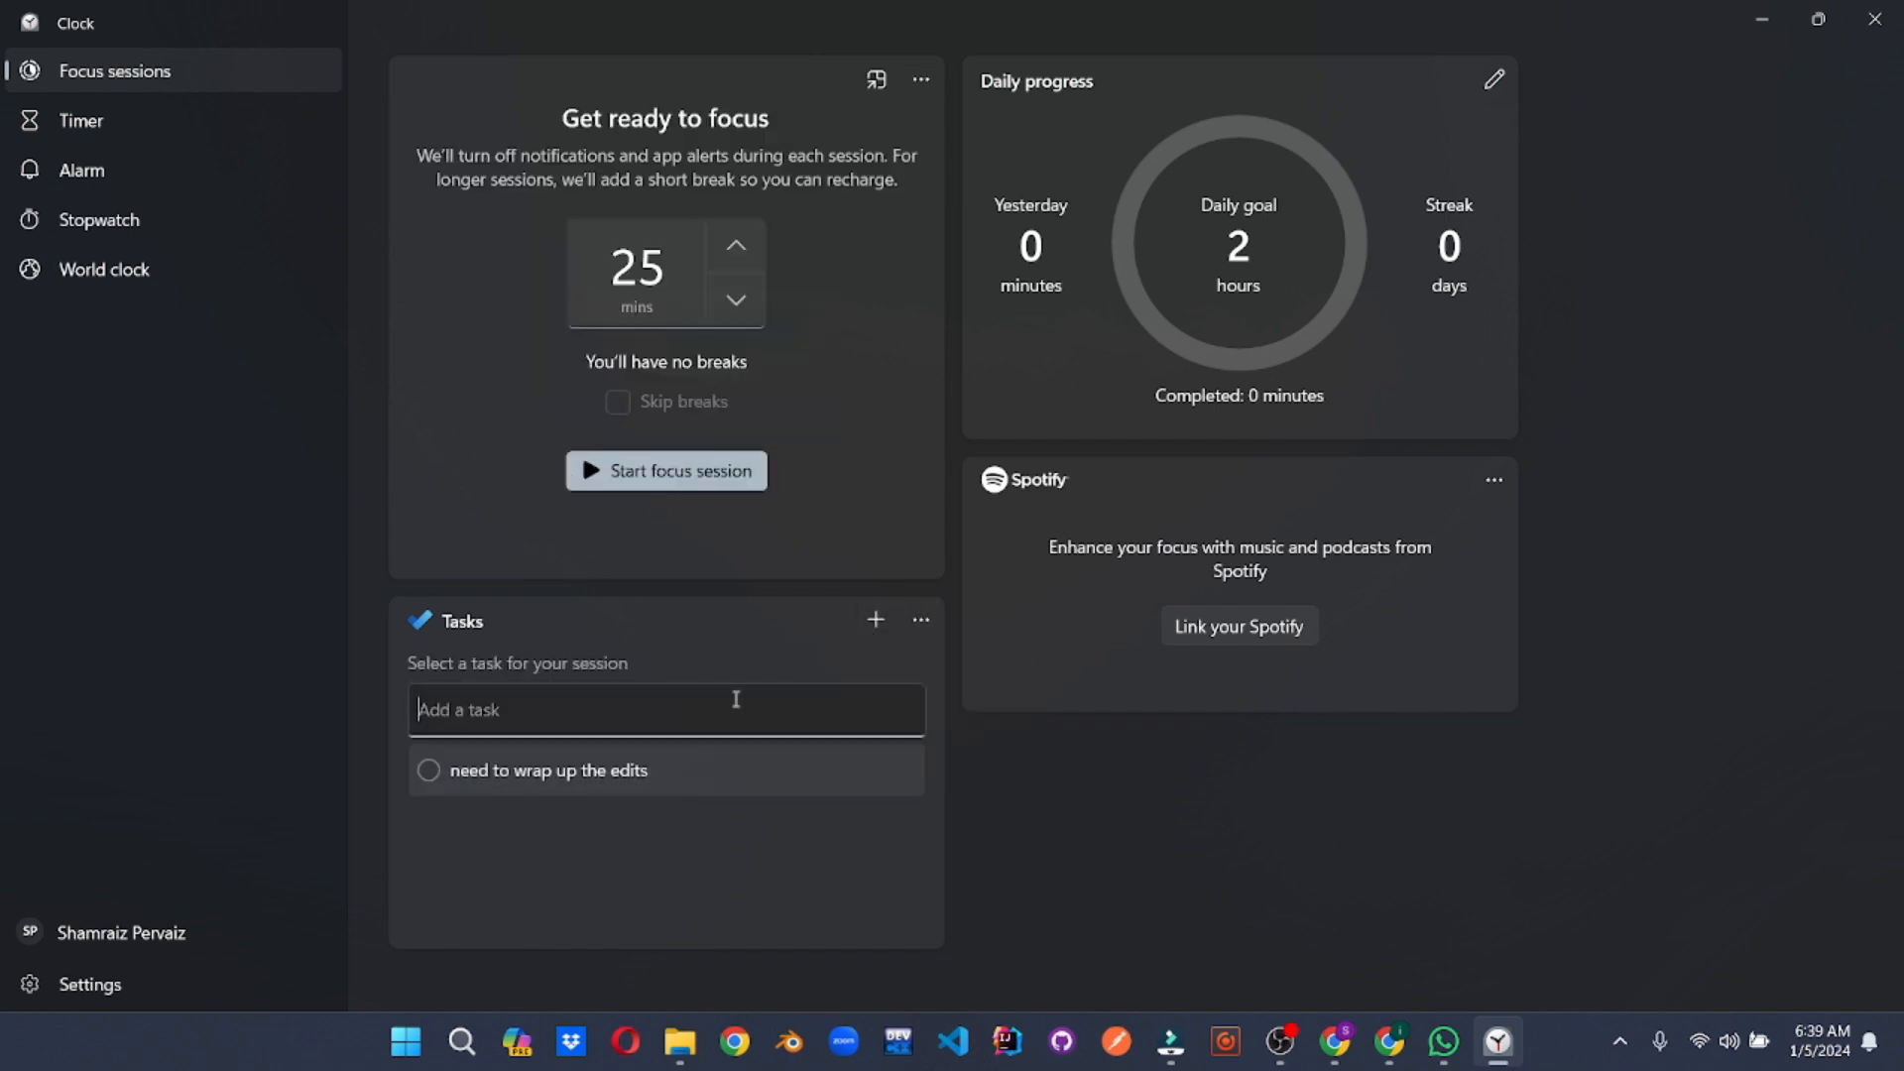
# Add the task 'work on further clips', collapse Tasks, start a 10-minute focus session and close Clock
pyautogui.write('work on')
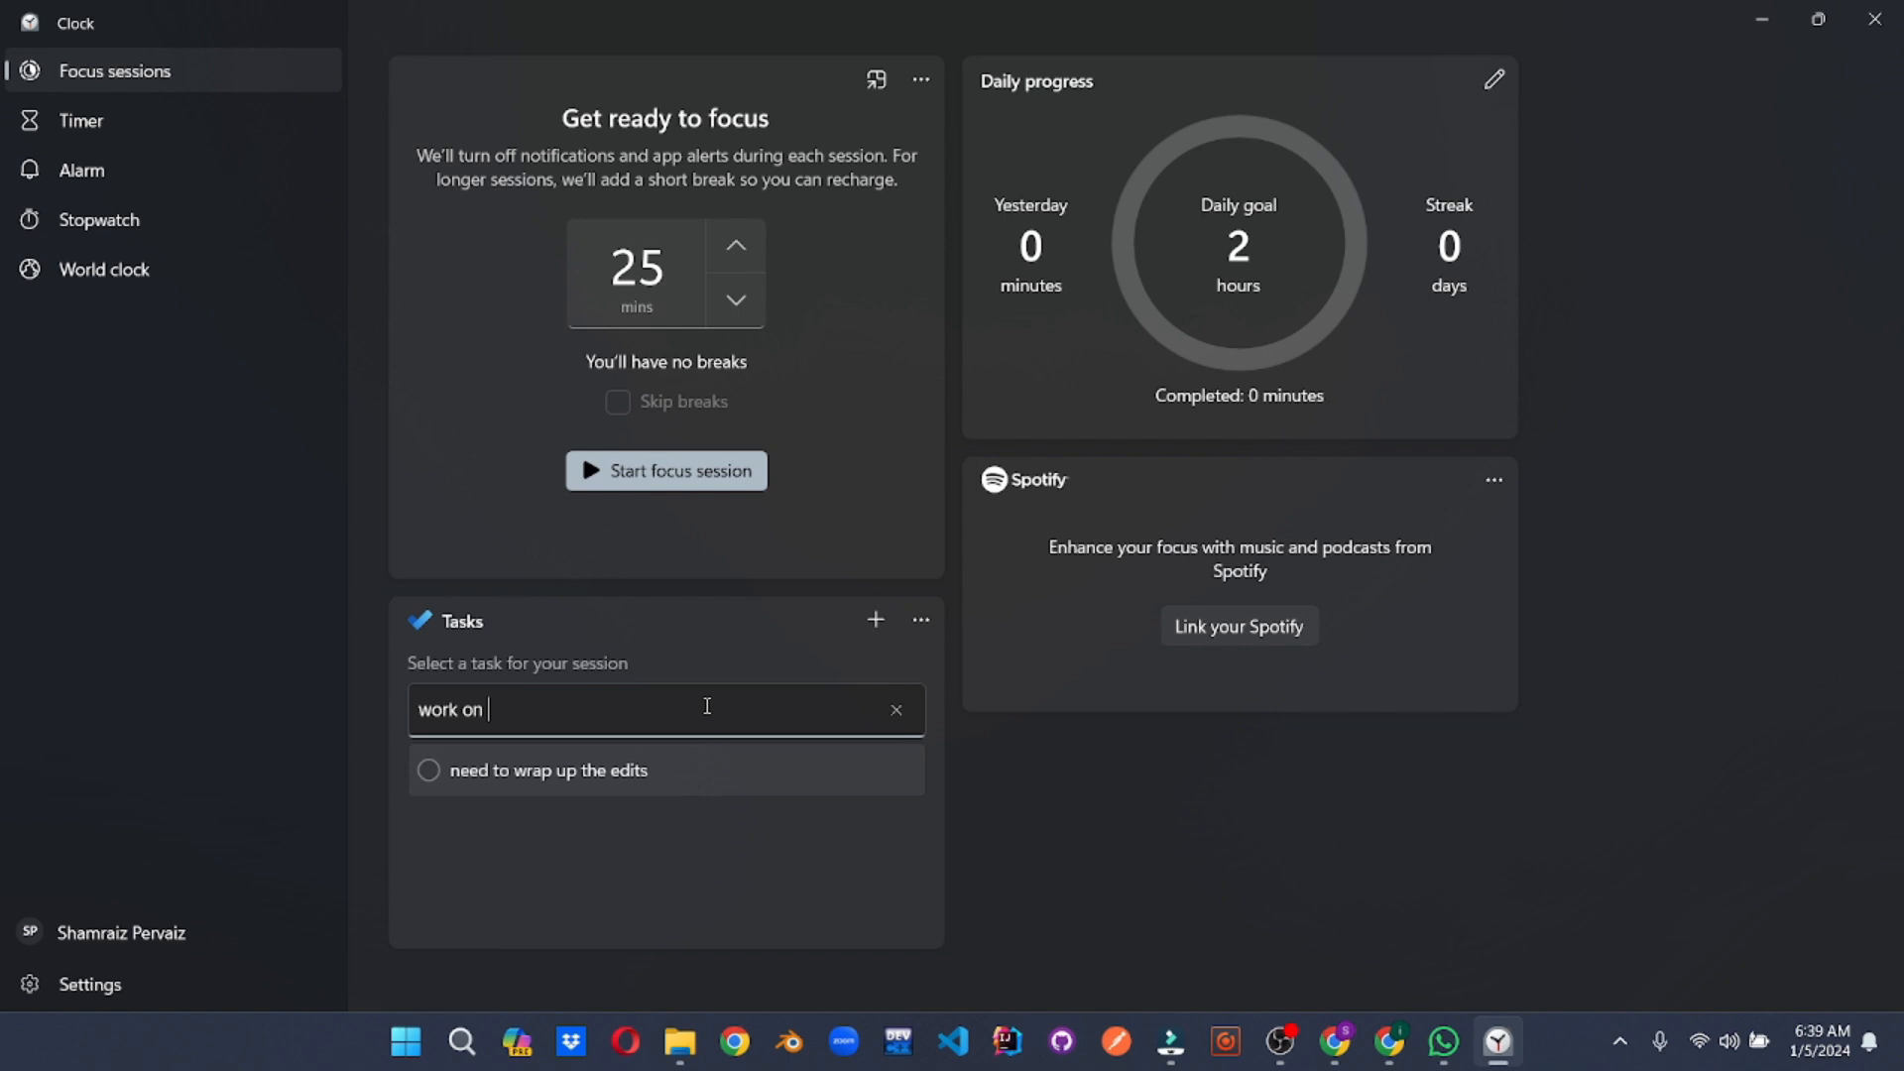
pyautogui.write('further clips')
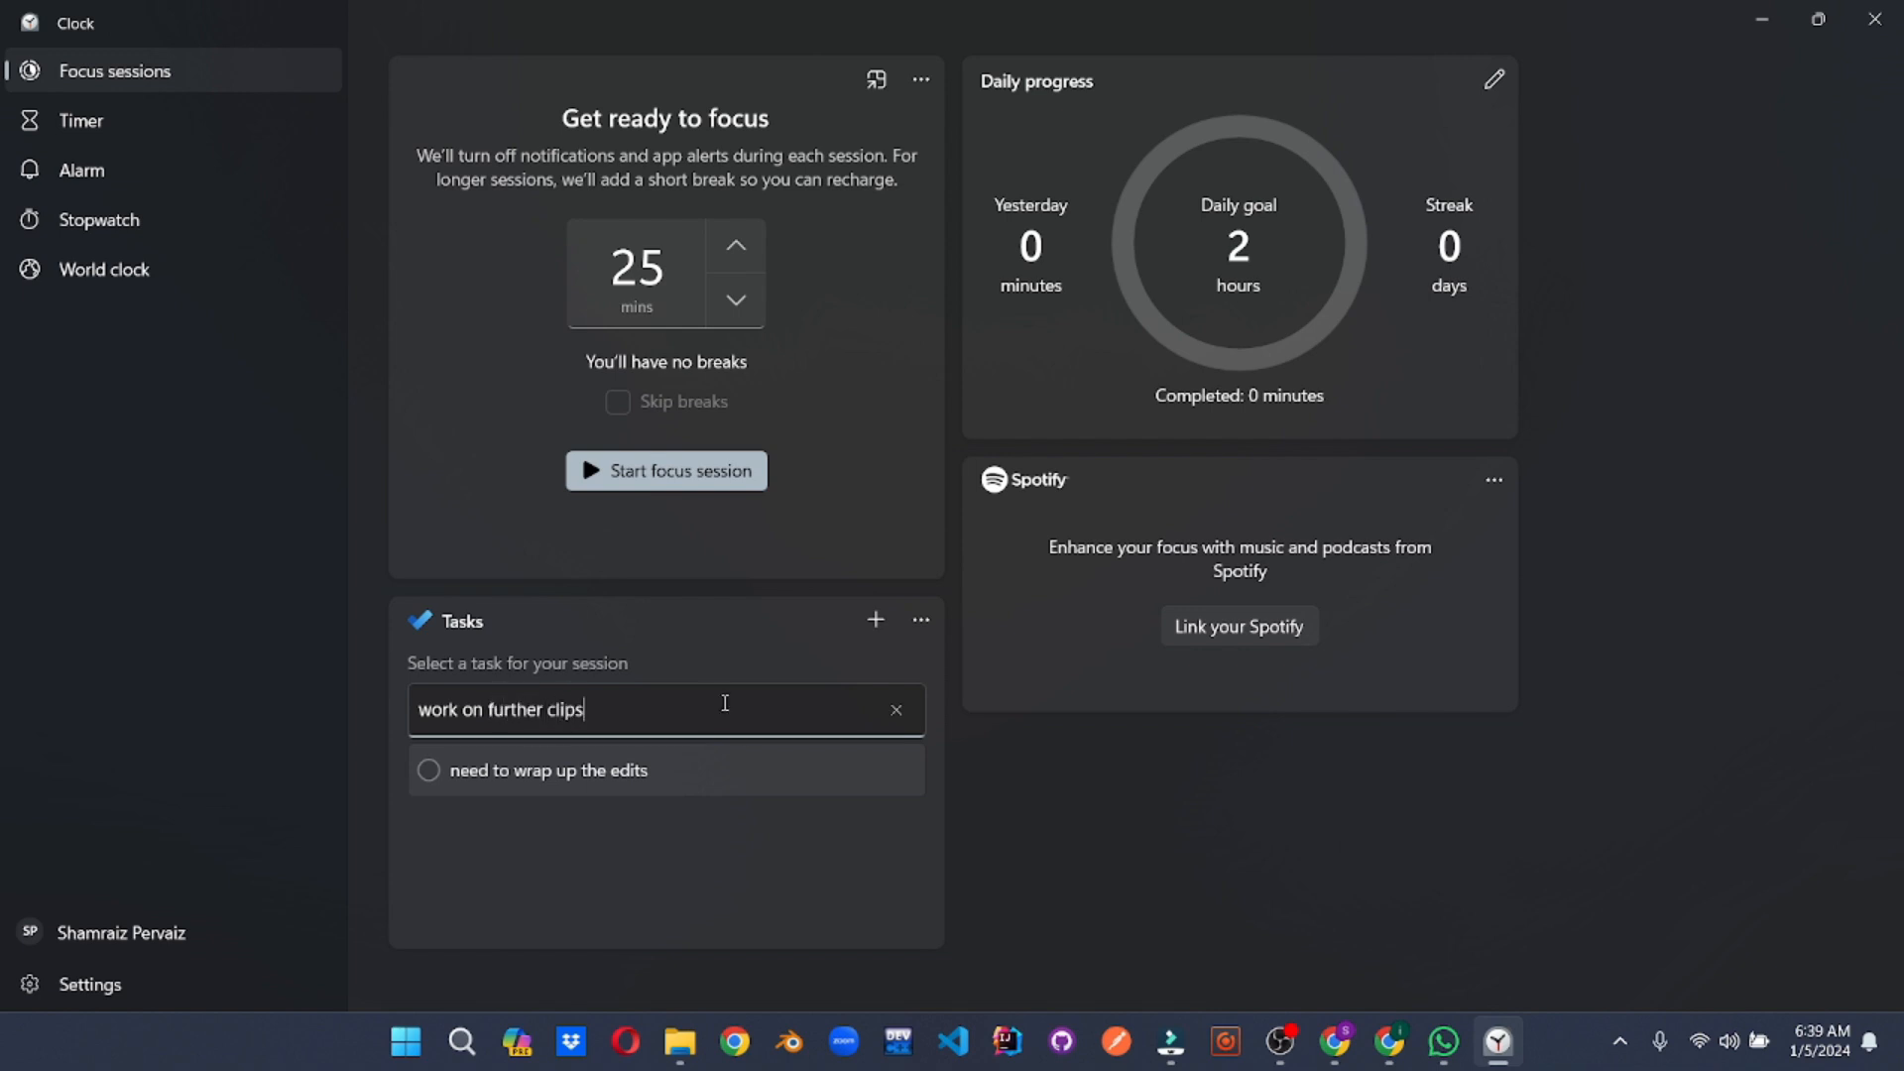
pyautogui.click(921, 621)
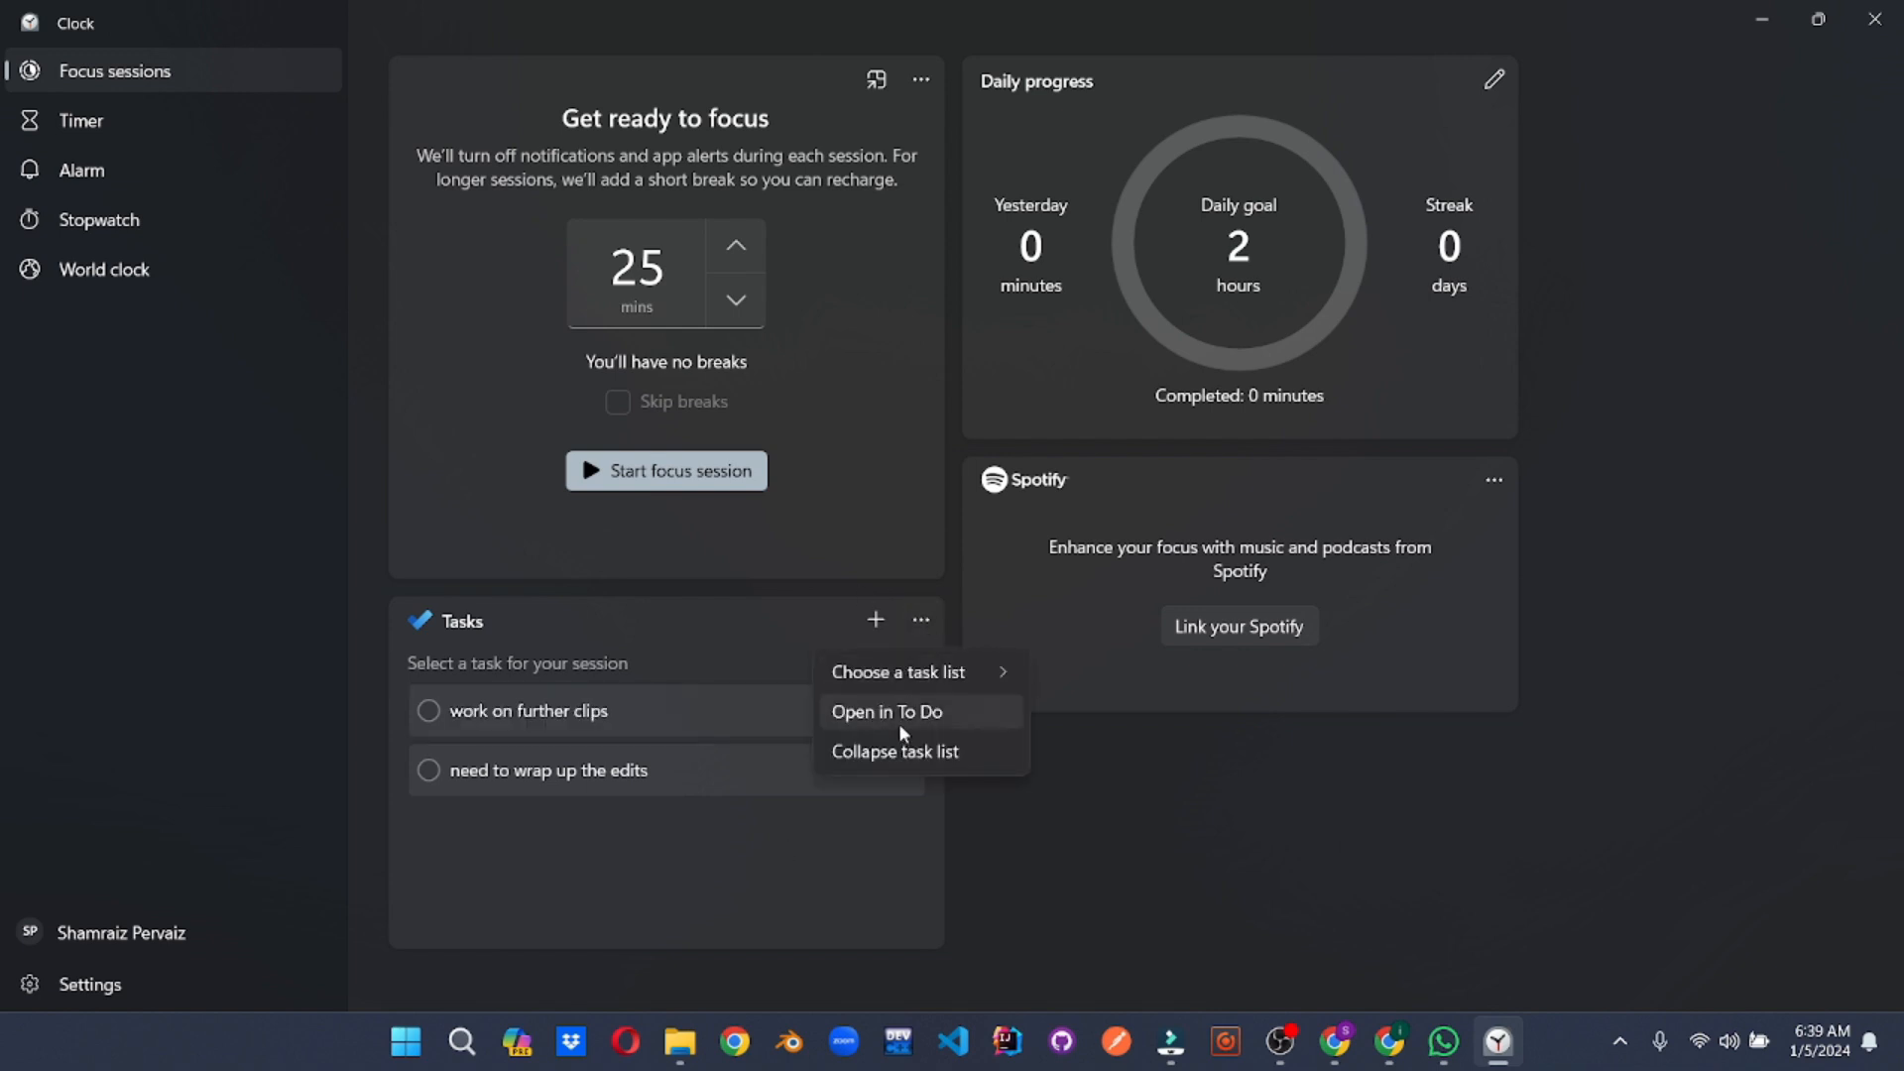
pyautogui.moveTo(954, 696)
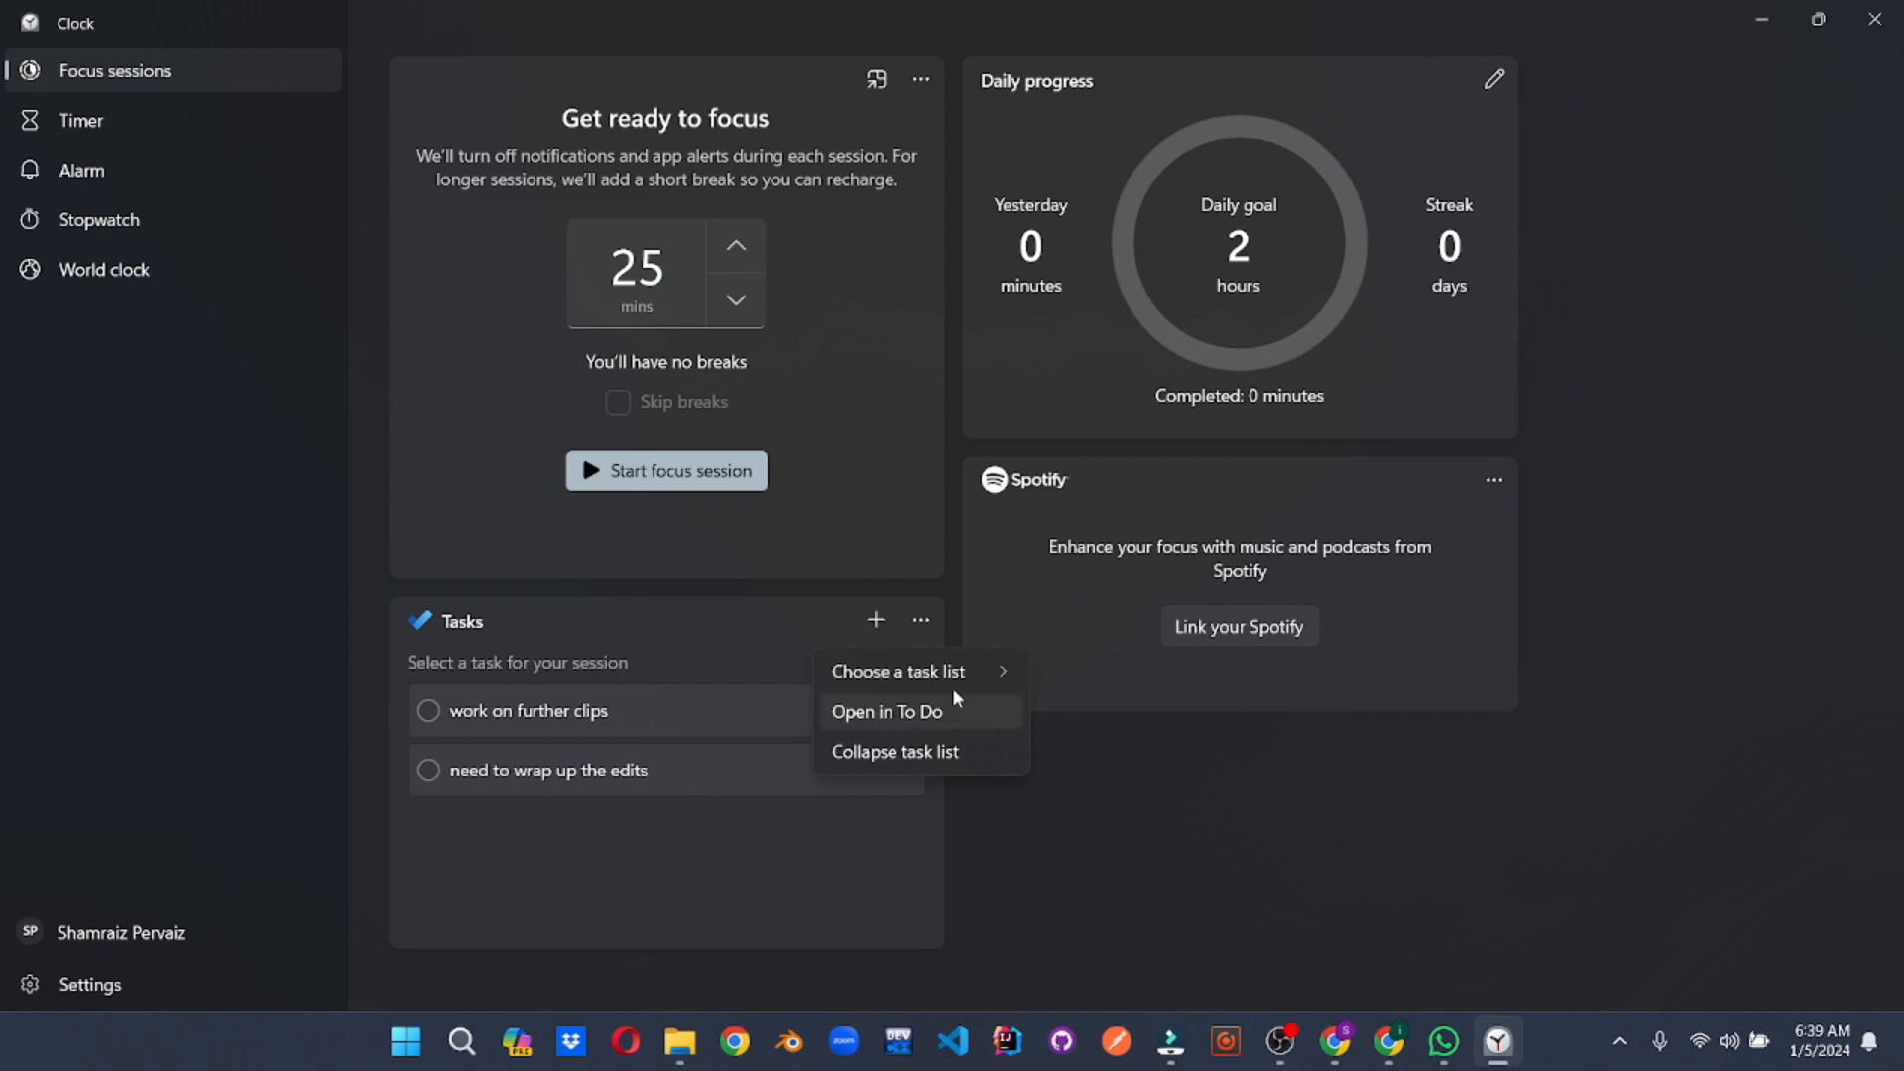
pyautogui.click(896, 750)
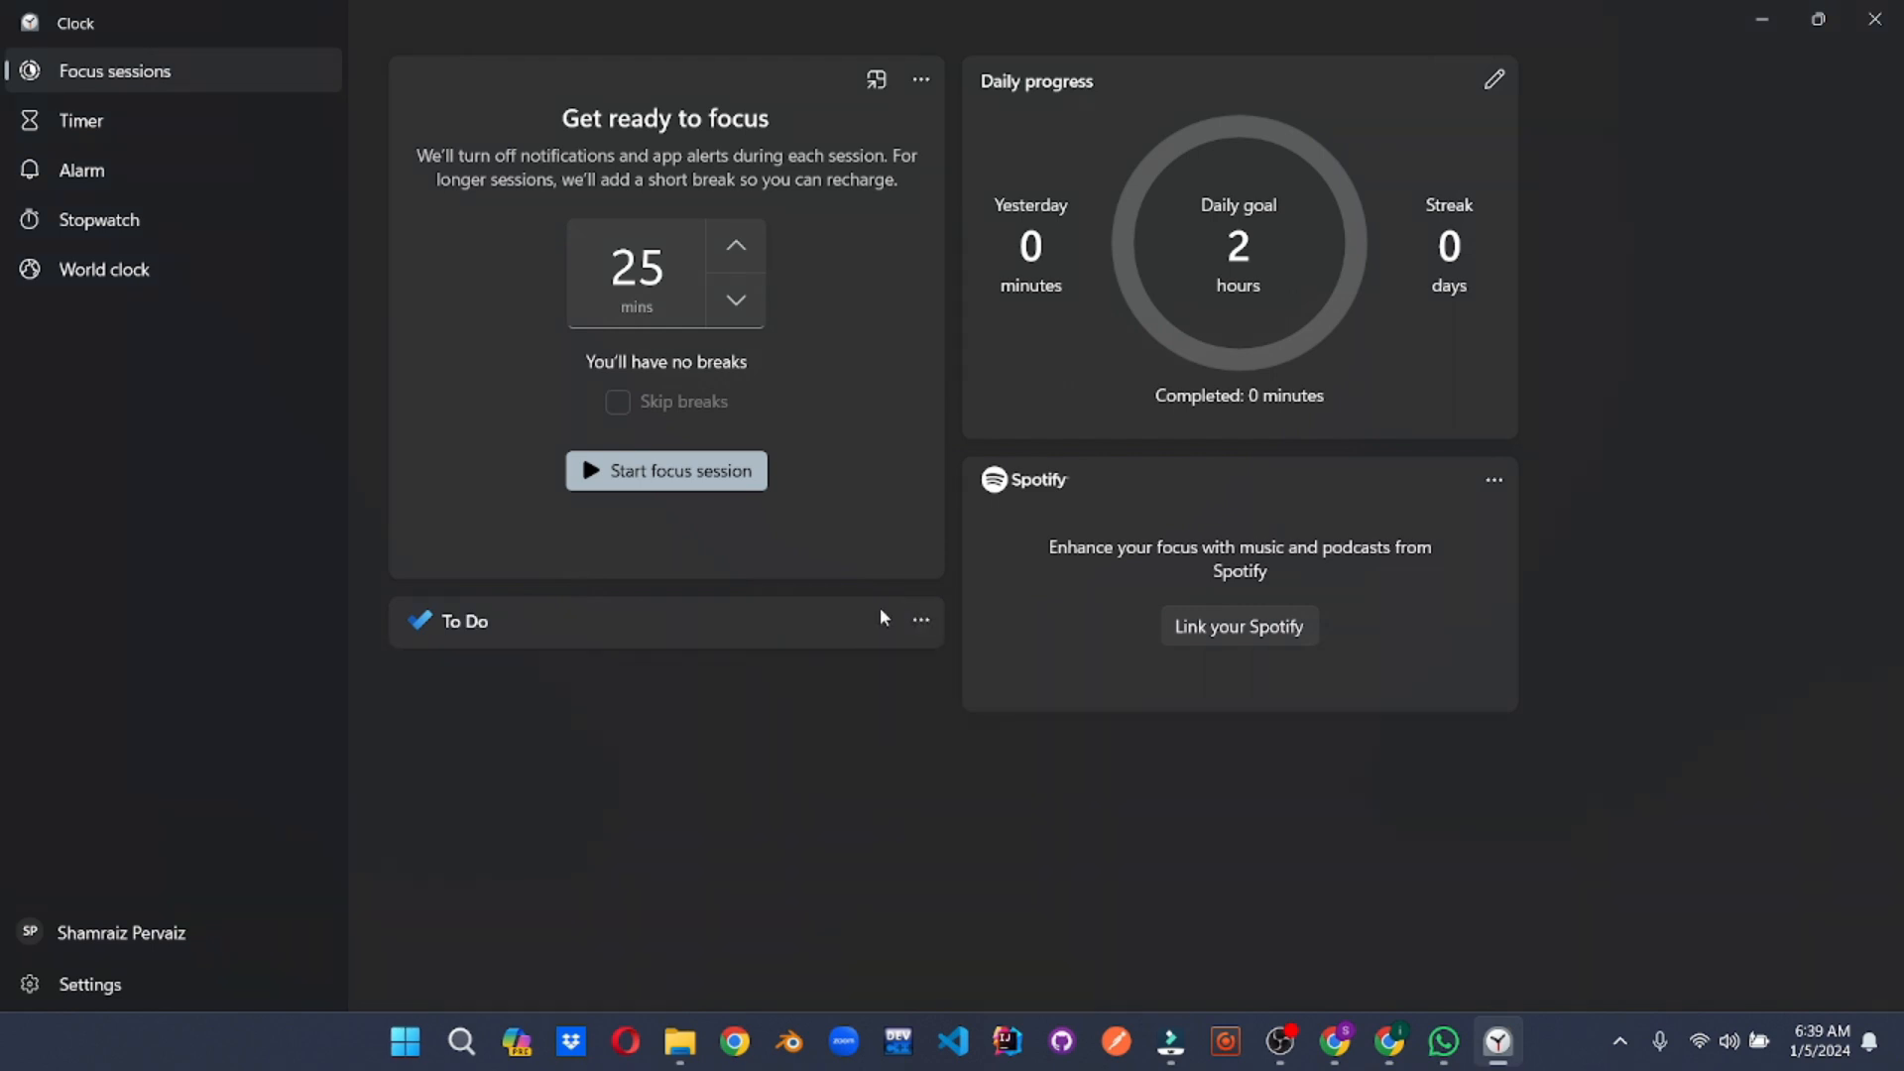
pyautogui.click(735, 299)
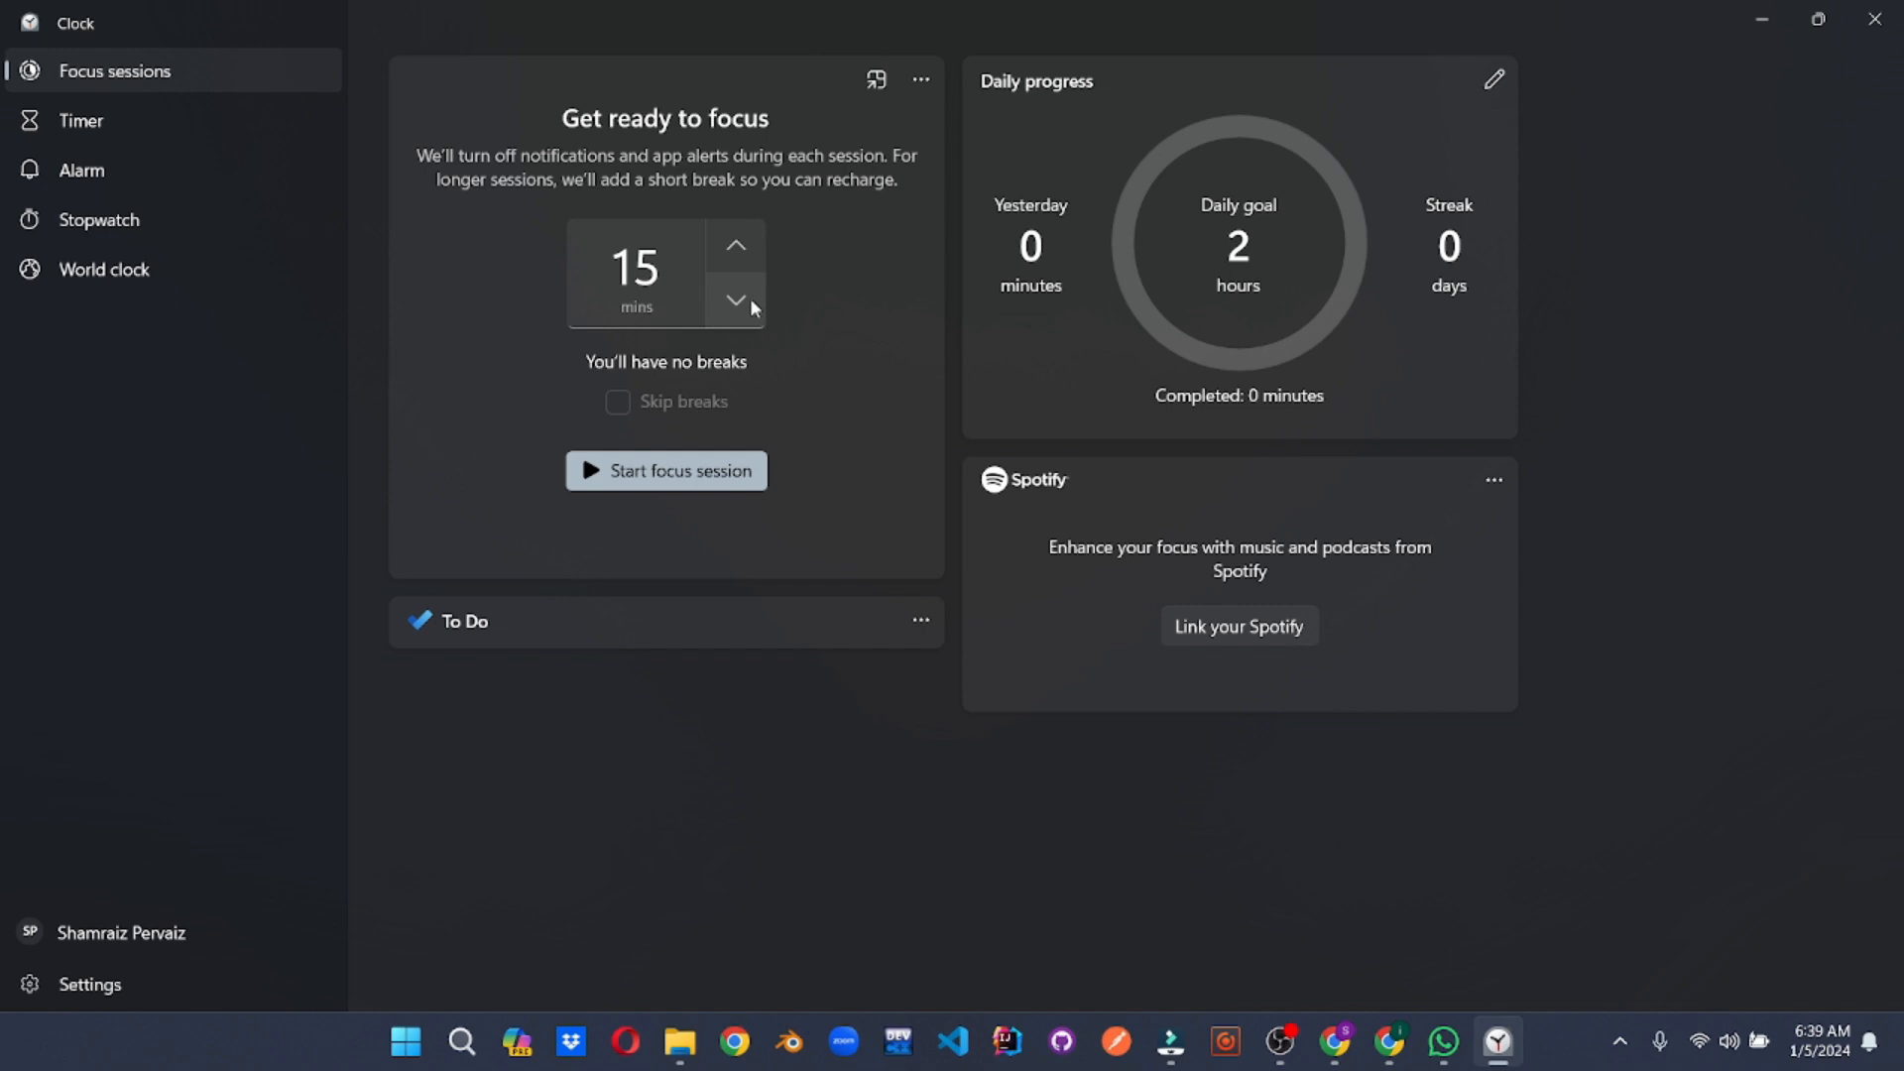
pyautogui.click(666, 472)
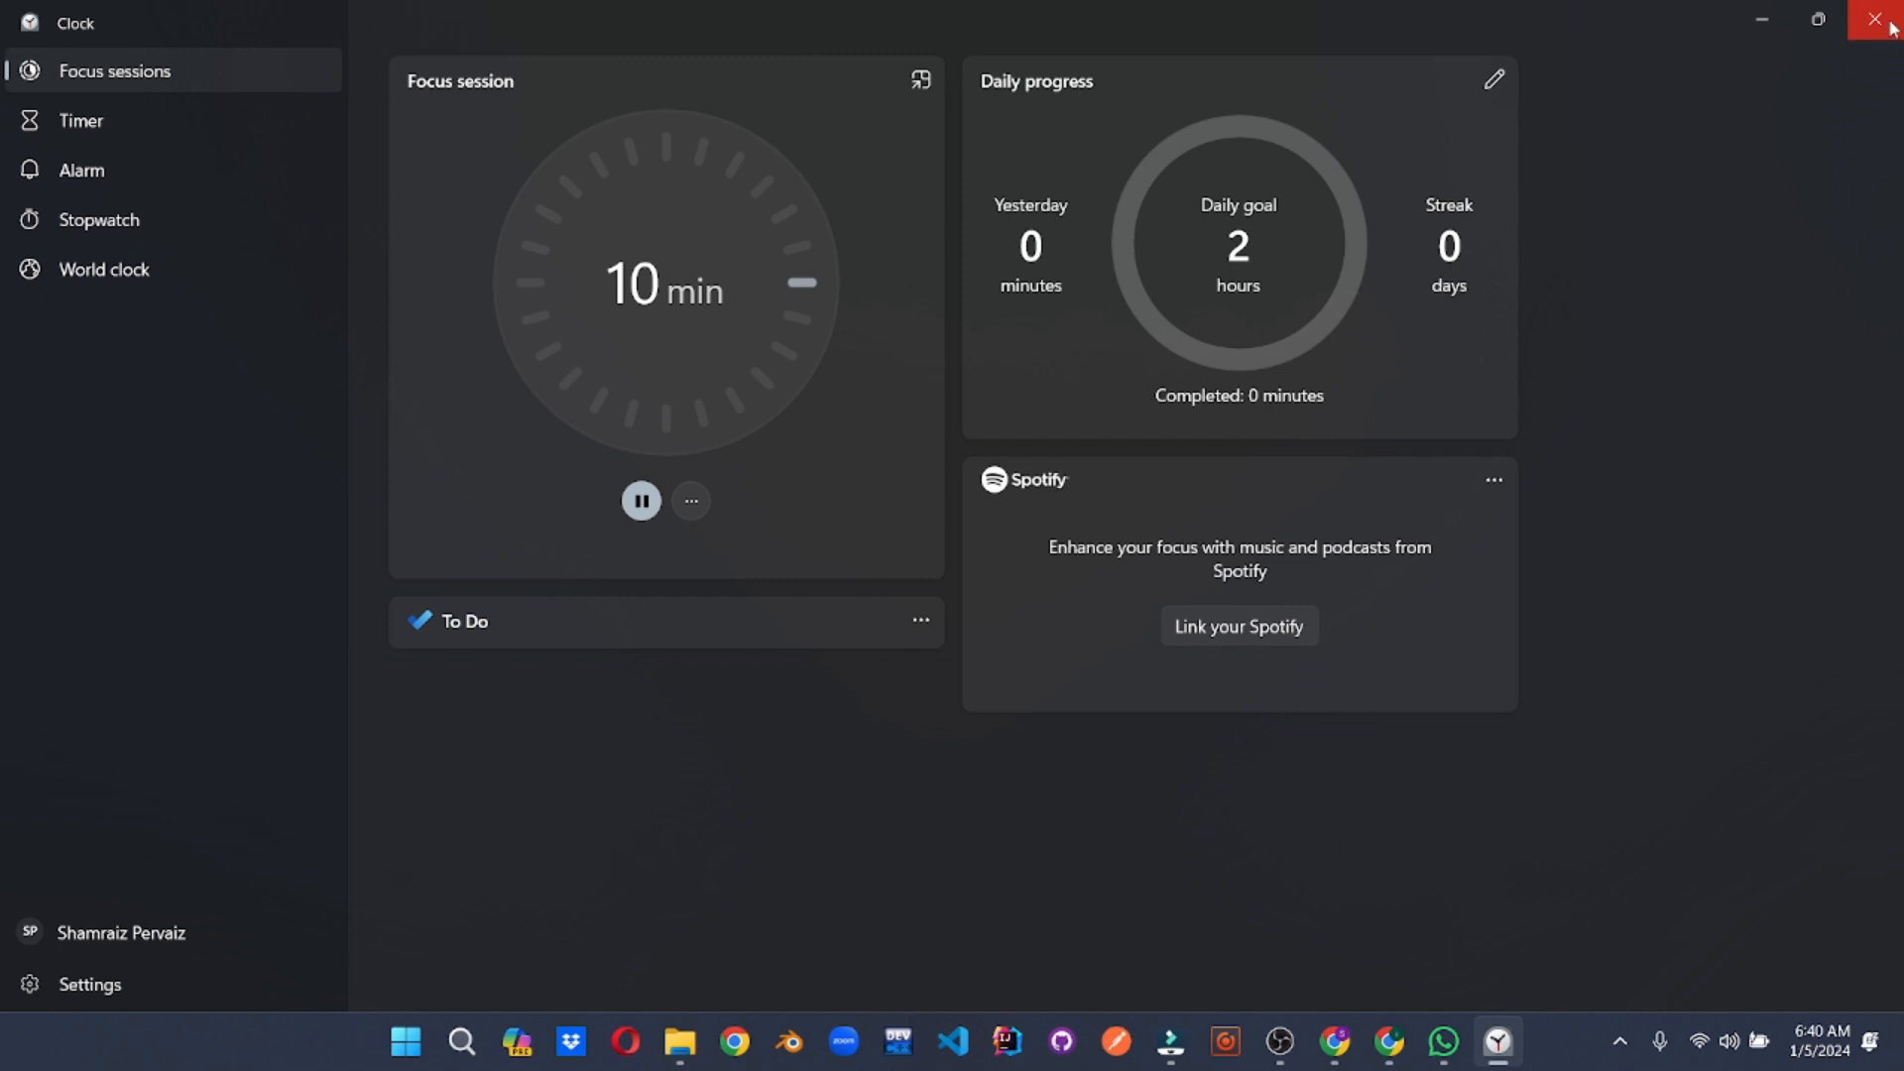
pyautogui.click(1884, 20)
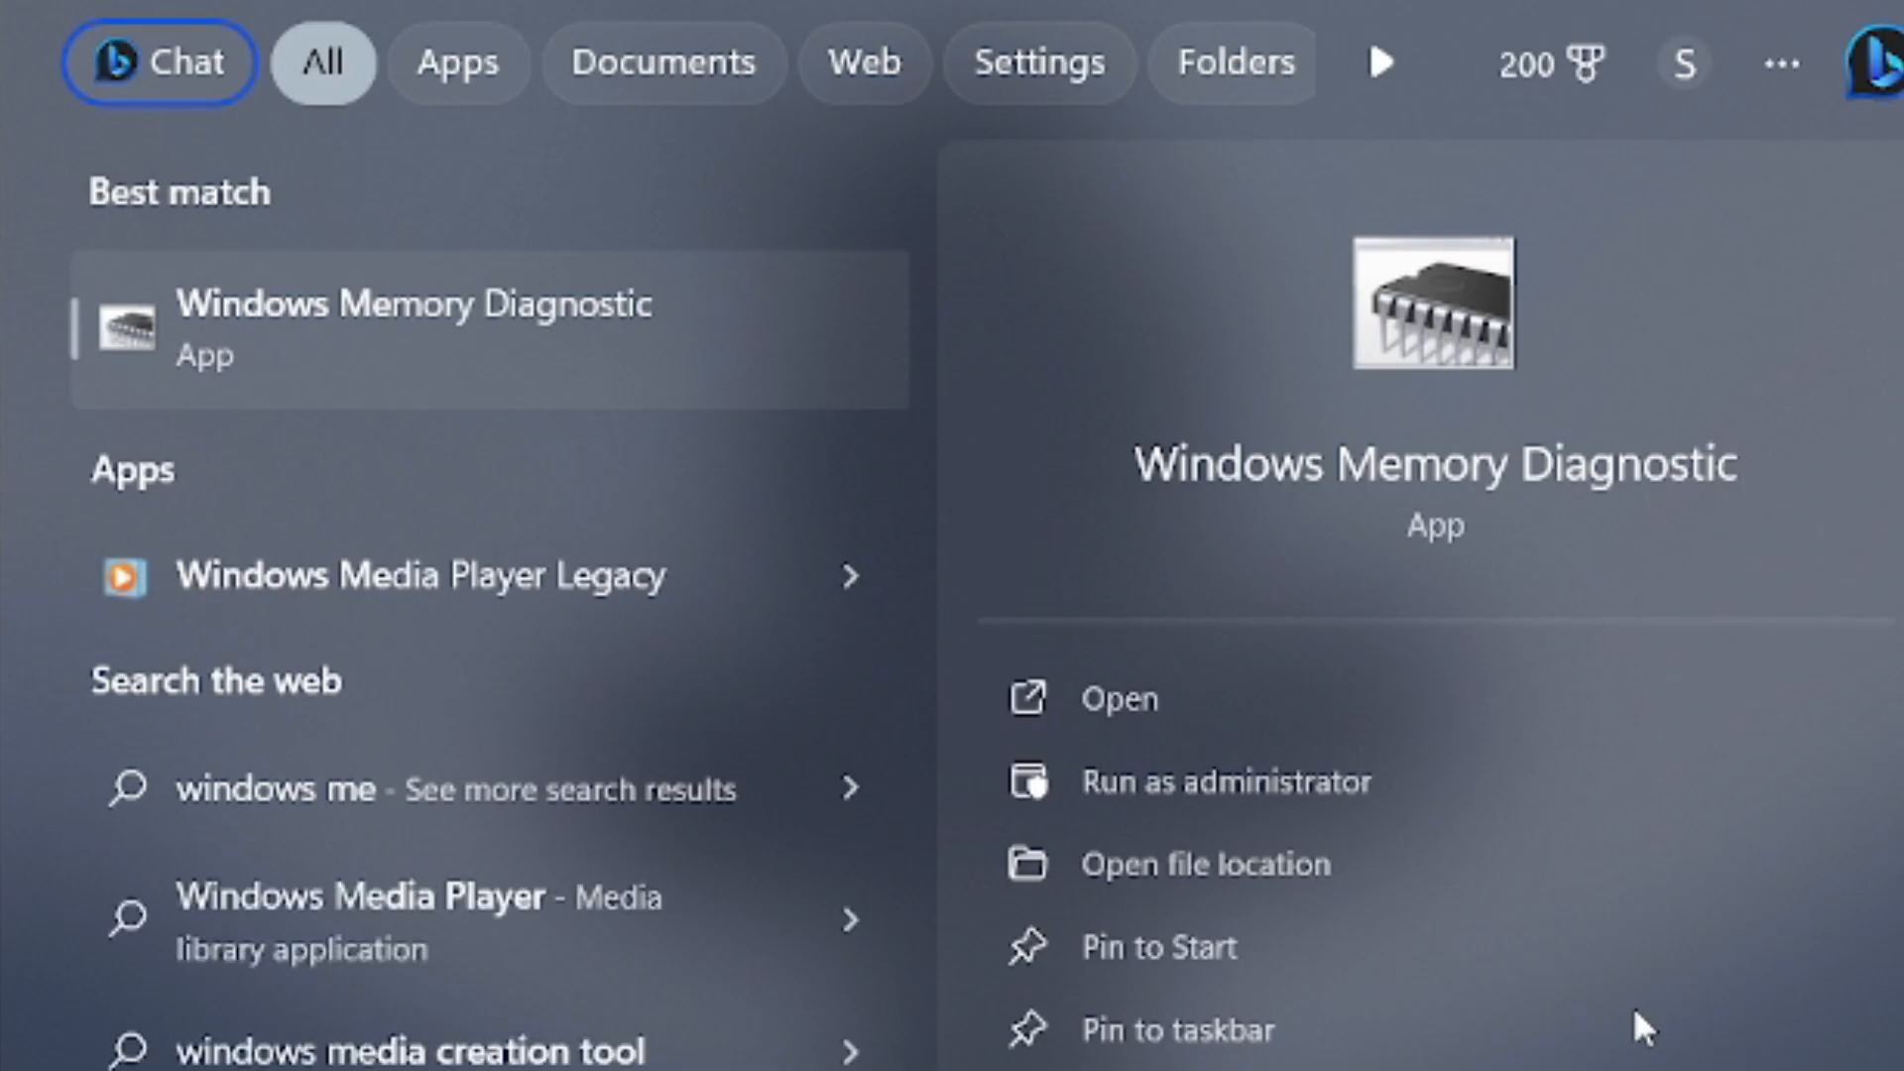
# Schedule the Windows Memory Diagnostic check for the next startup and dismiss its confirmation
pyautogui.click(1118, 698)
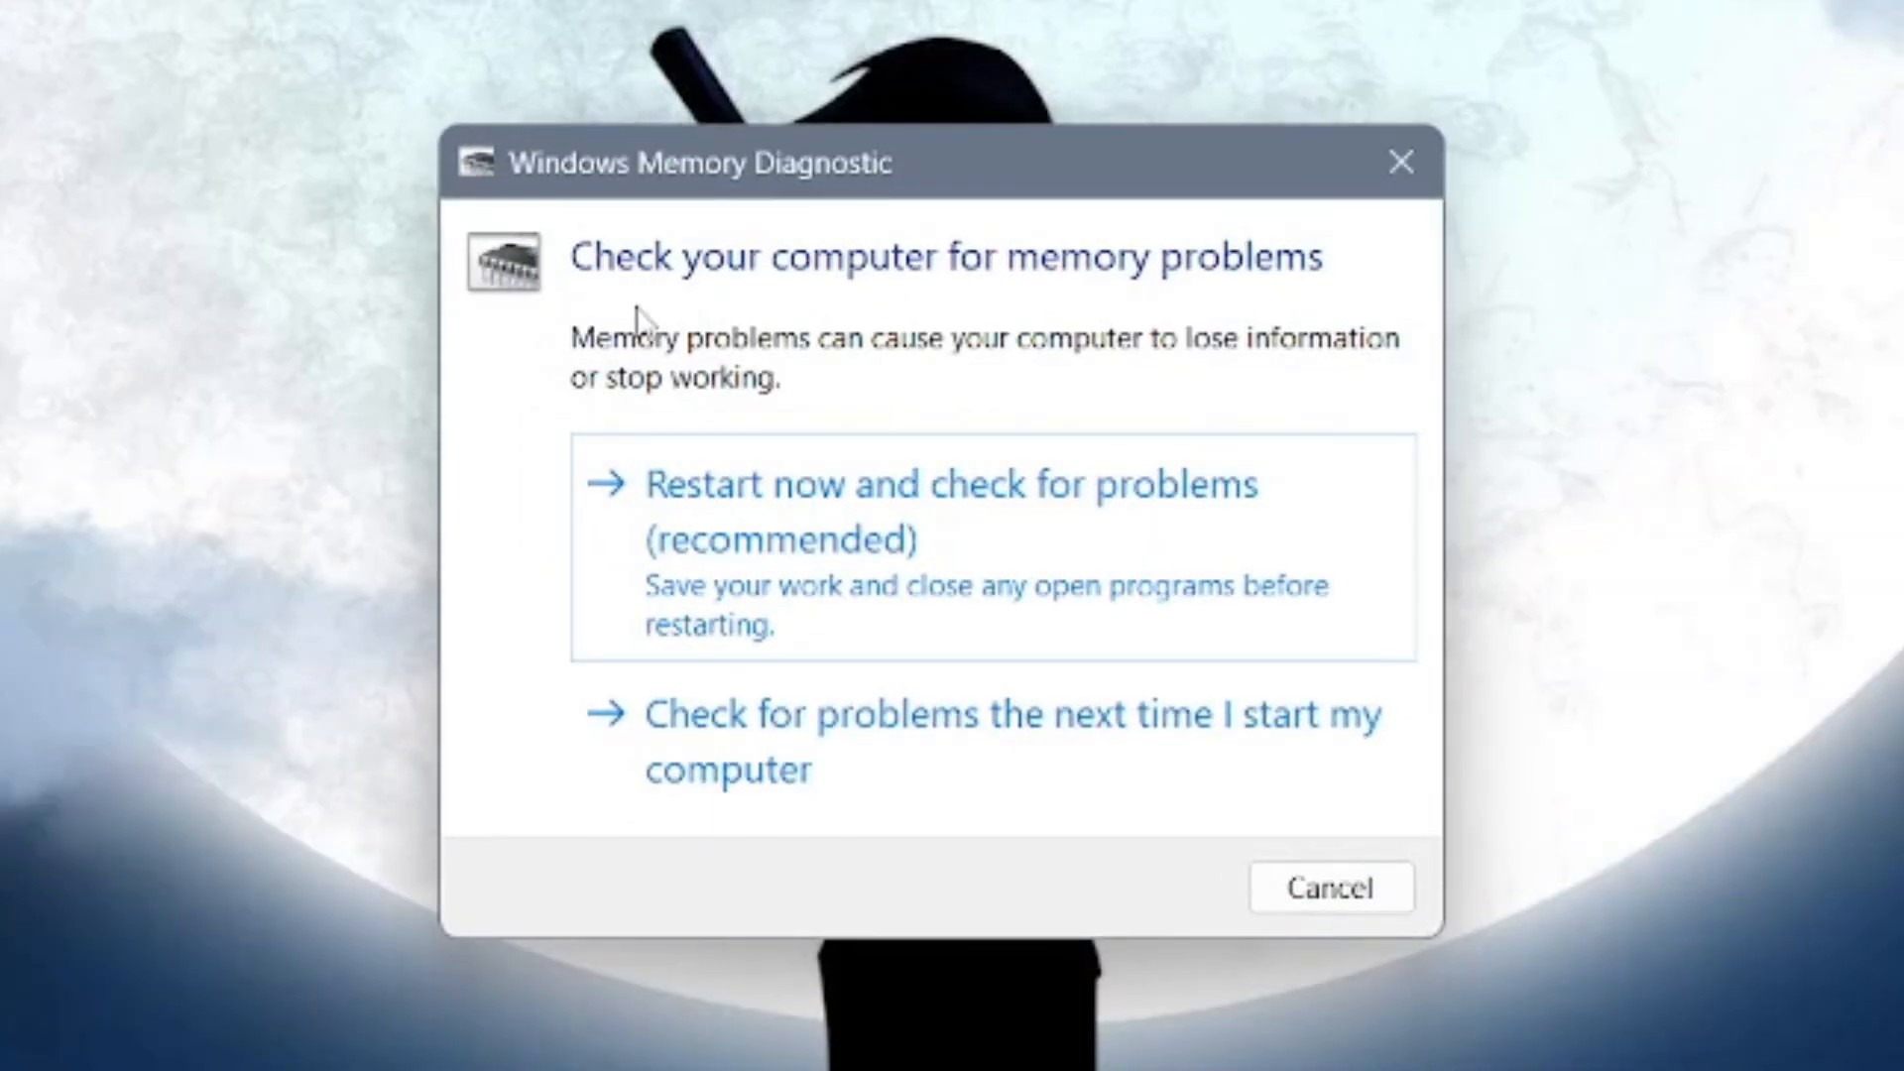
pyautogui.moveTo(777, 738)
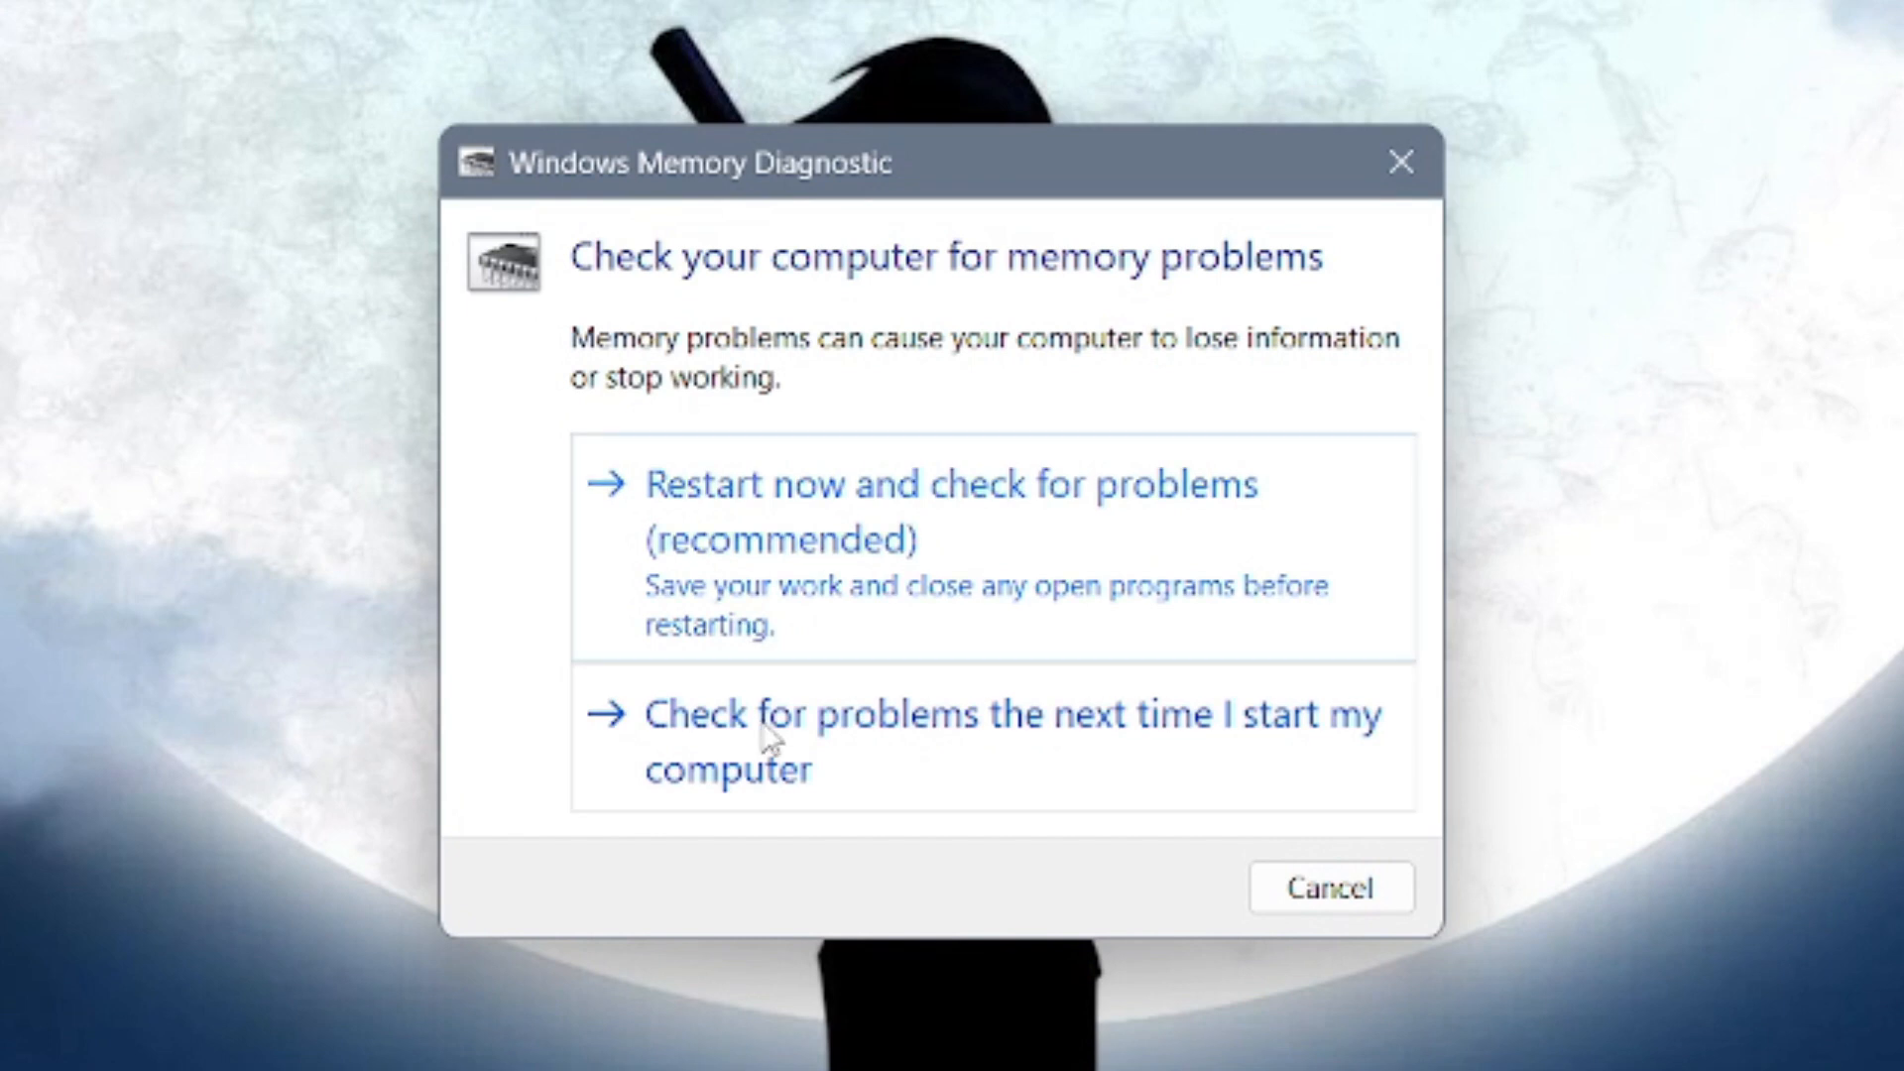
pyautogui.click(1007, 712)
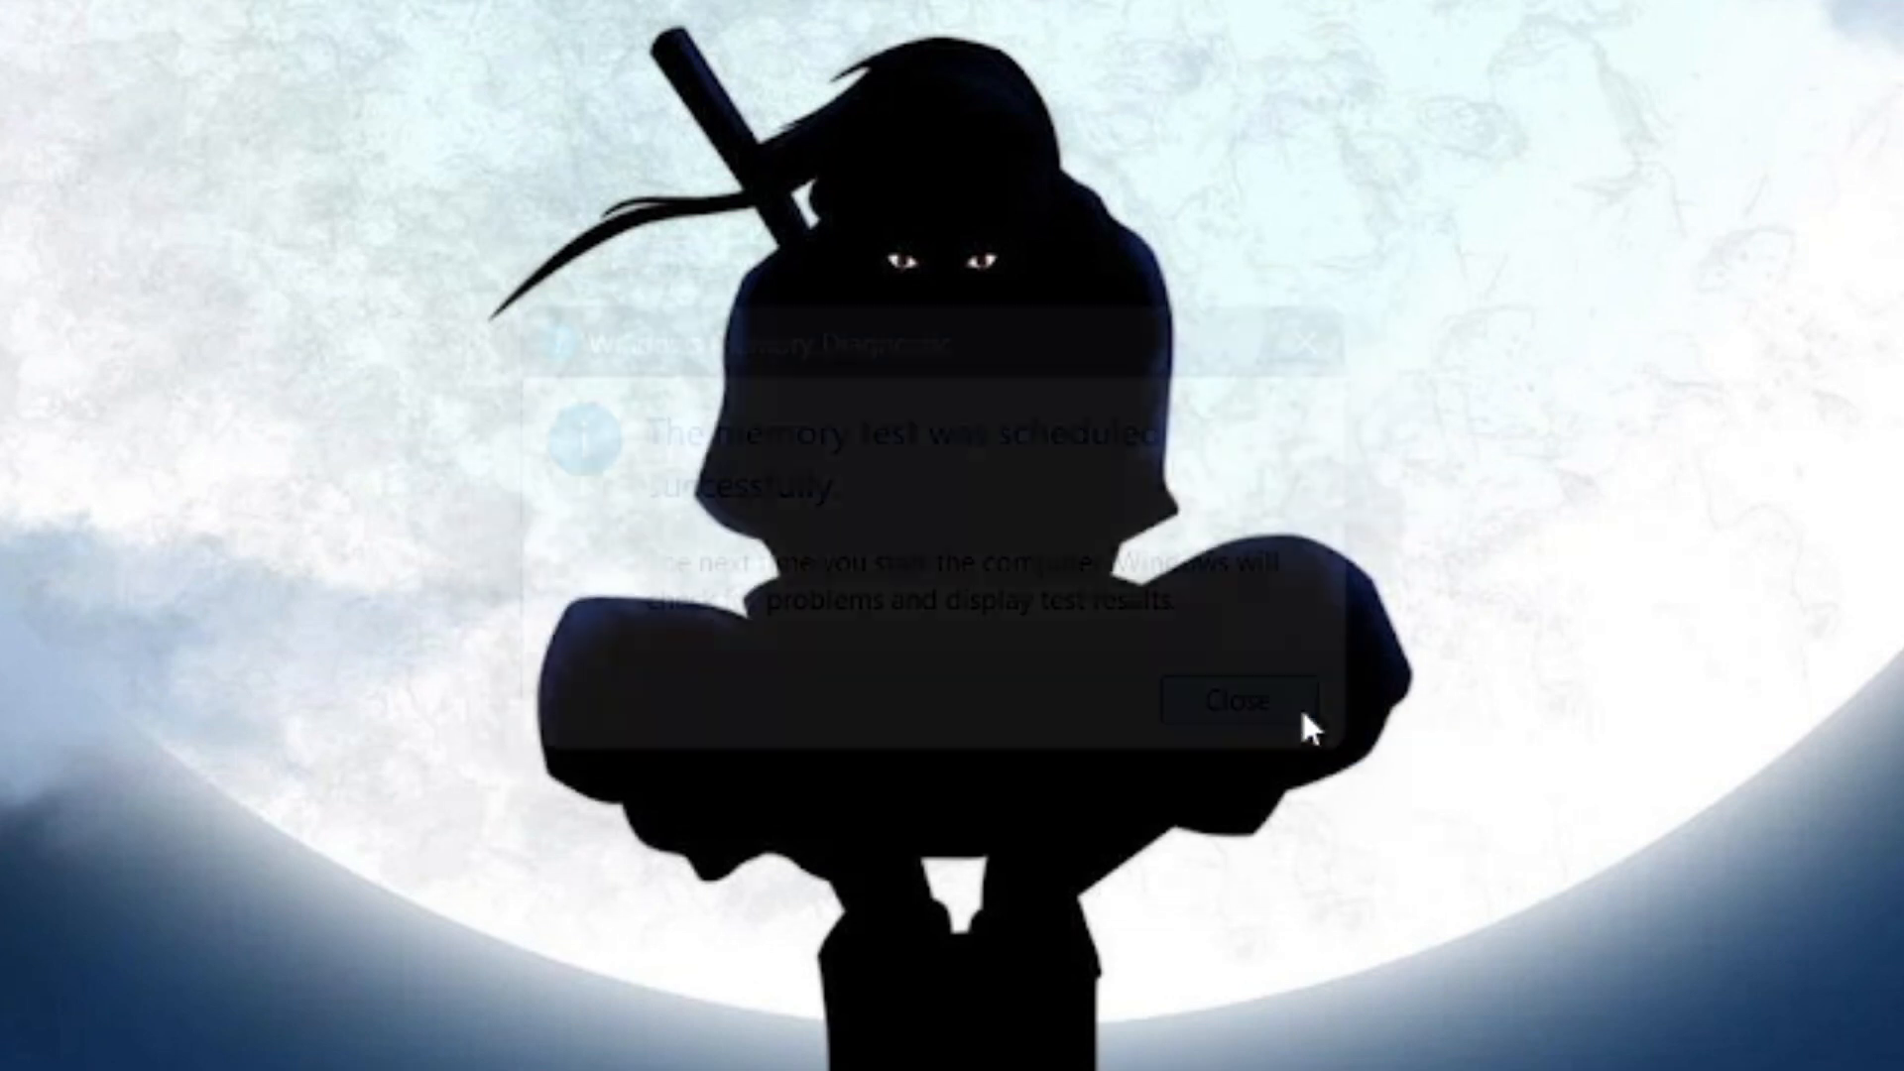
pyautogui.click(1232, 700)
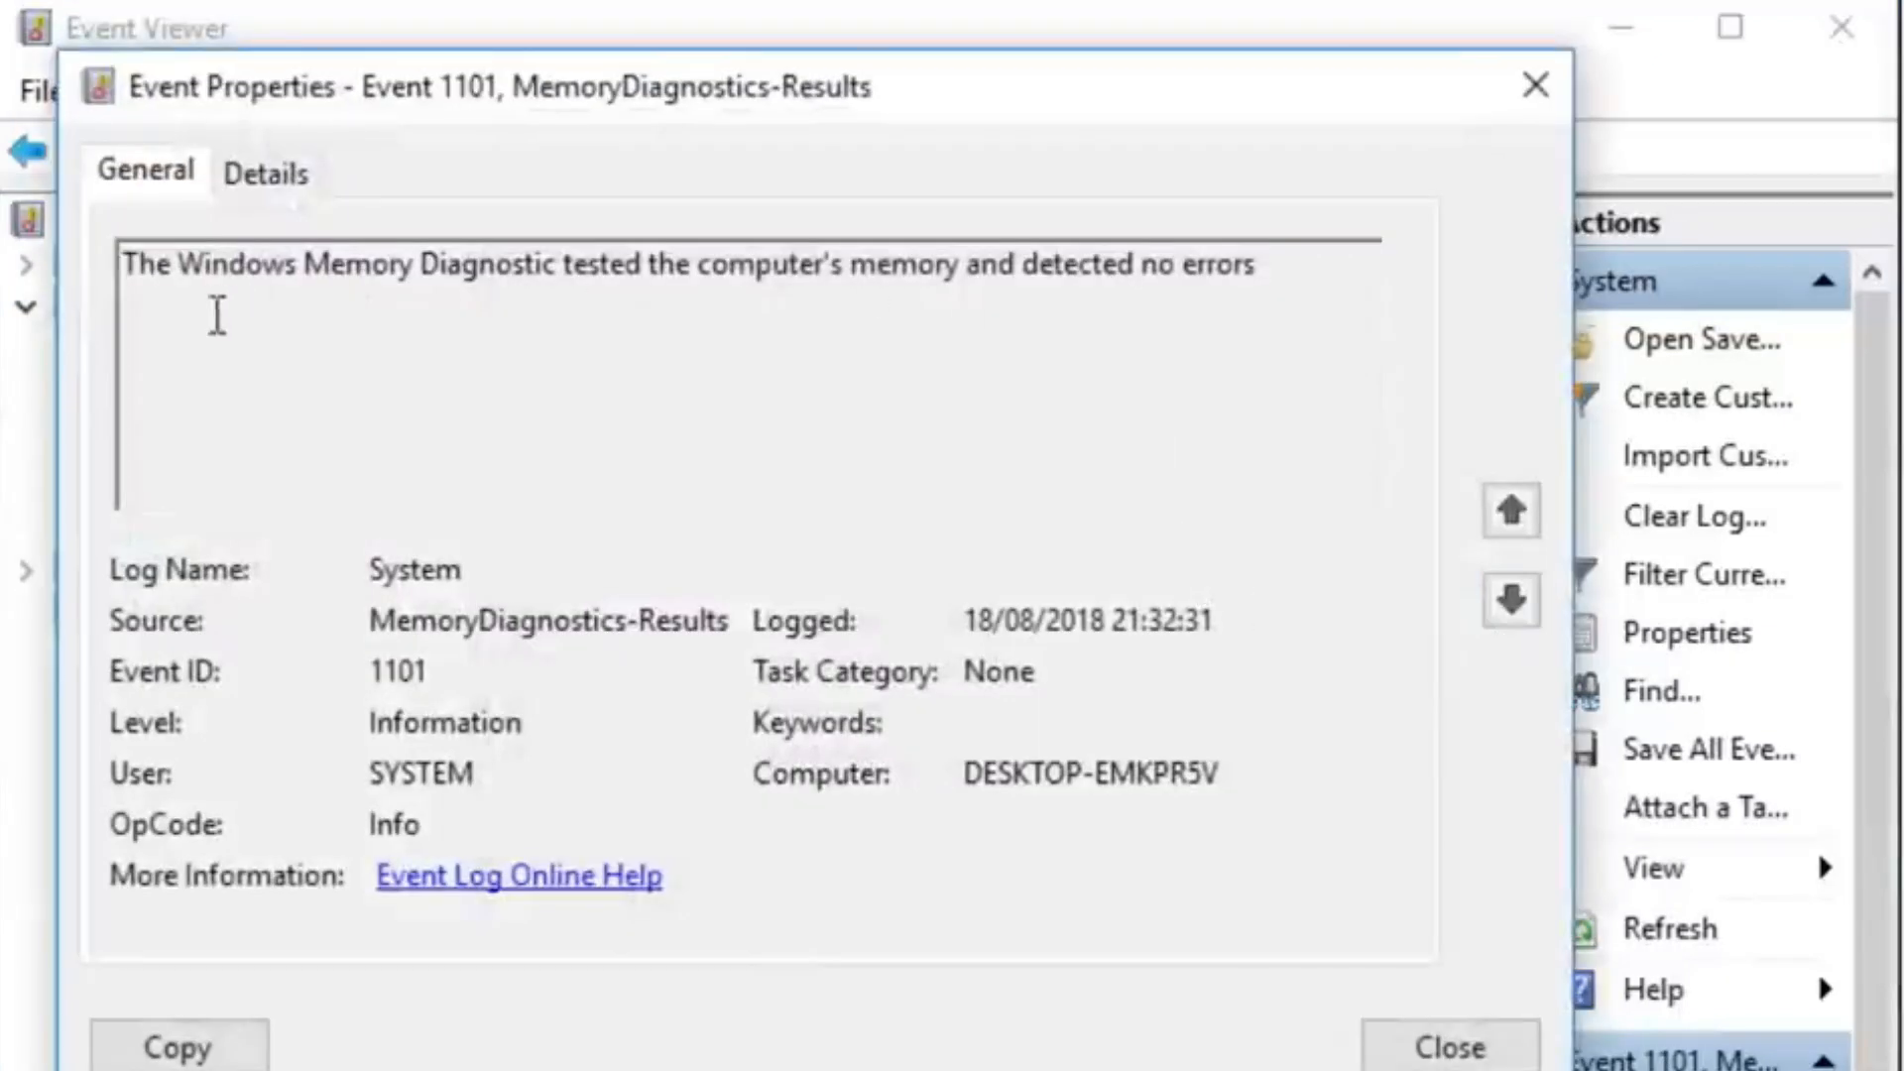
pyautogui.click(265, 170)
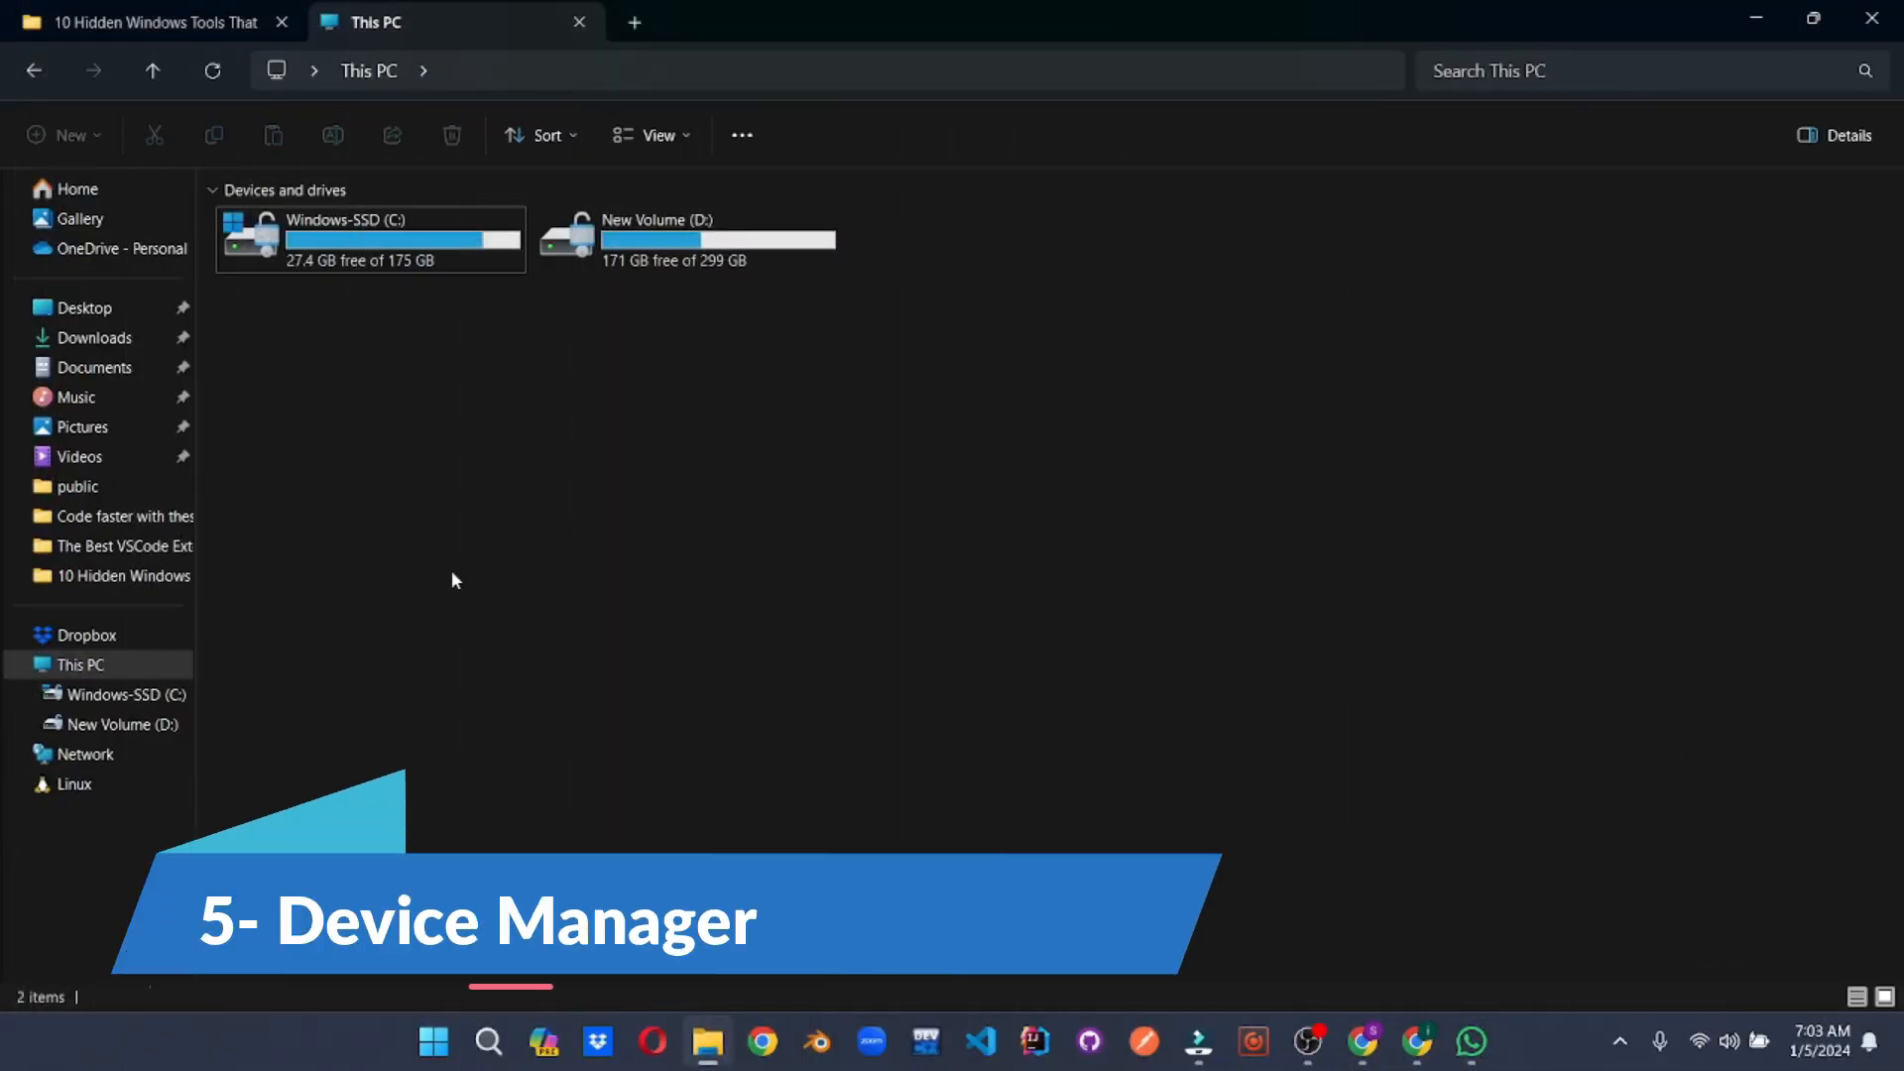
# Launch Device Manager from the This PC context menu in File Explorer
pyautogui.click(79, 665)
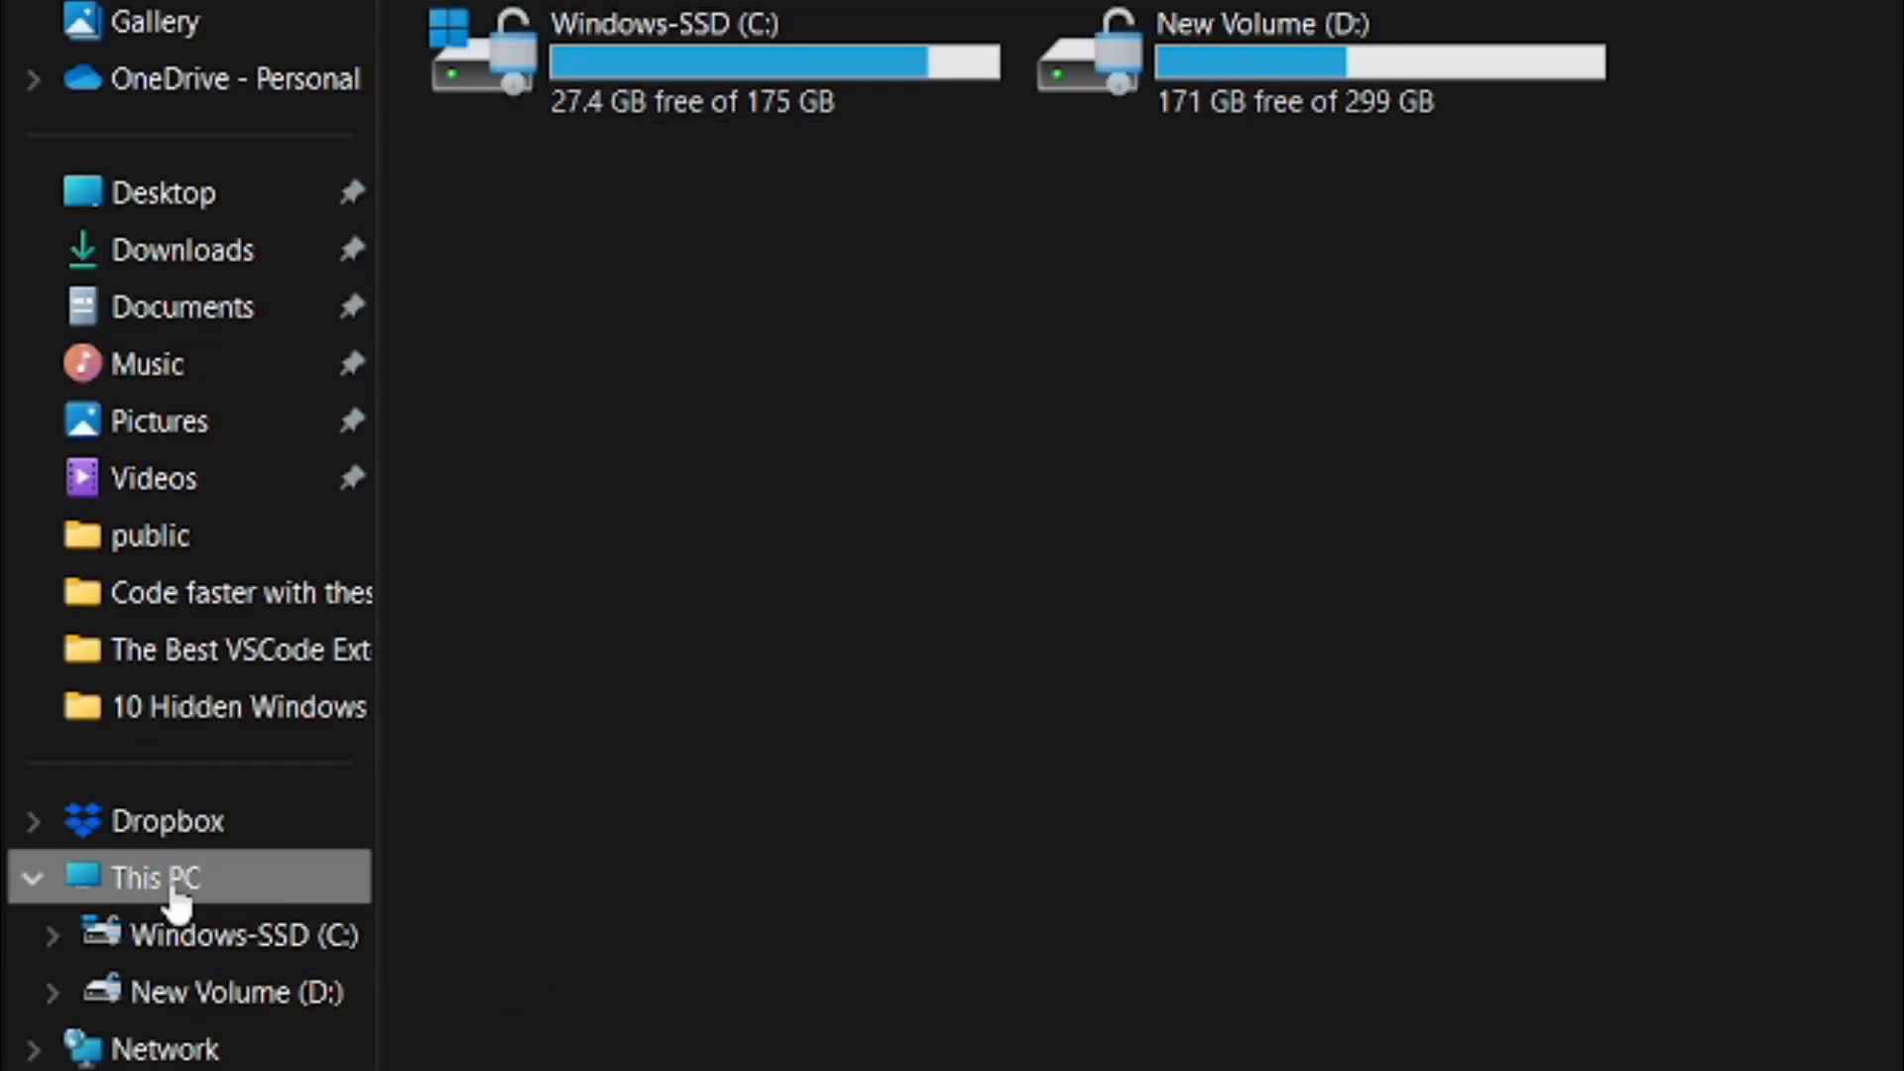
pyautogui.rightClick(155, 877)
pyautogui.write('device man')
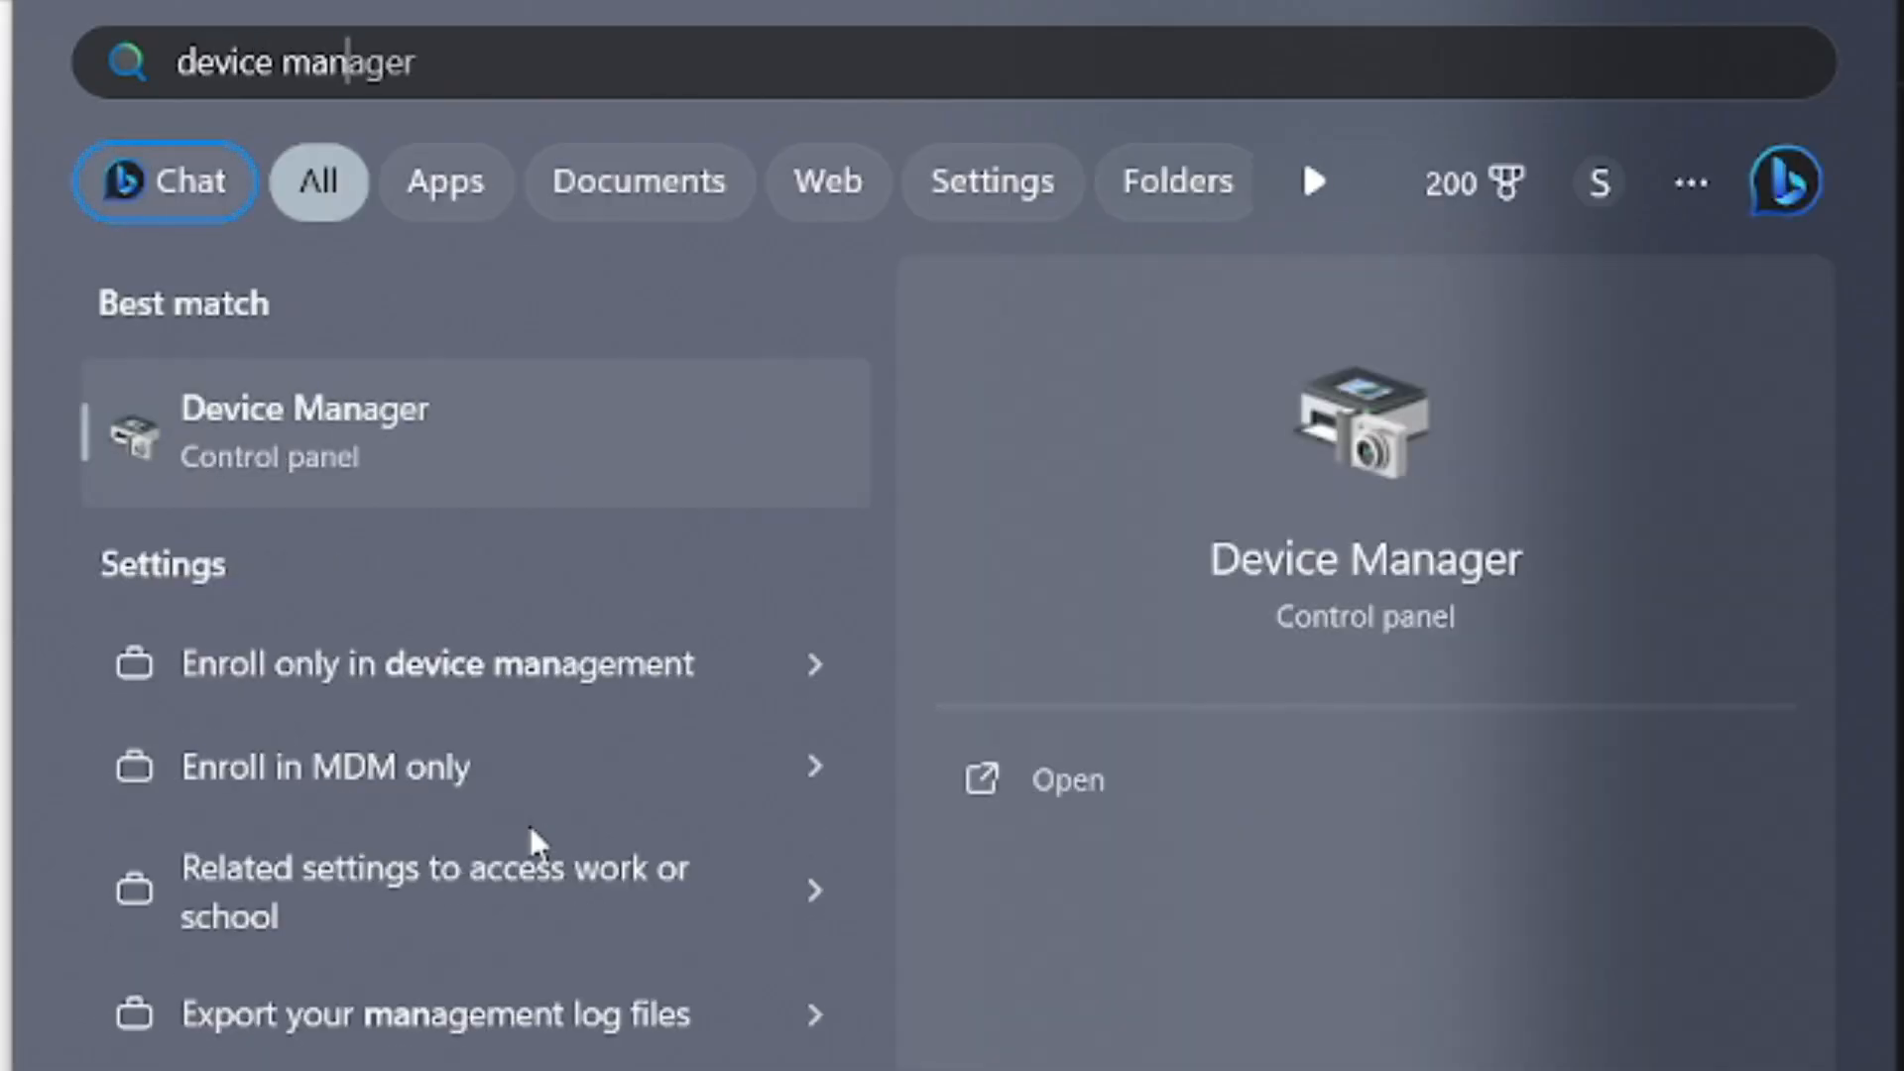
pyautogui.click(304, 430)
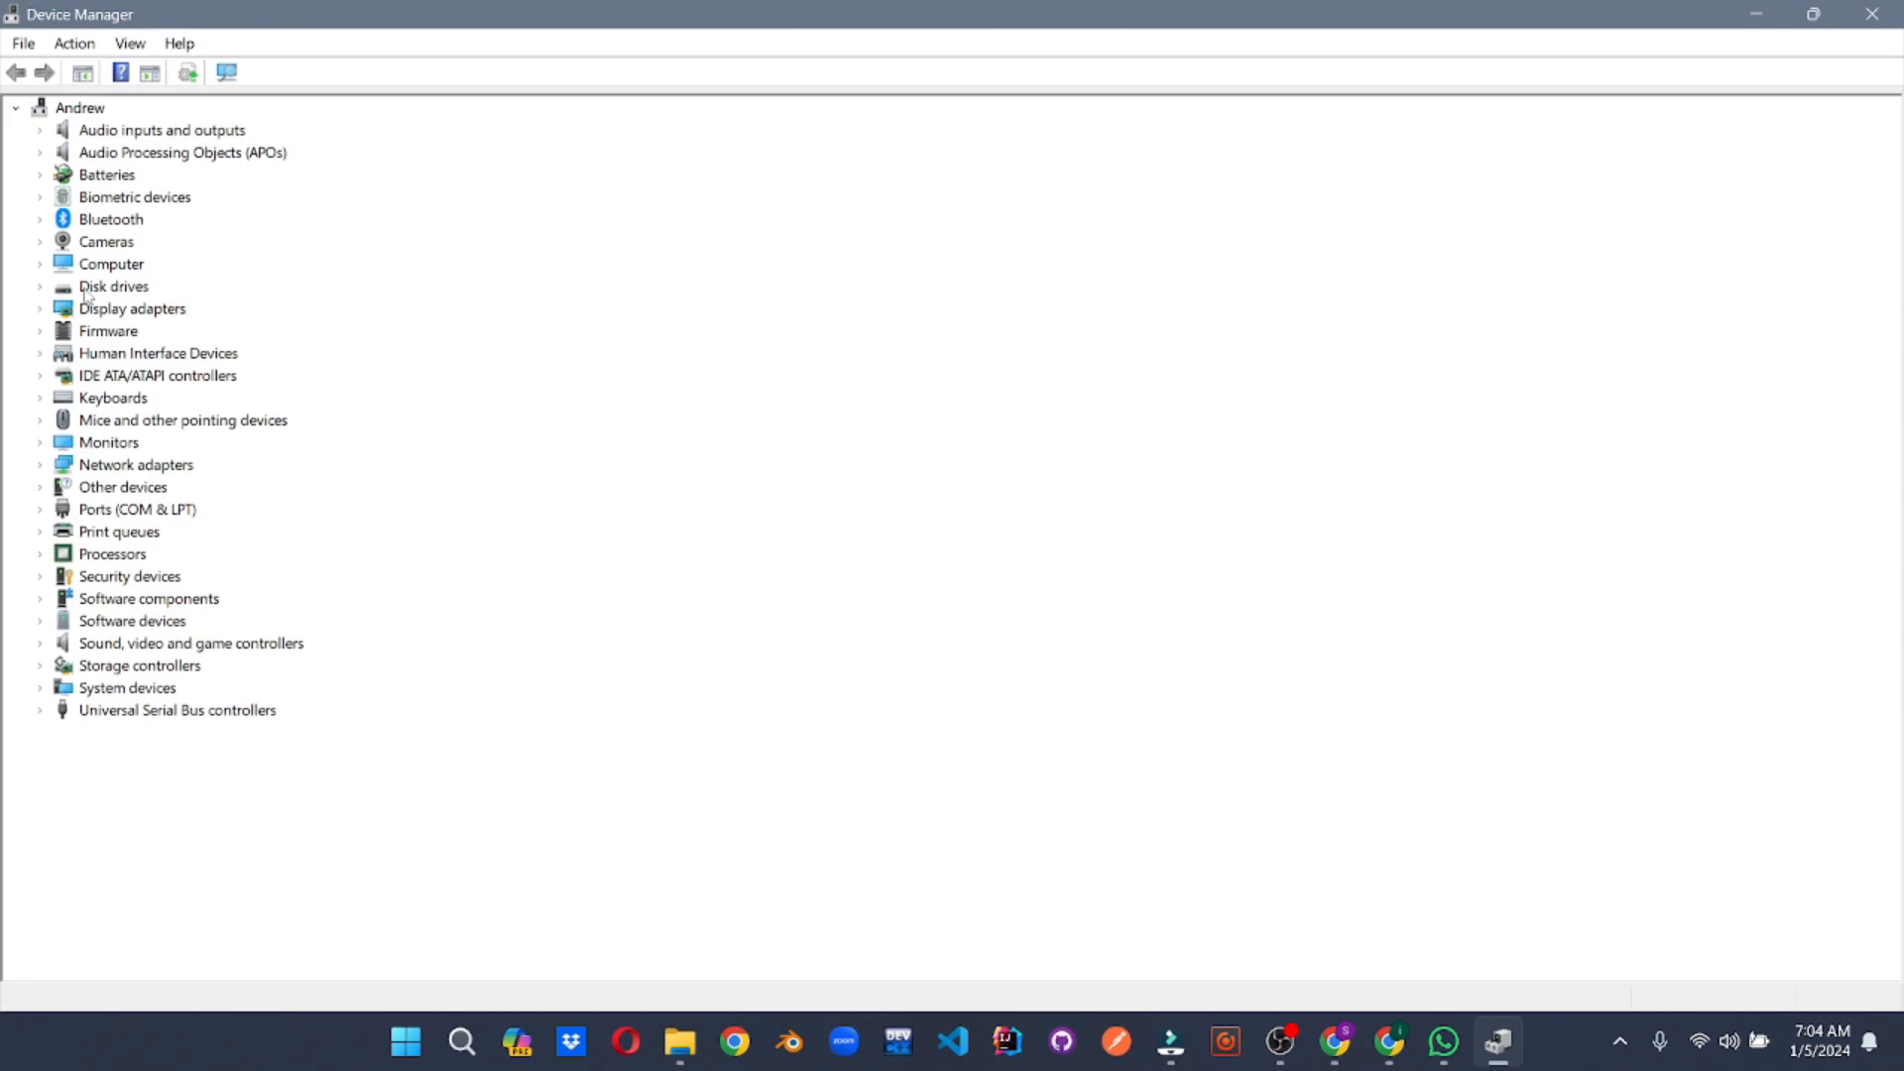
# Check the Integrated Monitor for an updated driver (best already installed) and close its properties
pyautogui.click(177, 710)
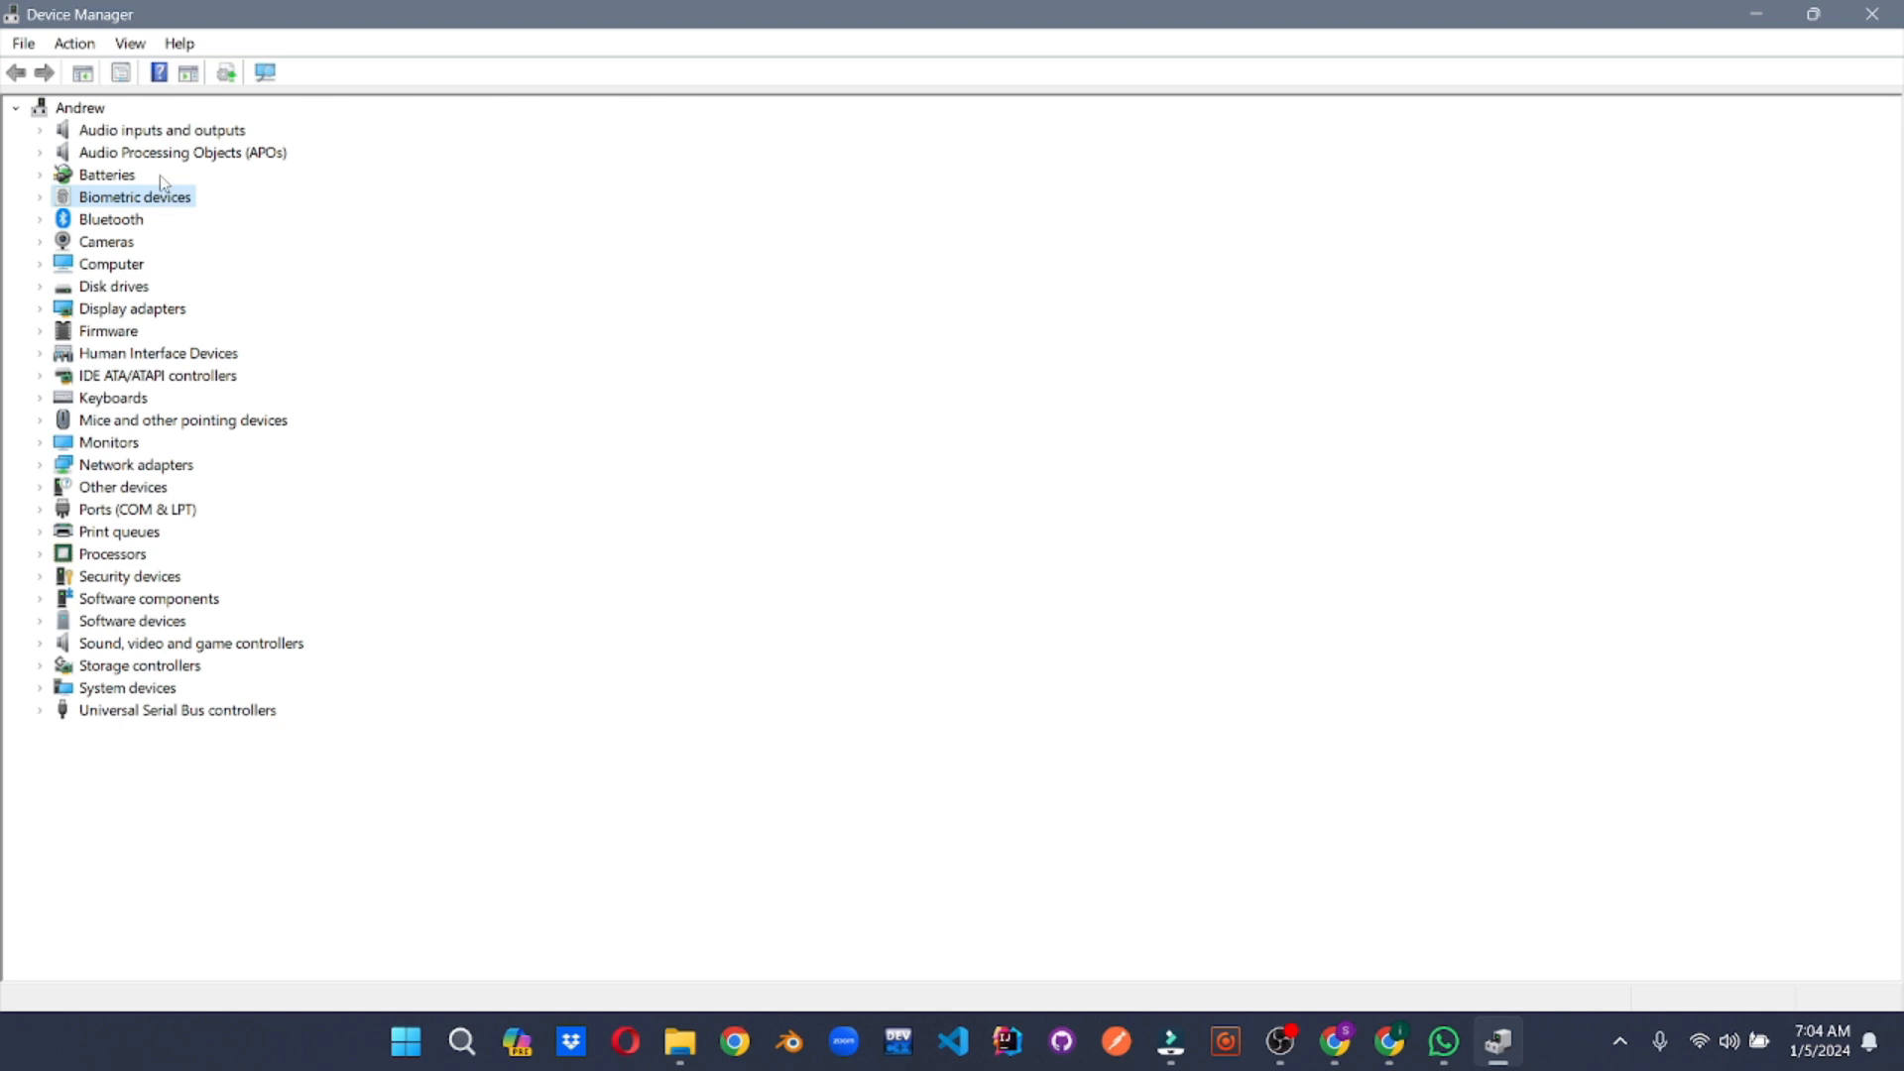
pyautogui.click(40, 353)
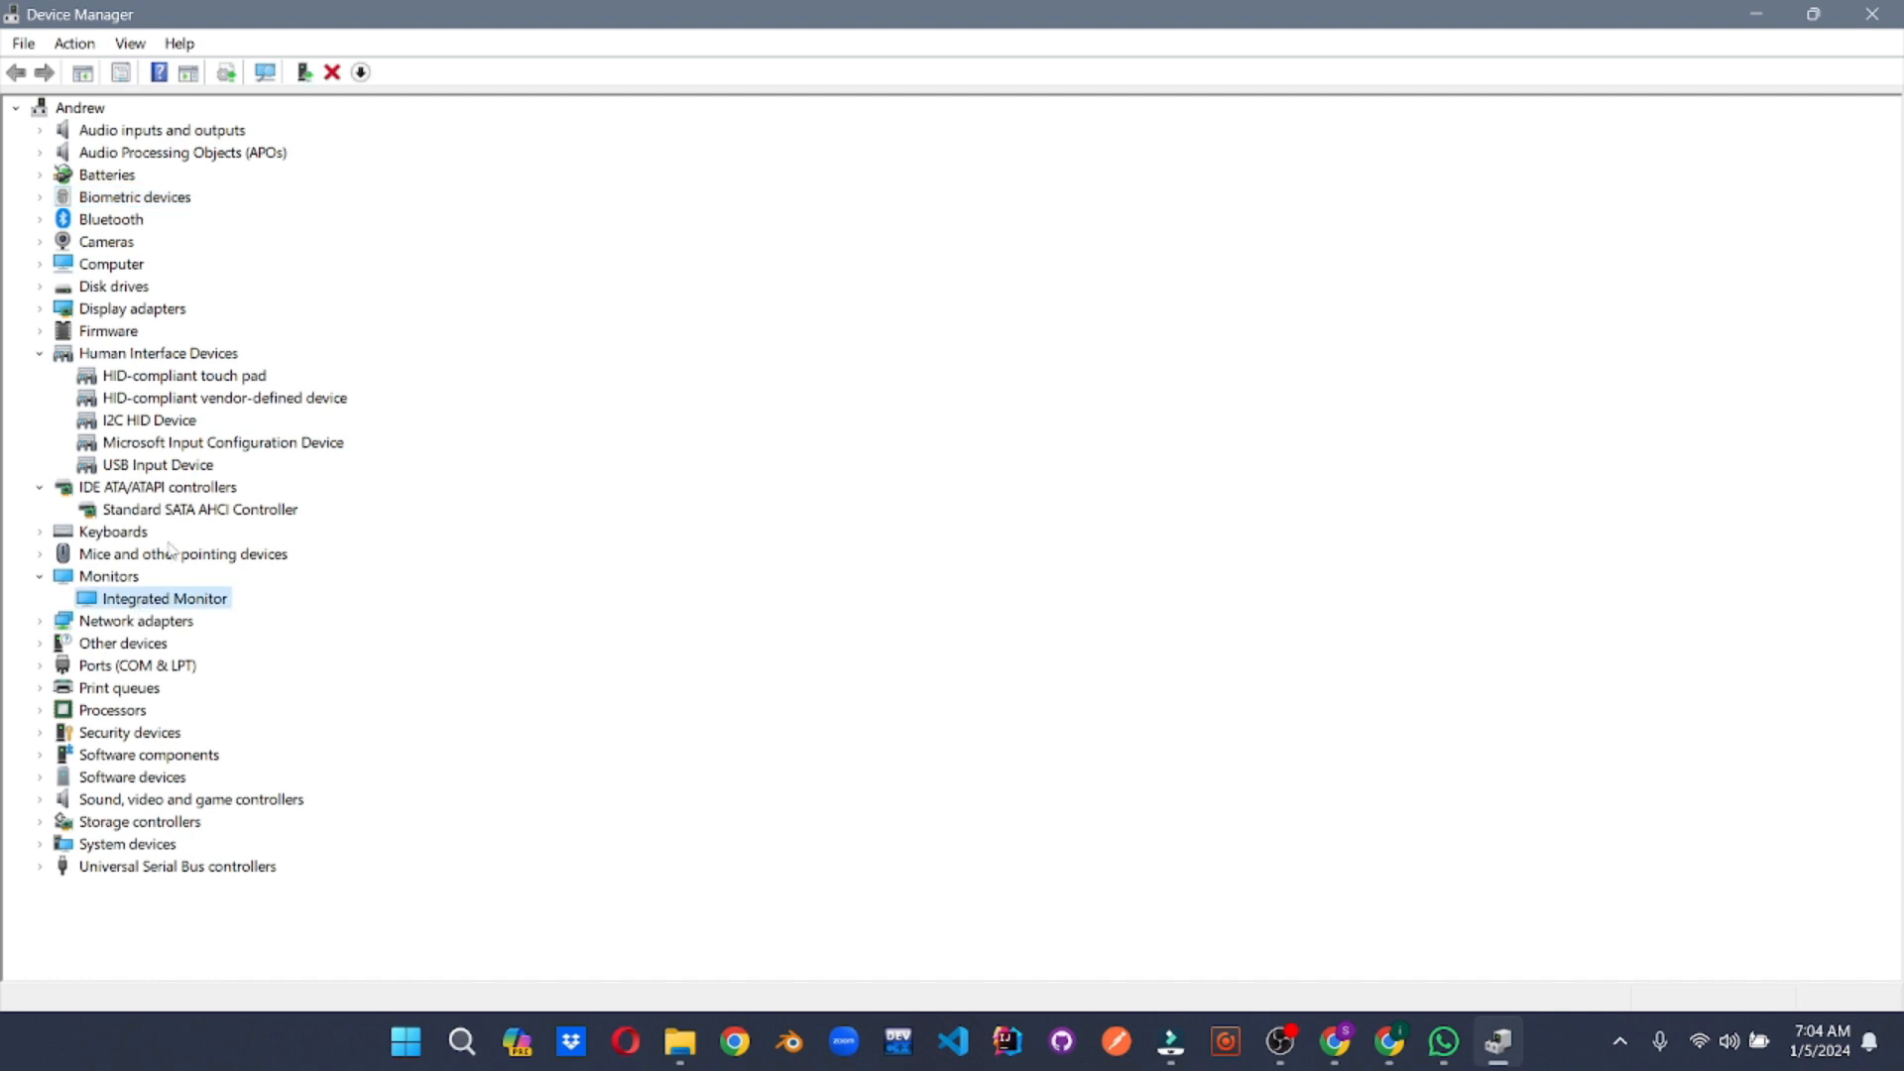
pyautogui.doubleClick(163, 597)
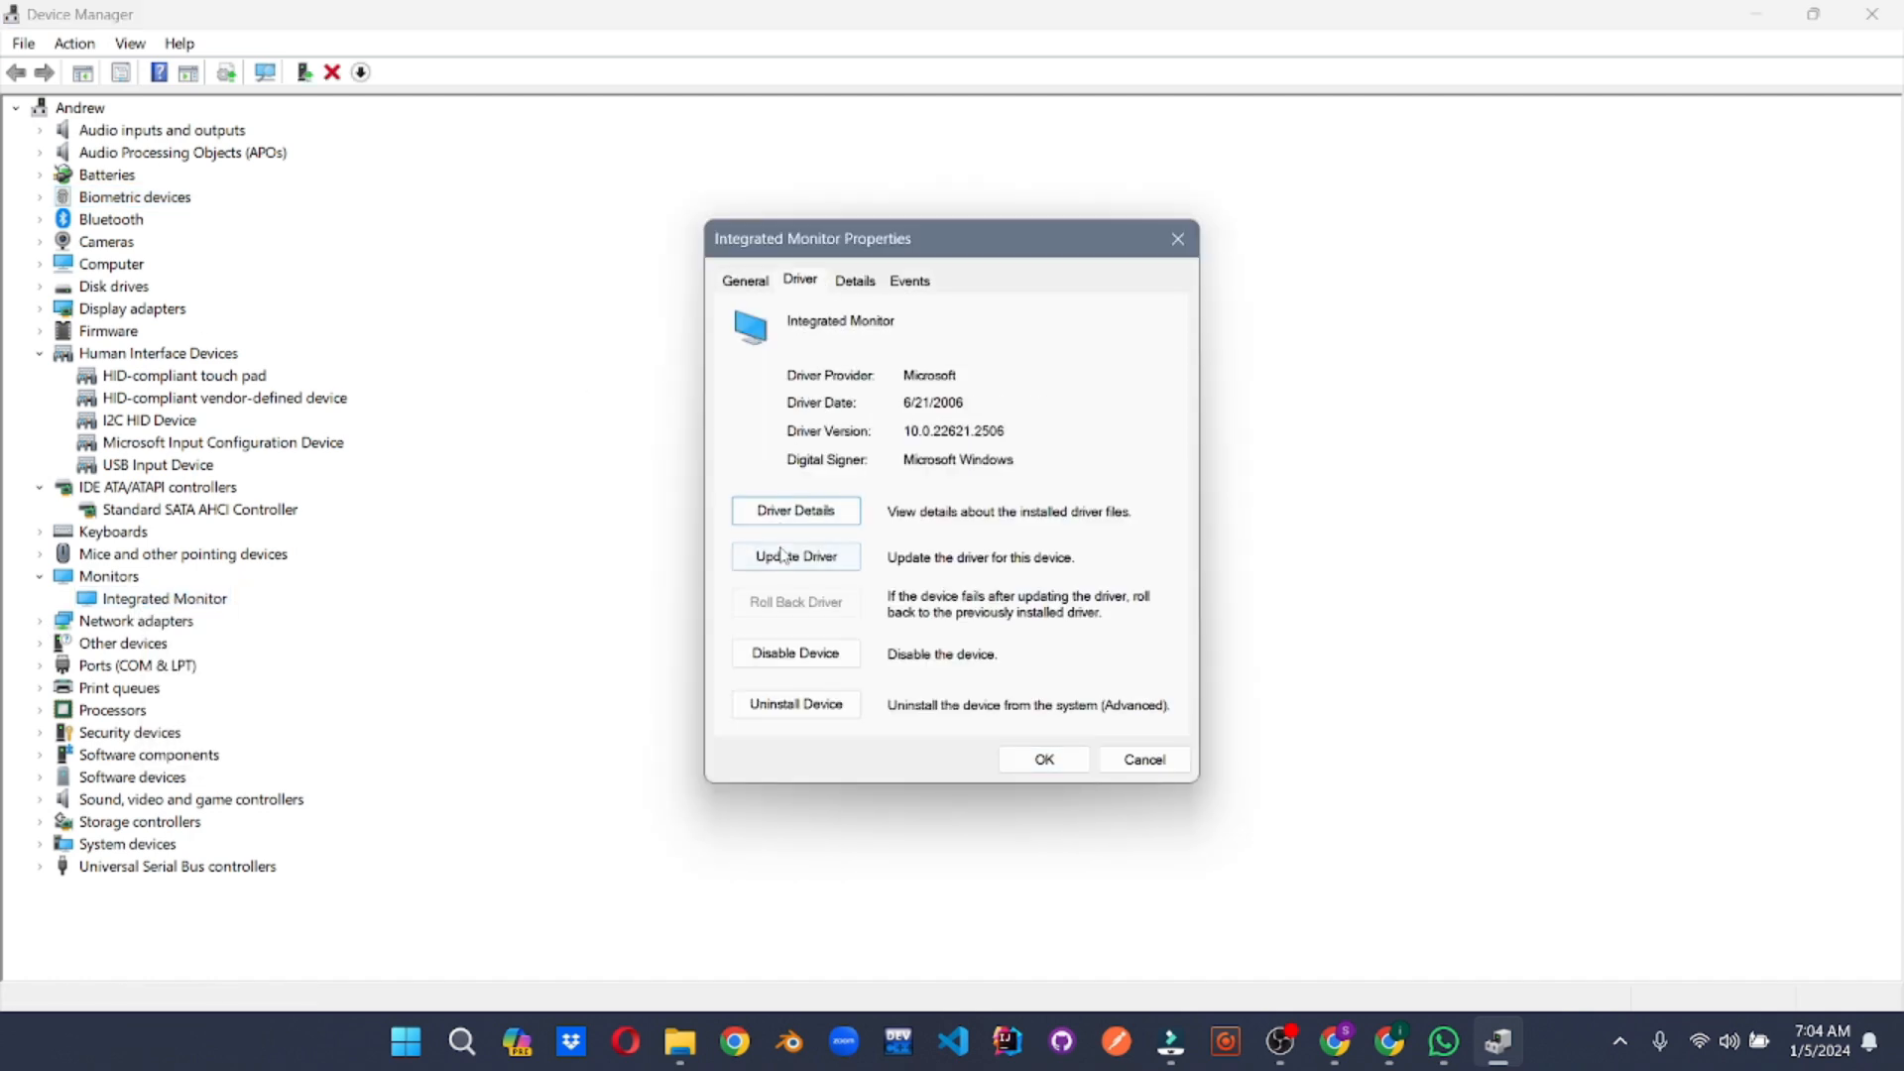
pyautogui.click(795, 557)
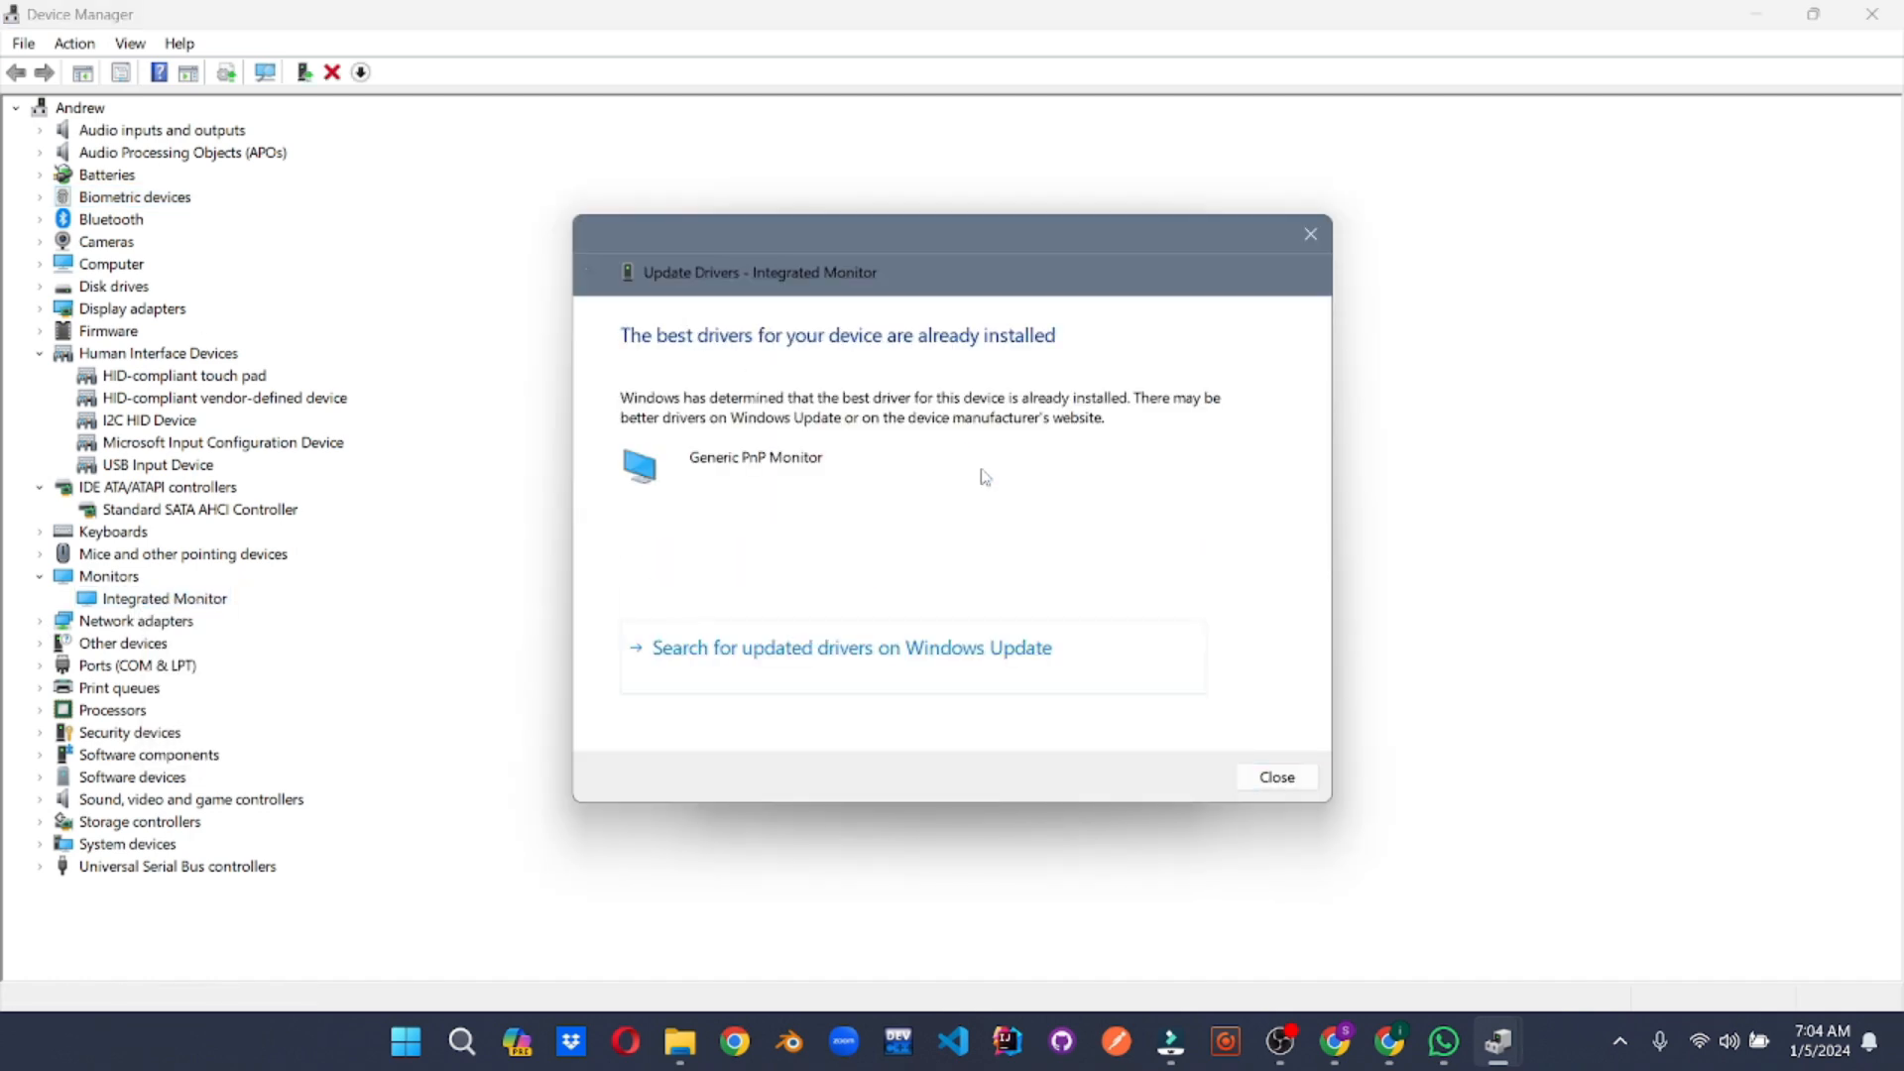
pyautogui.click(1275, 778)
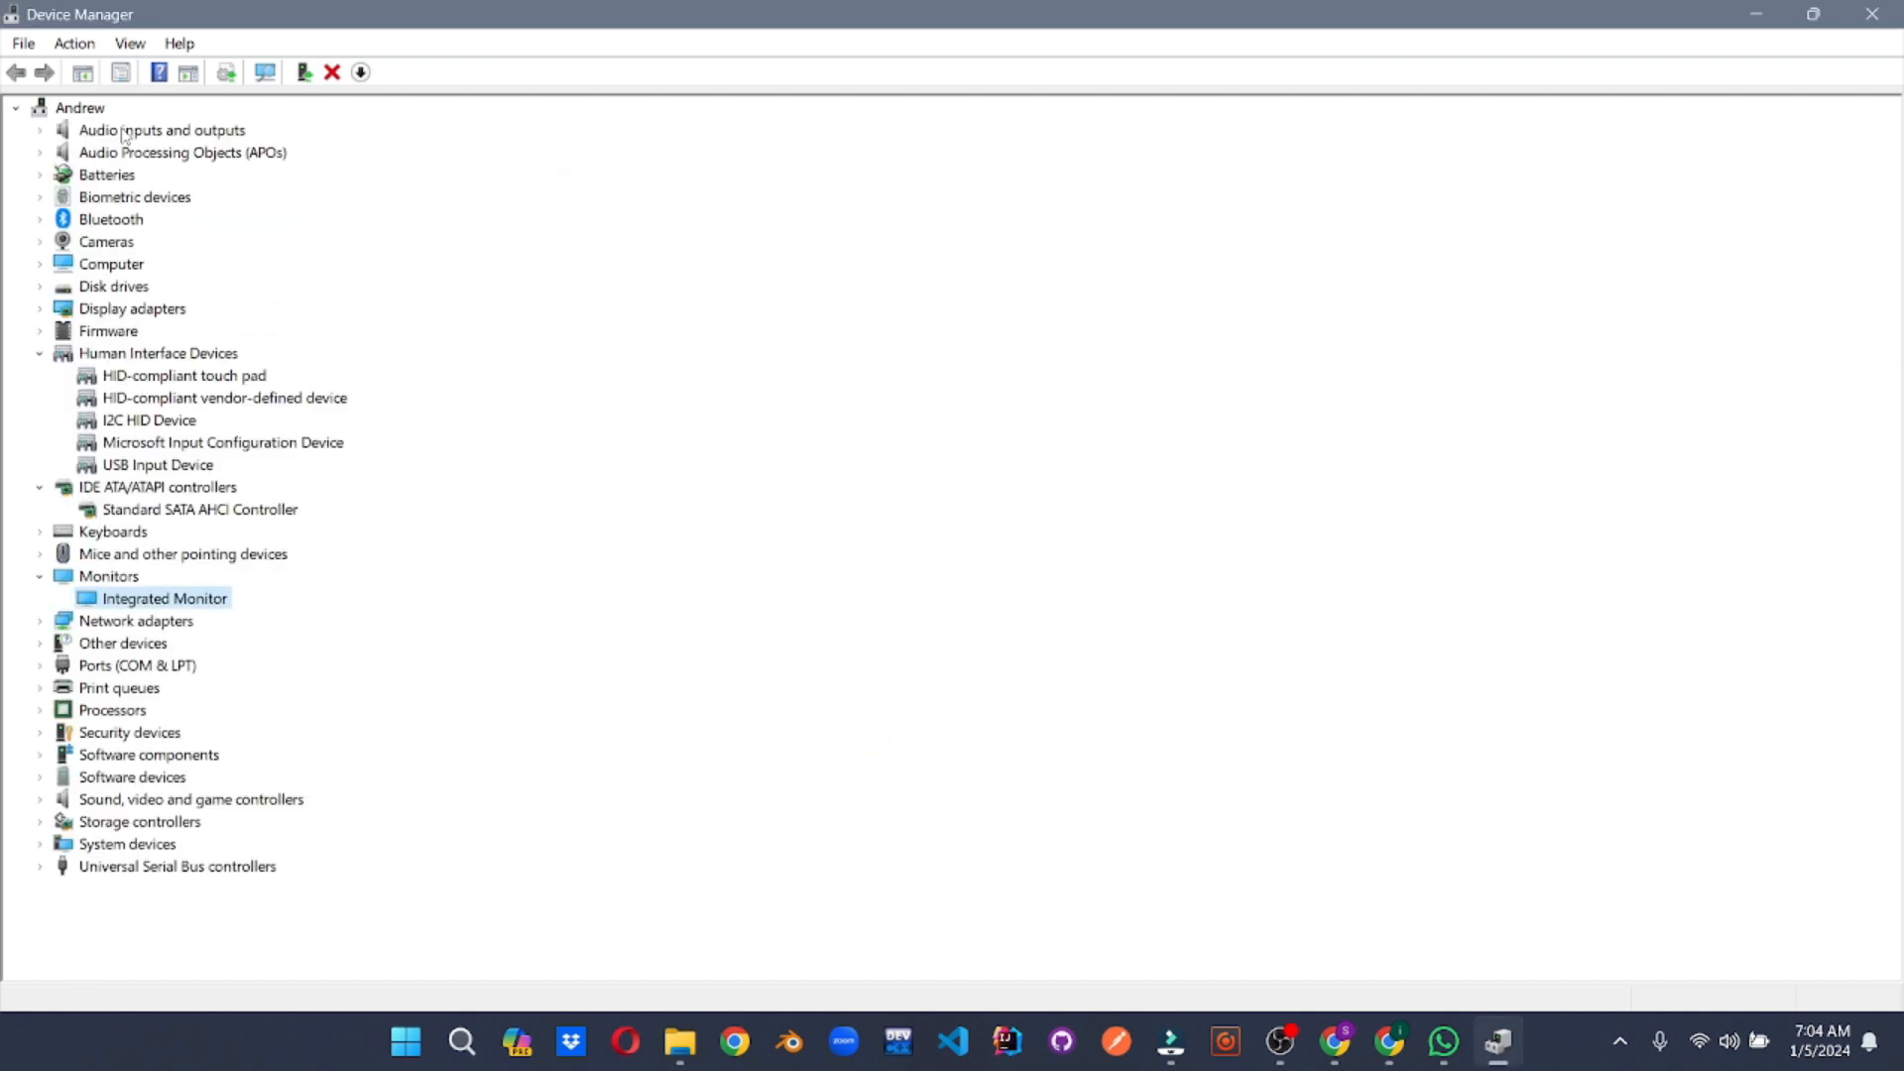
pyautogui.click(73, 44)
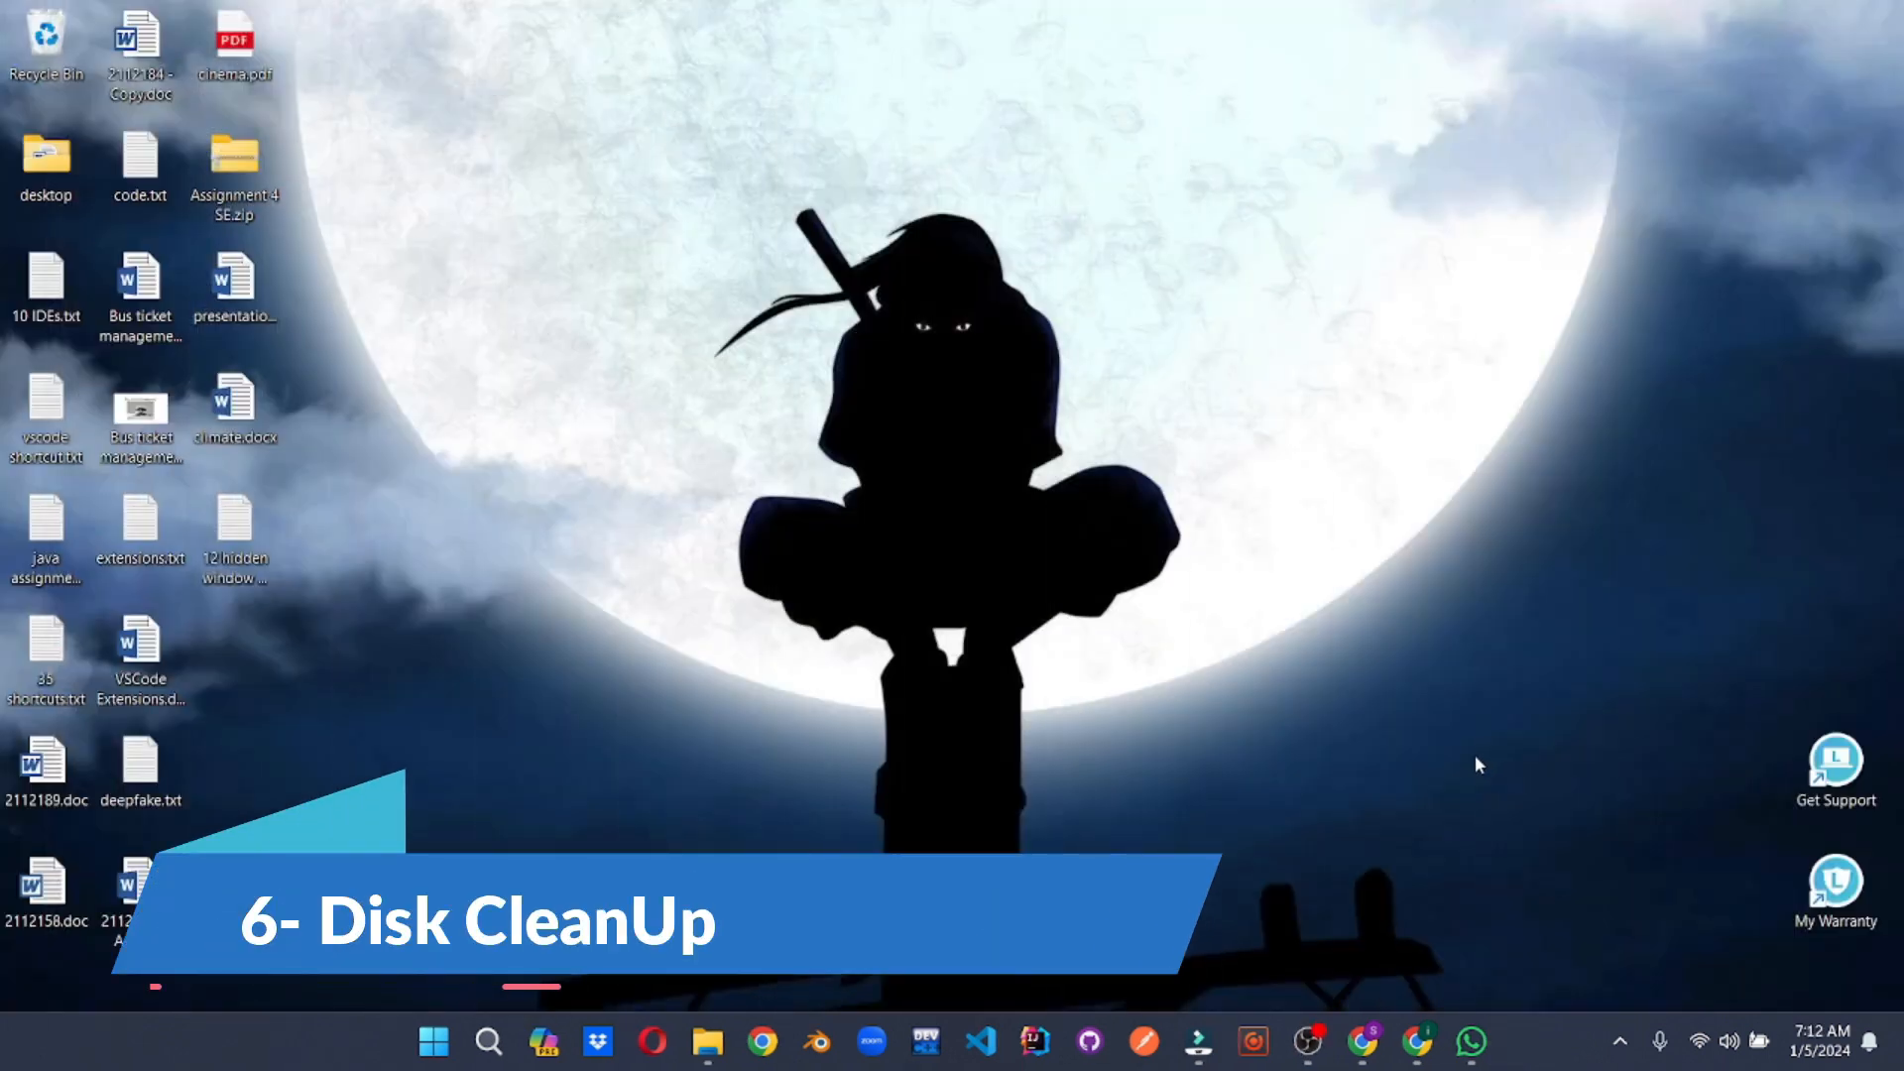
# Run Disk Cleanup on Windows-SSD (C:), tick every file category for 440 MB and include system files
pyautogui.click(432, 1041)
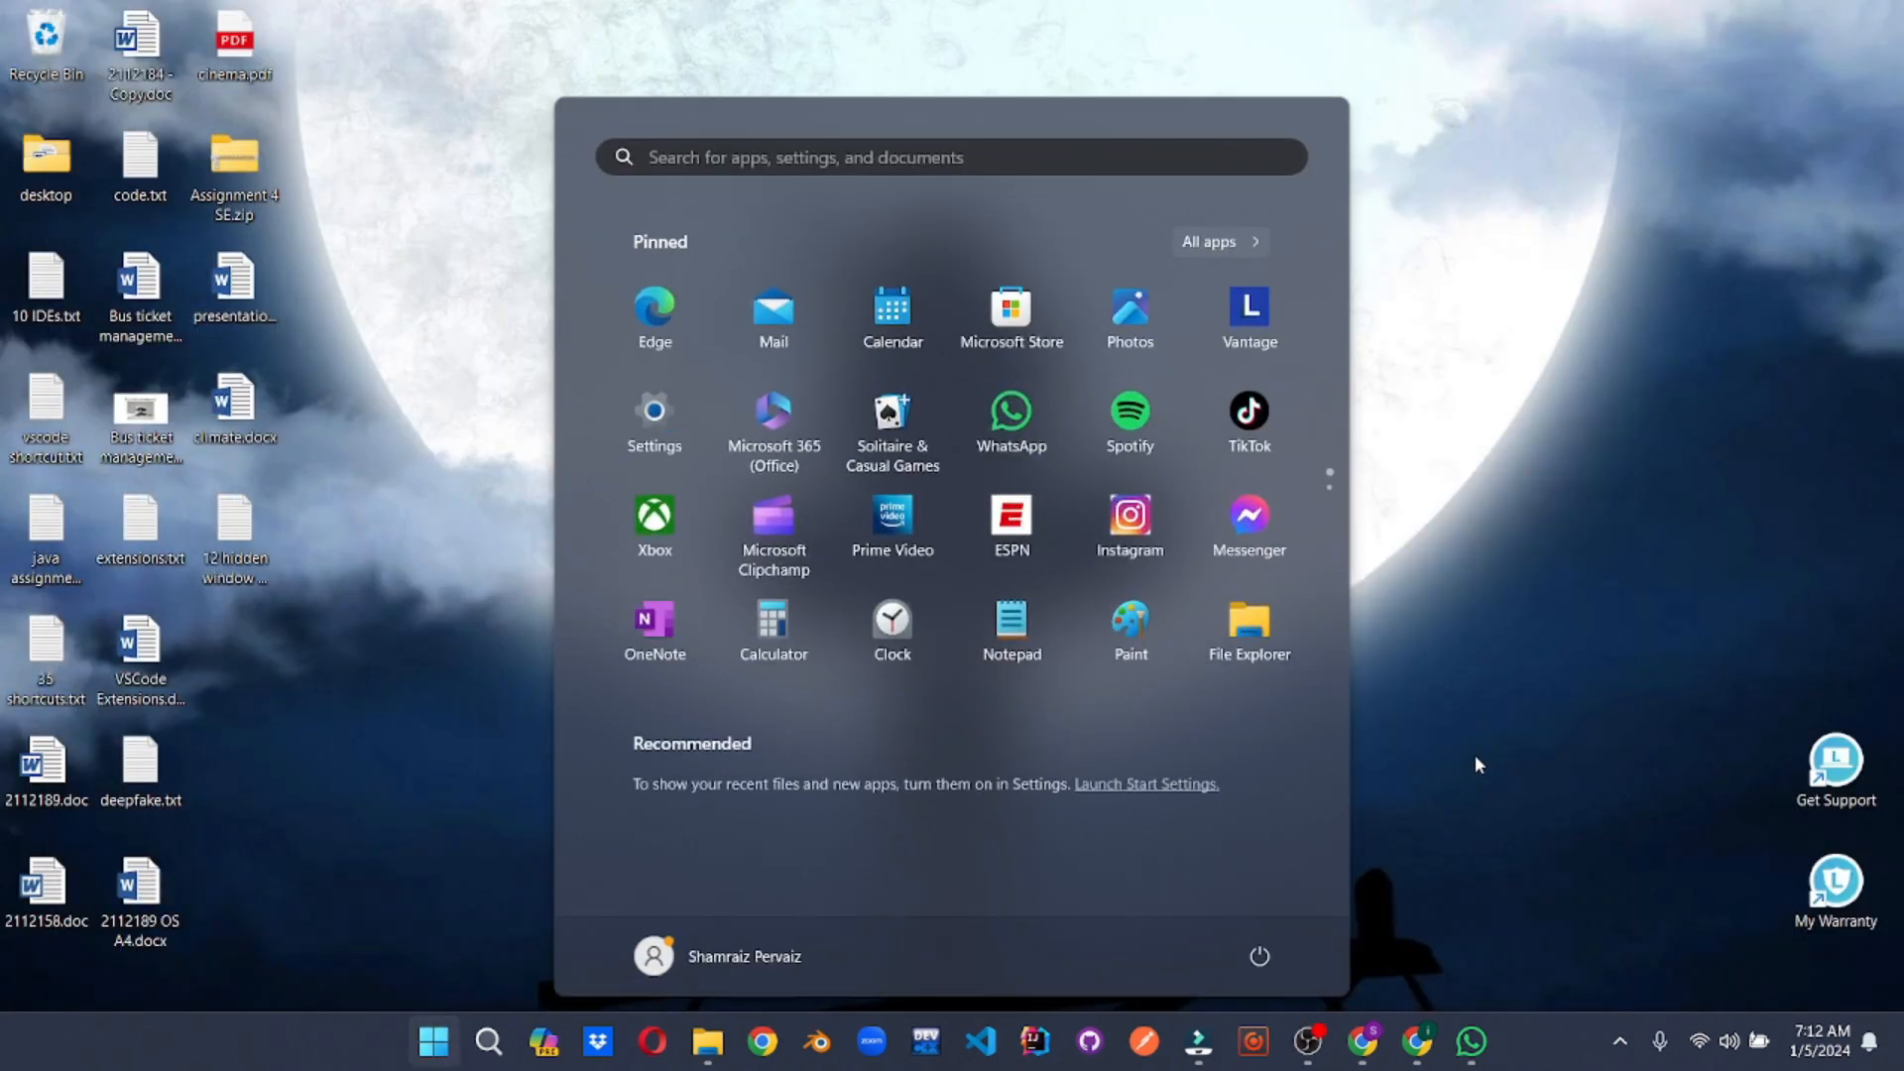
pyautogui.write('disk cleanup')
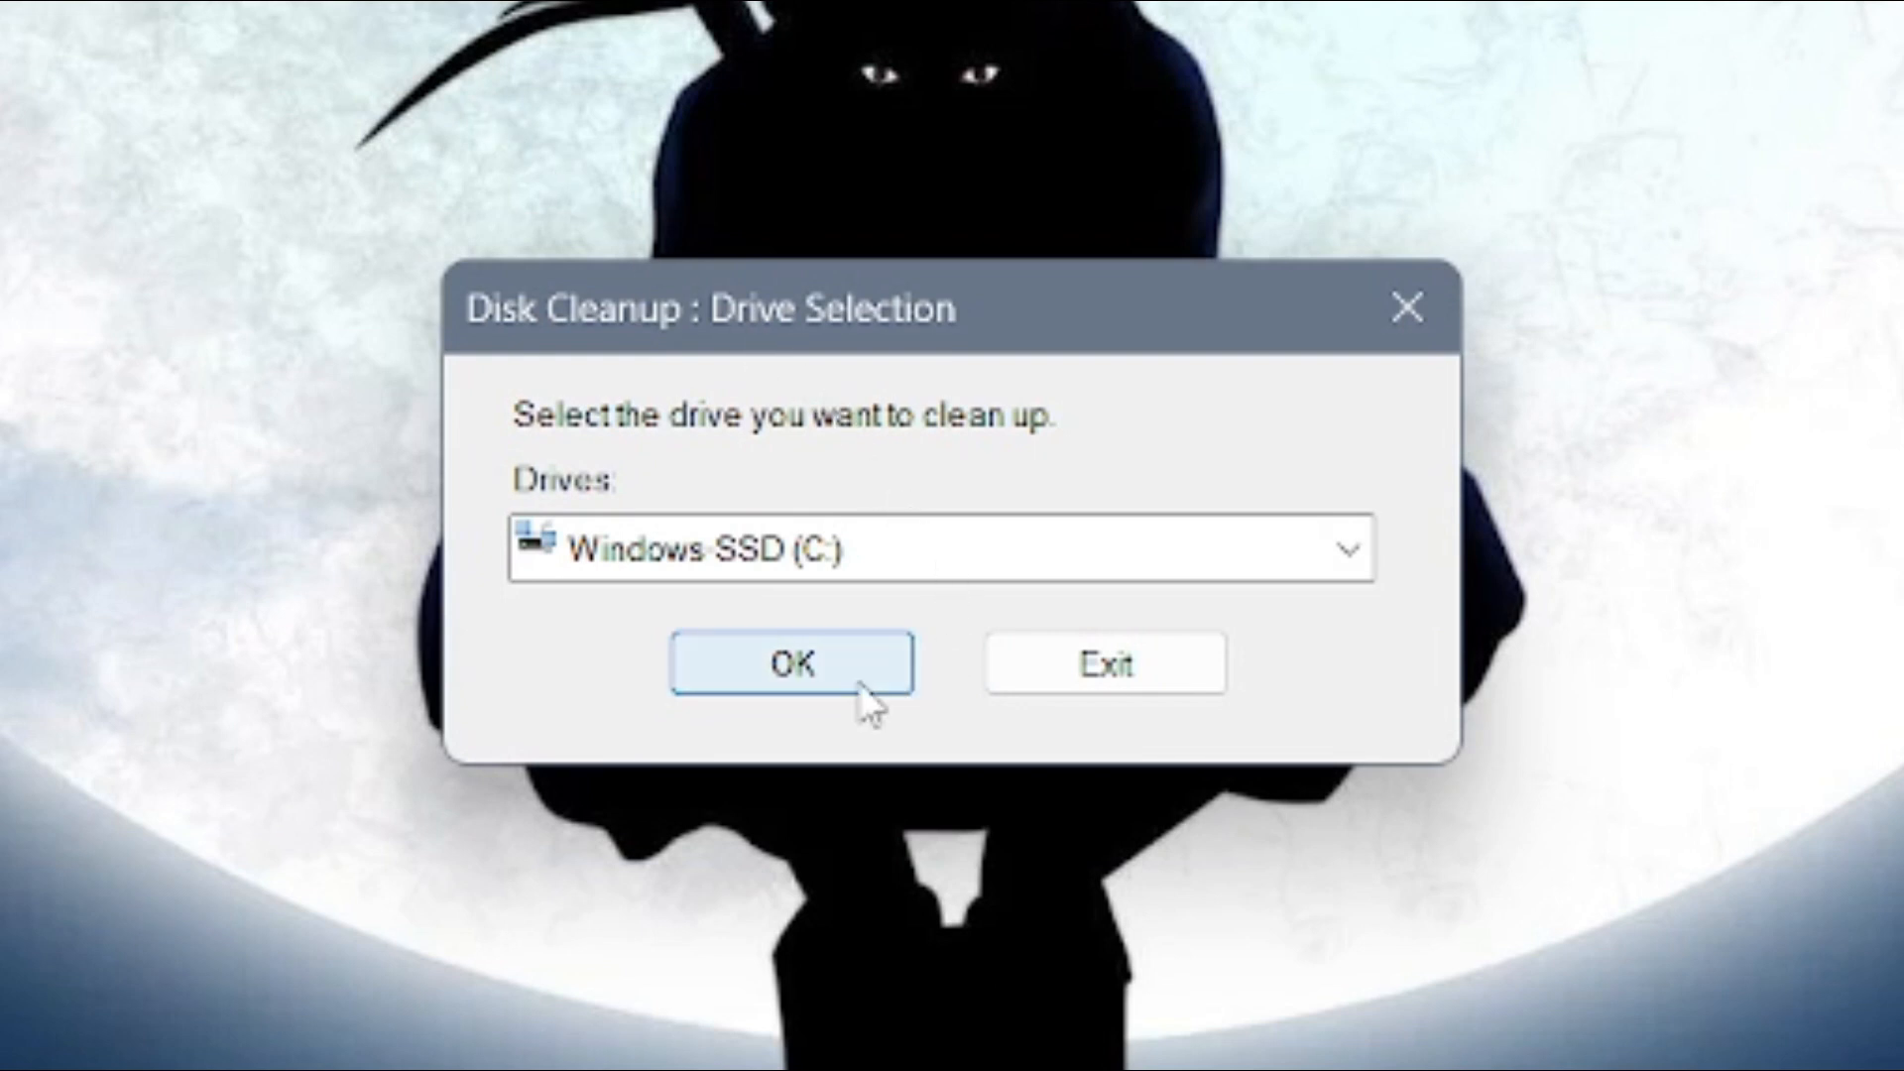
pyautogui.click(789, 664)
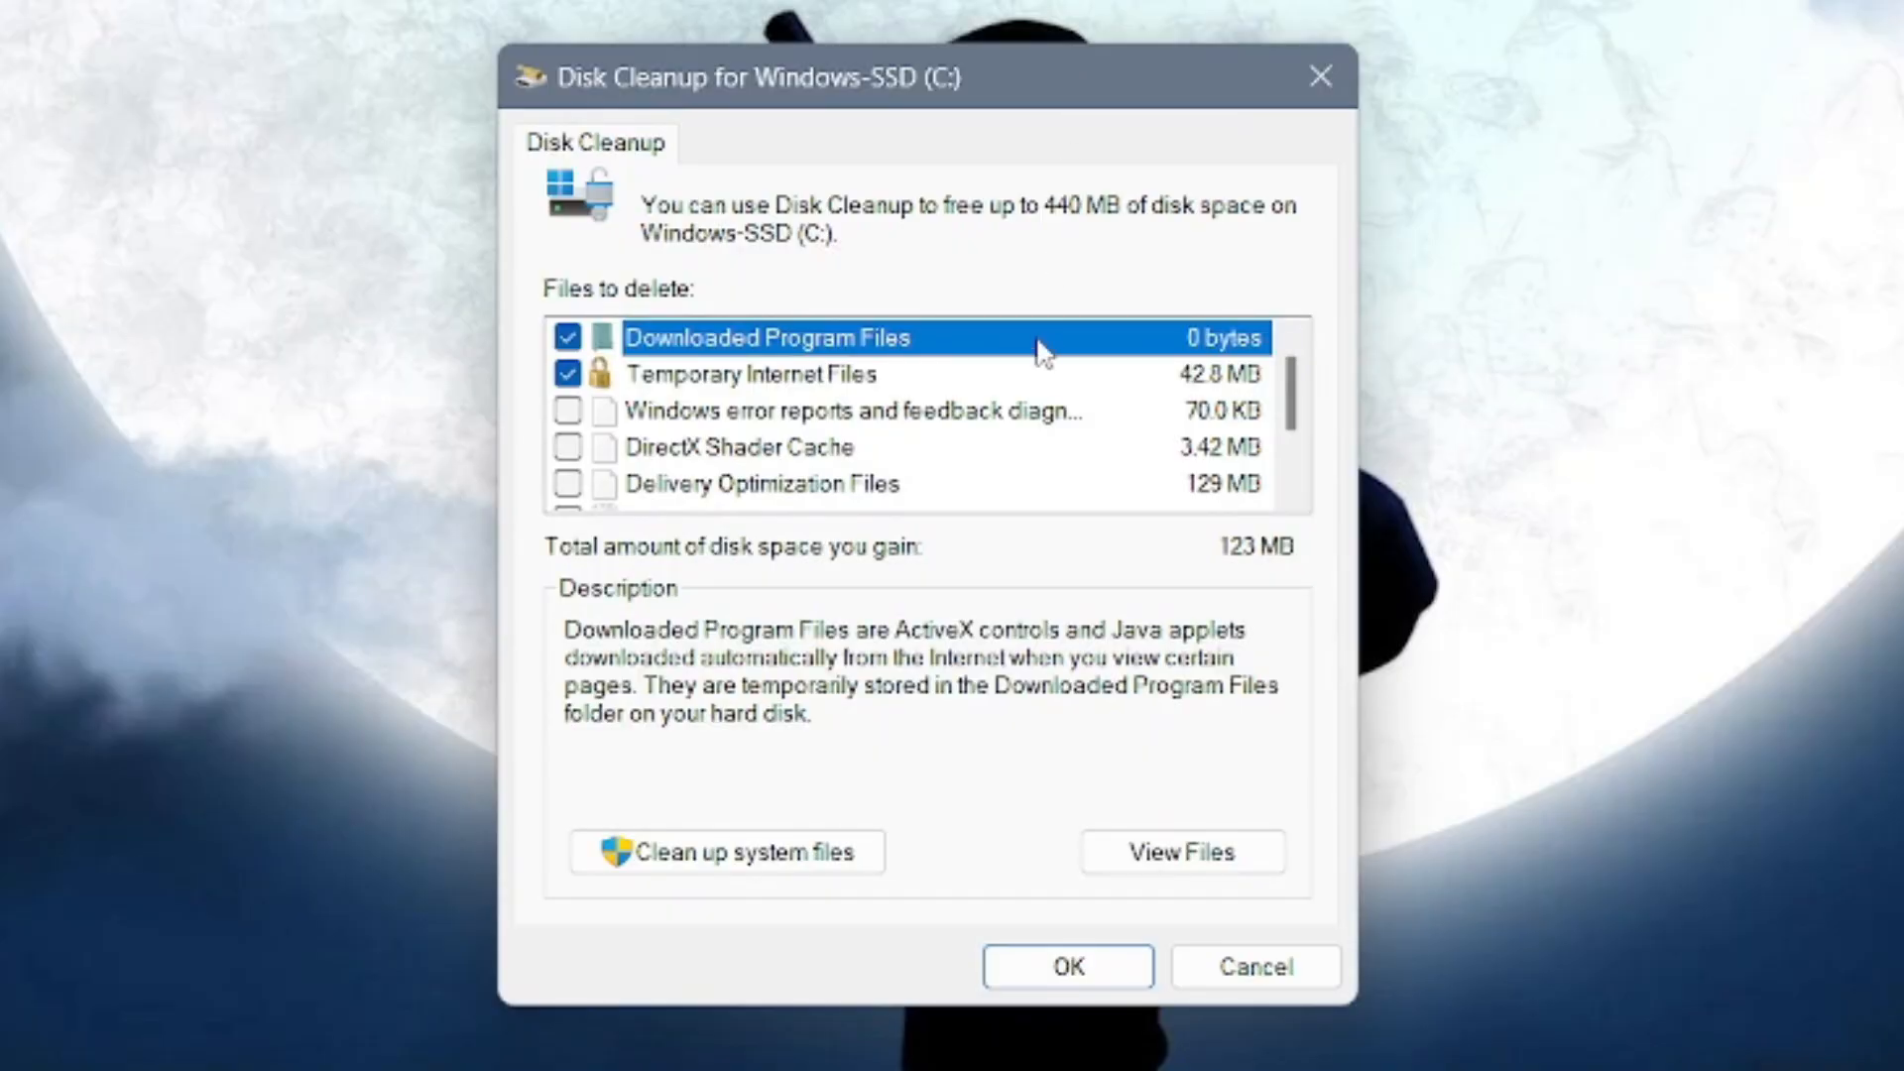
pyautogui.click(567, 408)
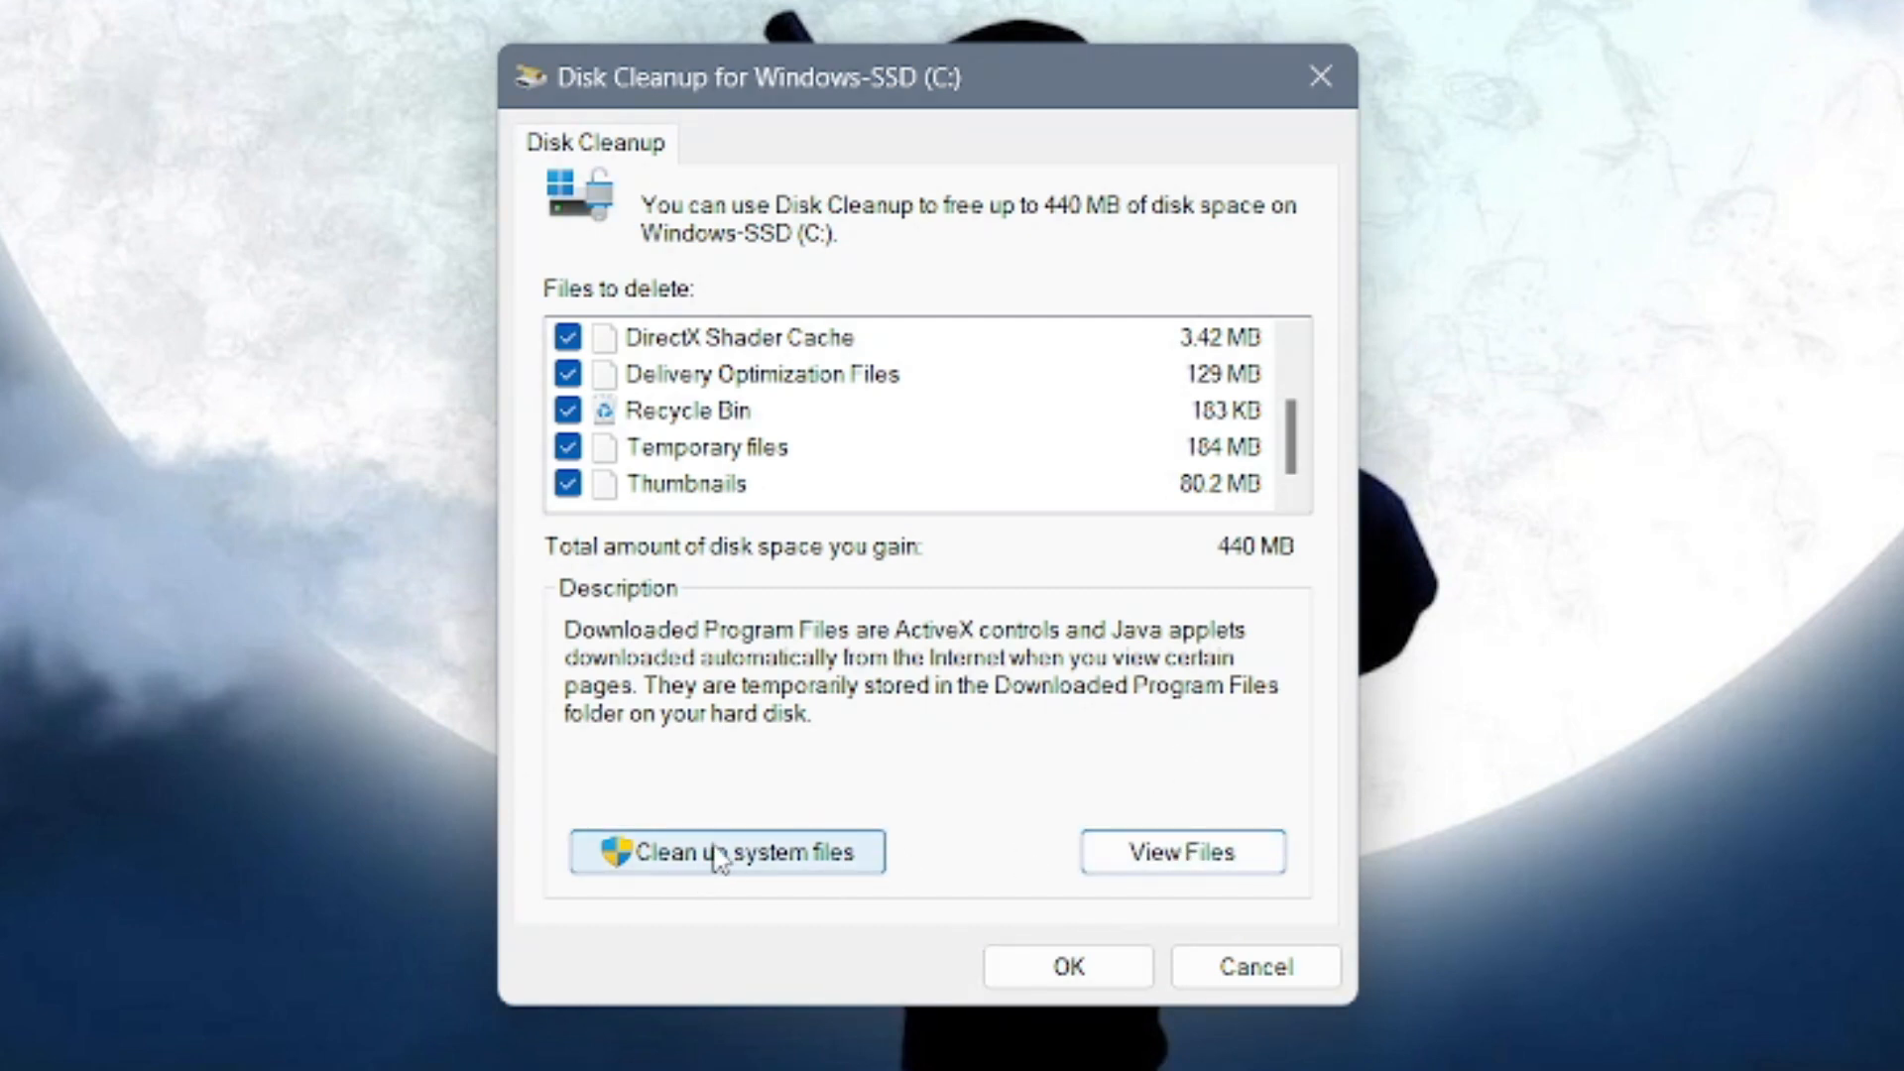
pyautogui.click(726, 851)
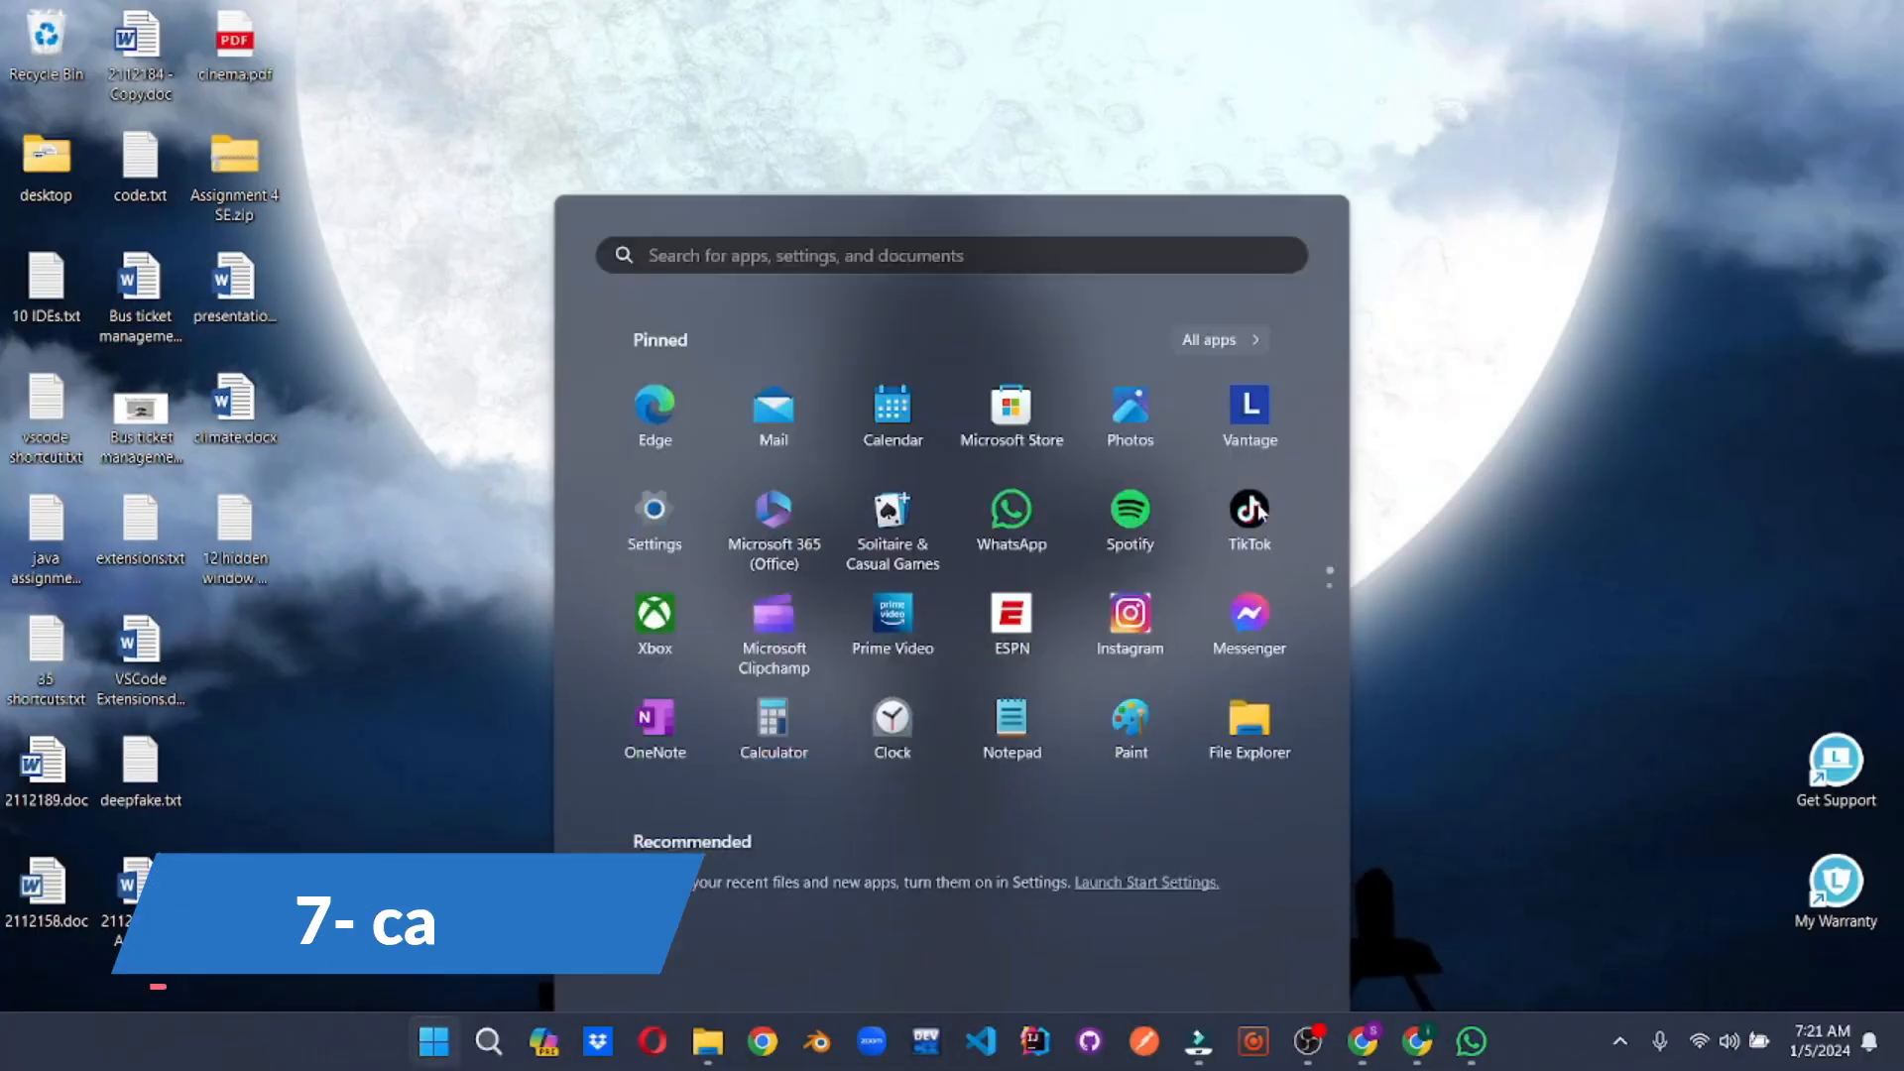
# Launch Calculator and try the Standard and Programmer calculating modes
pyautogui.write('calculator')
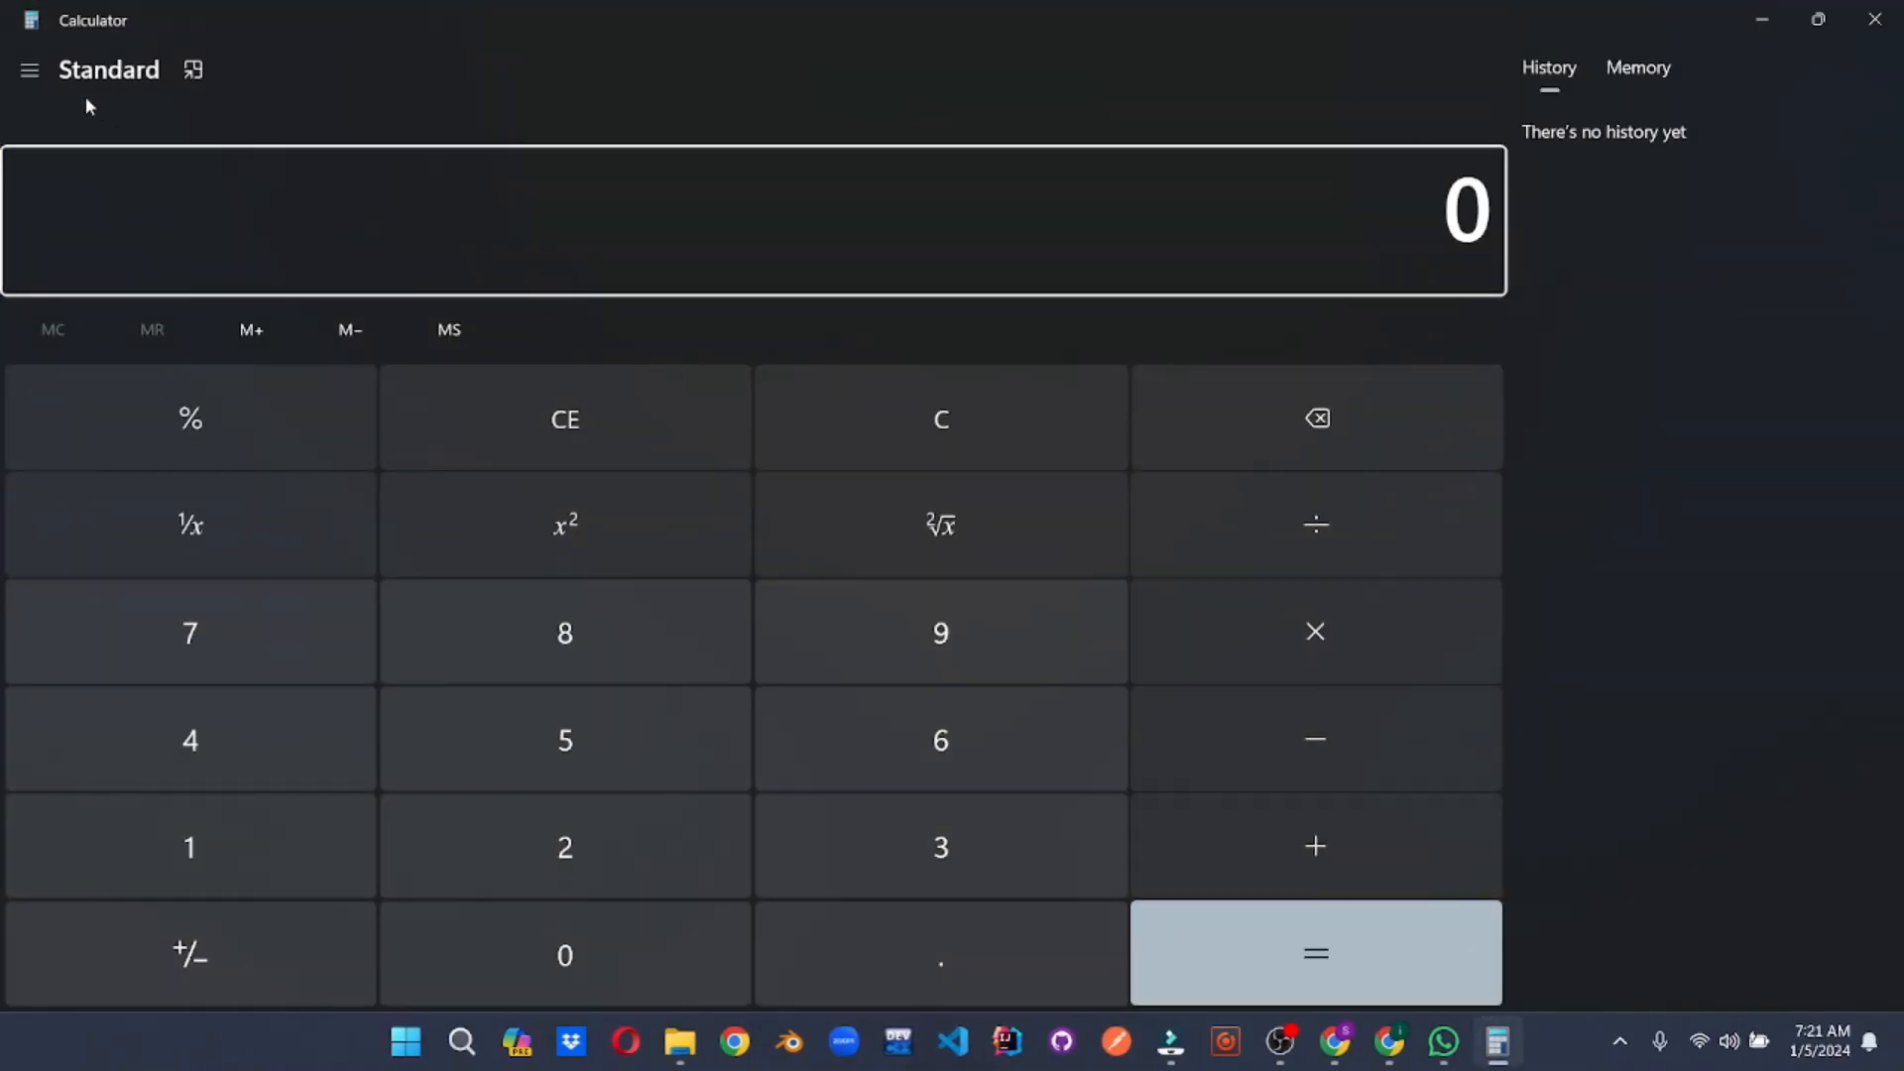
pyautogui.click(30, 69)
pyautogui.write('3')
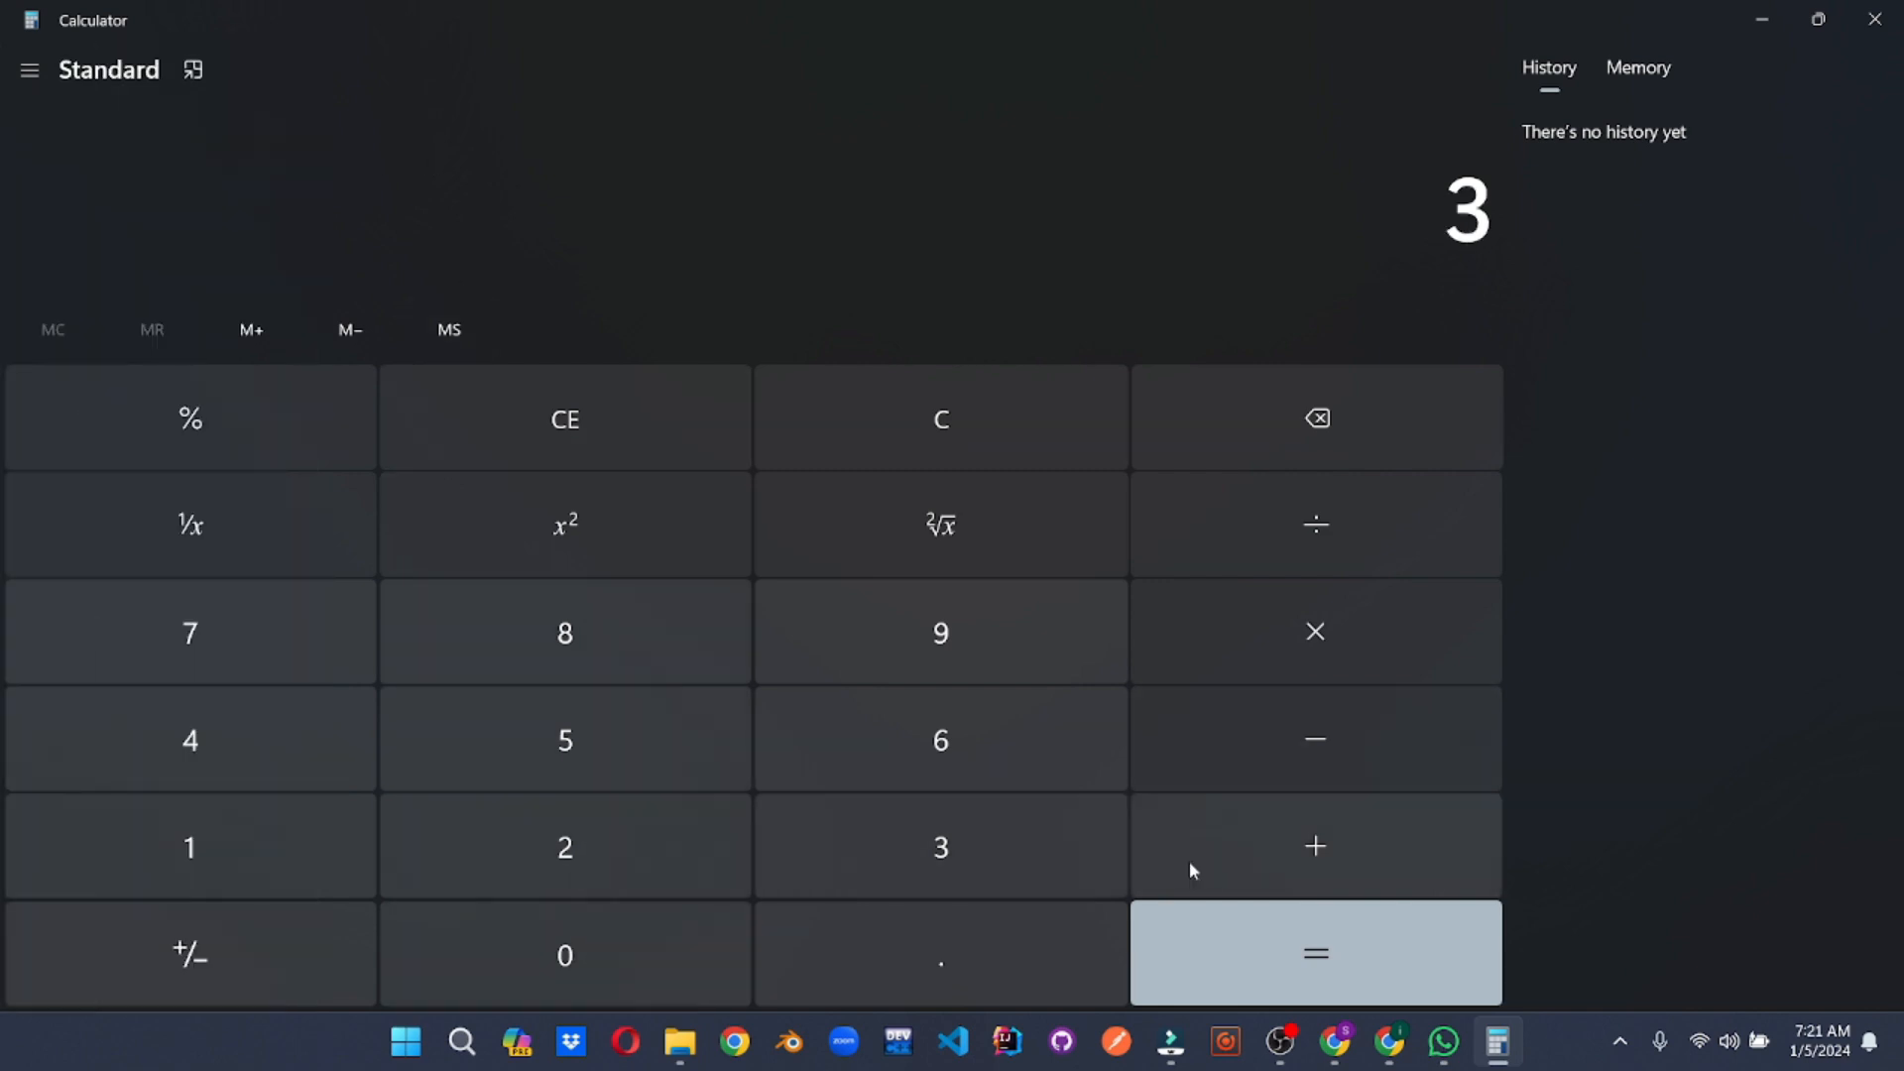
pyautogui.click(1313, 952)
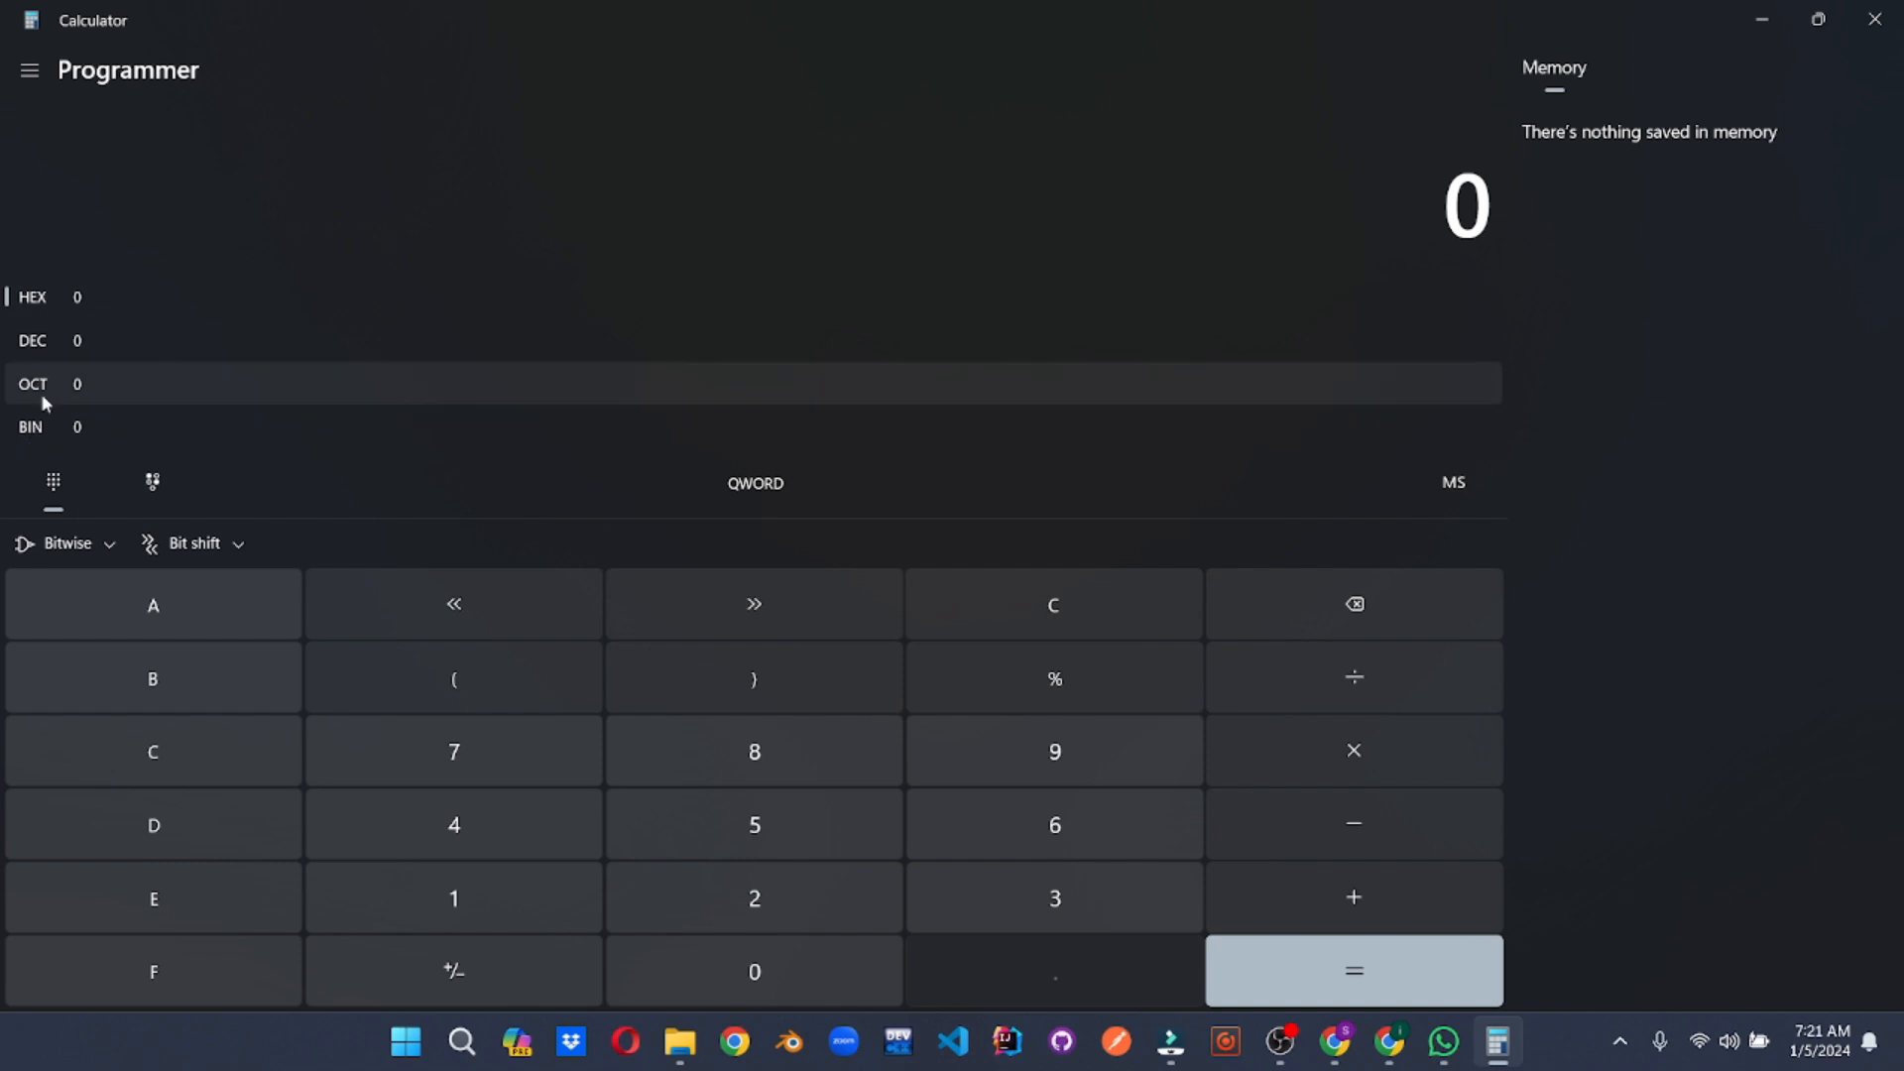
pyautogui.click(30, 70)
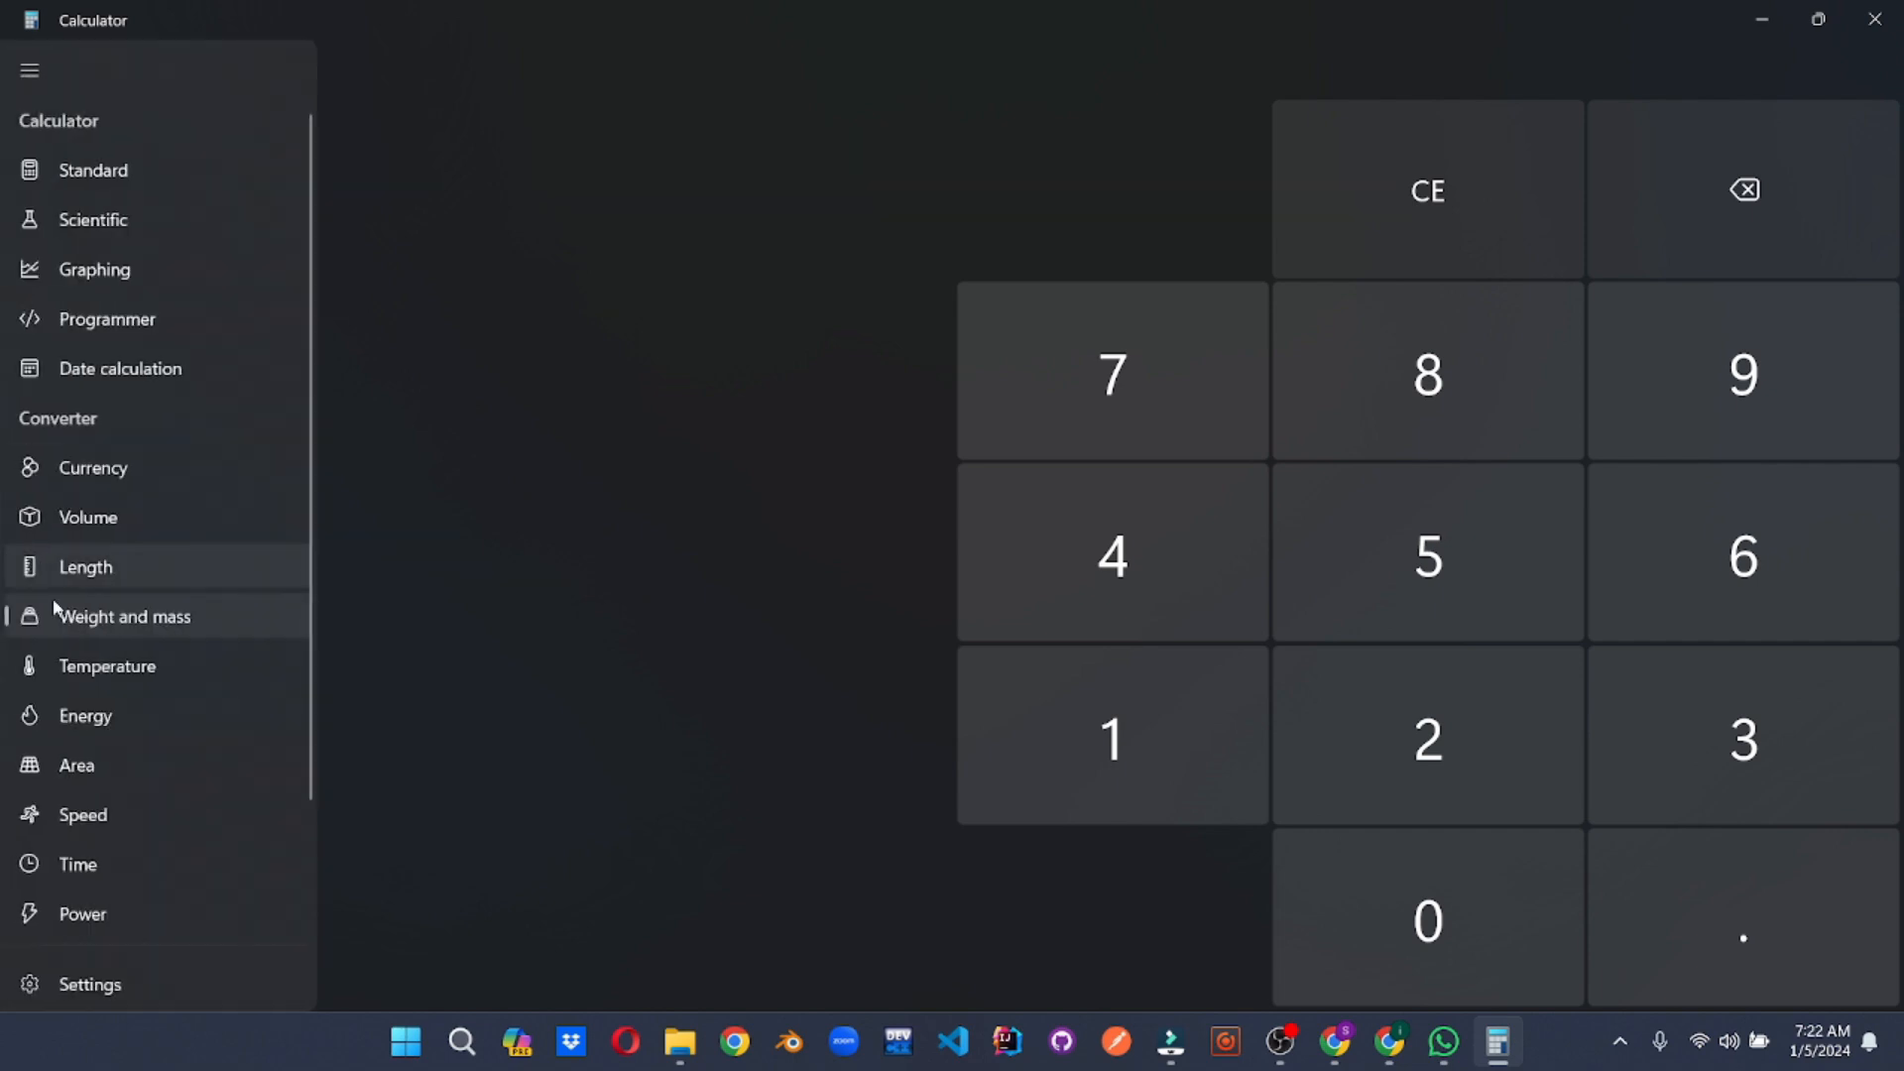
# Switch to the Speed and then Time converters, turning 4 weeks into 40,320 minutes
pyautogui.click(85, 716)
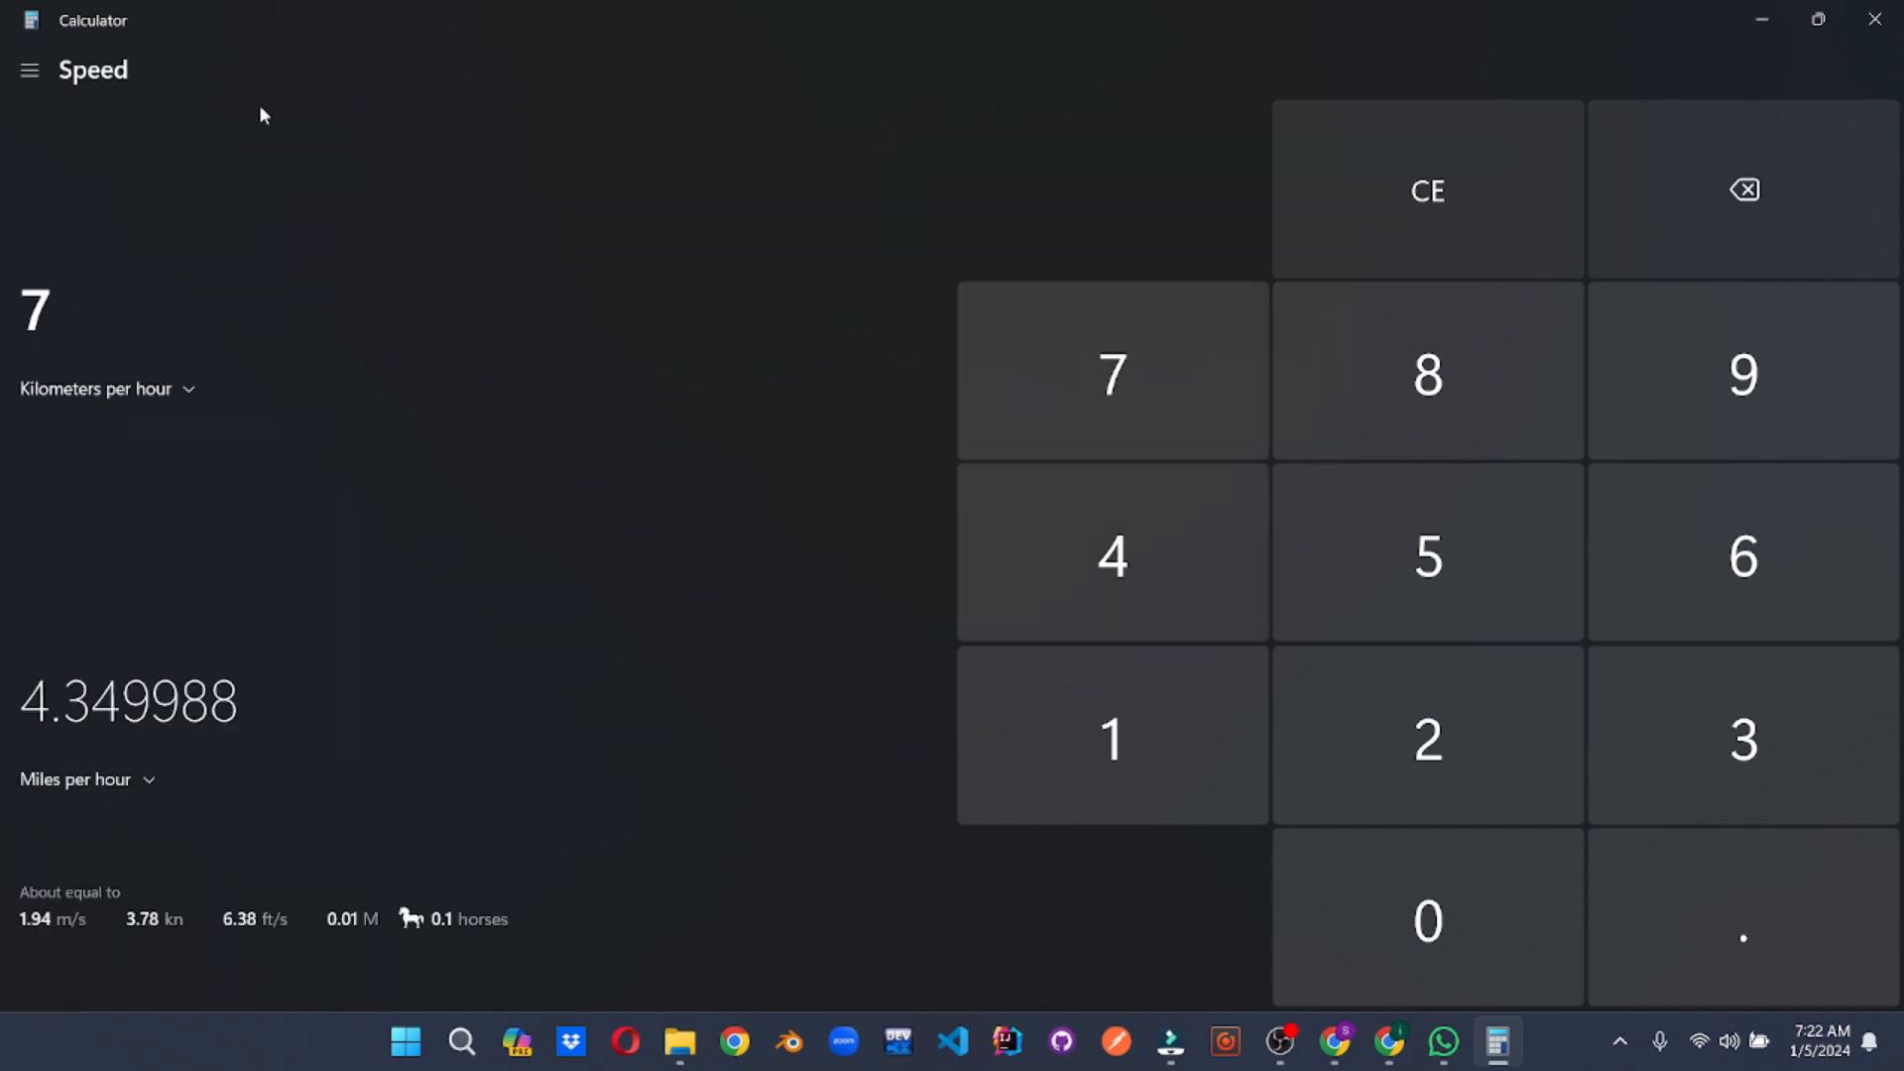
pyautogui.click(30, 70)
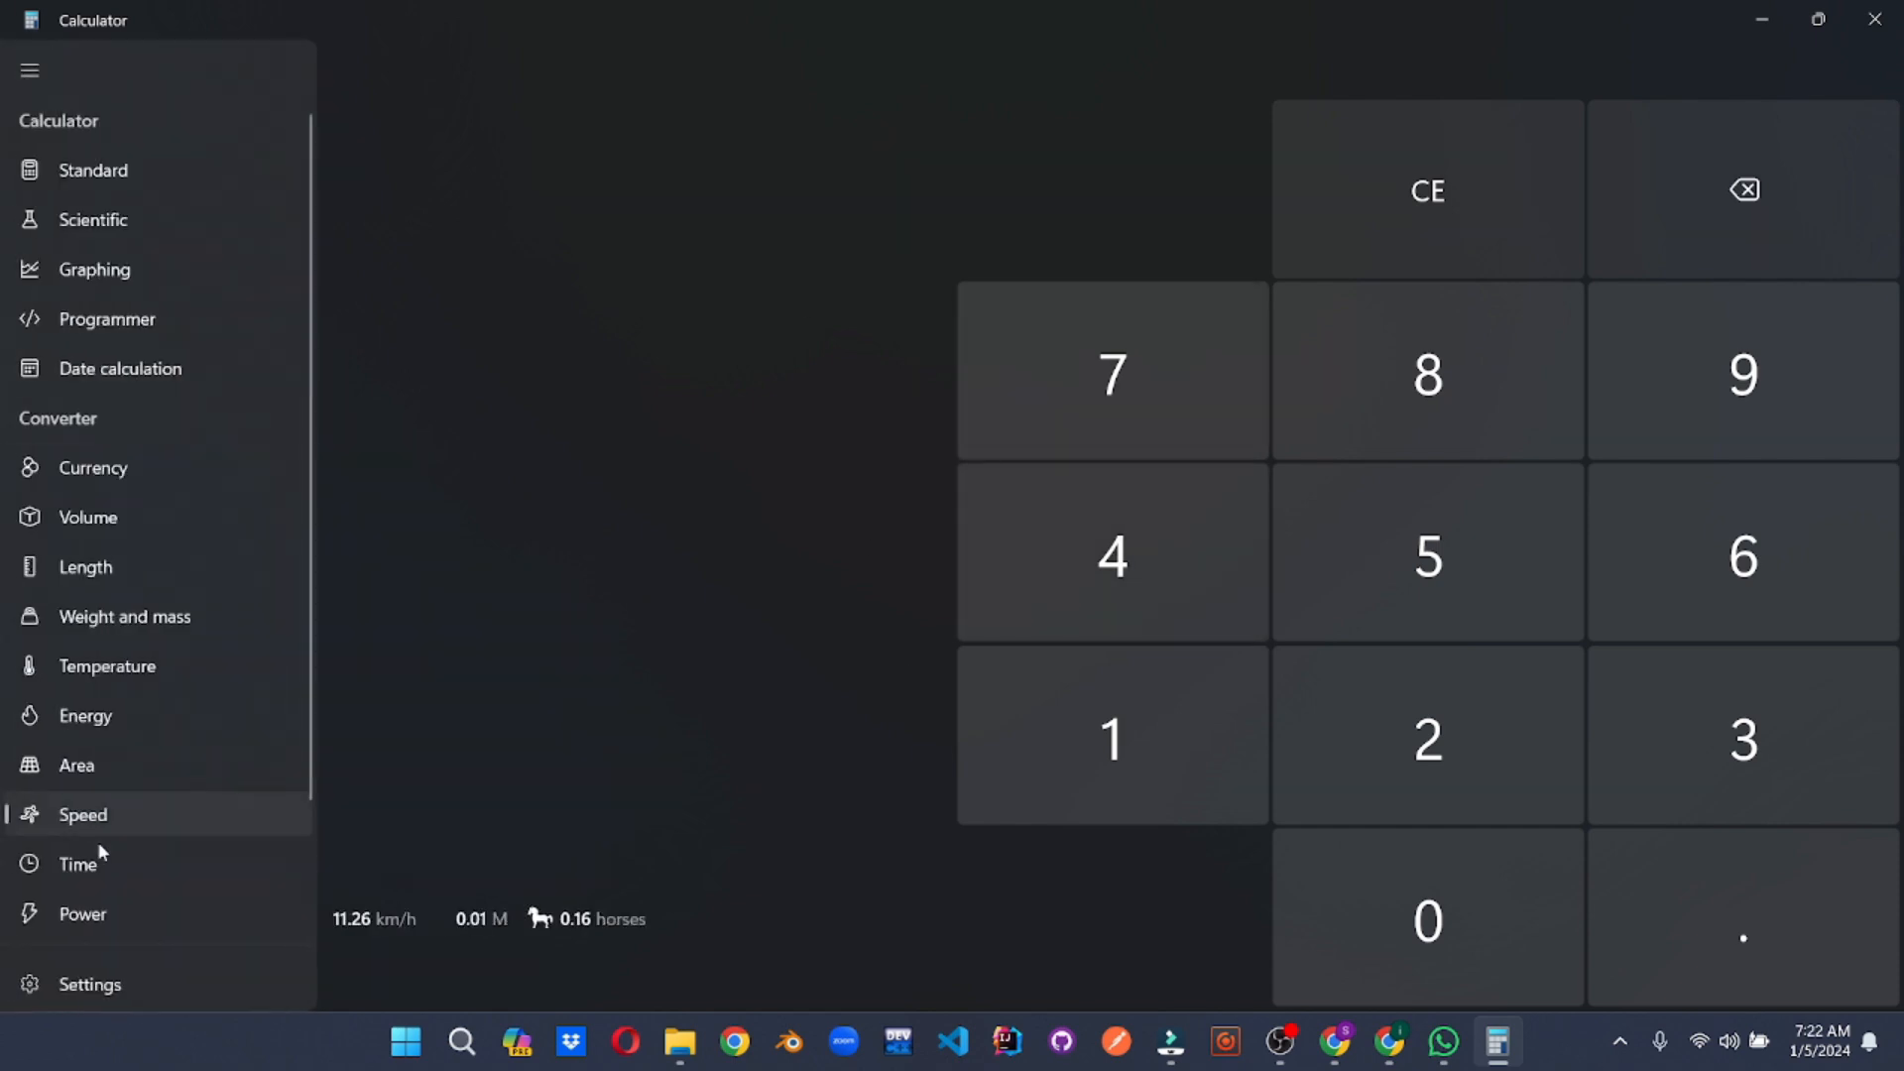
pyautogui.click(77, 863)
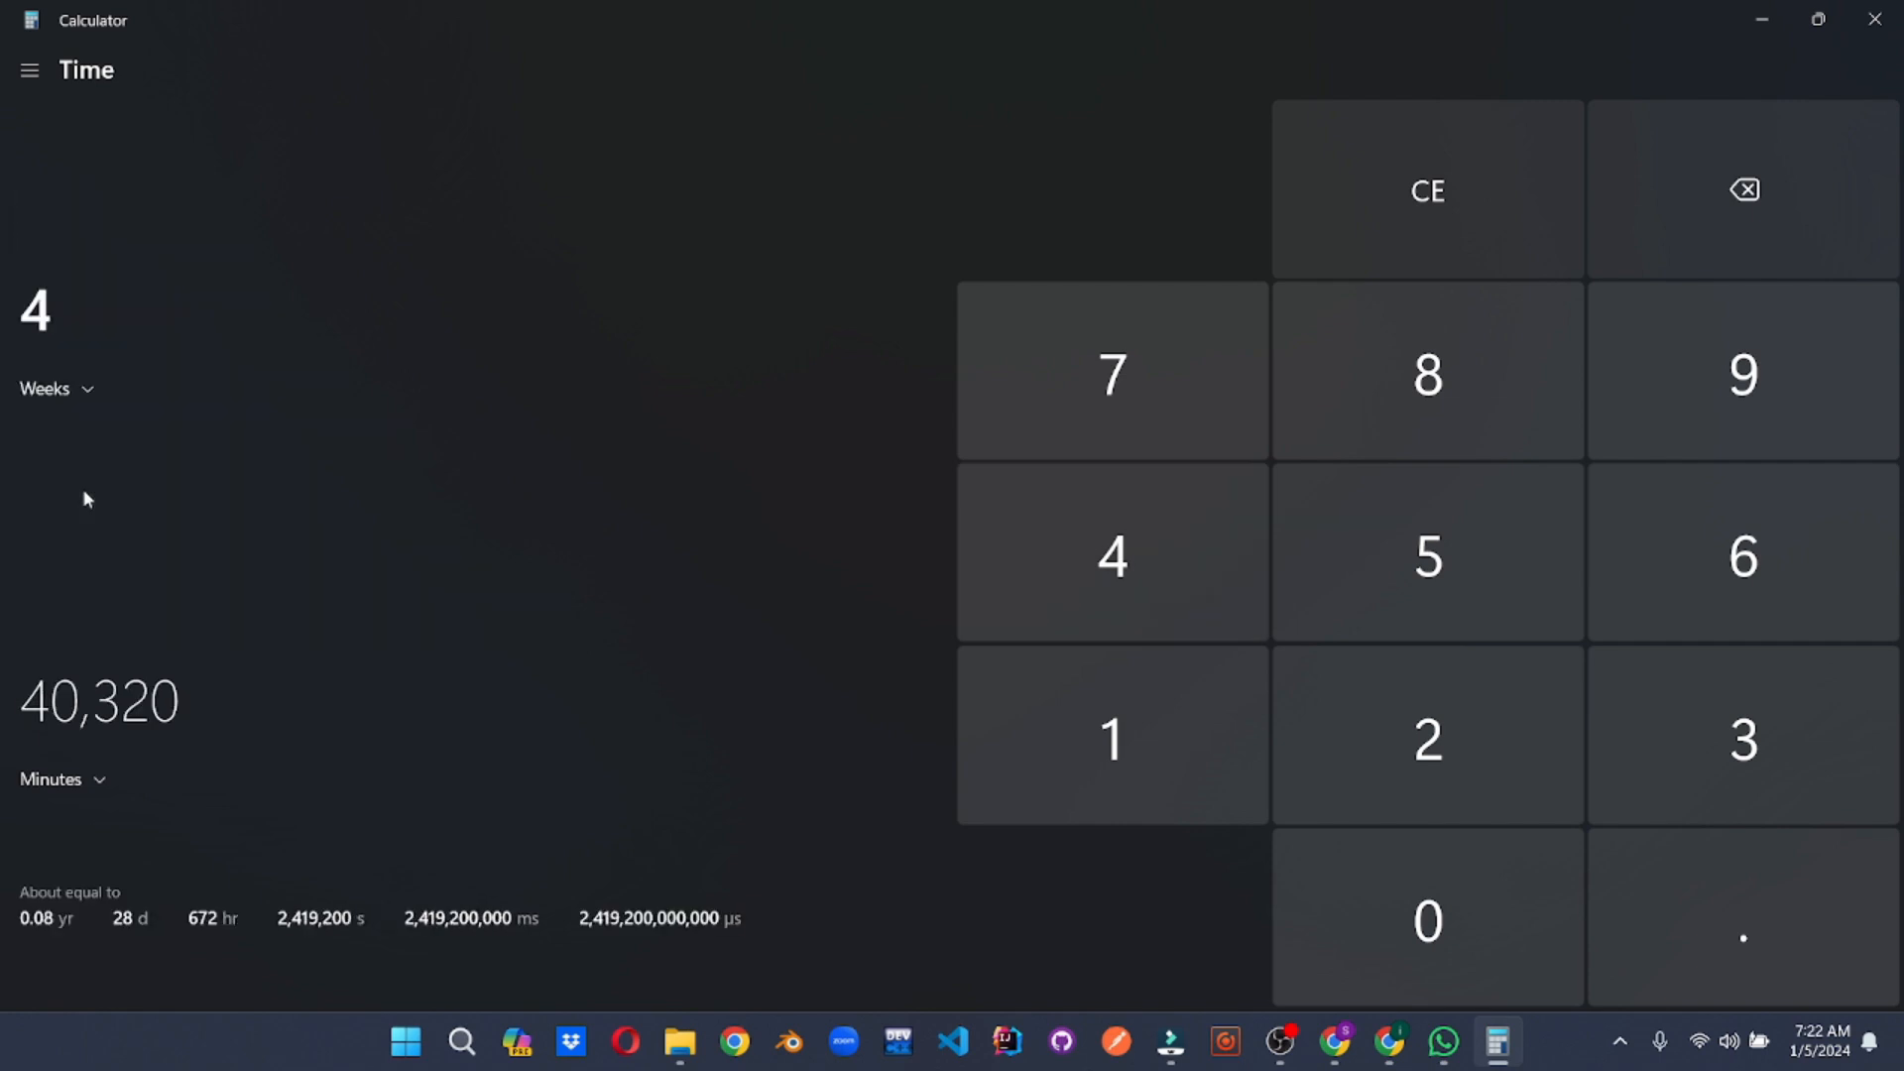
pyautogui.press('Win+g')
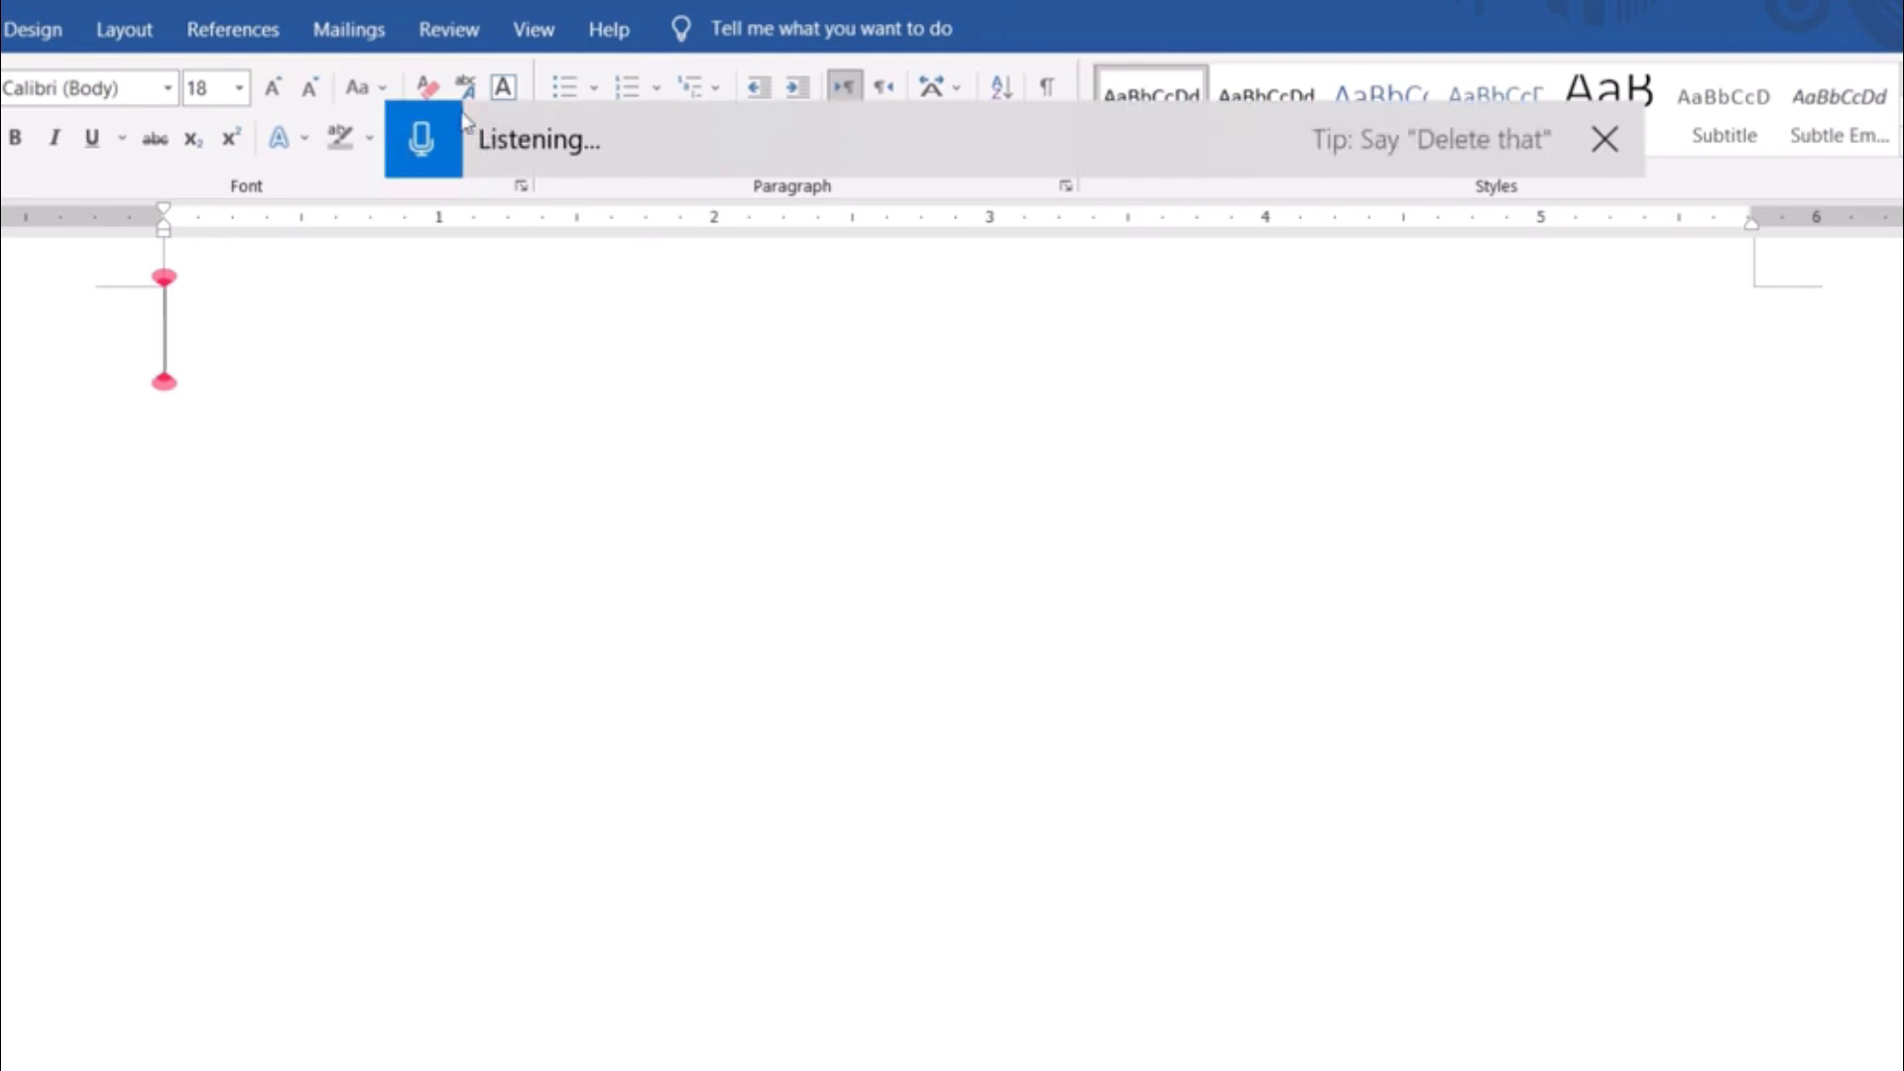
# Dictate 'hi how are you, thank you for watching this video' twice into Word and stop dictation
pyautogui.write('hi how are you')
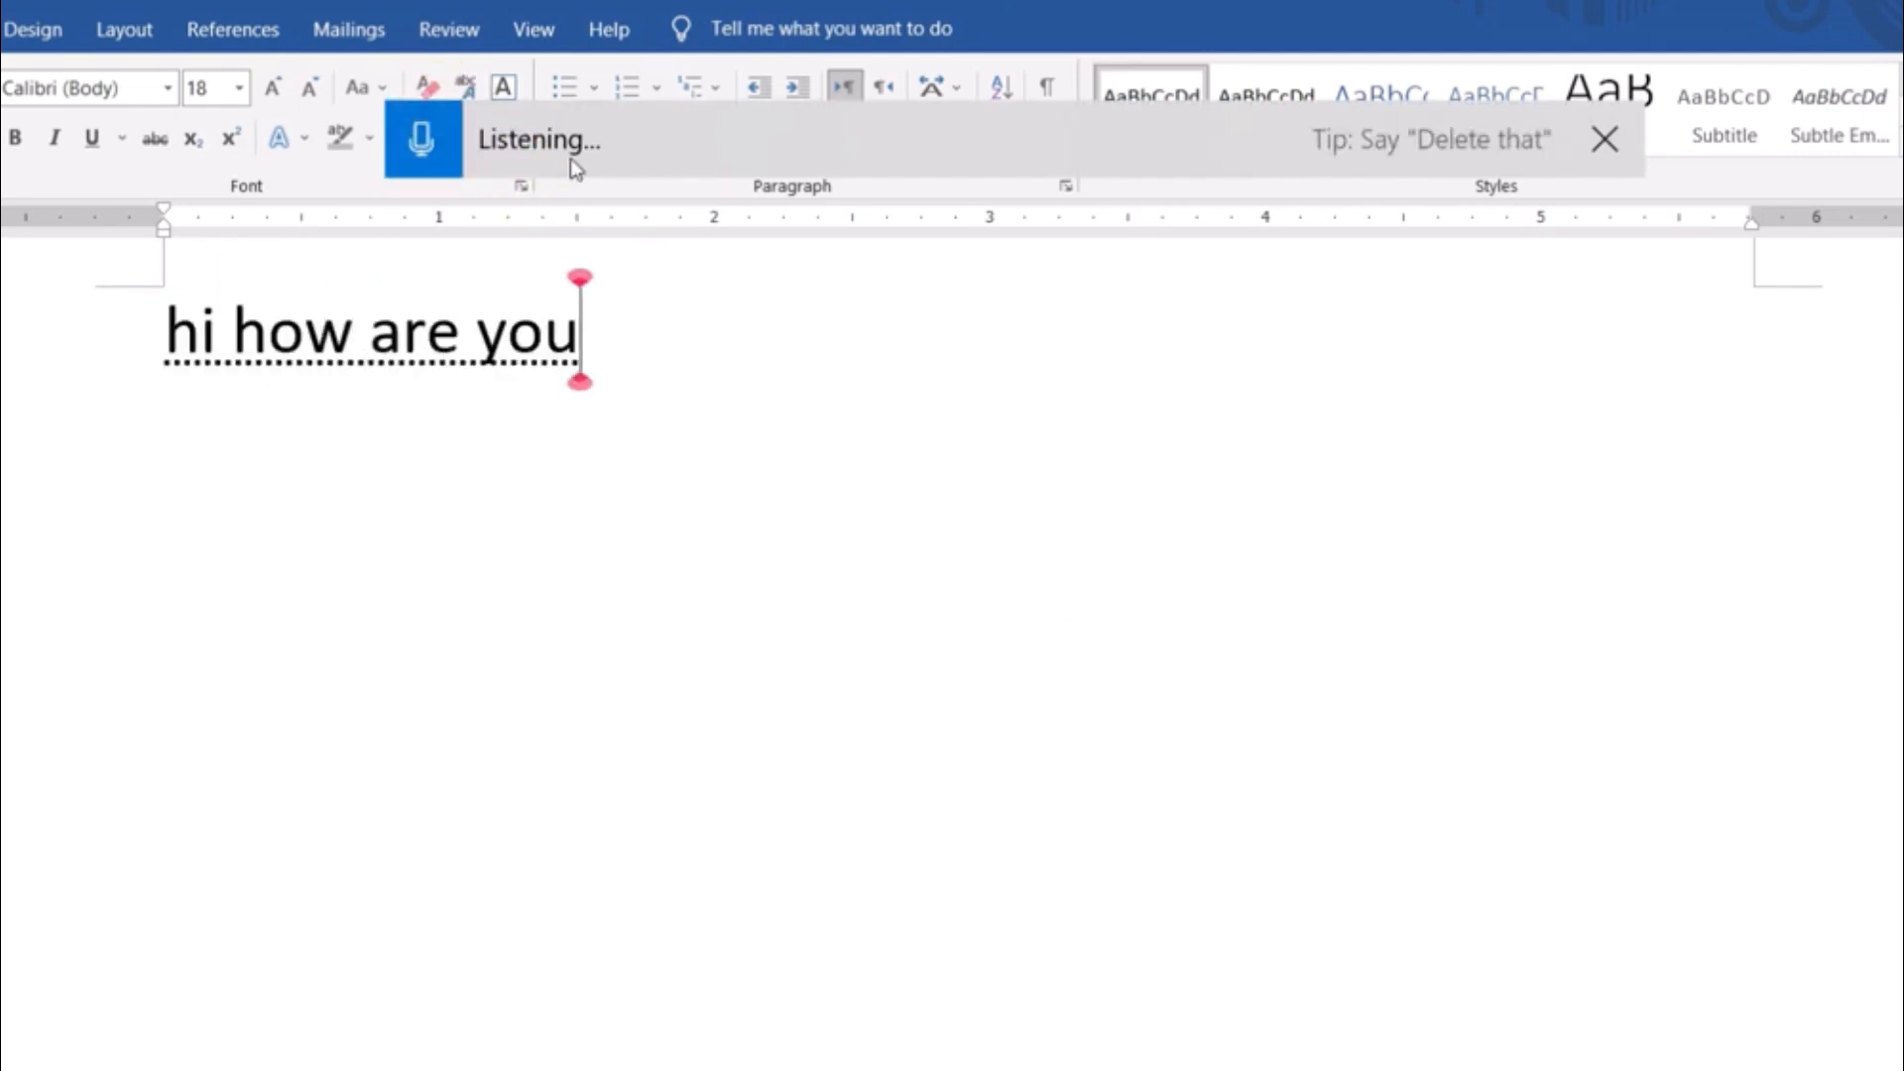
pyautogui.write('thank you for')
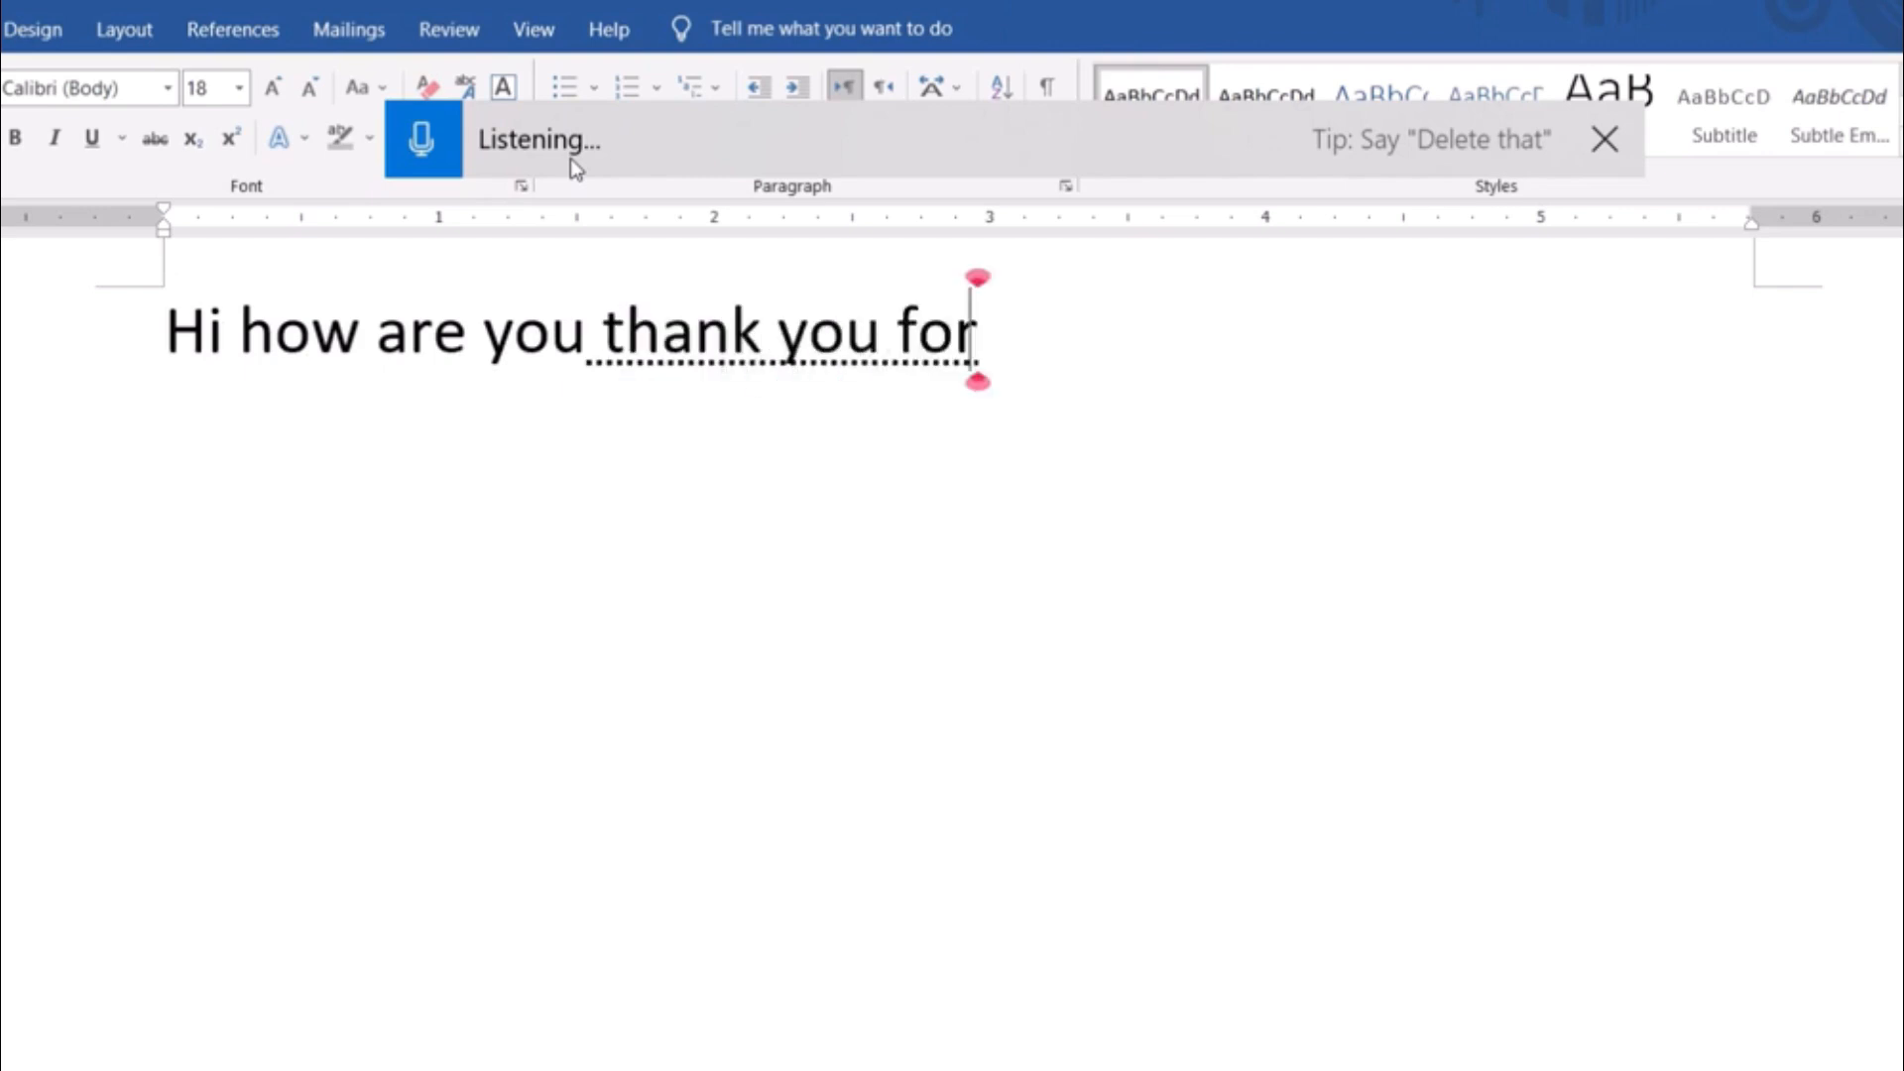
pyautogui.write('watching this video')
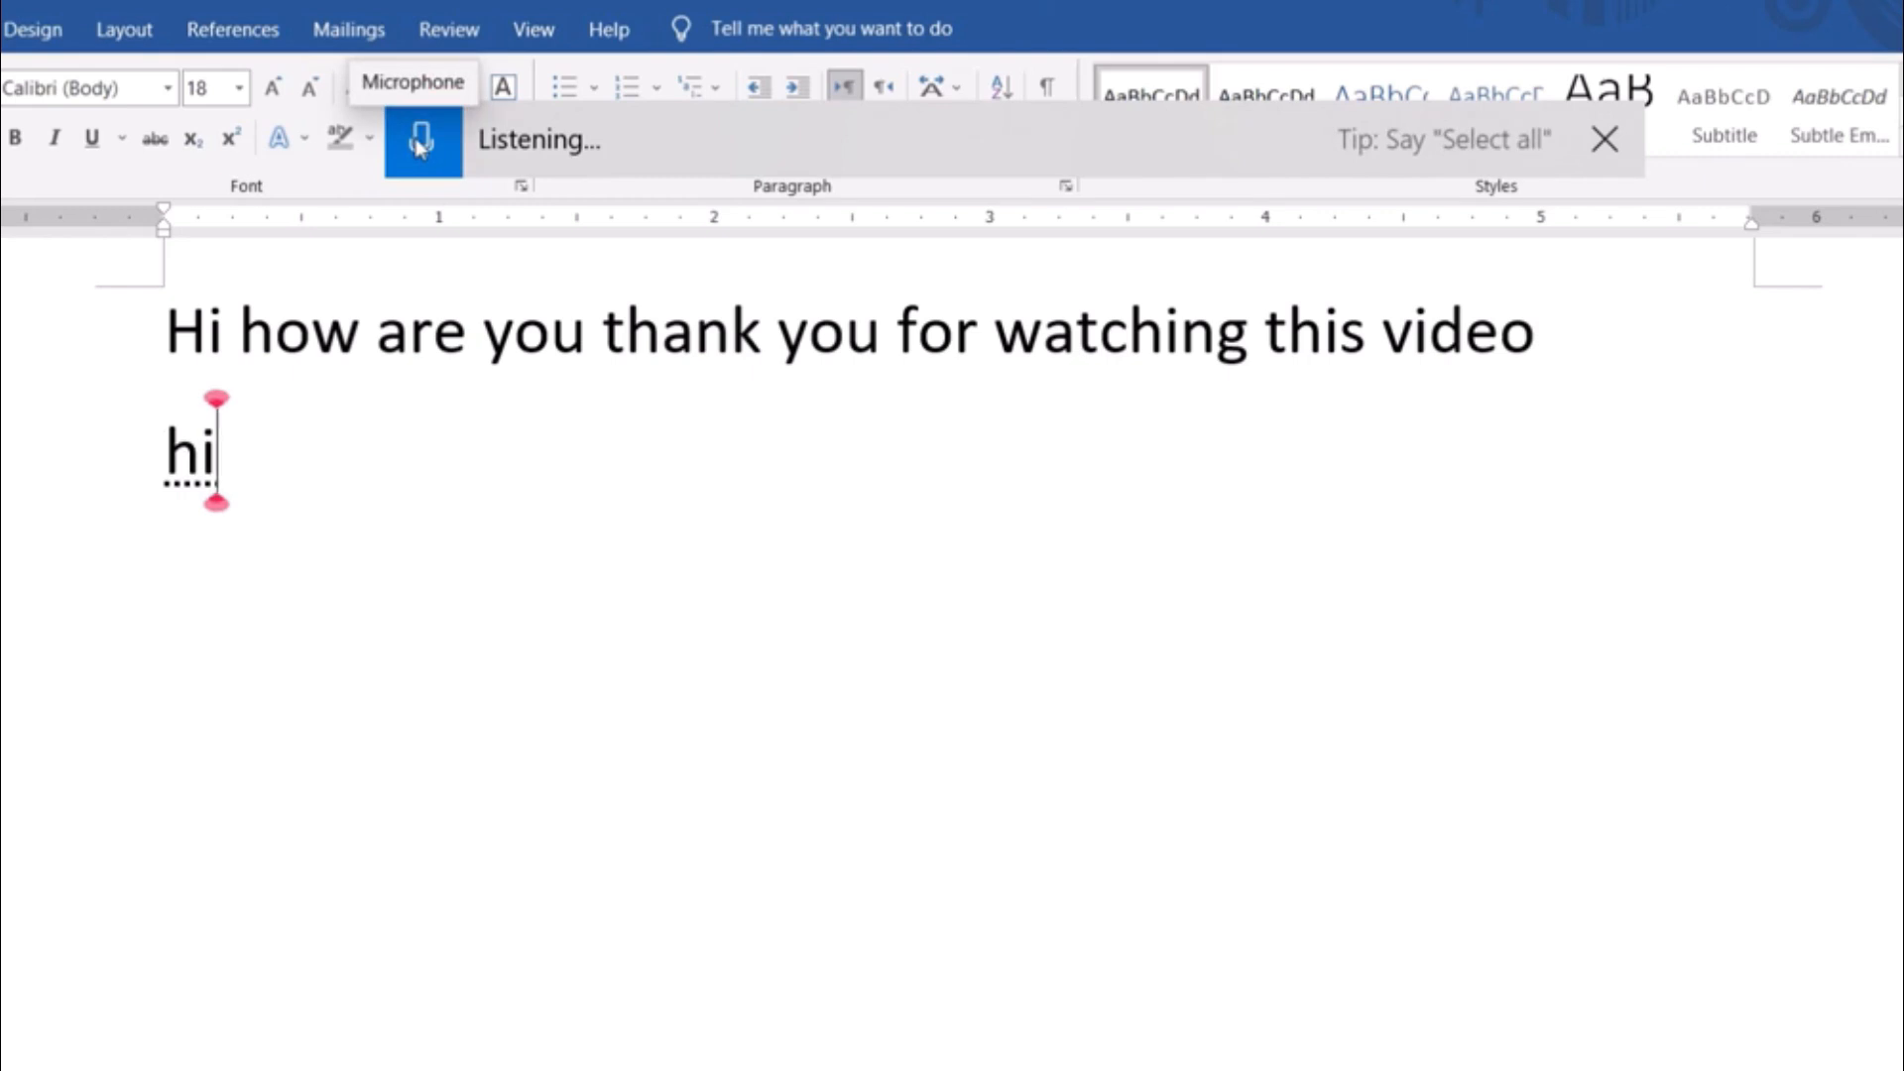
pyautogui.write('comma how are you')
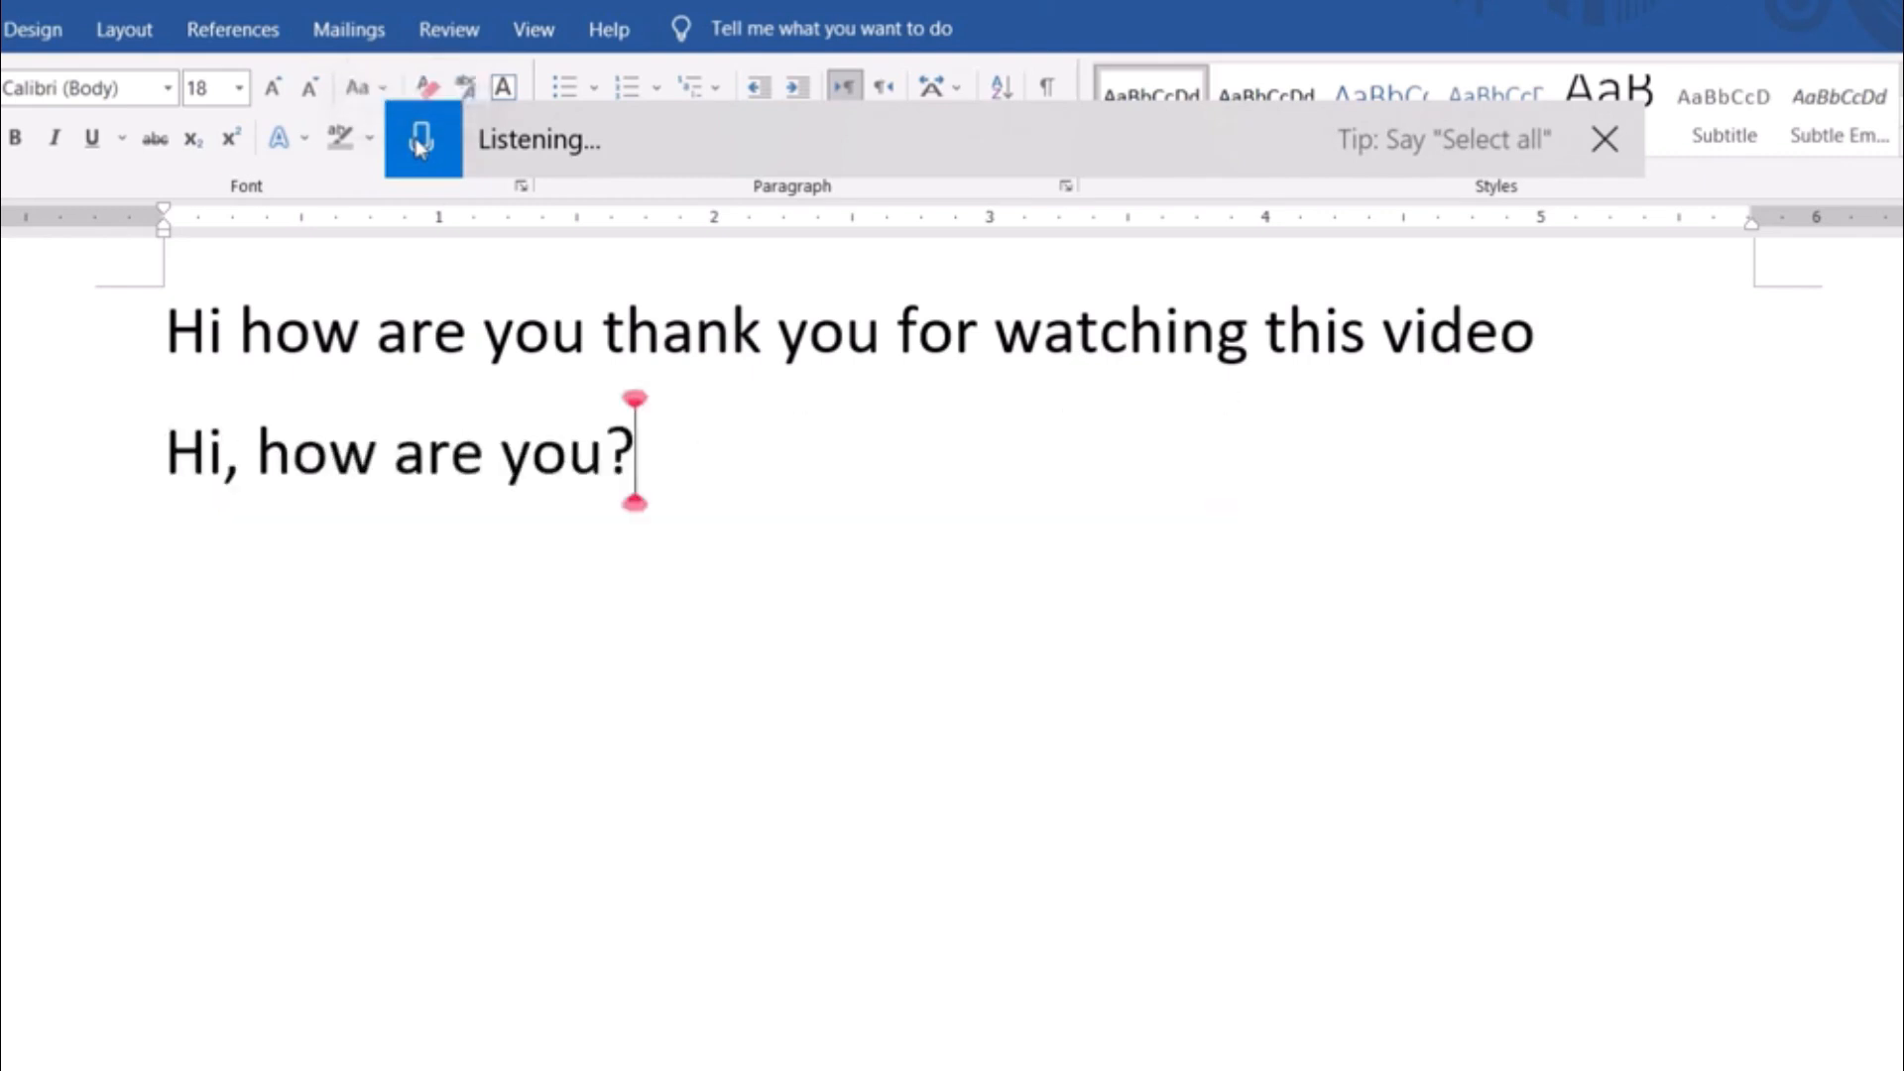
pyautogui.write('thanks watching')
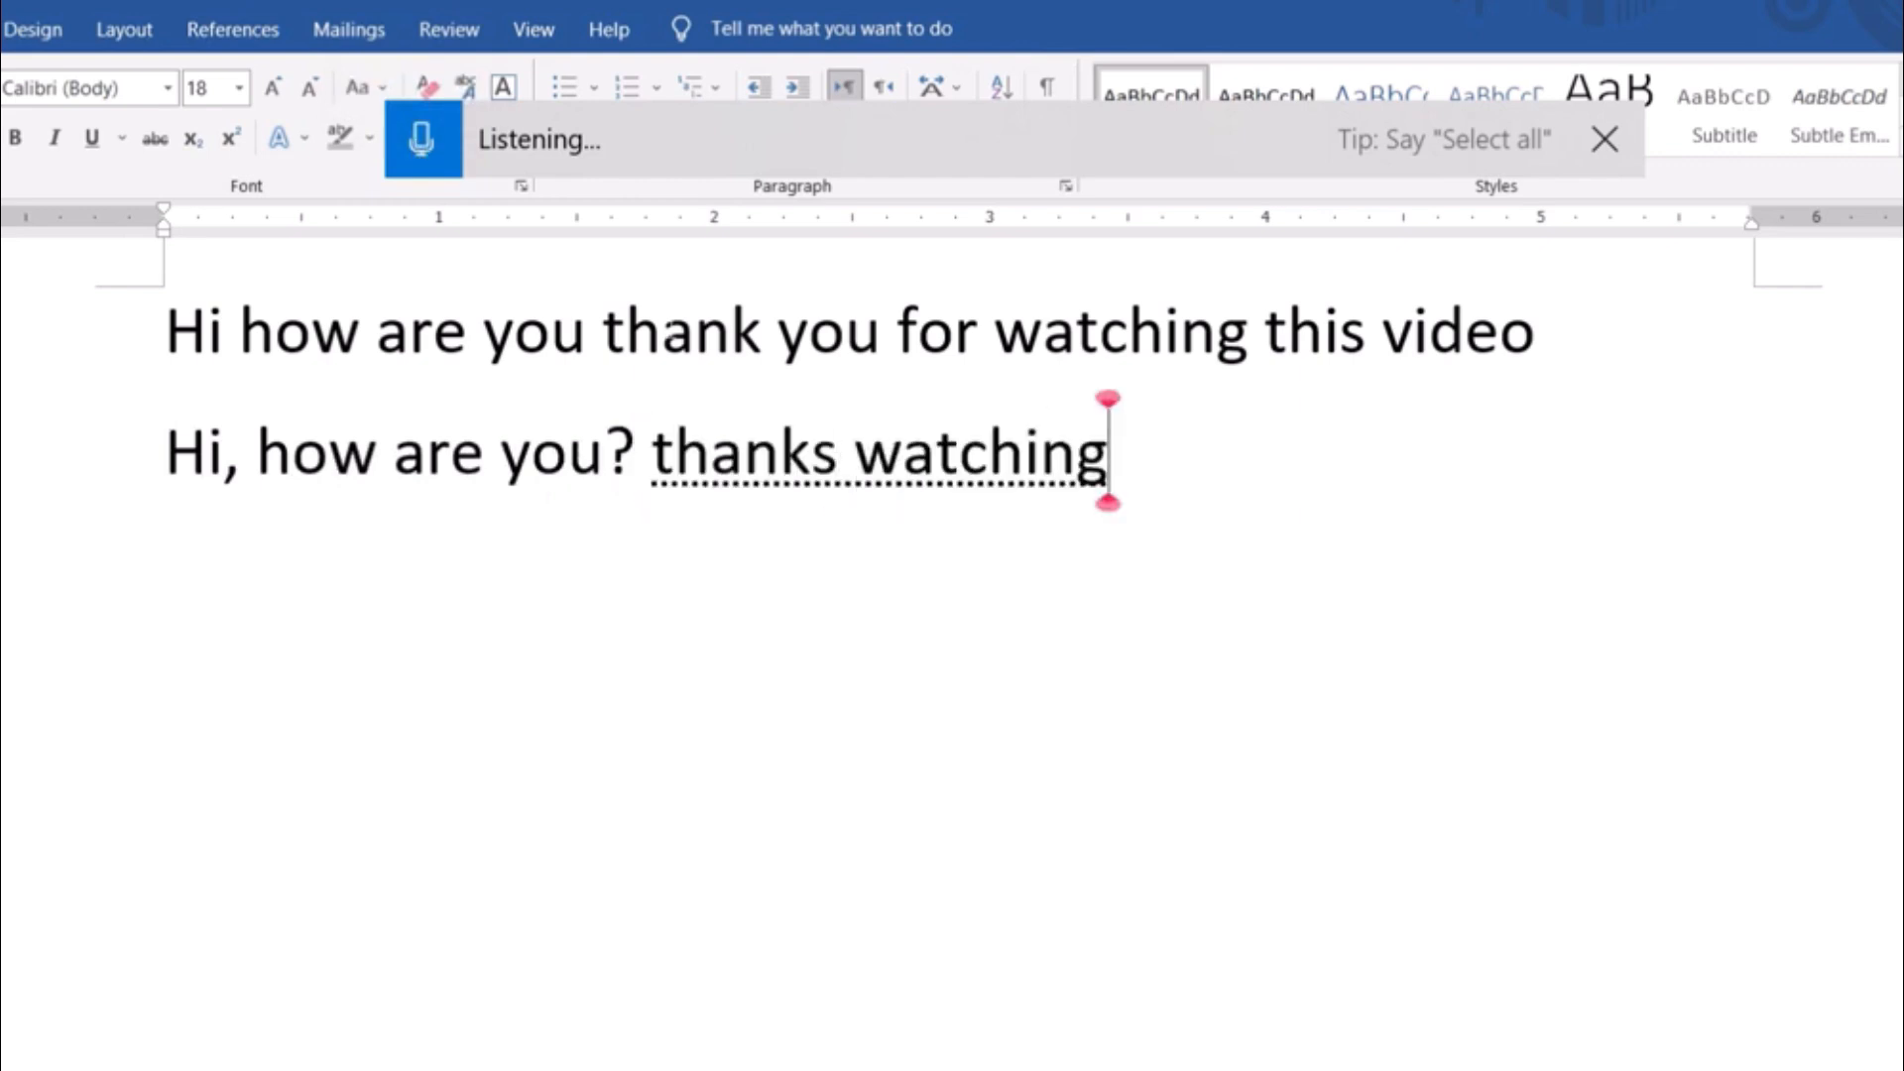
pyautogui.write('this video.')
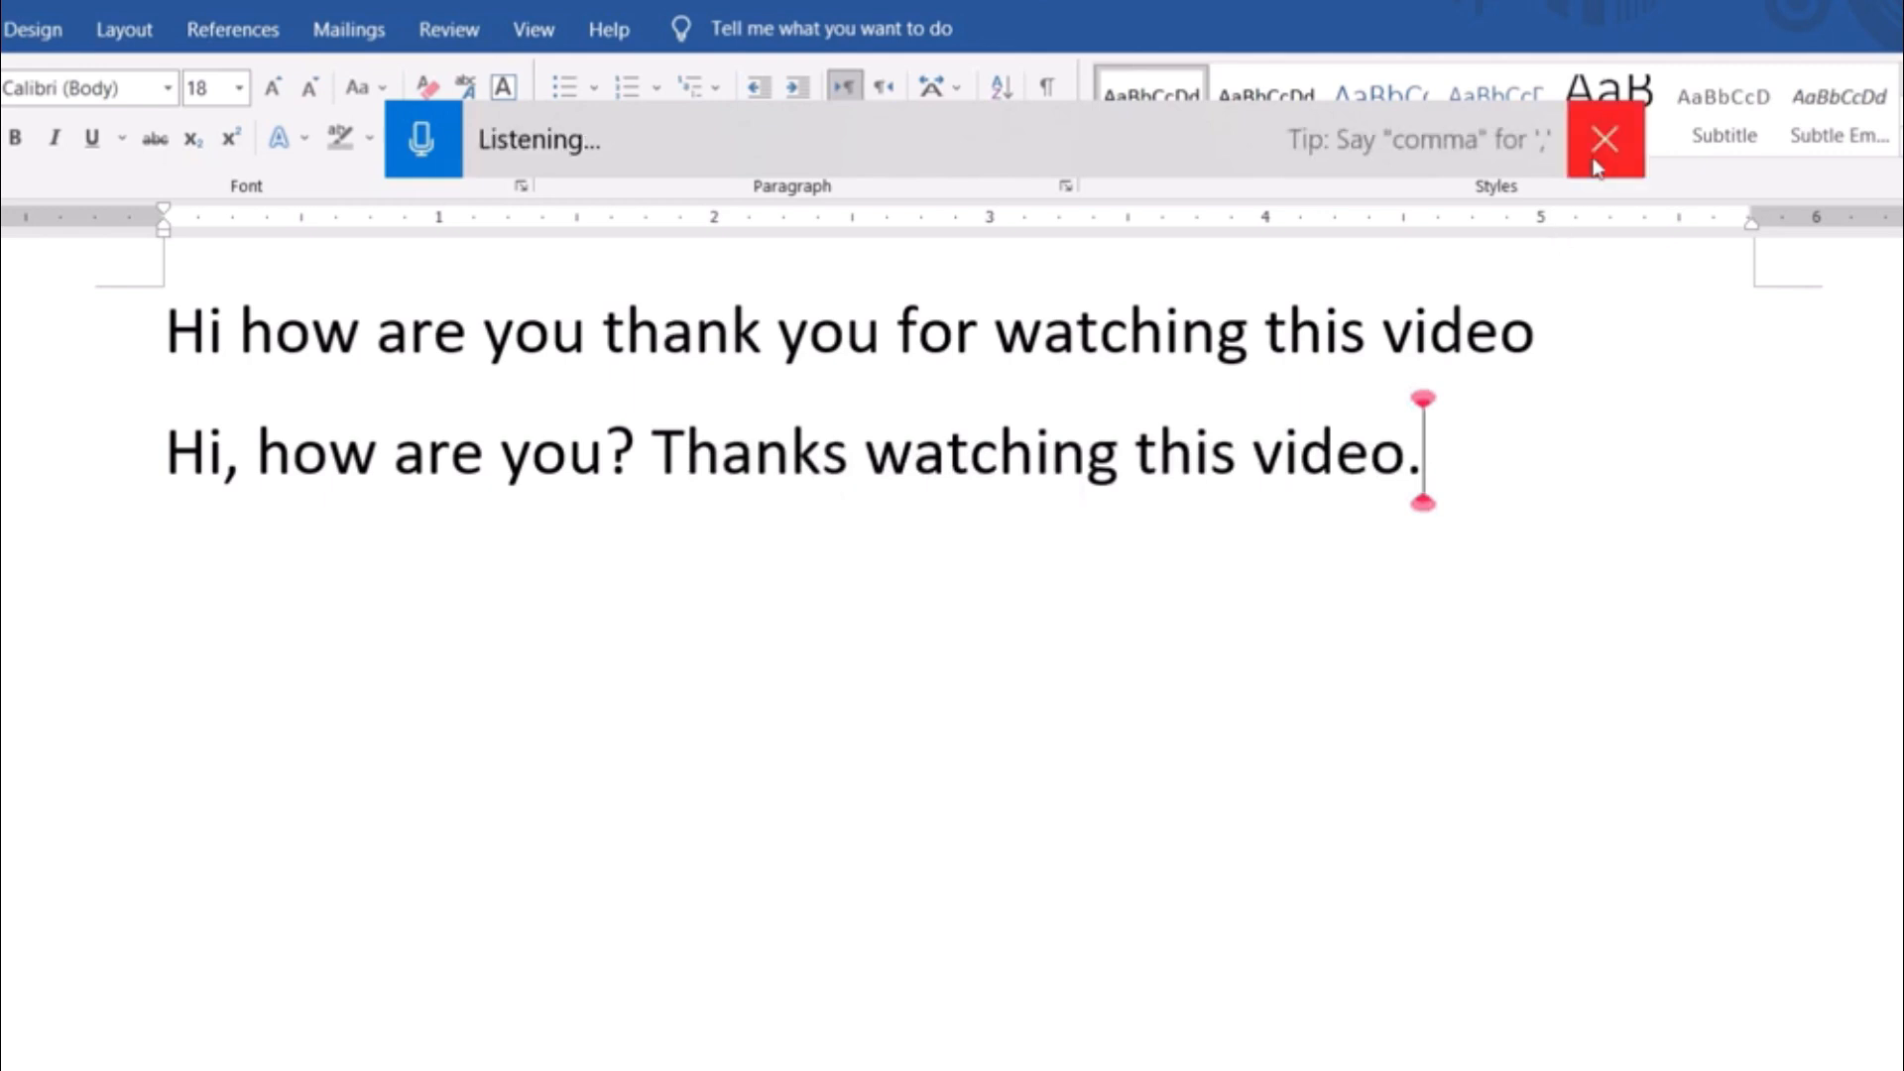
pyautogui.click(1602, 137)
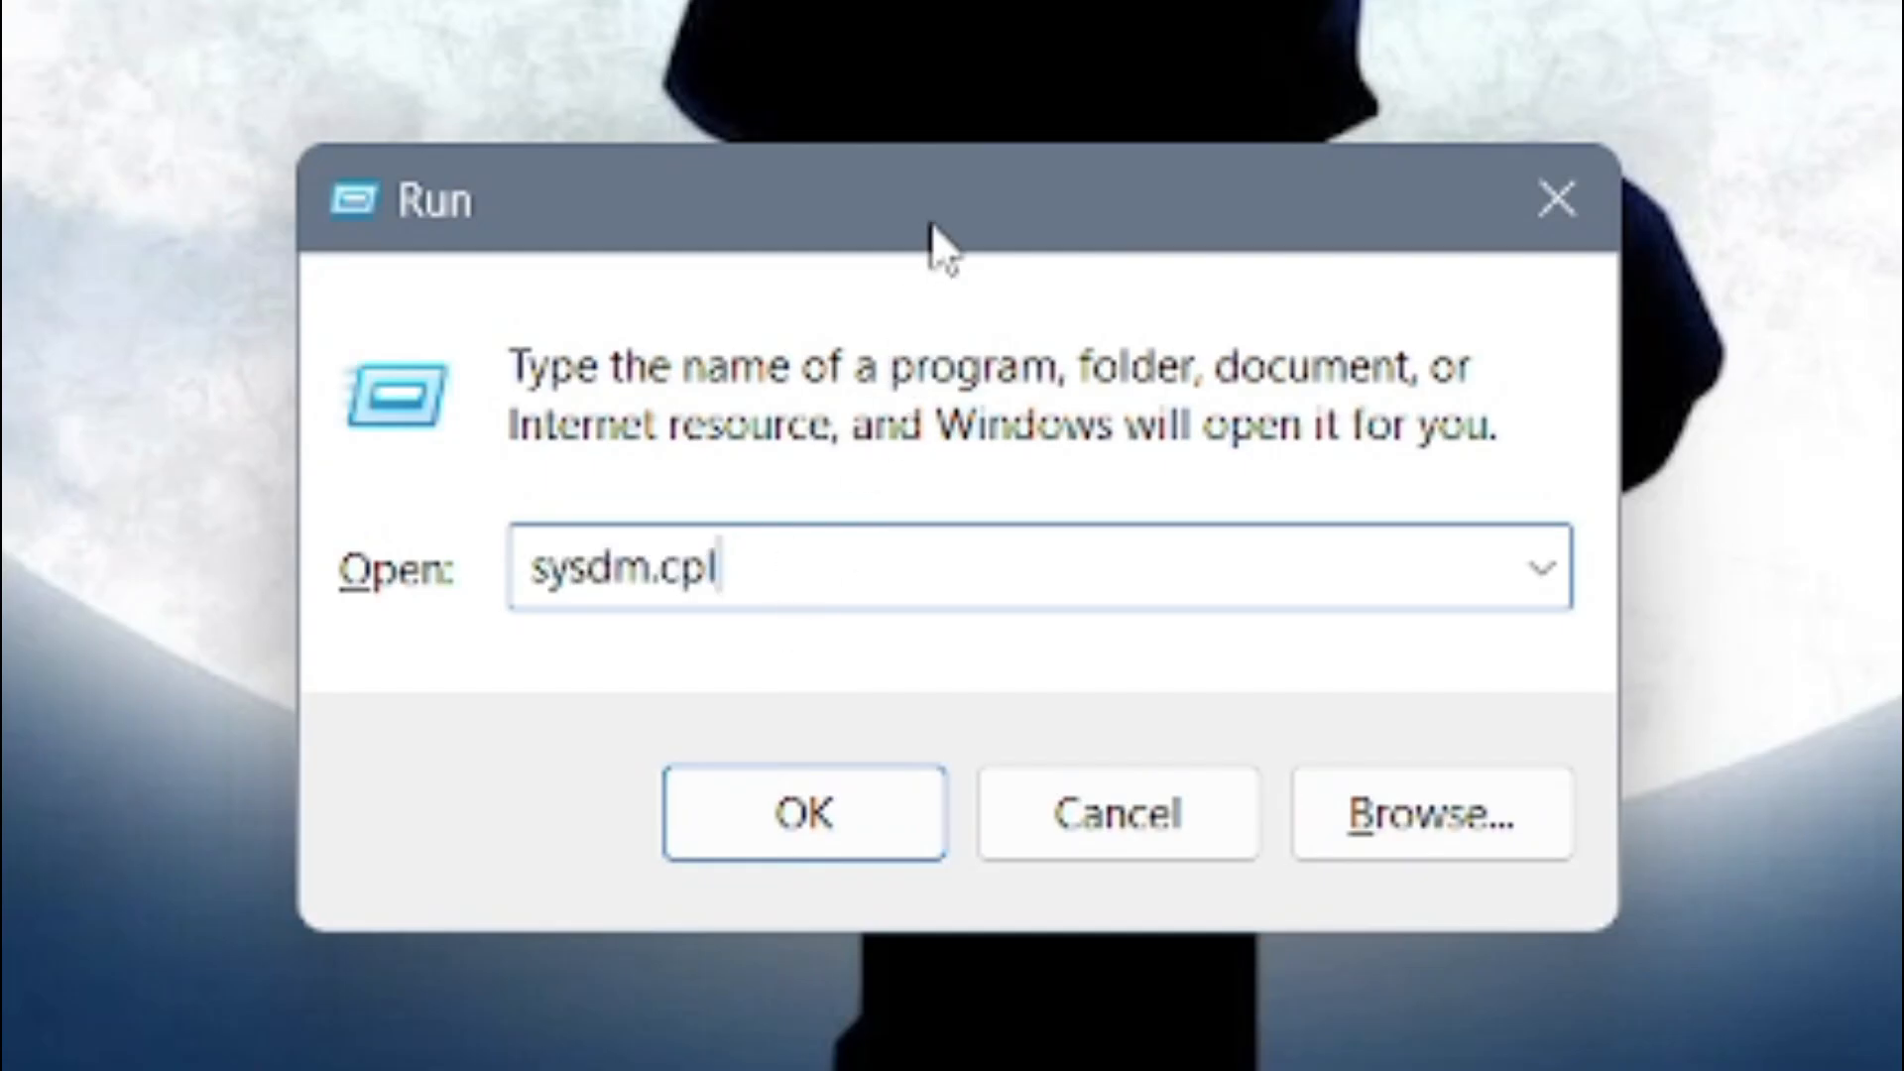
# Run dxdiag from the Run prompt to launch the DirectX Diagnostic Tool
pyautogui.press('Backspace')
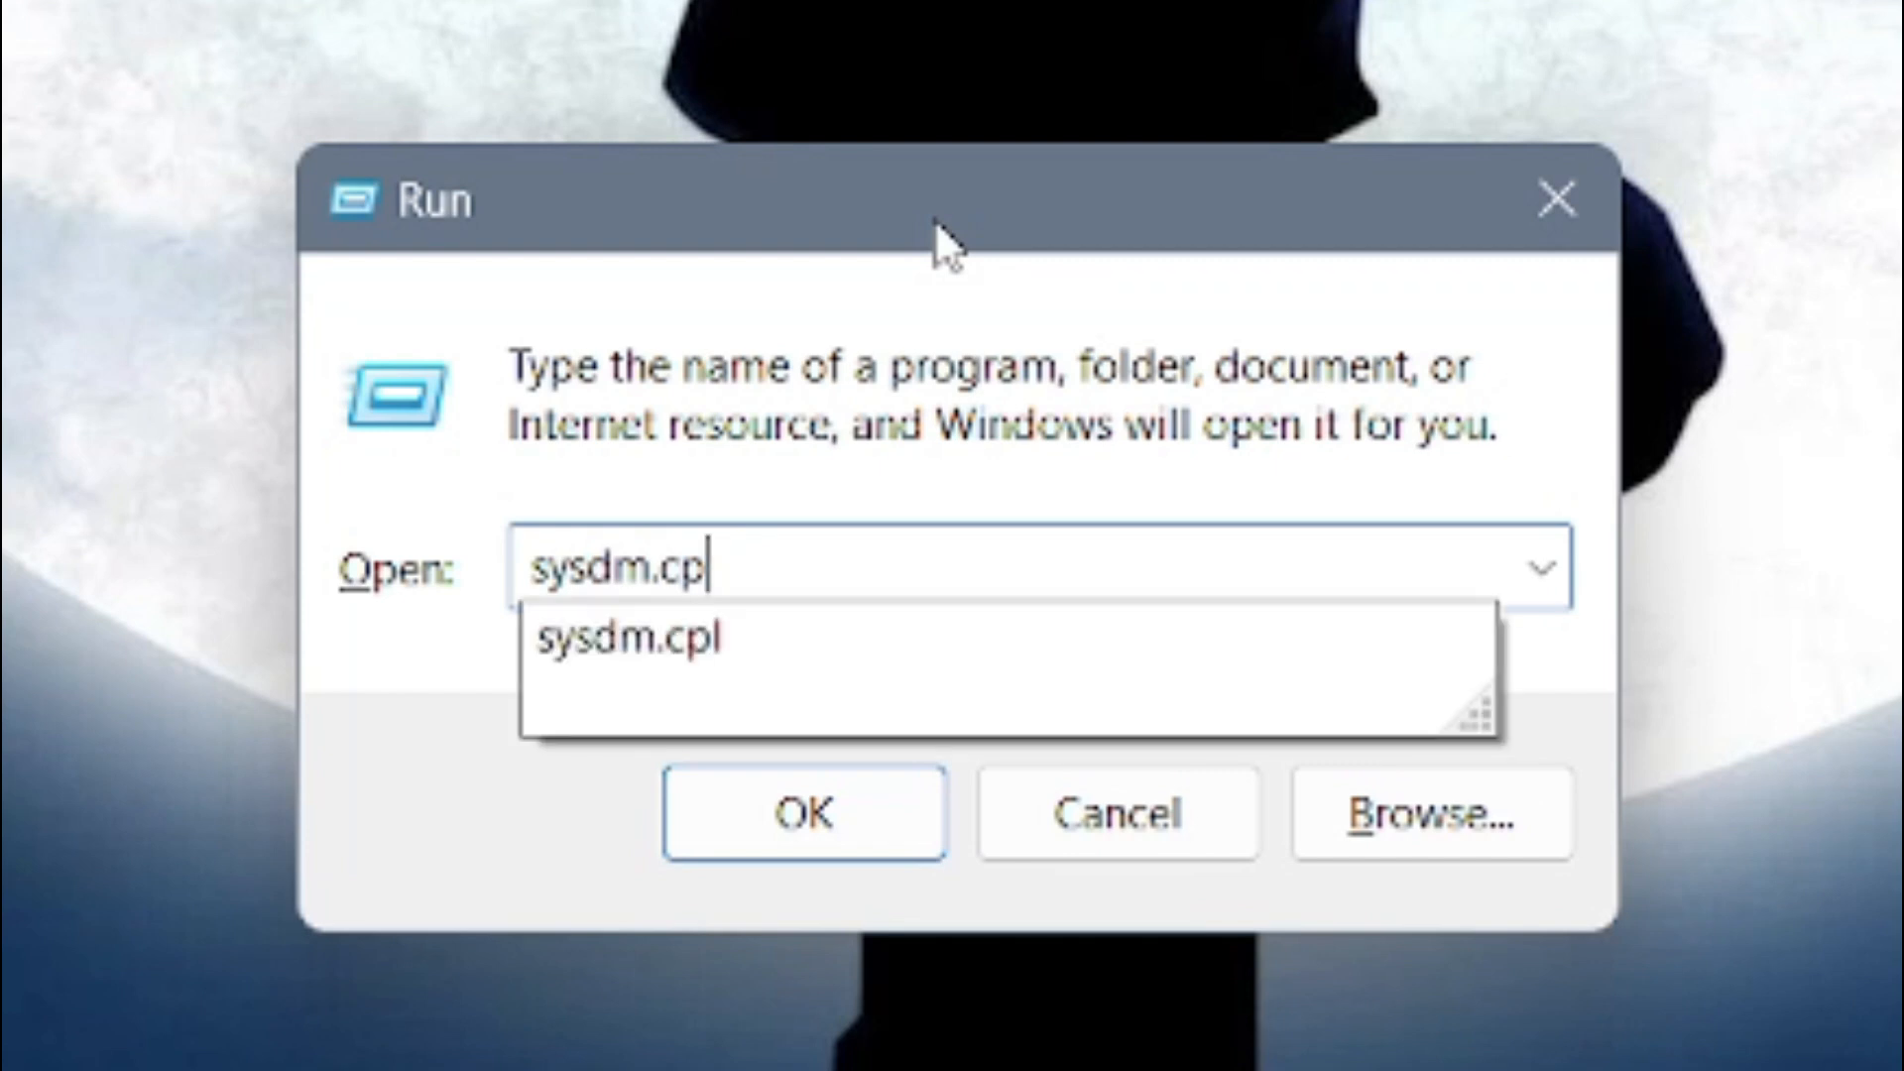
pyautogui.write('dx')
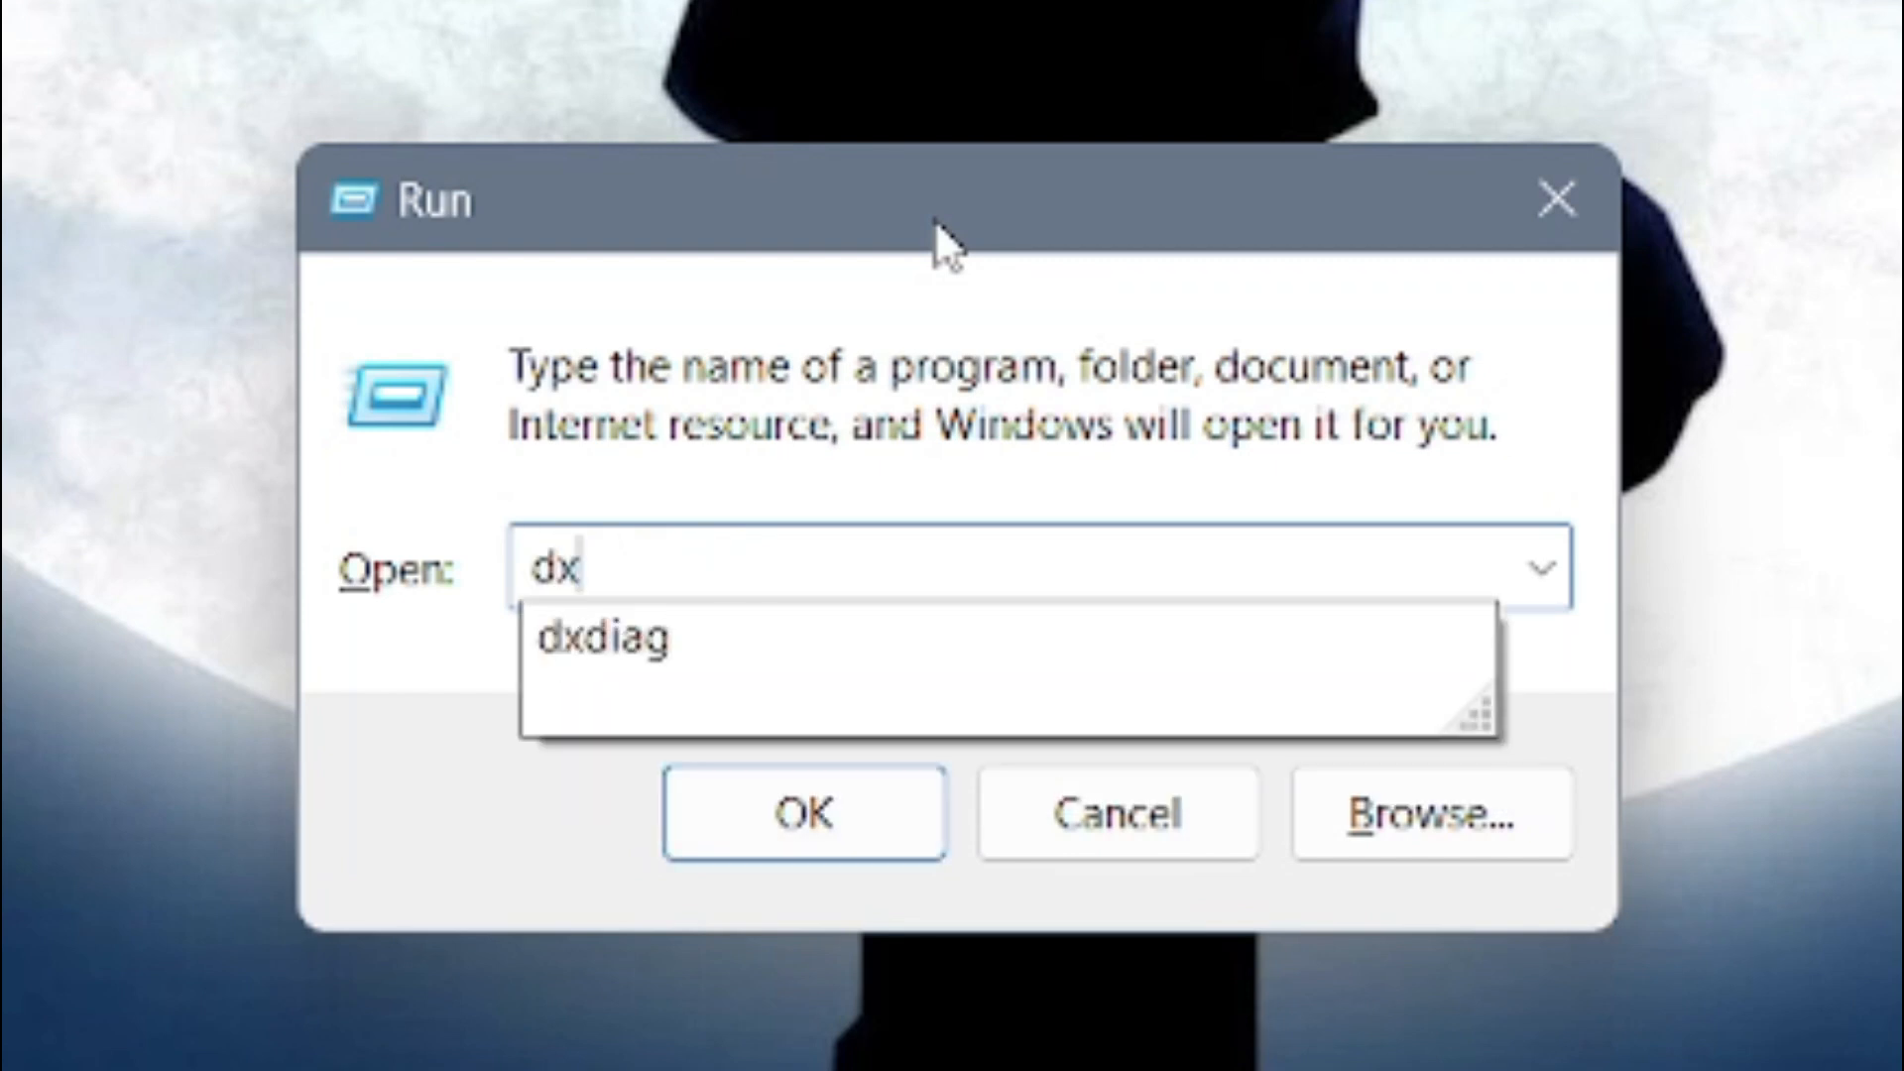
pyautogui.click(803, 813)
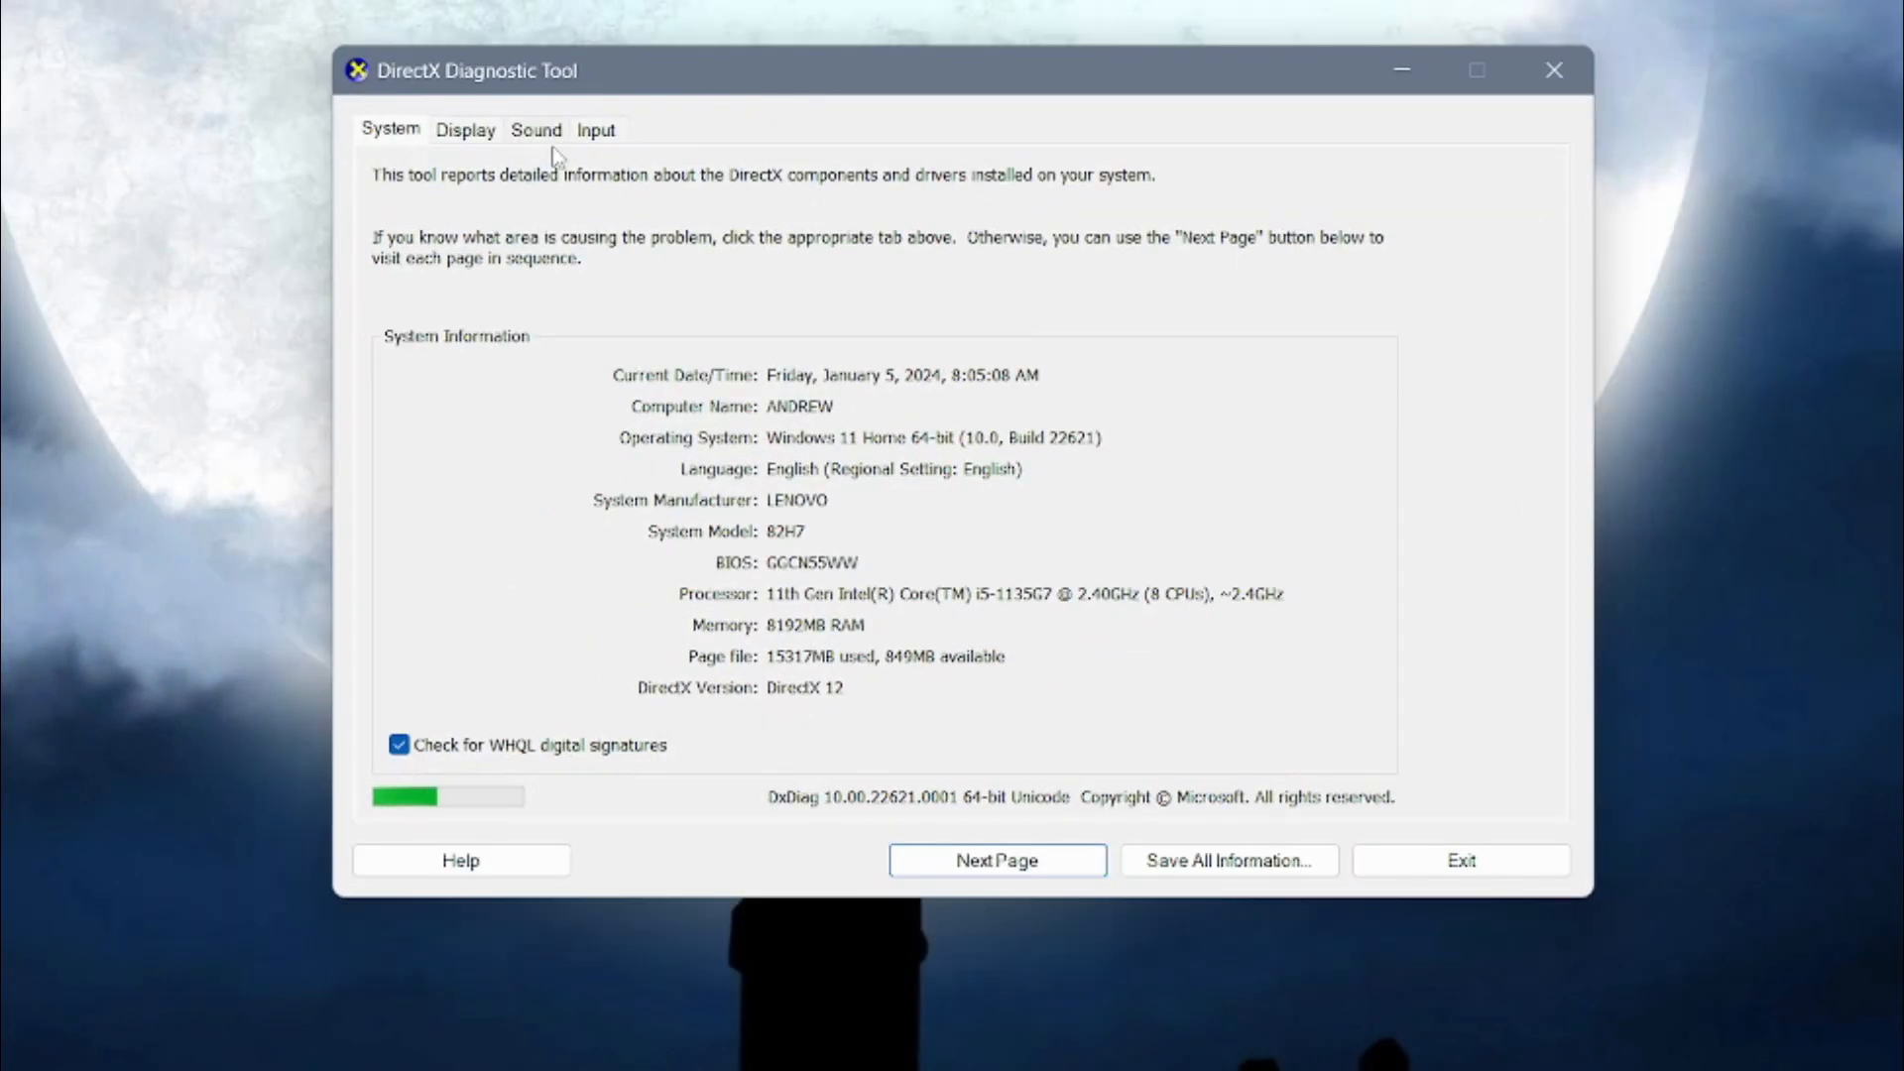
# Review the Display, Input and Sound pages, return to System and toggle WHQL signature checking
pyautogui.click(464, 131)
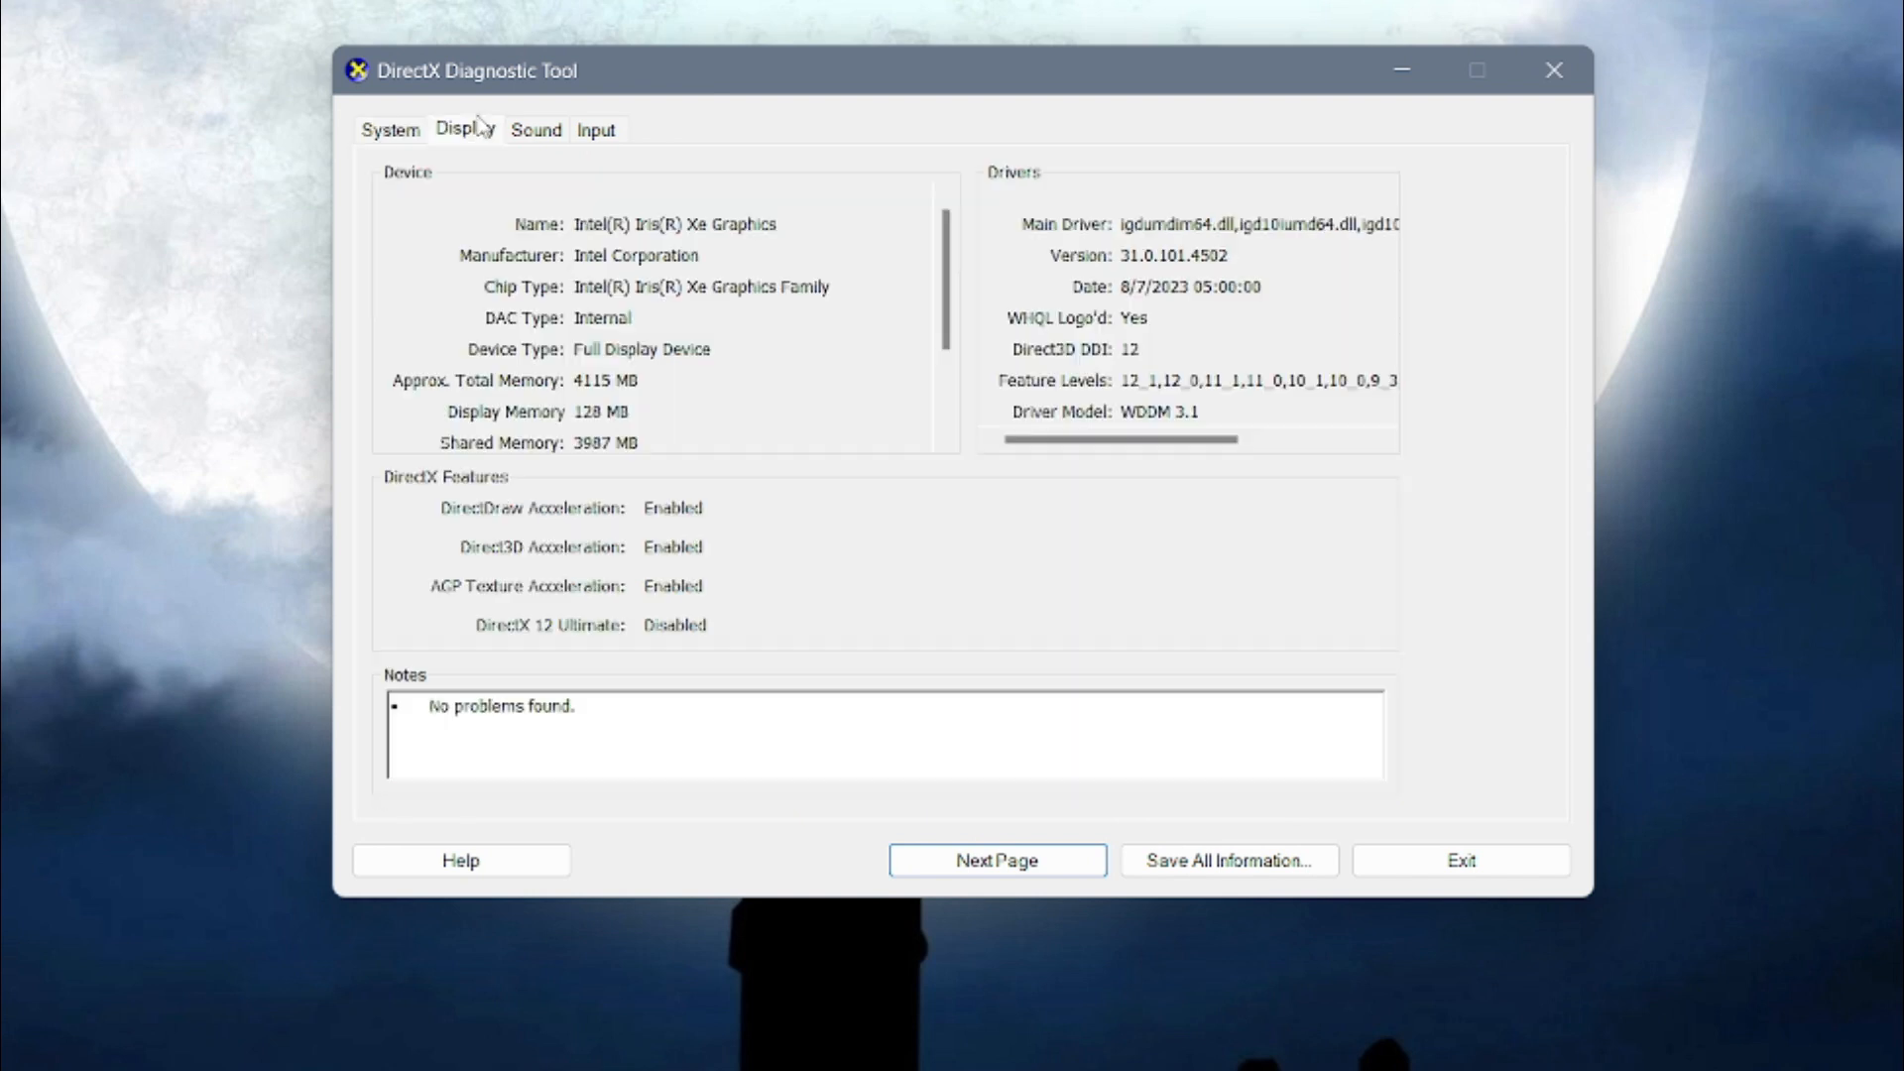
pyautogui.click(597, 129)
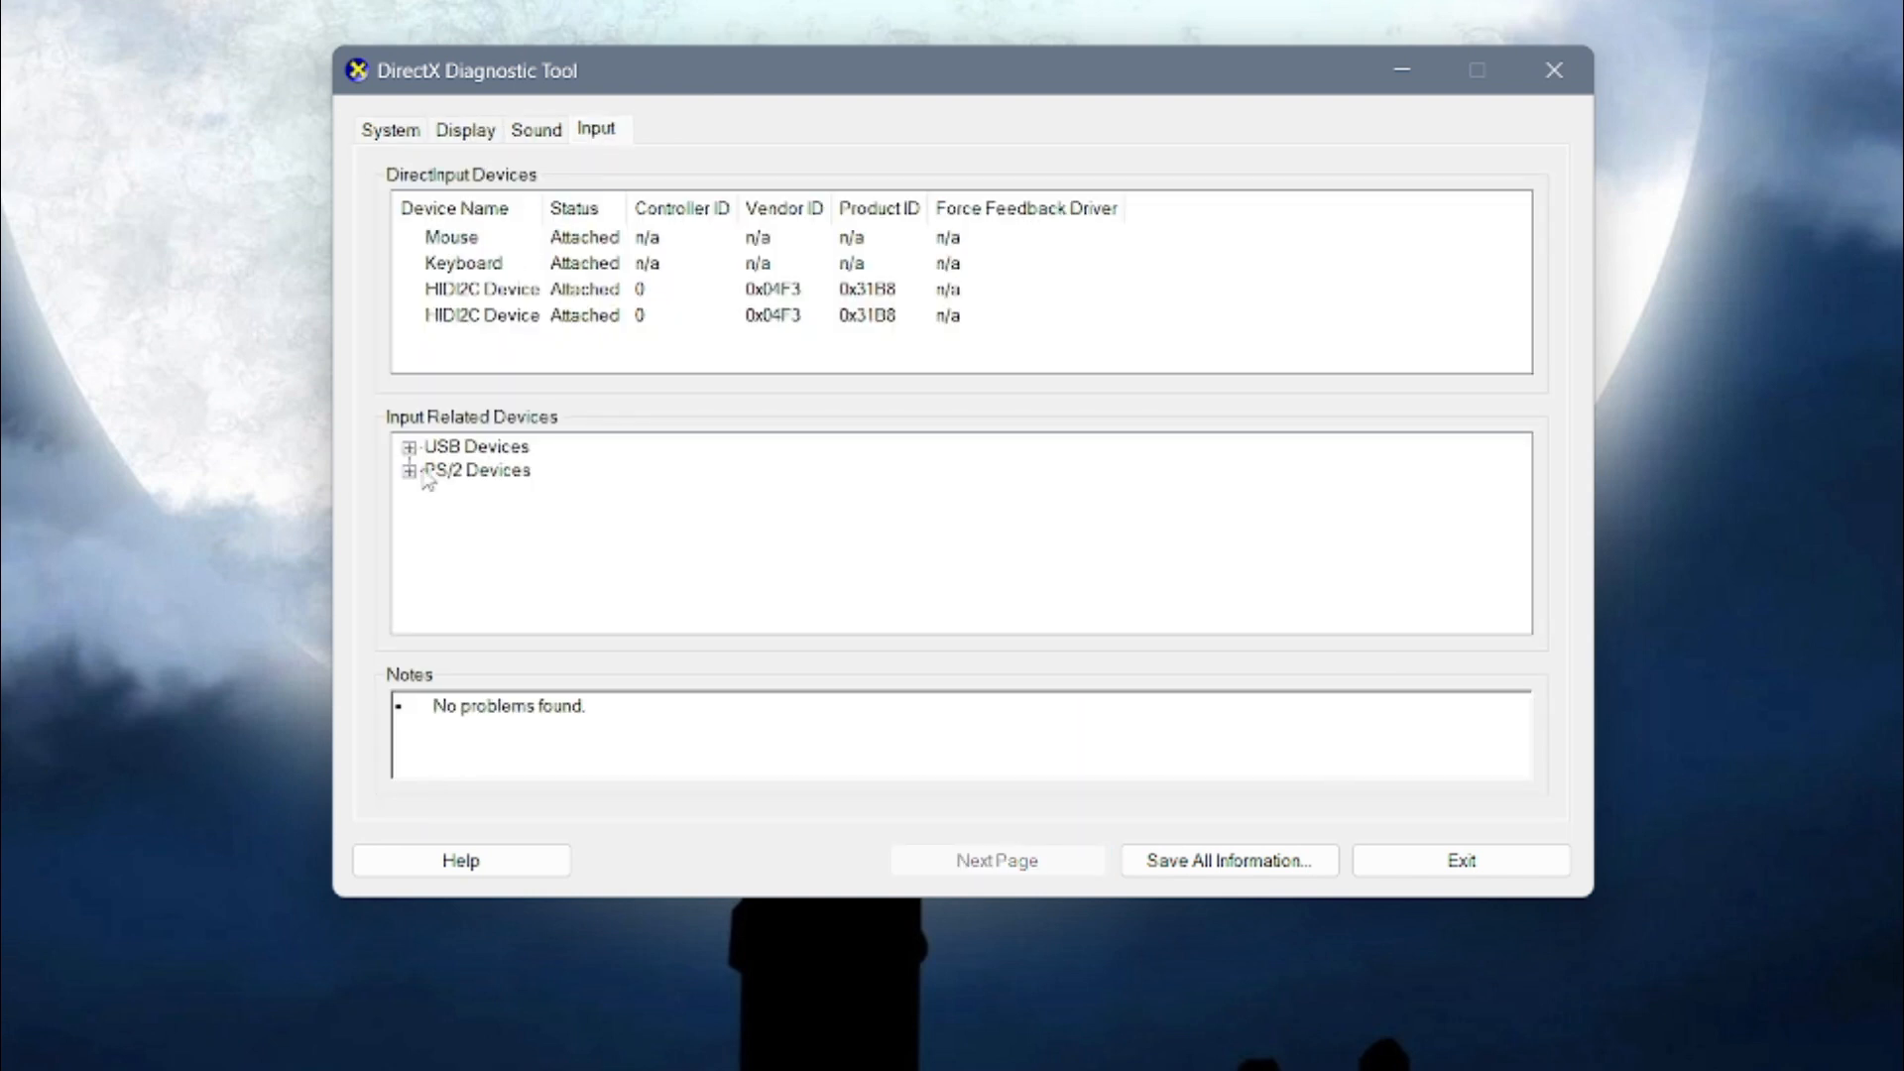
pyautogui.click(536, 129)
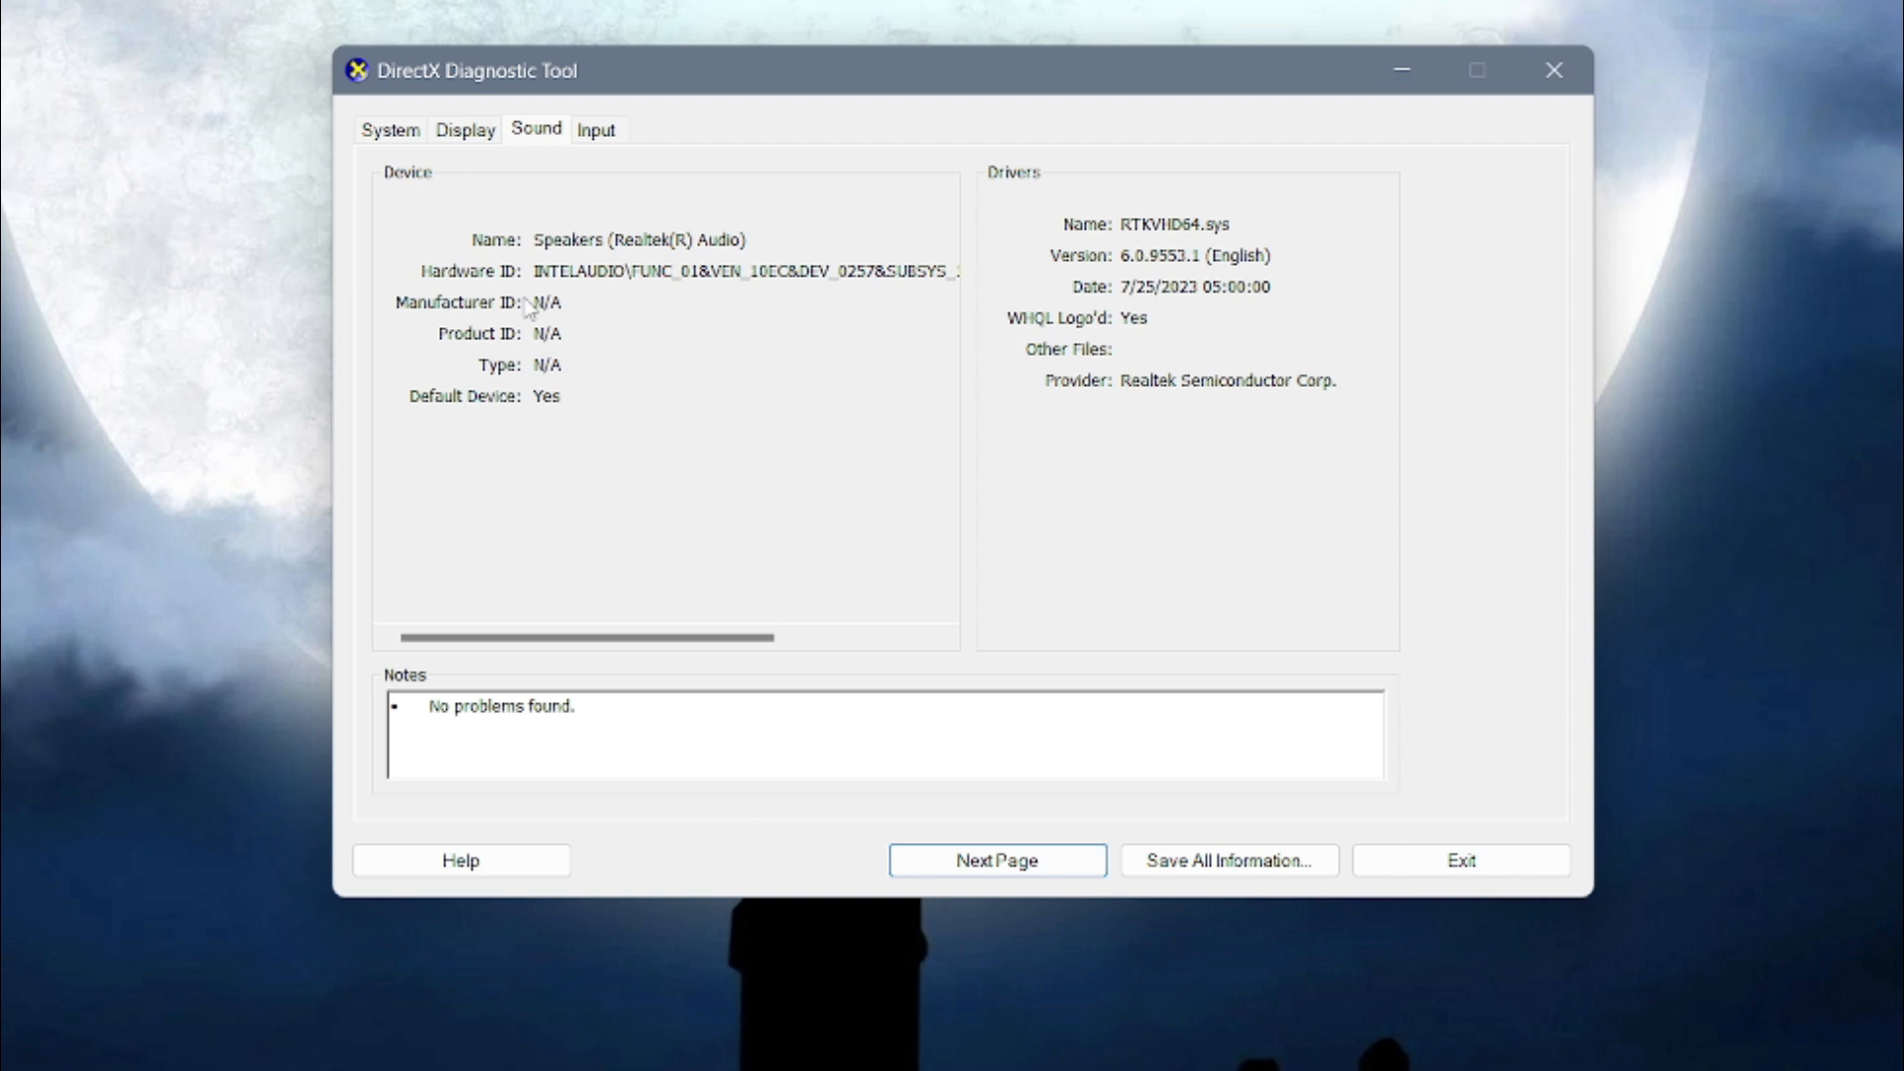
pyautogui.click(390, 129)
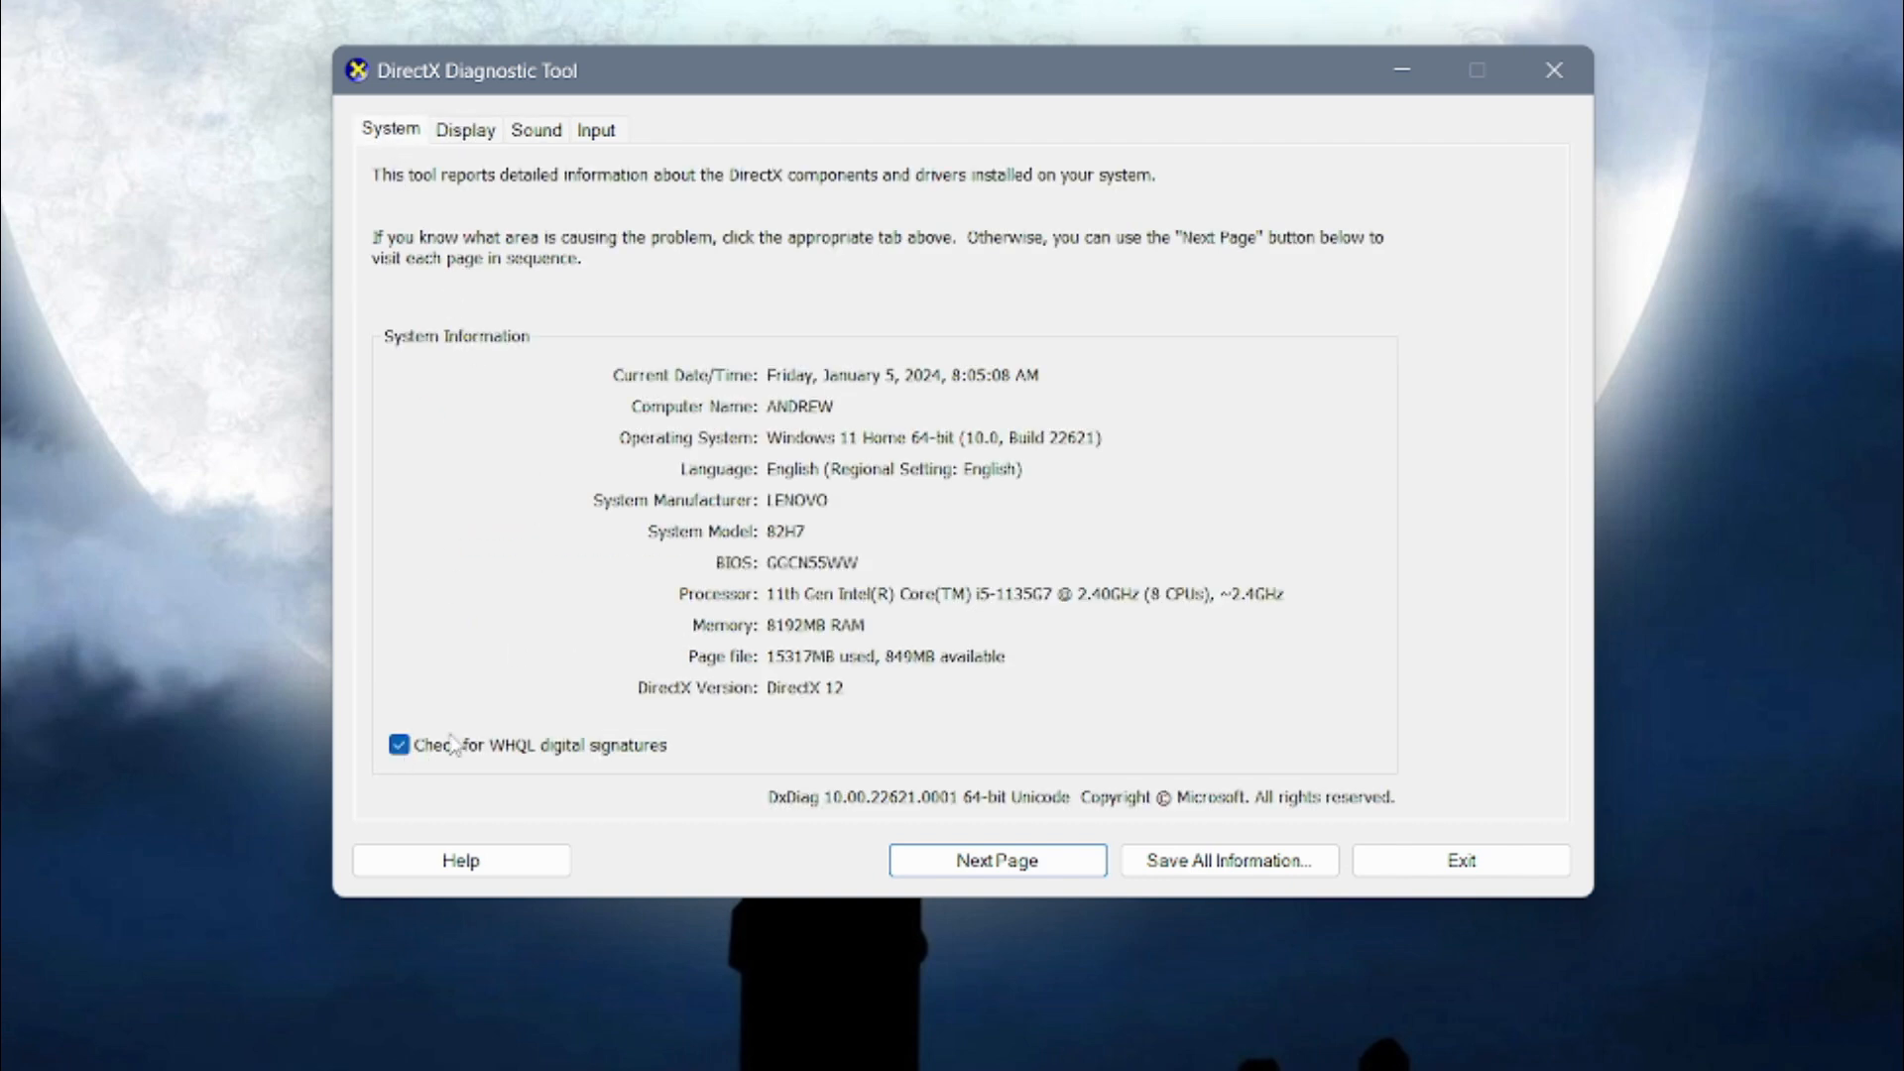
pyautogui.click(399, 743)
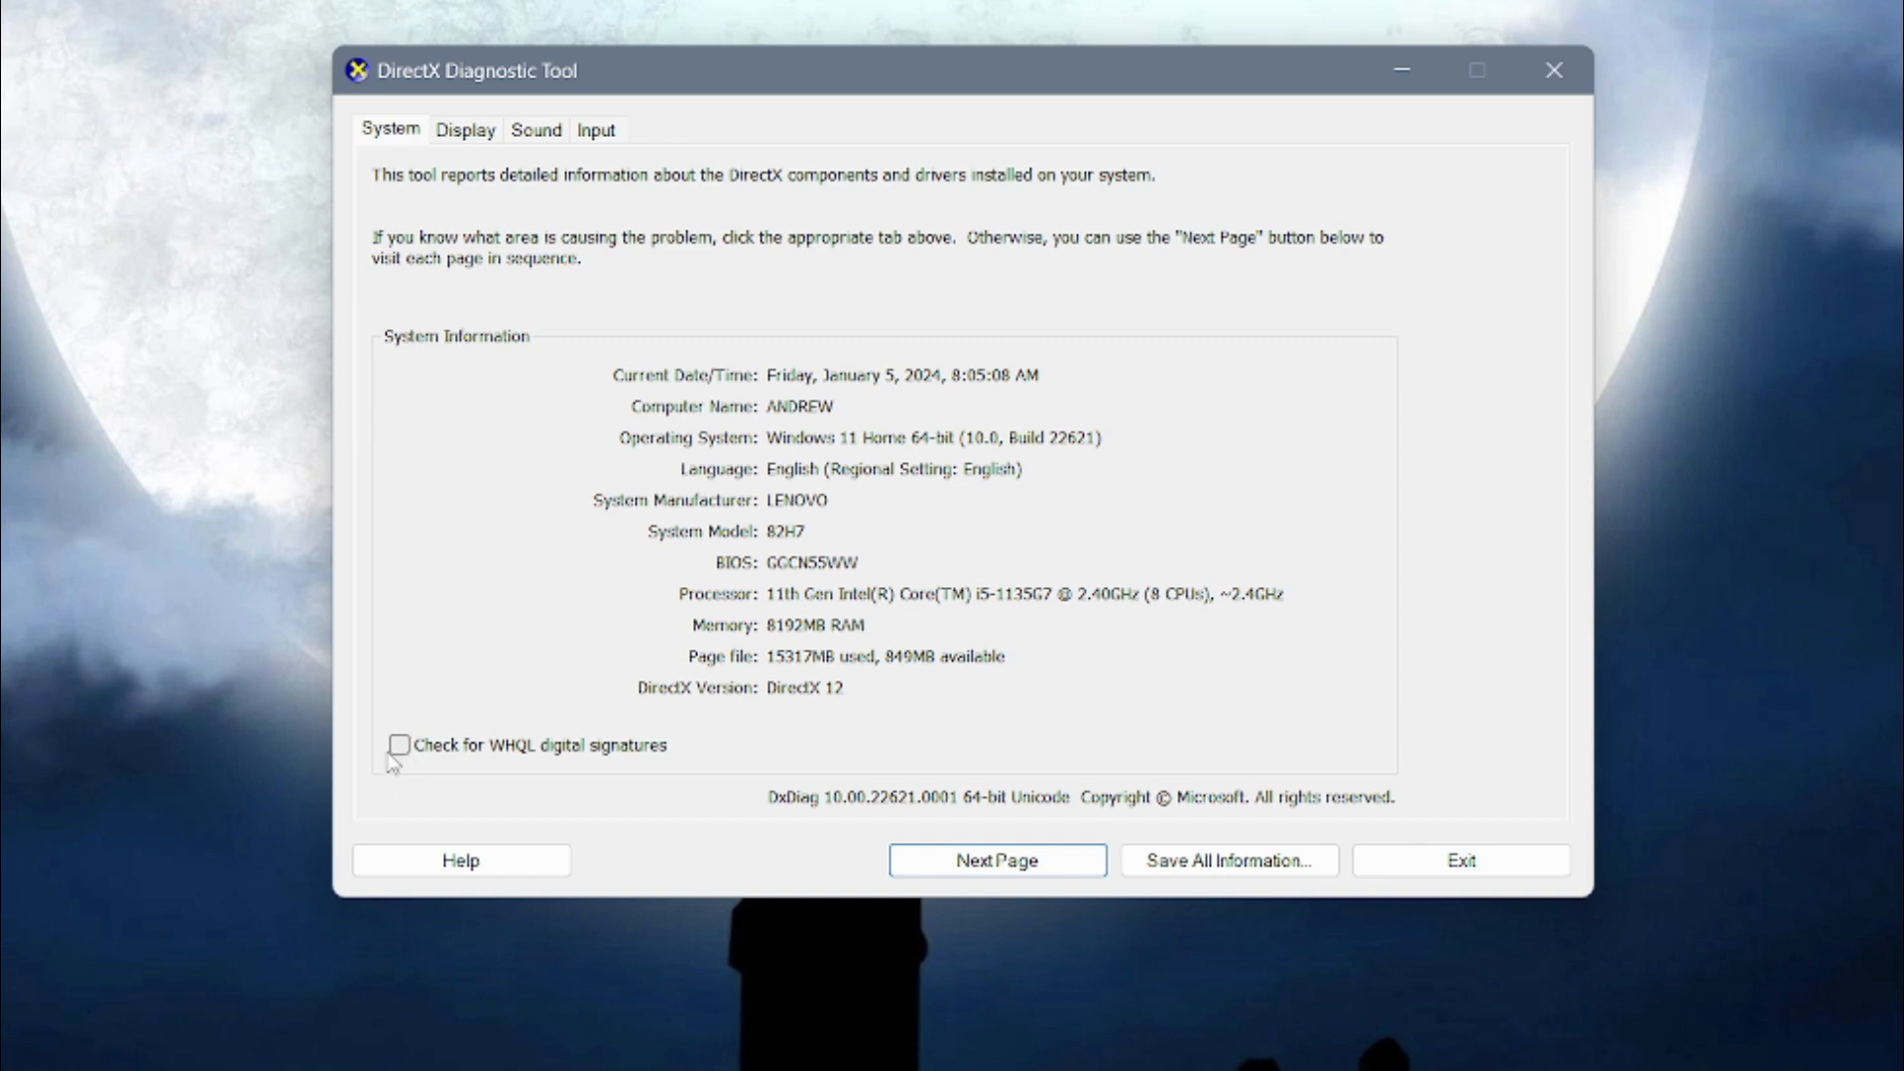
pyautogui.click(398, 744)
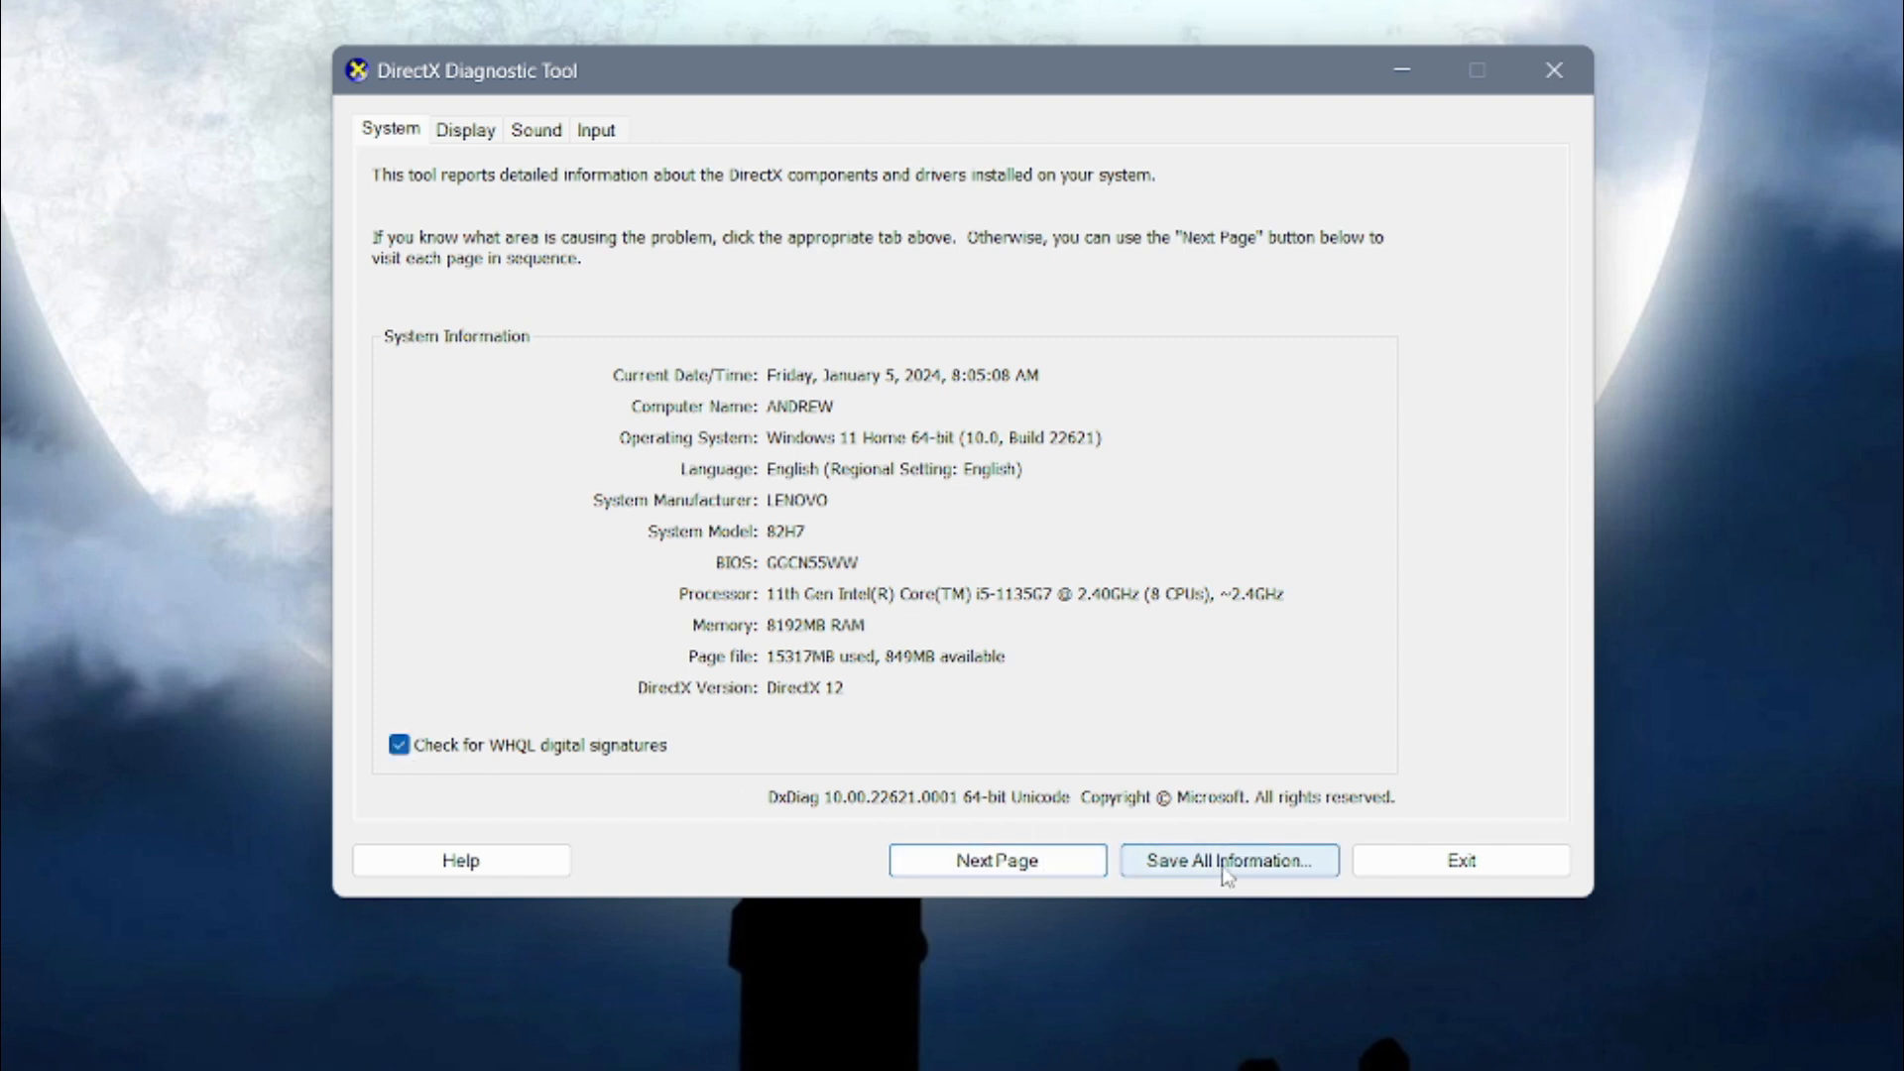